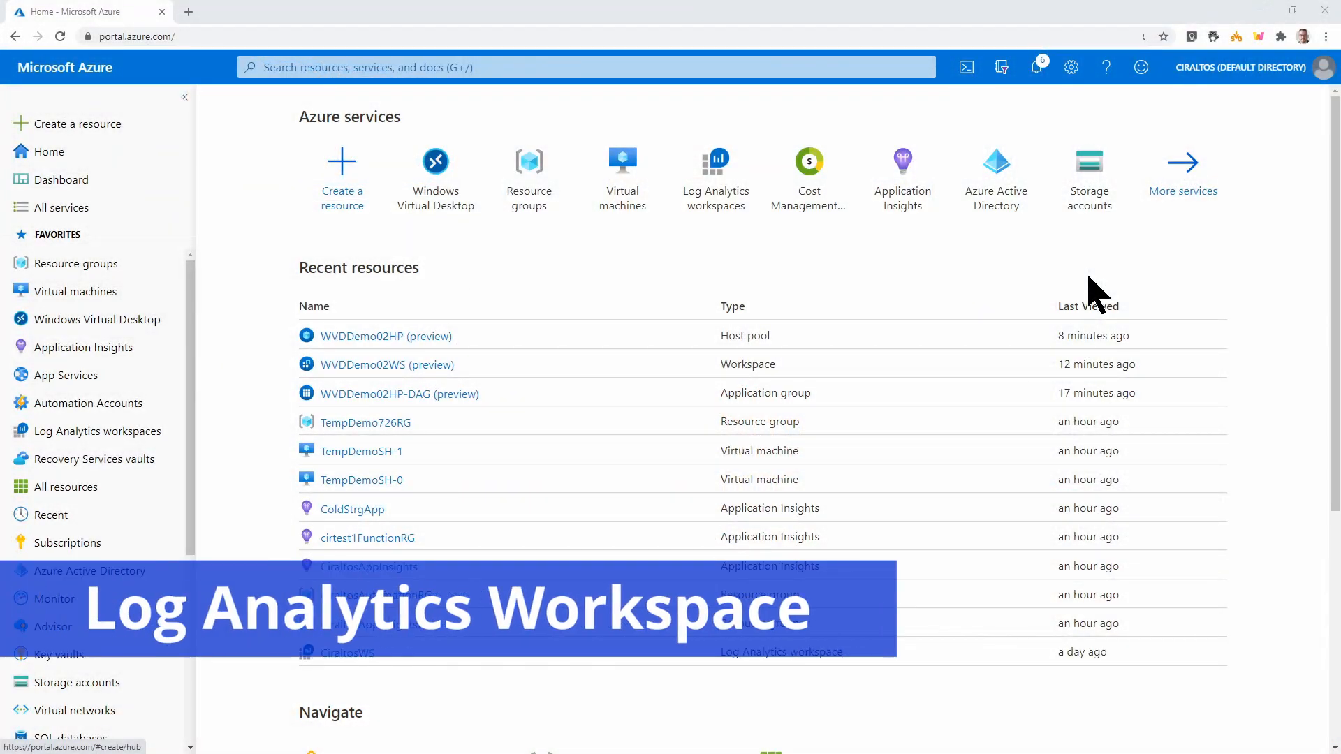
{"action": "mouse_move", "coordinate": [260, 235]}
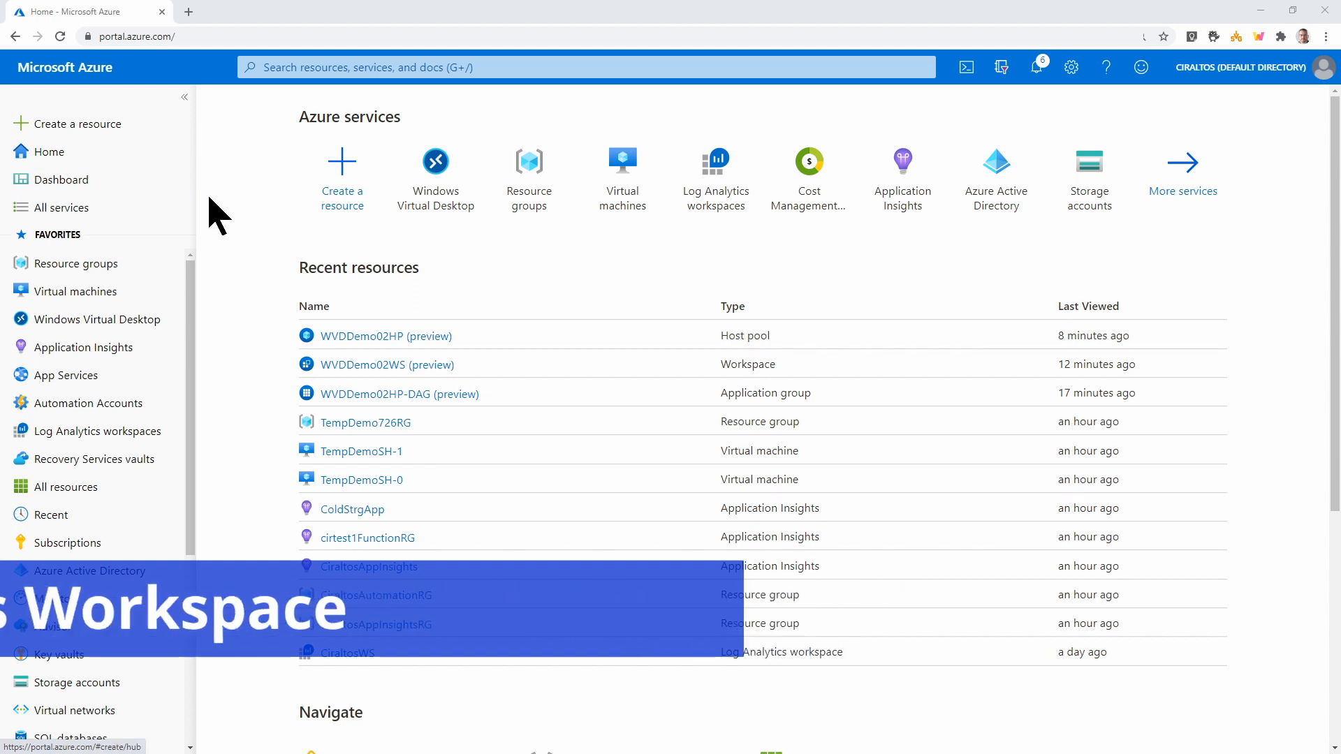
Search the Marketplace for 'log ana' and open the Log Analytics Workspace offering
{"action": "left_click", "coordinate": [77, 123]}
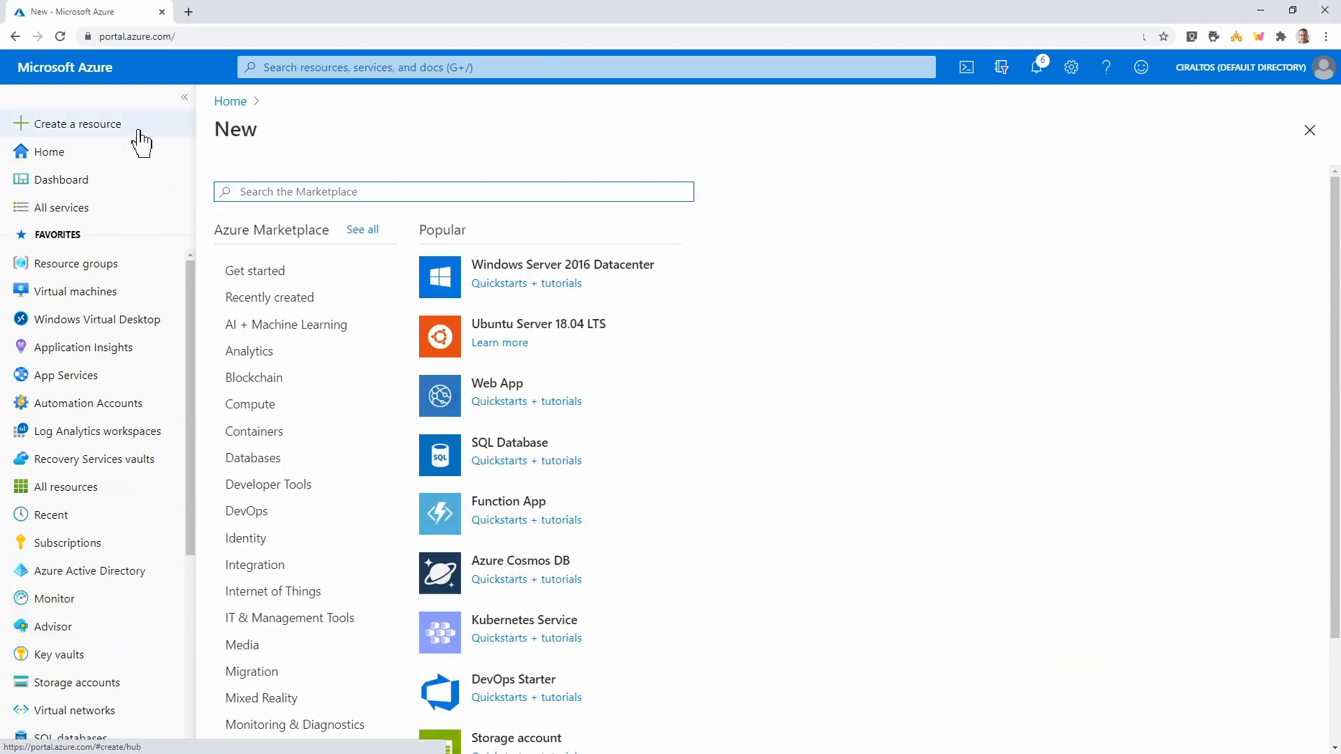
{"action": "left_click", "coordinate": [453, 191]}
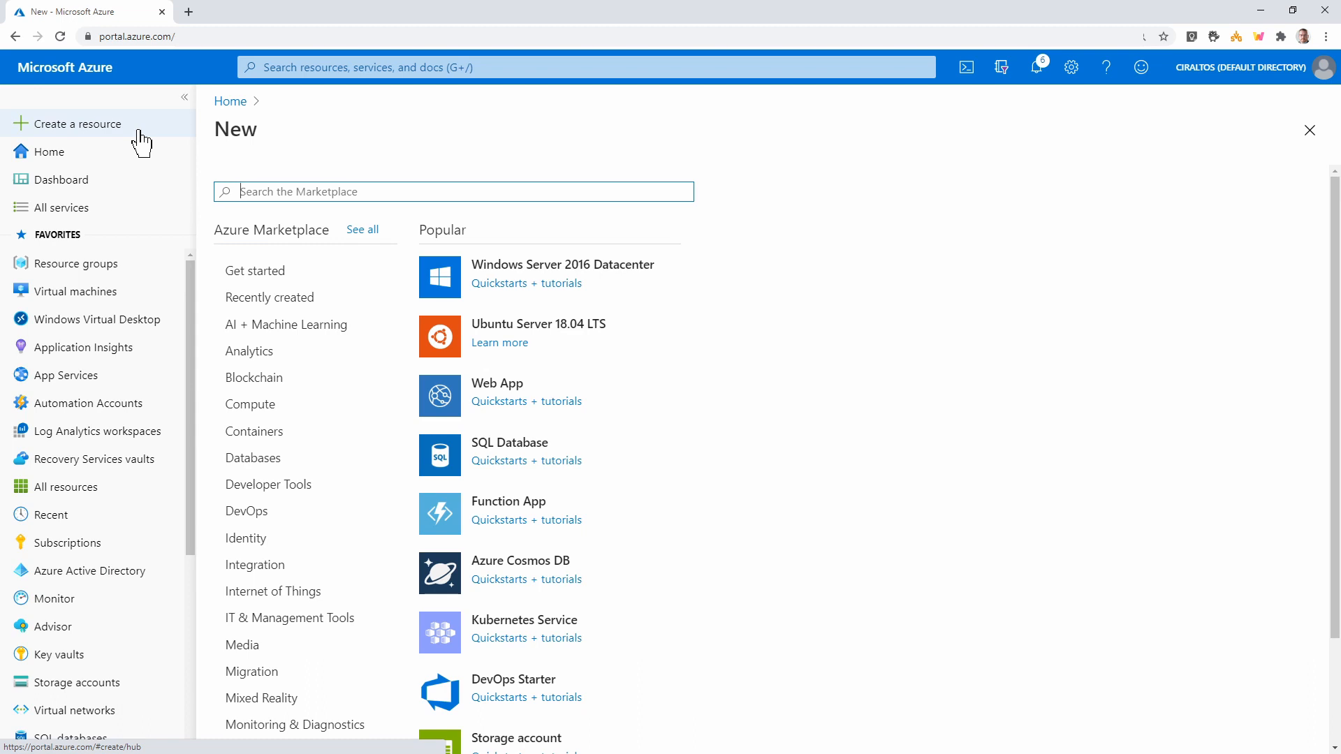
{"action": "type", "text": "log ana"}
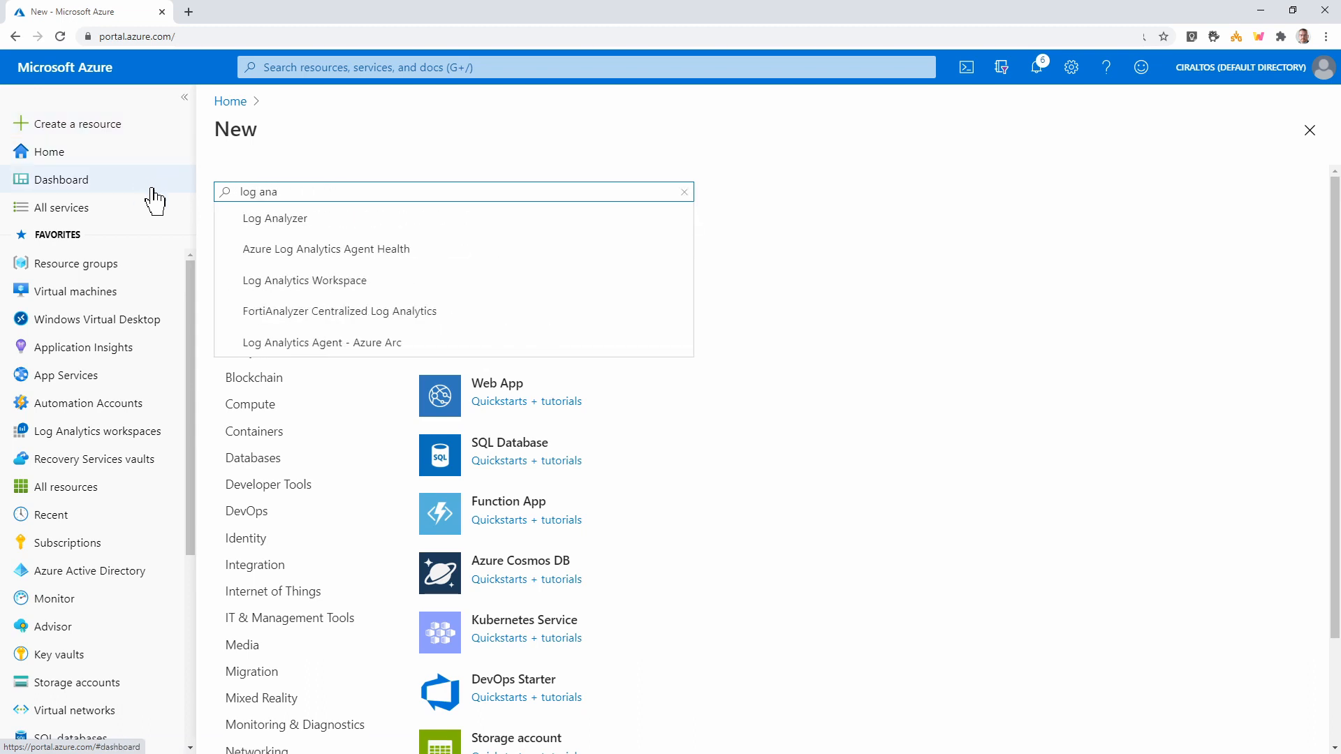
{"action": "left_click", "coordinate": [304, 279]}
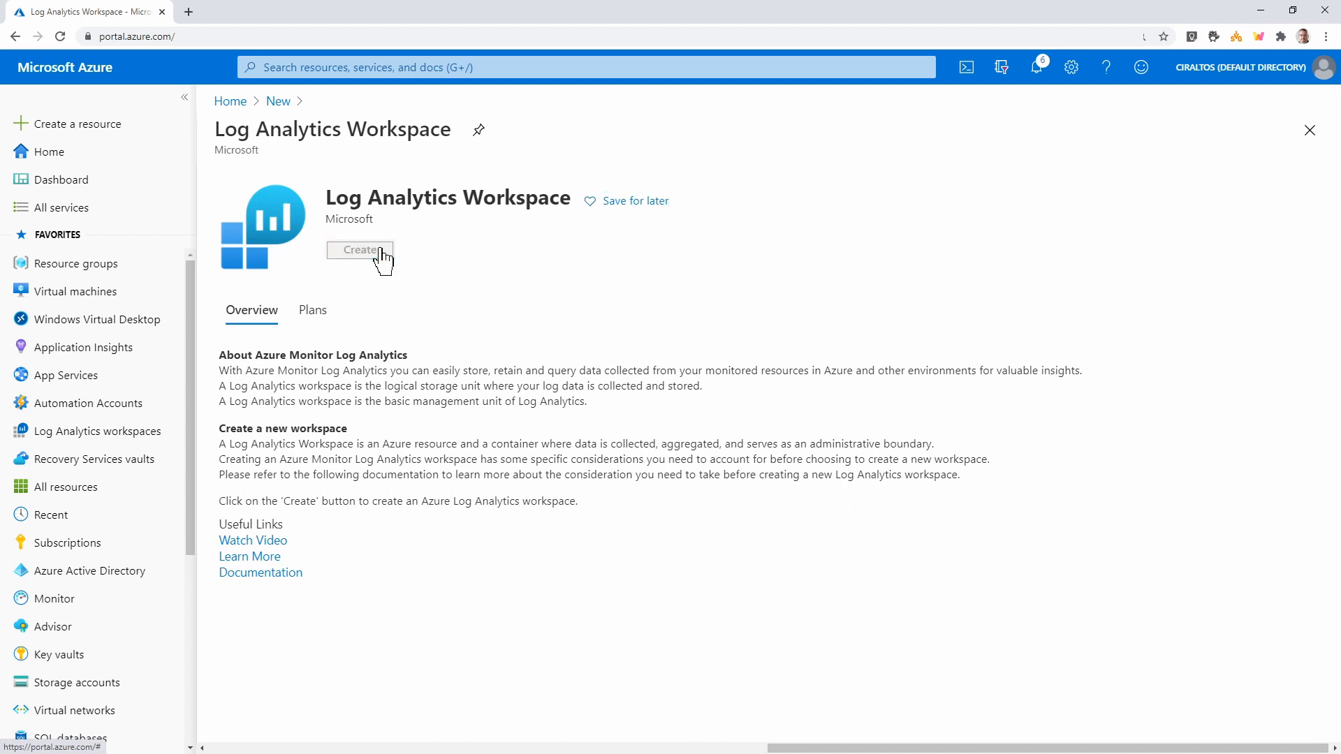
Start a new Log Analytics workspace and create the resource group DemoLARG01
{"action": "left_click", "coordinate": [359, 250]}
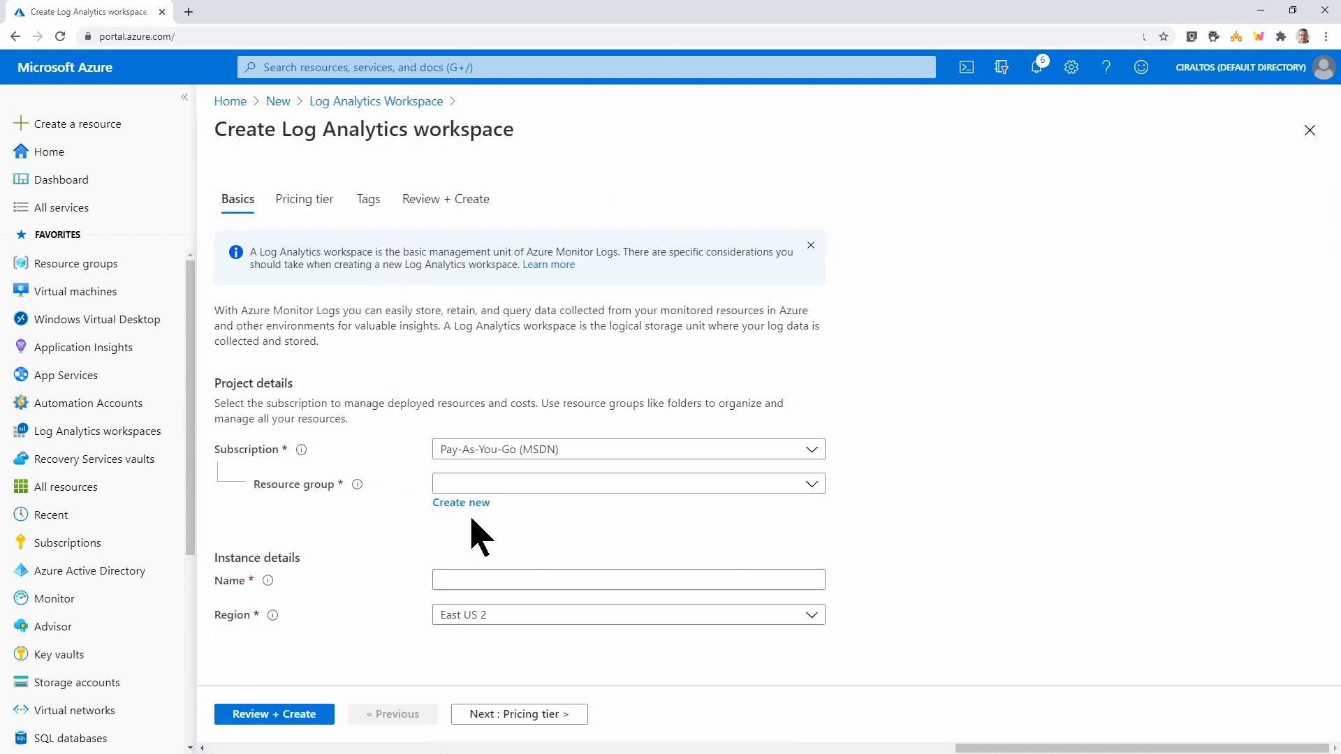
{"action": "left_click", "coordinate": [461, 503]}
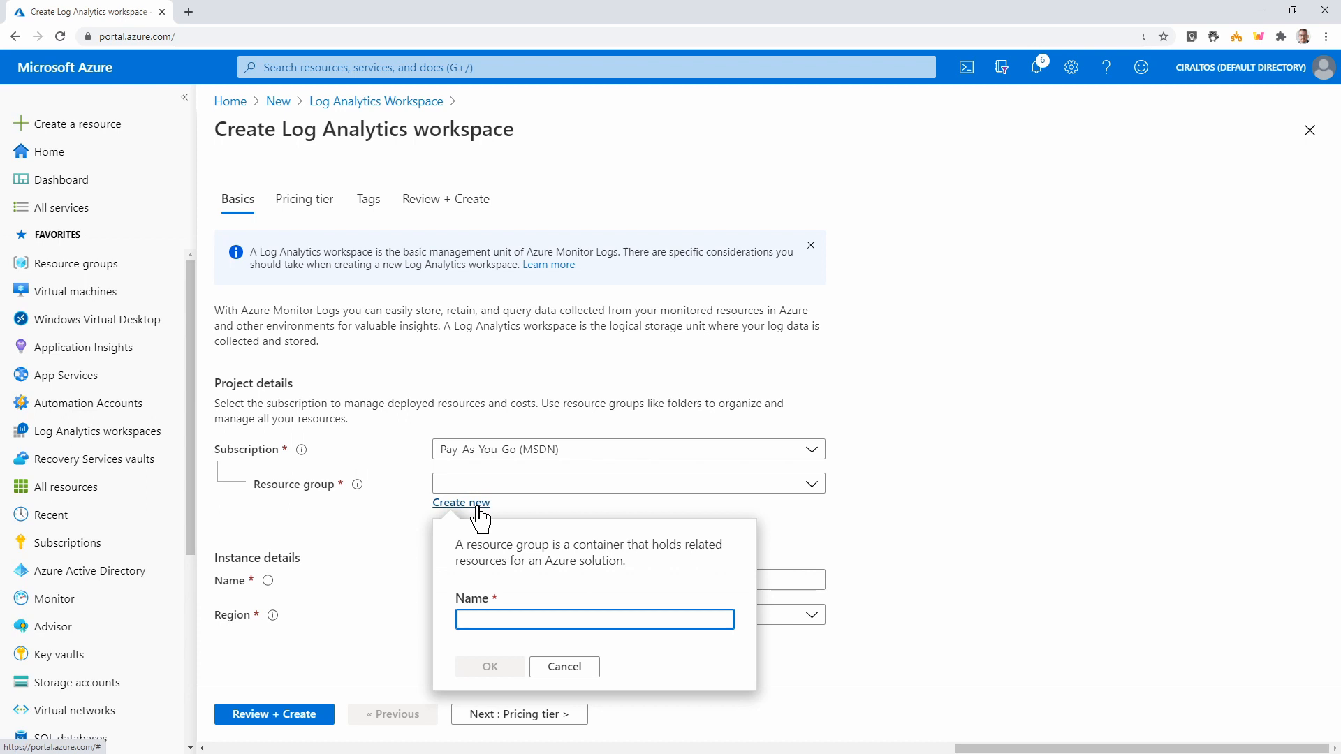
{"action": "type", "text": "D"}
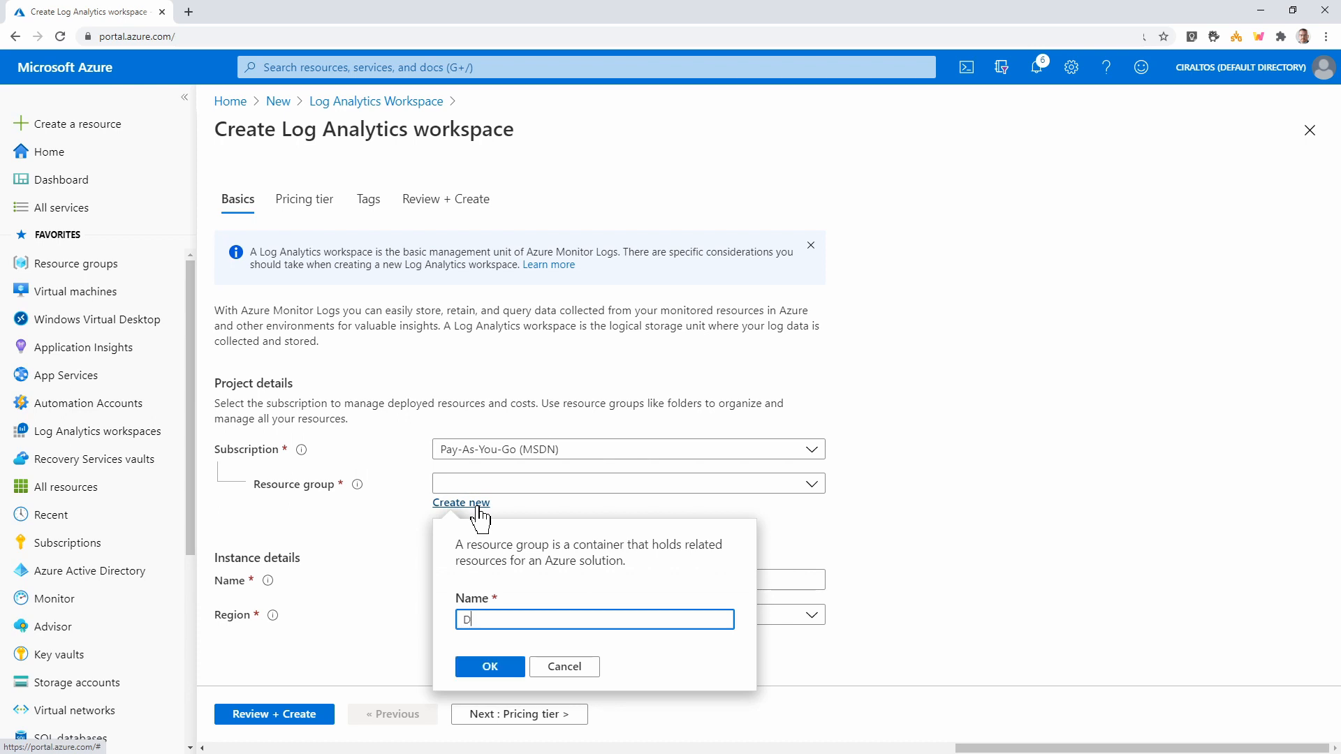
{"action": "type", "text": "emoLARG01"}
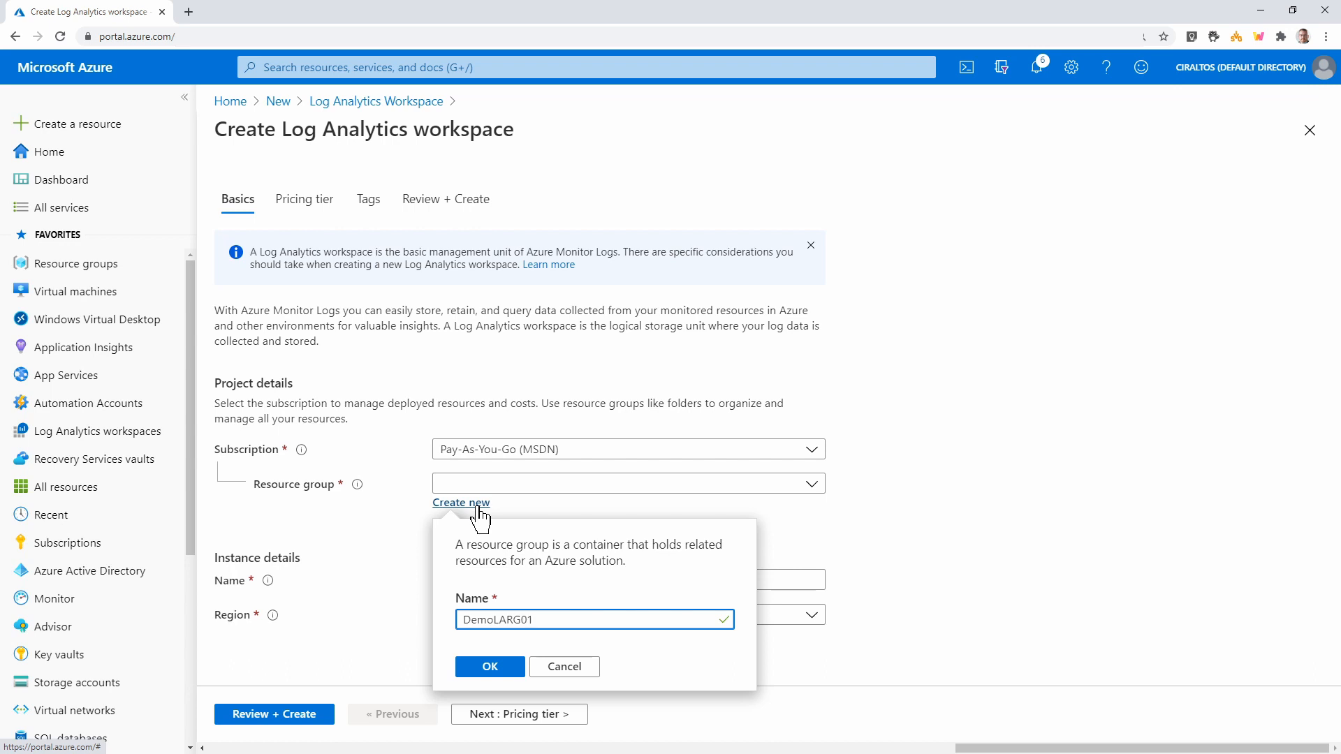
{"action": "left_click", "coordinate": [488, 667]}
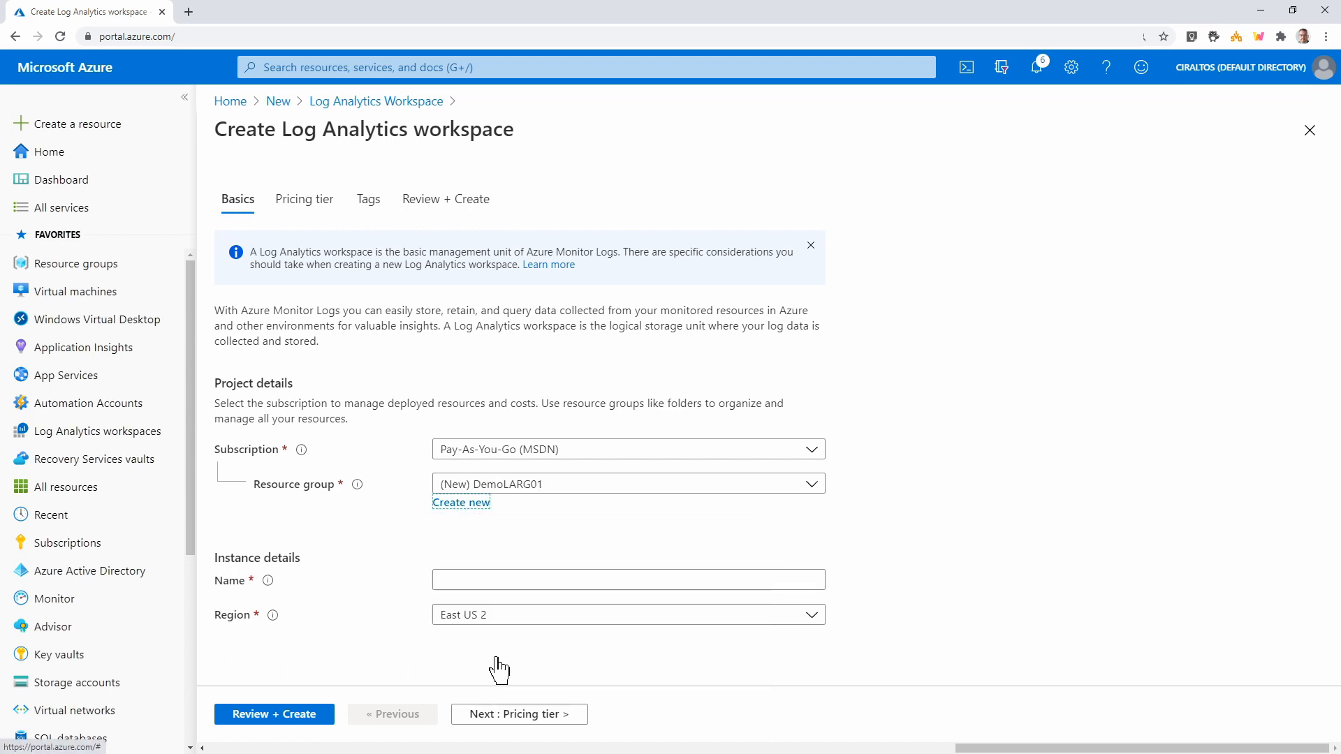
Enter the workspace name cirloganalyticsdemo
{"action": "left_click", "coordinate": [628, 579]}
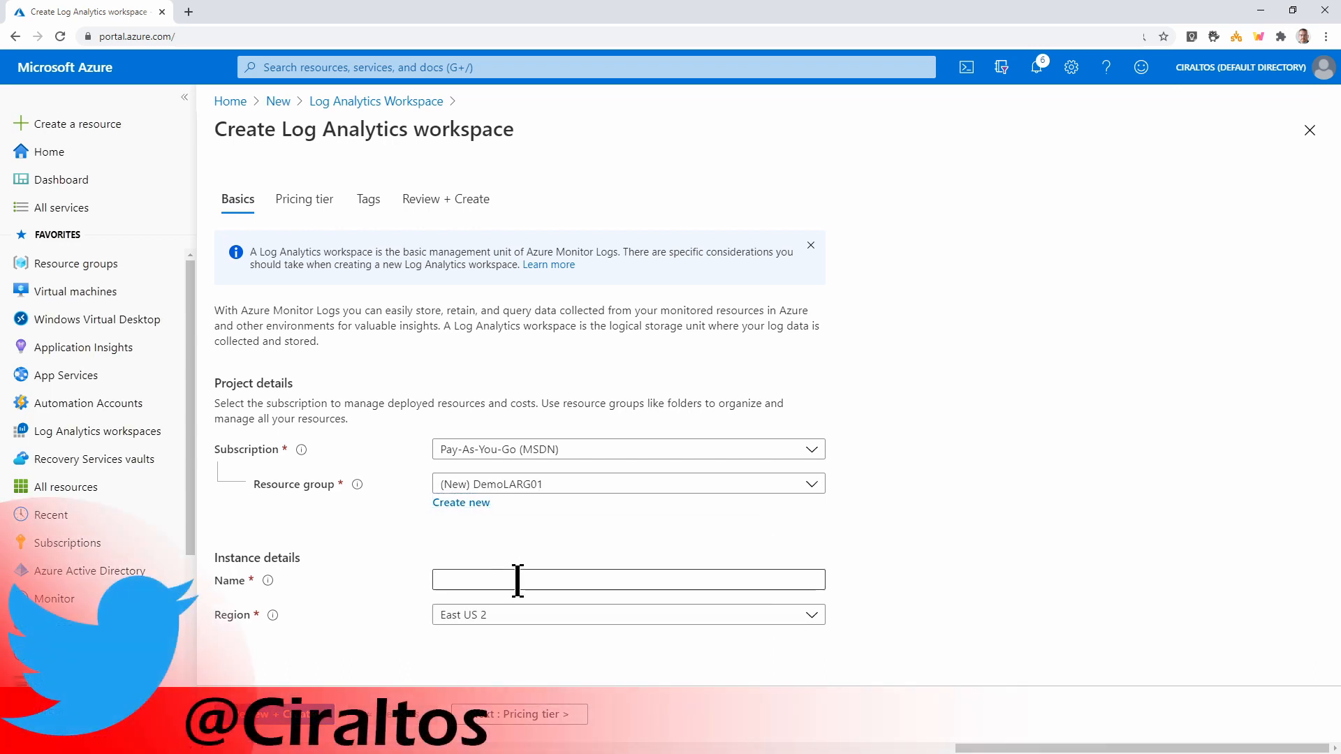
{"action": "left_click", "coordinate": [628, 579]}
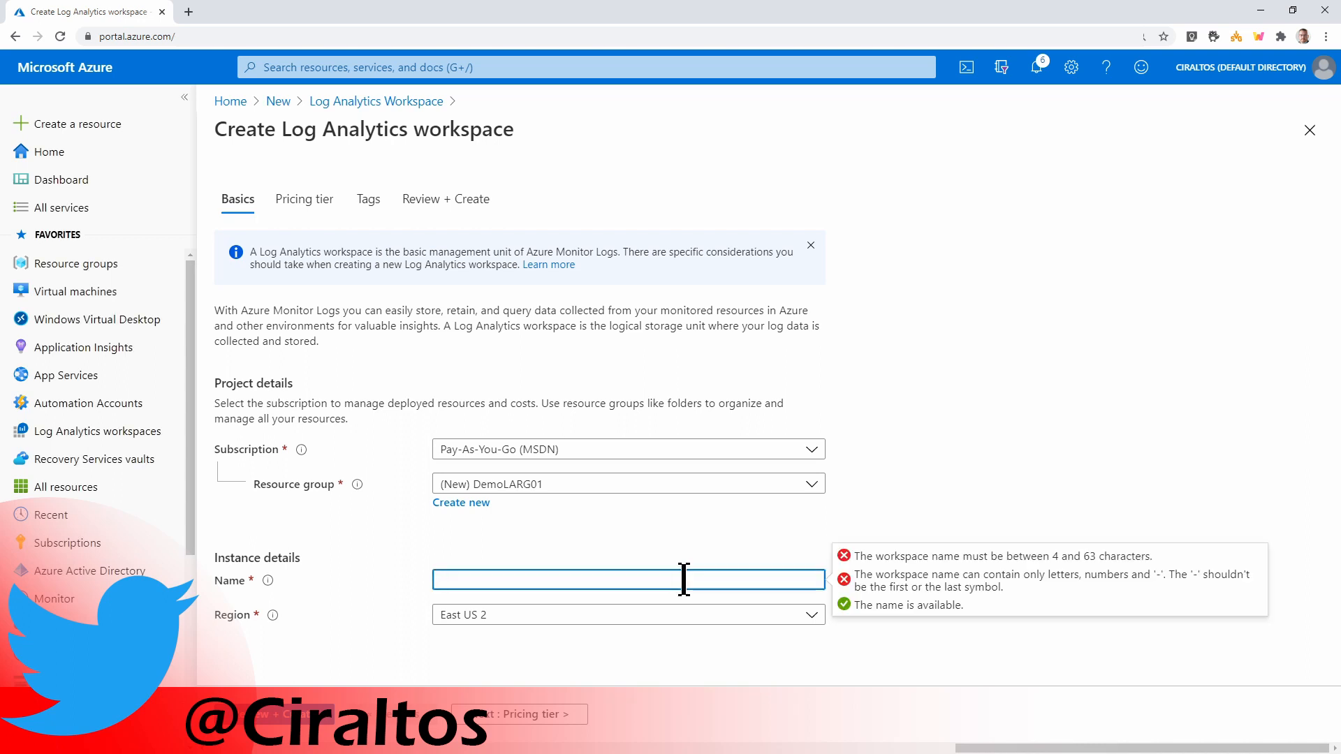
{"action": "type", "text": "cirloganalyticsdemo"}
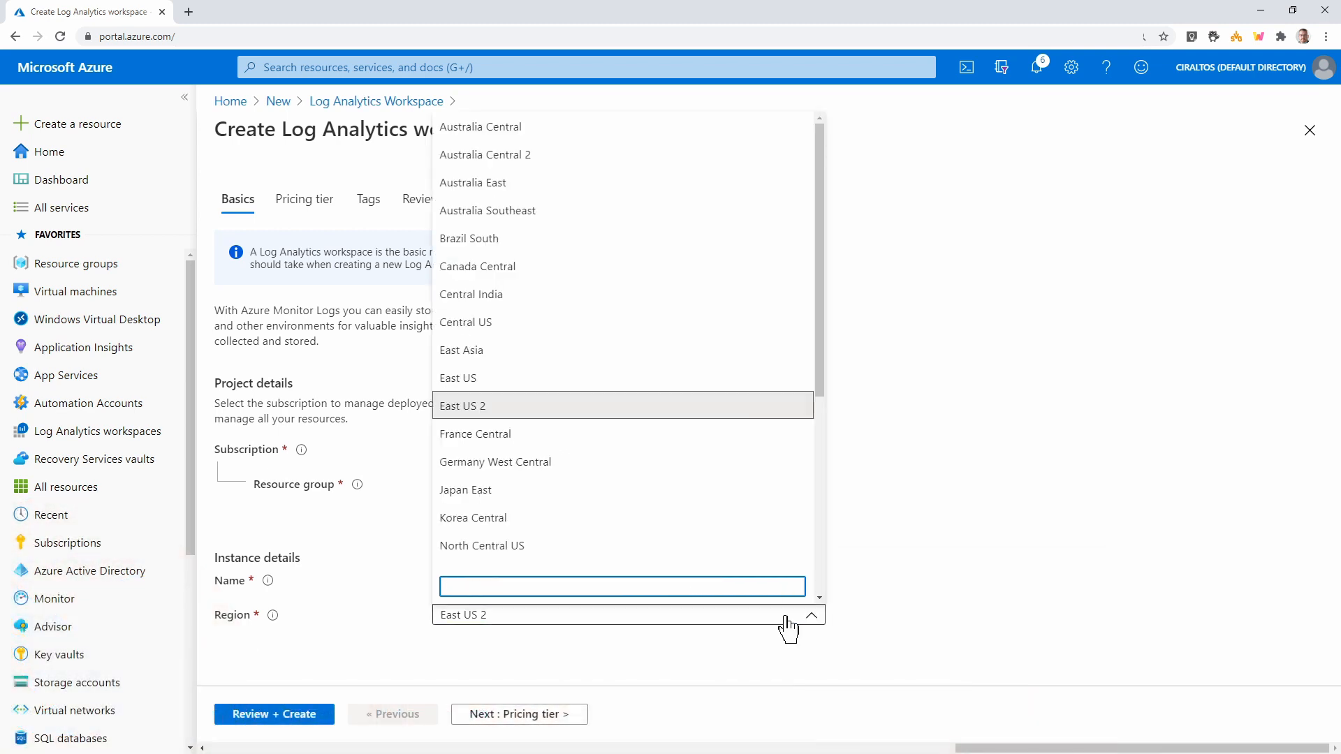
{"action": "mouse_move", "coordinate": [671, 350]}
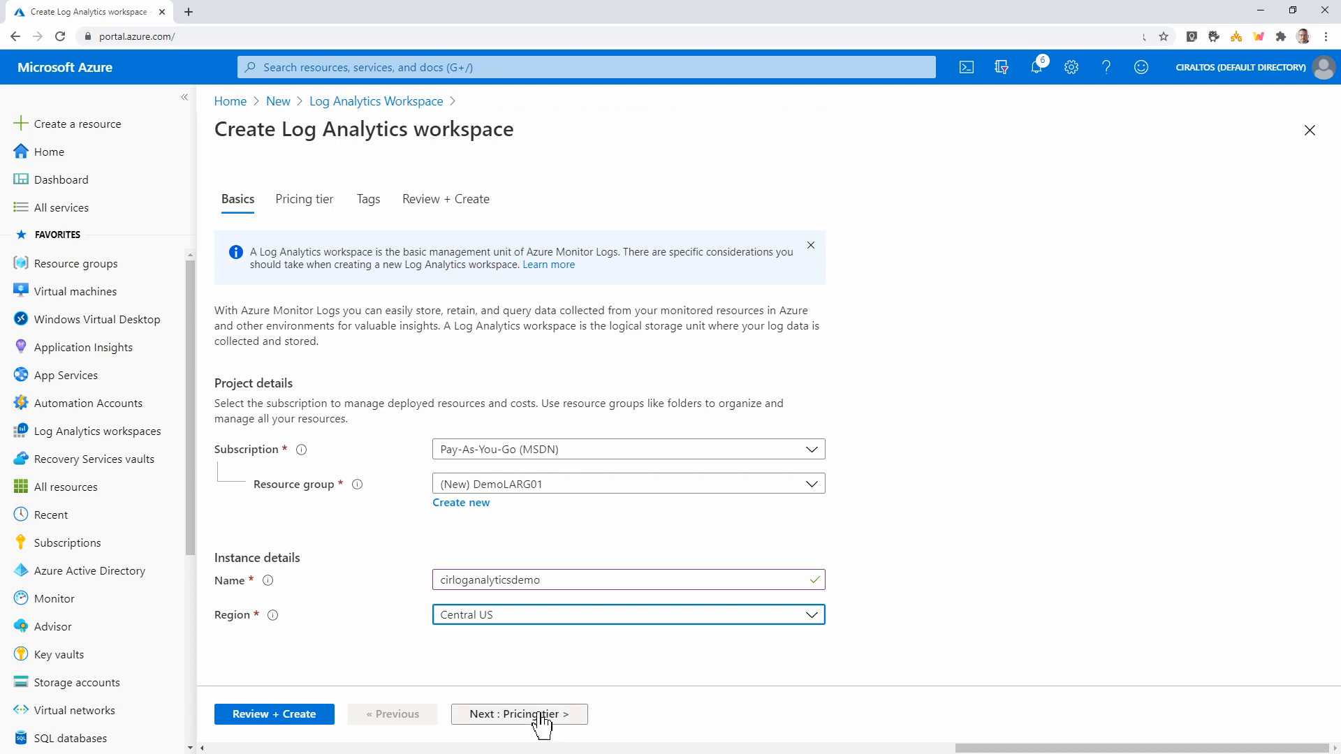
Pass through Pricing tier, Tags and Review + Create, then create the workspace
{"action": "left_click", "coordinate": [519, 714]}
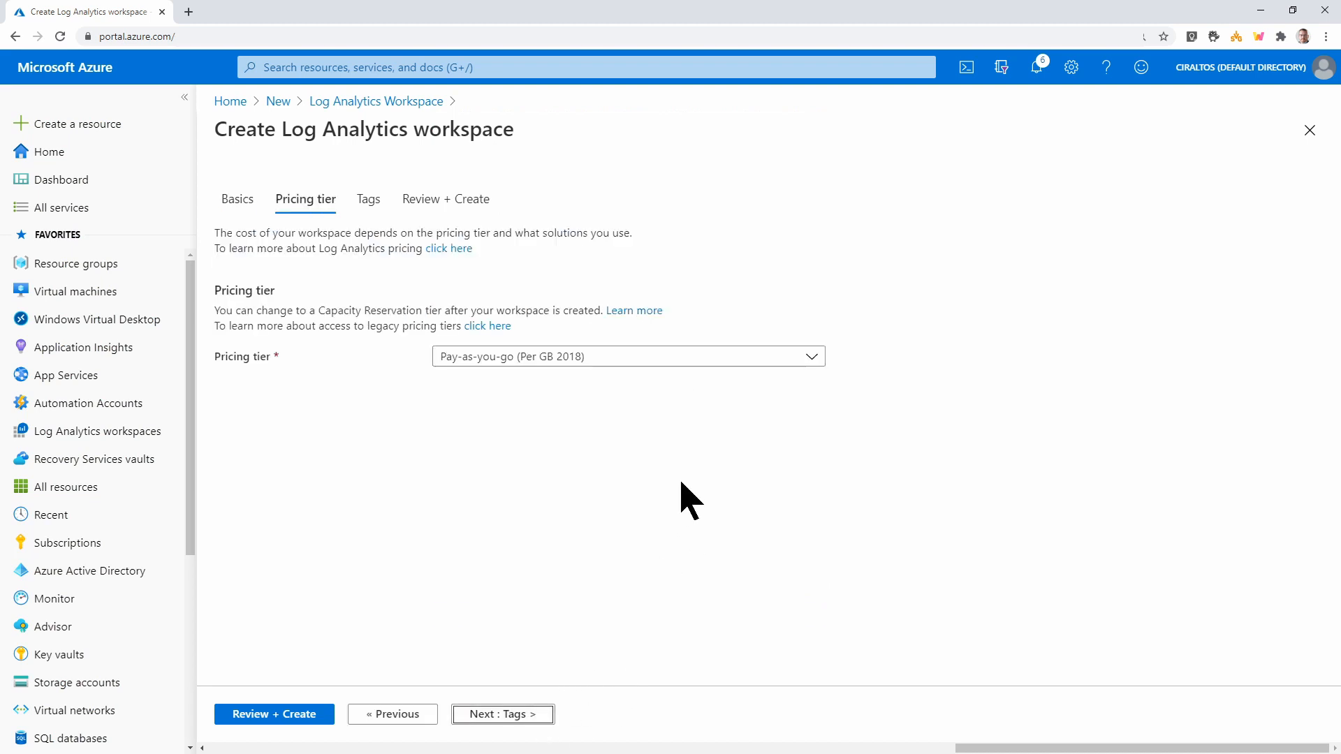
{"action": "mouse_move", "coordinate": [704, 487]}
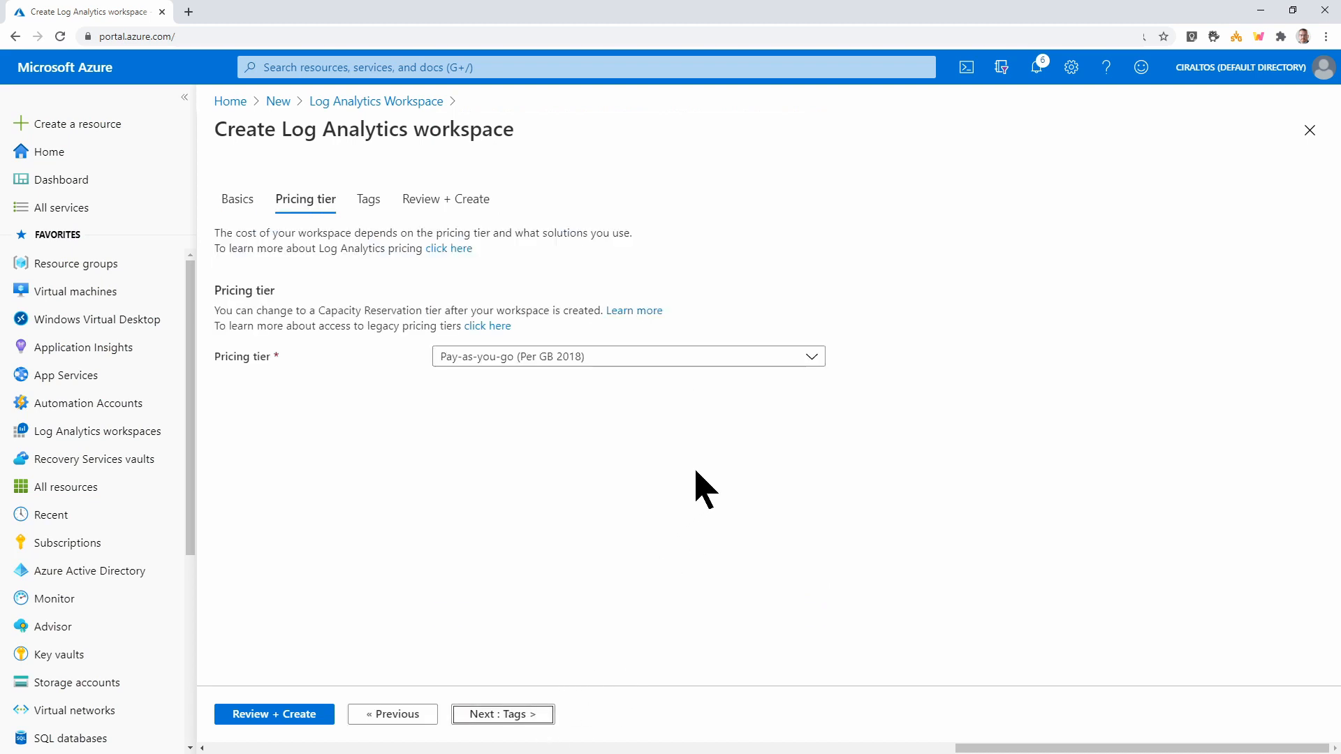
{"action": "left_click", "coordinate": [502, 713]}
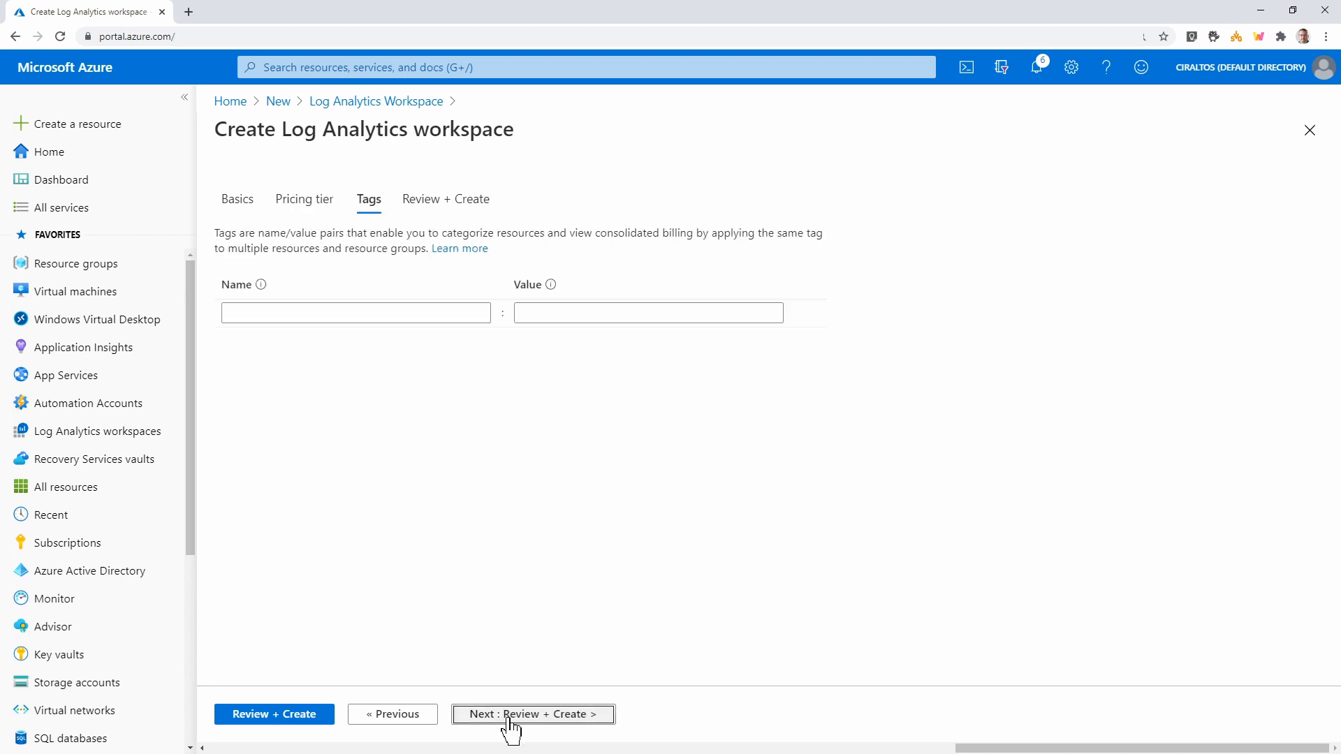
{"action": "left_click", "coordinate": [532, 714]}
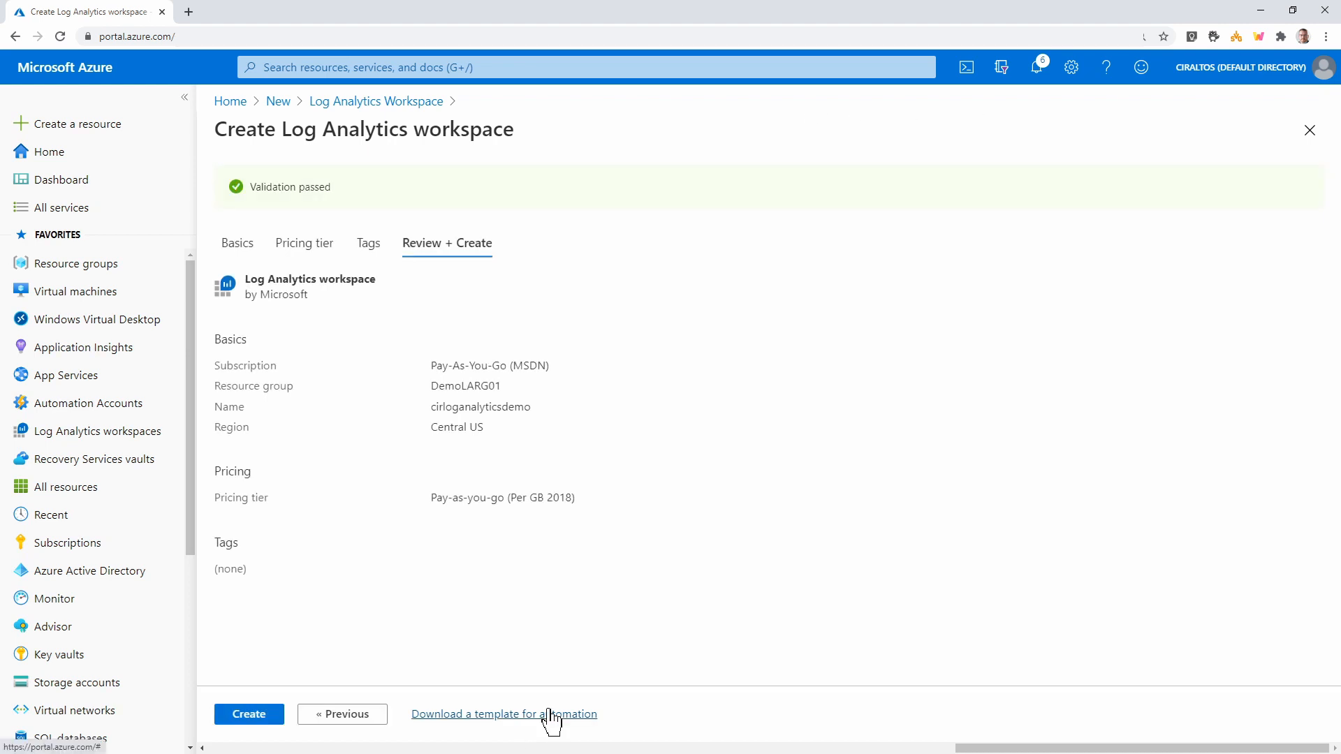
{"action": "left_click", "coordinate": [248, 714]}
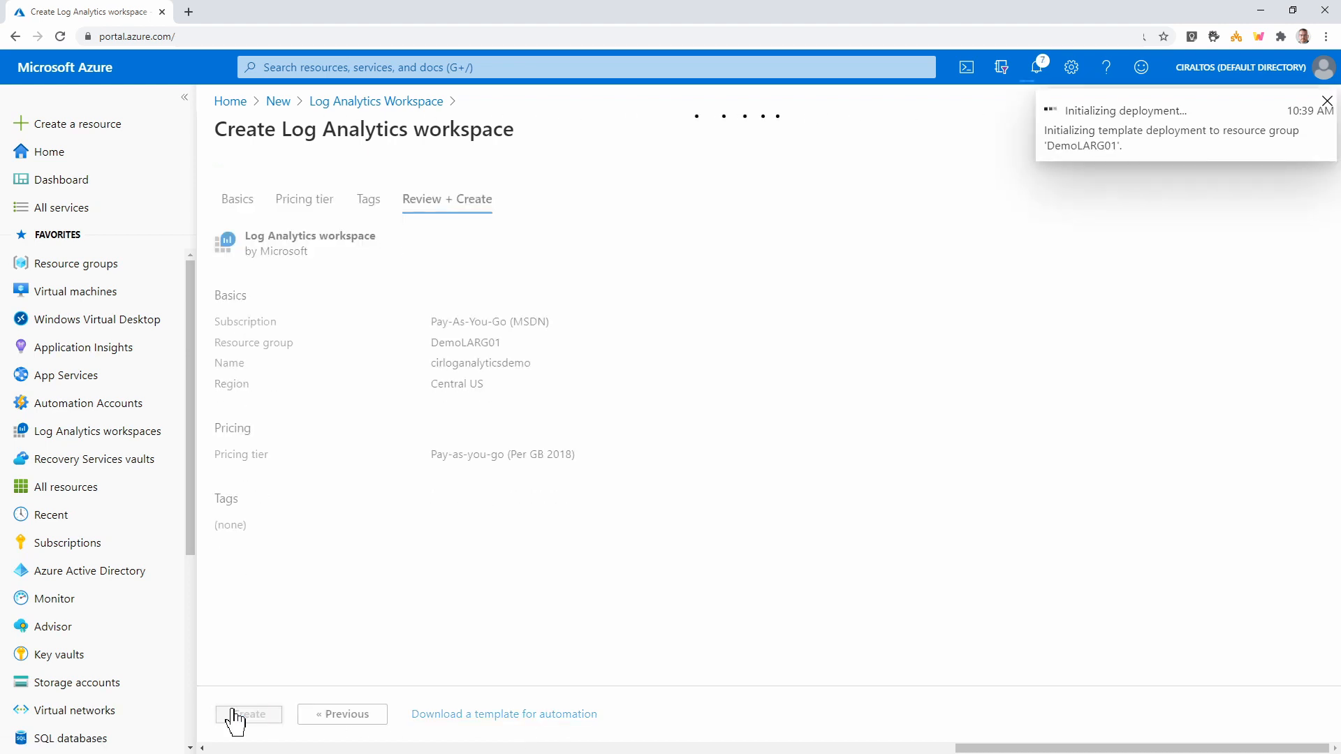
{"action": "left_click", "coordinate": [248, 713]}
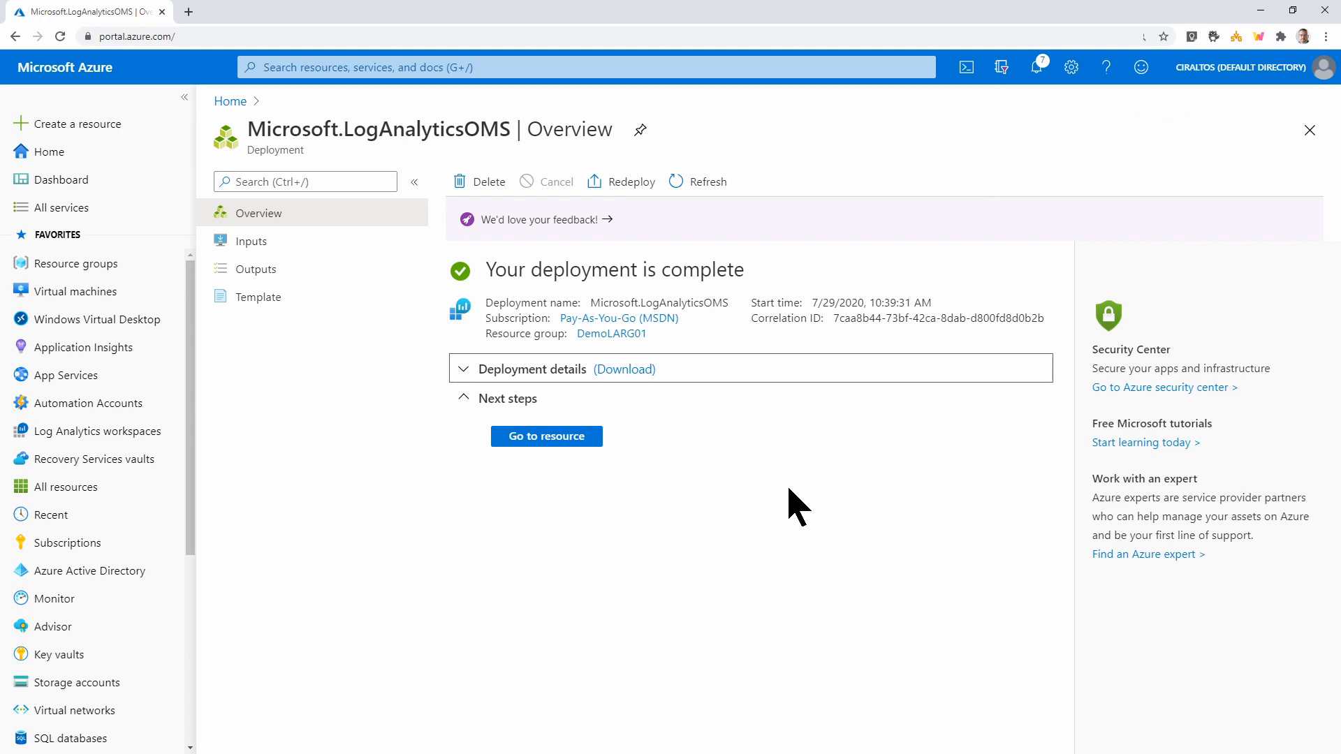
Go to the deployed cirloganalyticsdemo resource and scroll down its navigation menu
{"action": "left_click", "coordinate": [546, 436]}
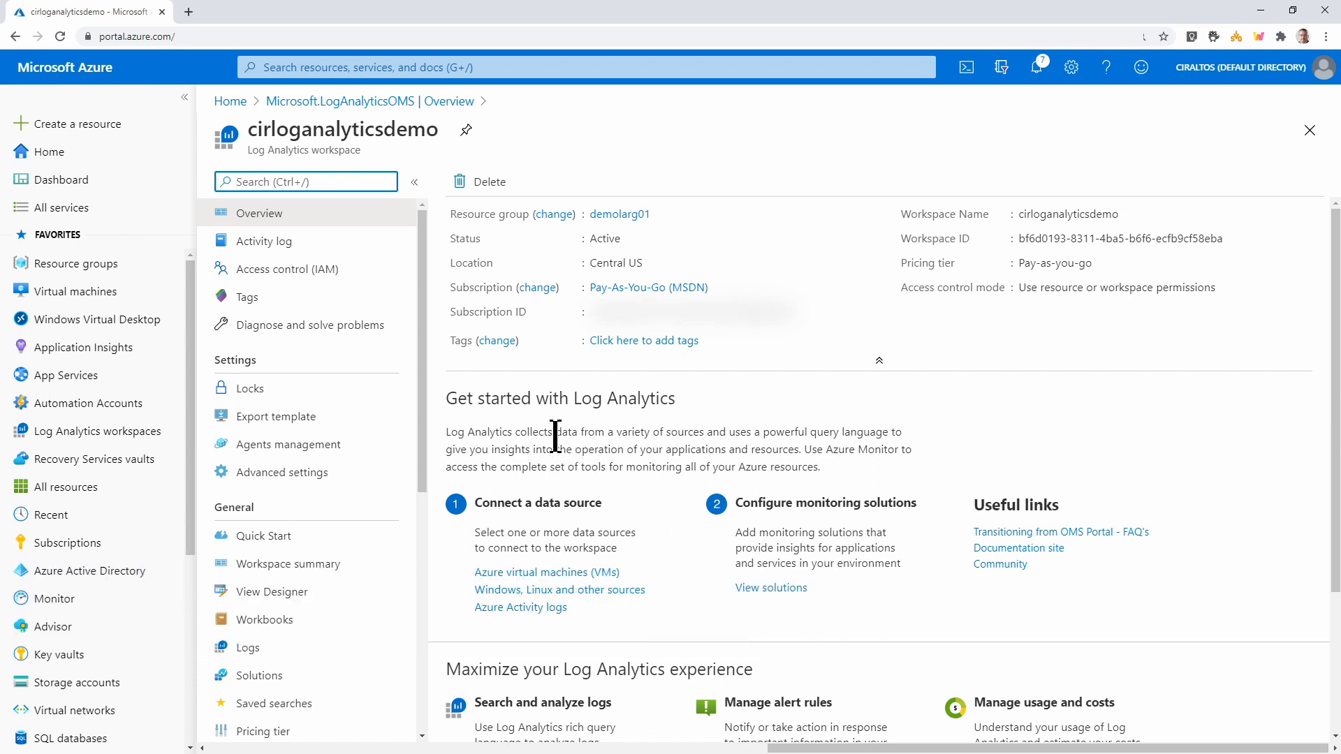
{"action": "scroll", "scroll_direction": "down", "scroll_amount": 3}
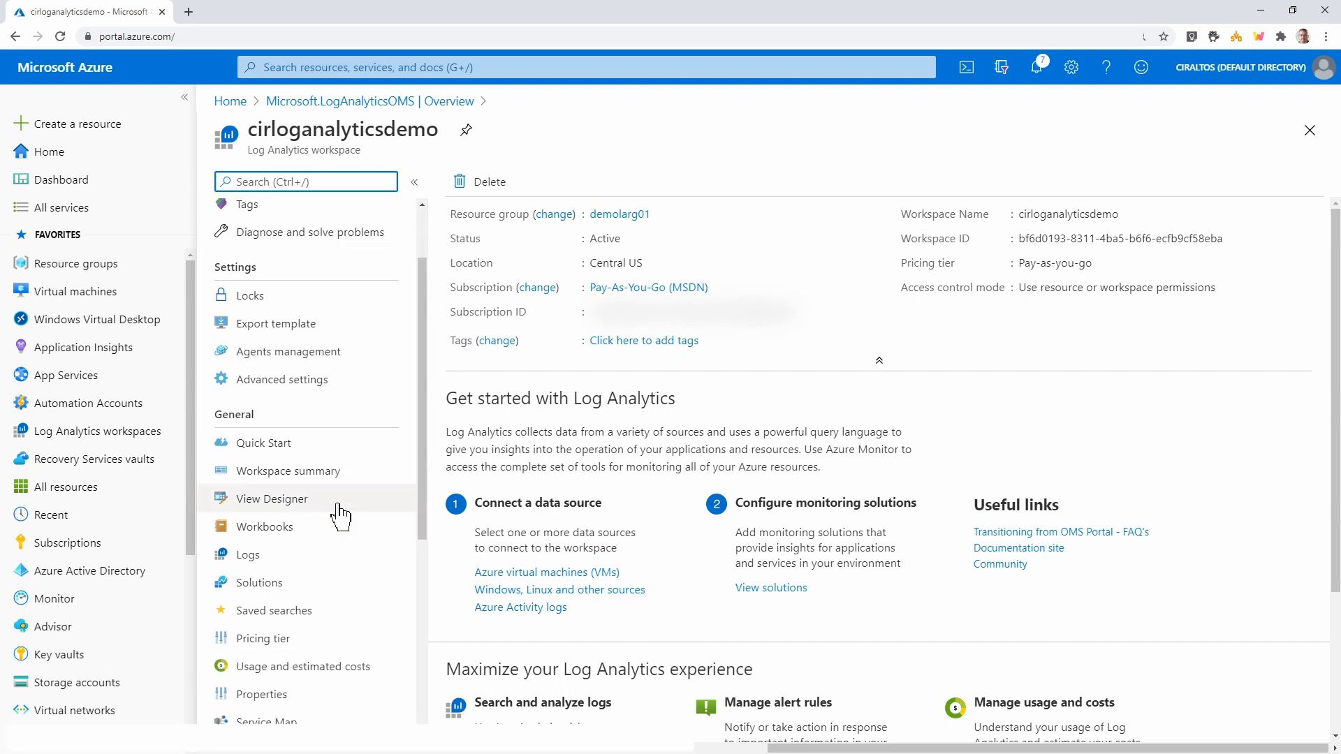
{"action": "scroll", "scroll_direction": "down", "scroll_amount": 3}
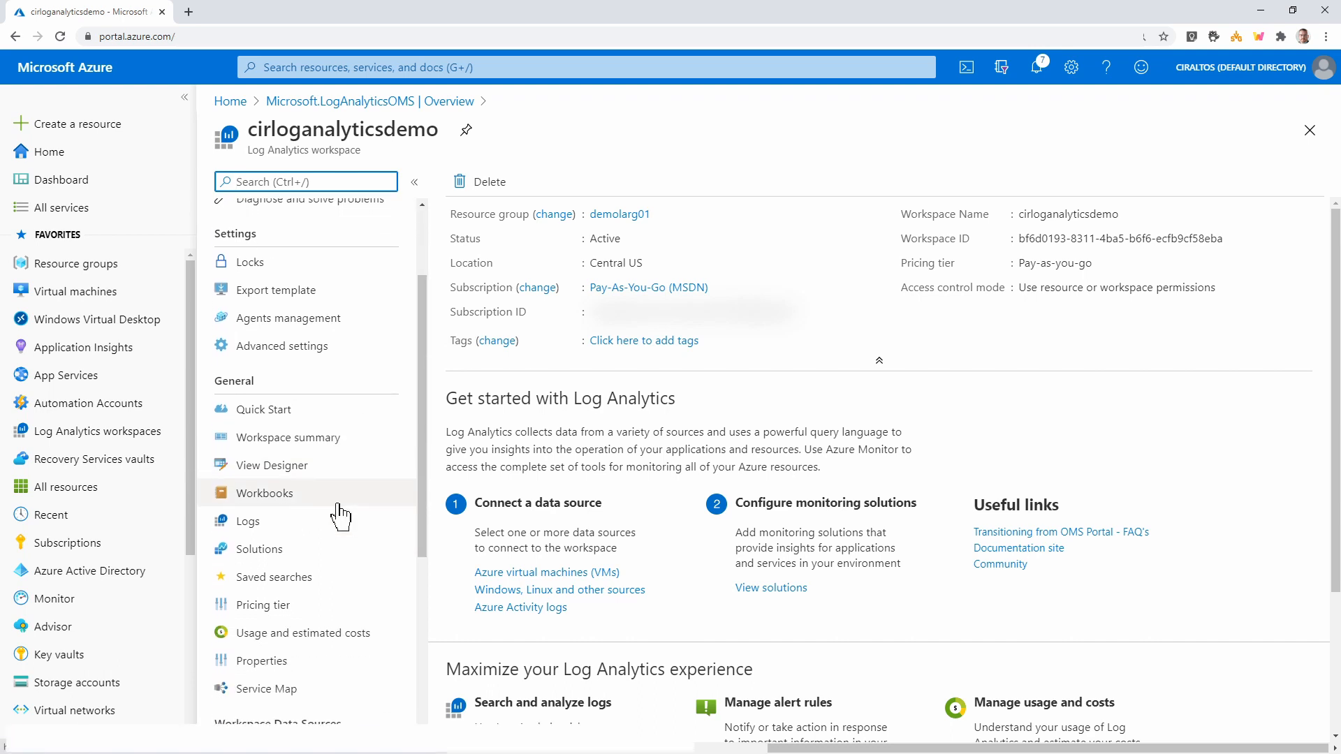
{"action": "scroll", "scroll_direction": "down", "scroll_amount": 3}
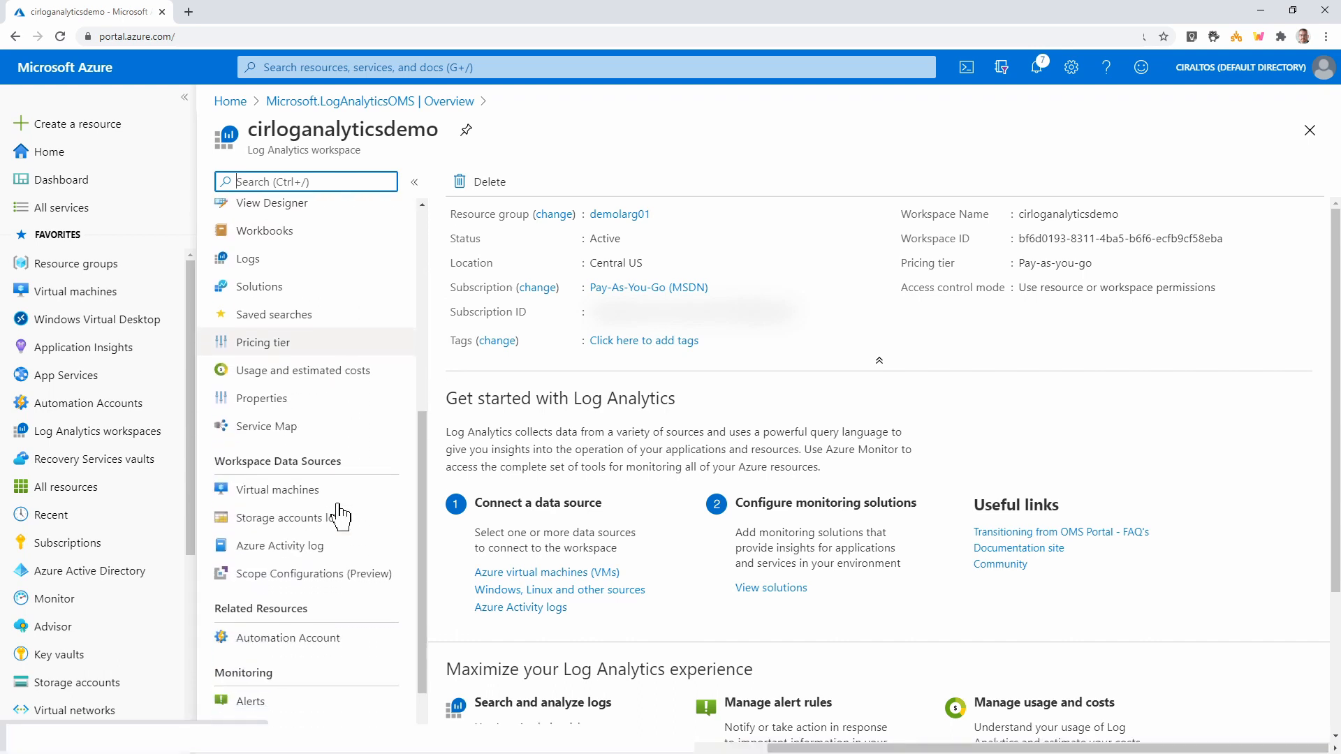
Connect virtual machine WVDDemo02SH-0 to the workspace from the Virtual machines list
{"action": "left_click", "coordinate": [278, 489]}
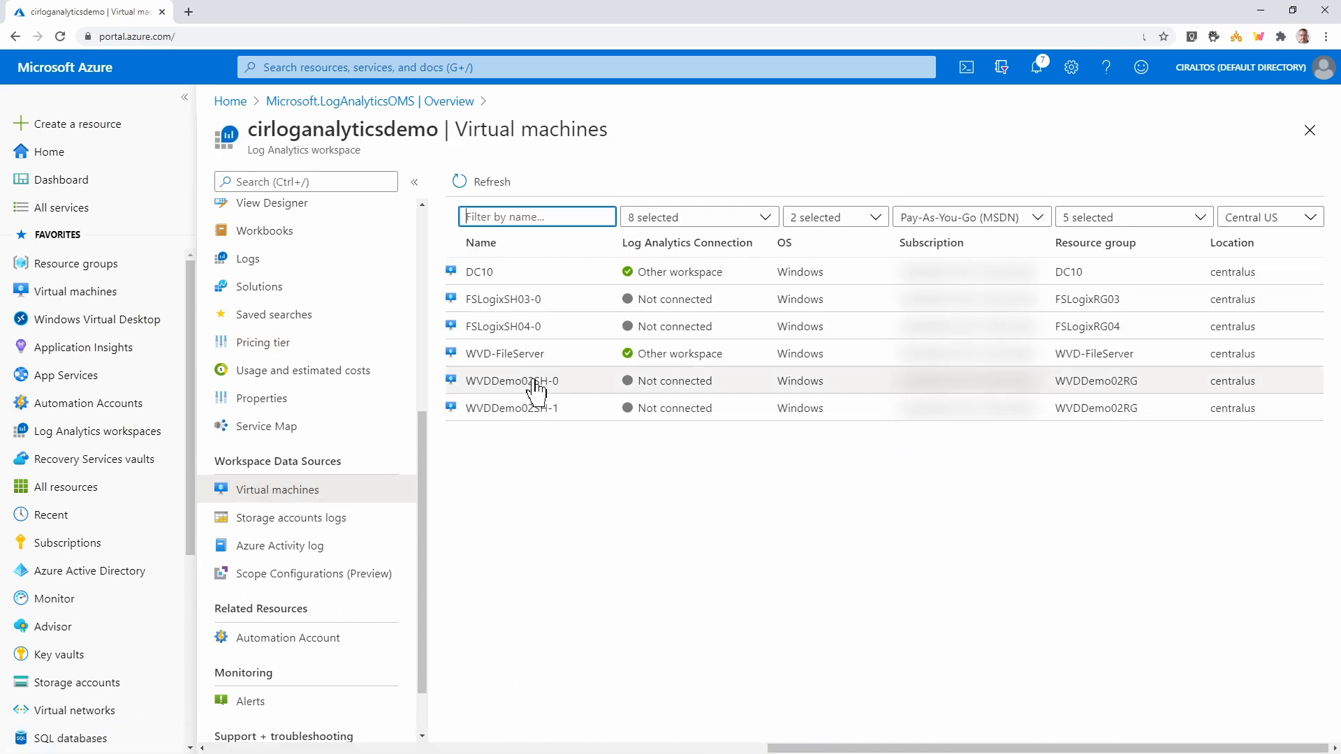
{"action": "mouse_move", "coordinate": [544, 391]}
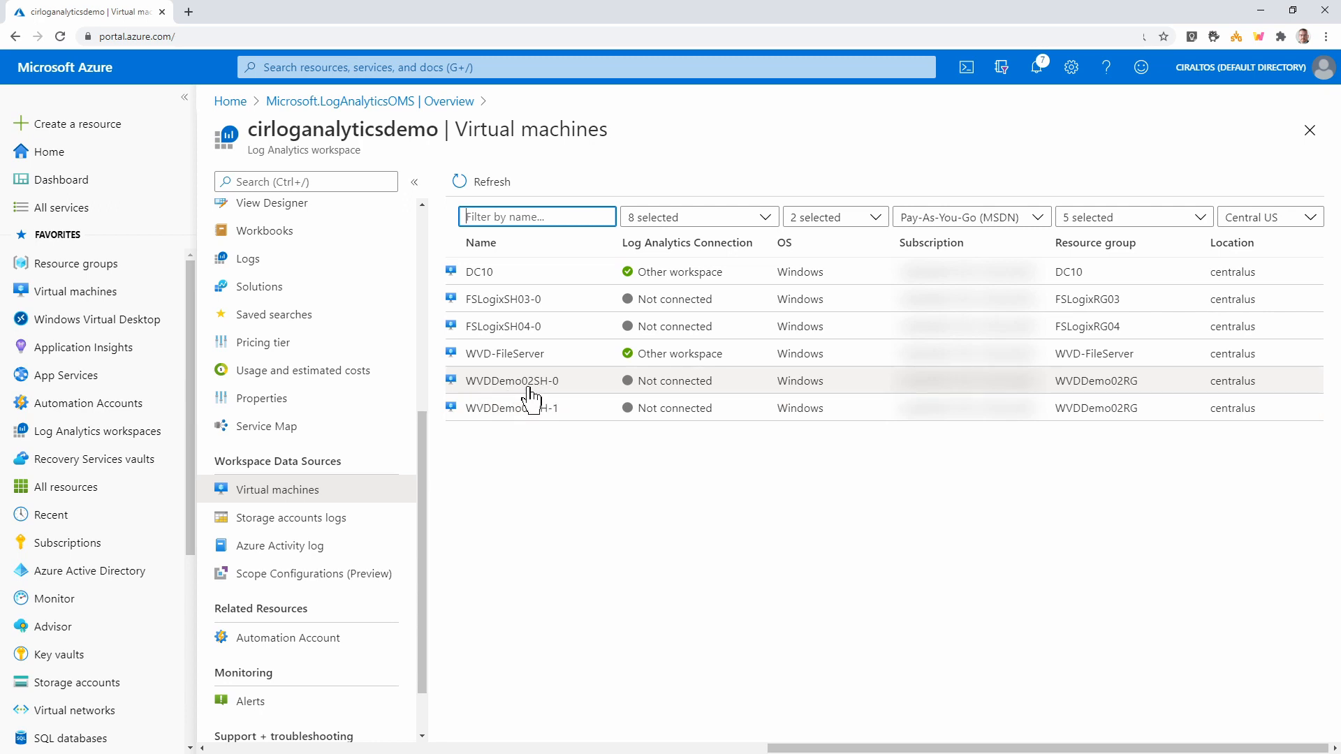
{"action": "left_click", "coordinate": [511, 380]}
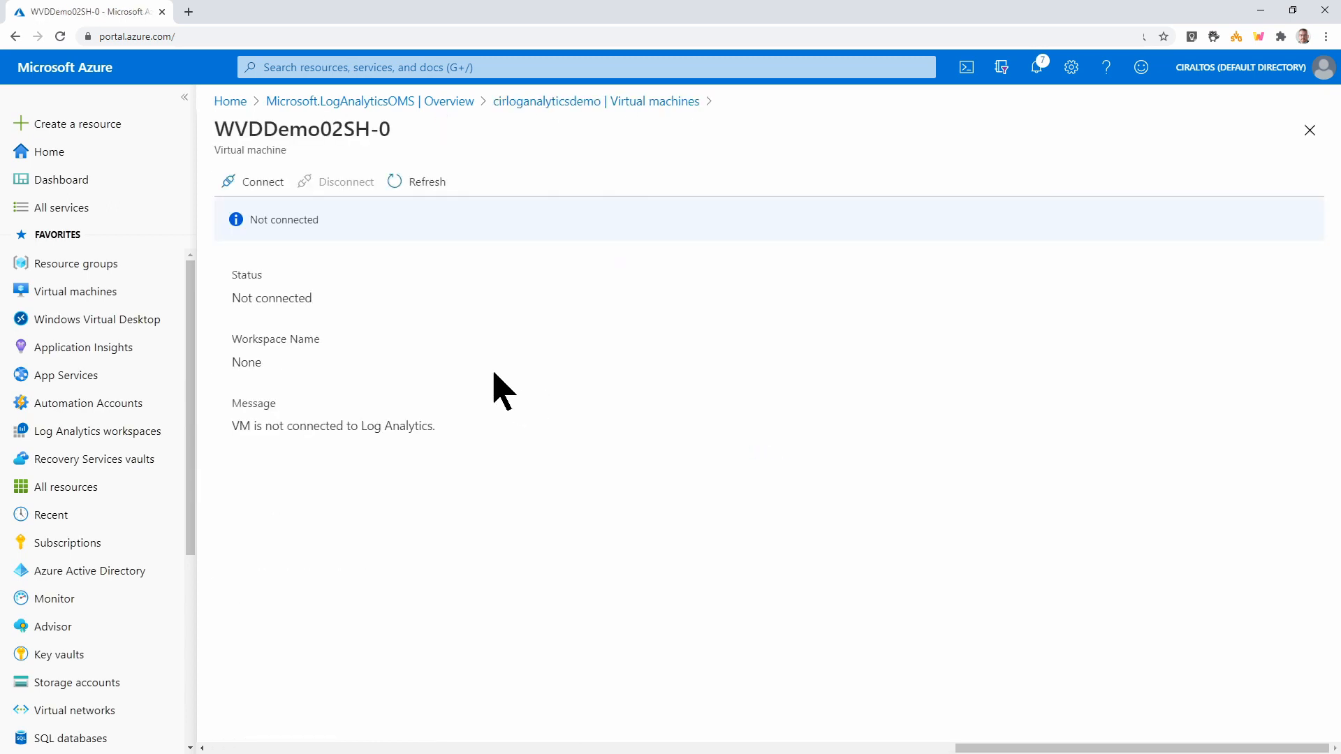
{"action": "left_click", "coordinate": [262, 182]}
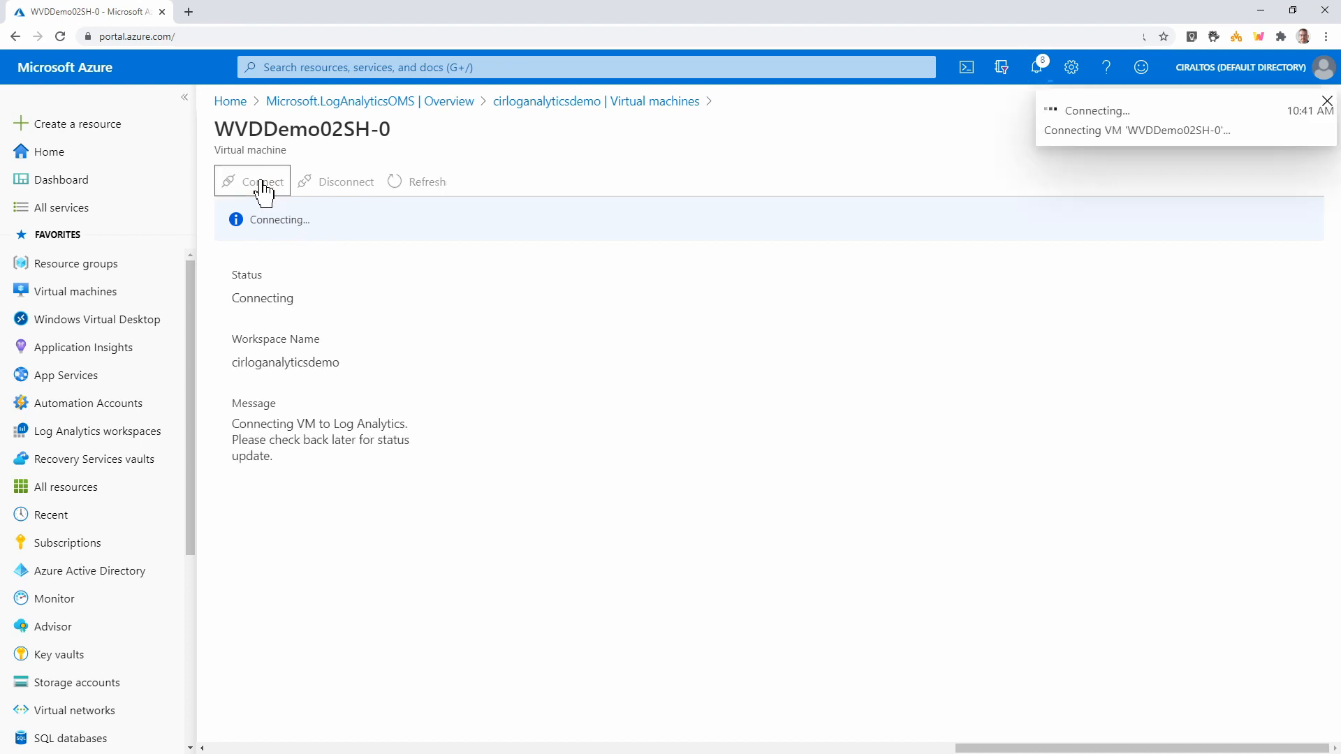
{"action": "left_click", "coordinate": [1327, 100]}
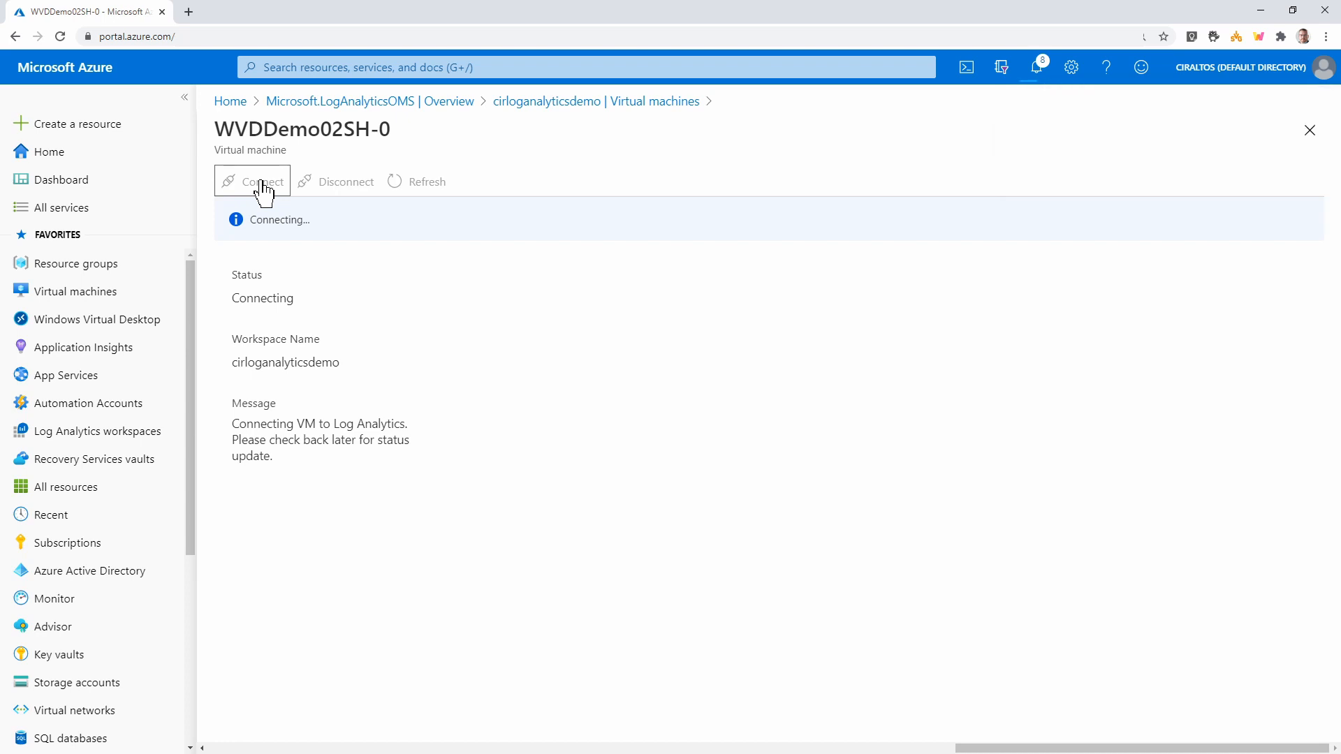
{"action": "mouse_move", "coordinate": [298, 194]}
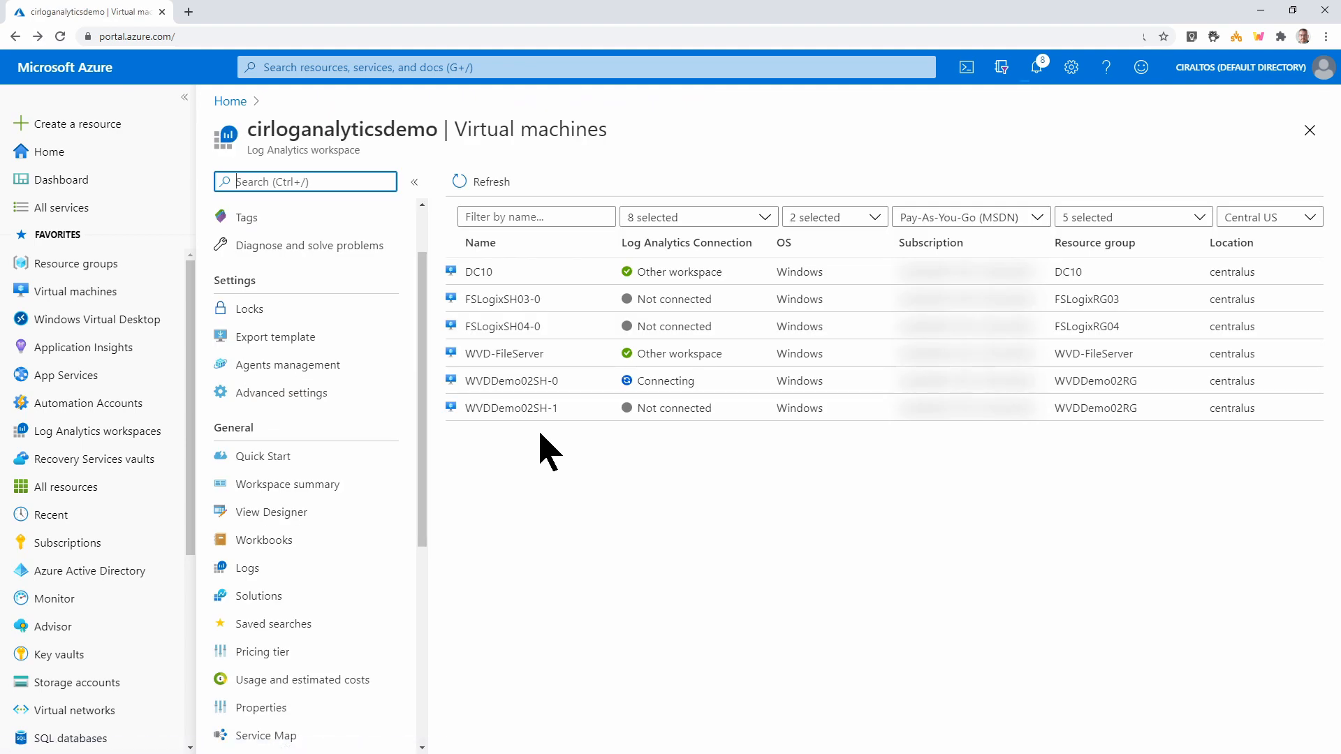
Open WVDDemo02SH-1's connection details, then return to the workspace menu
{"action": "left_click", "coordinate": [509, 408]}
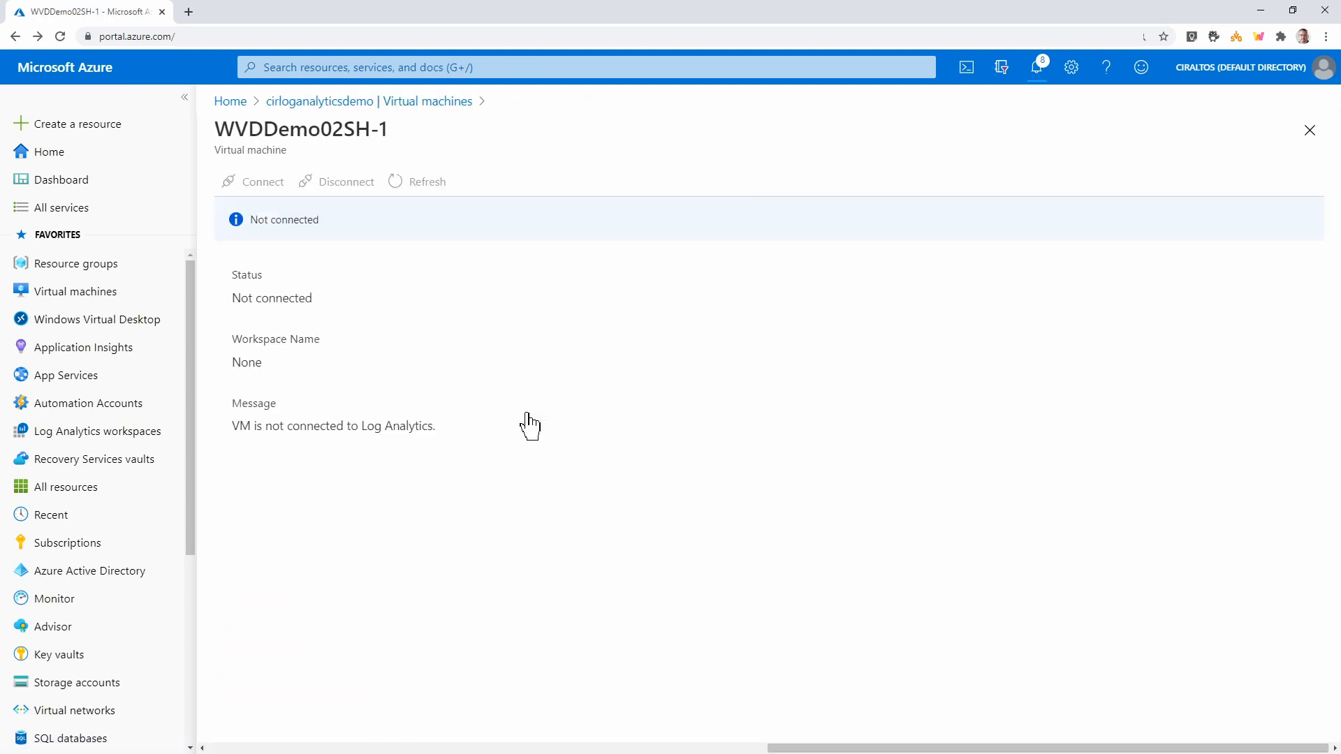
{"action": "left_click", "coordinate": [262, 182]}
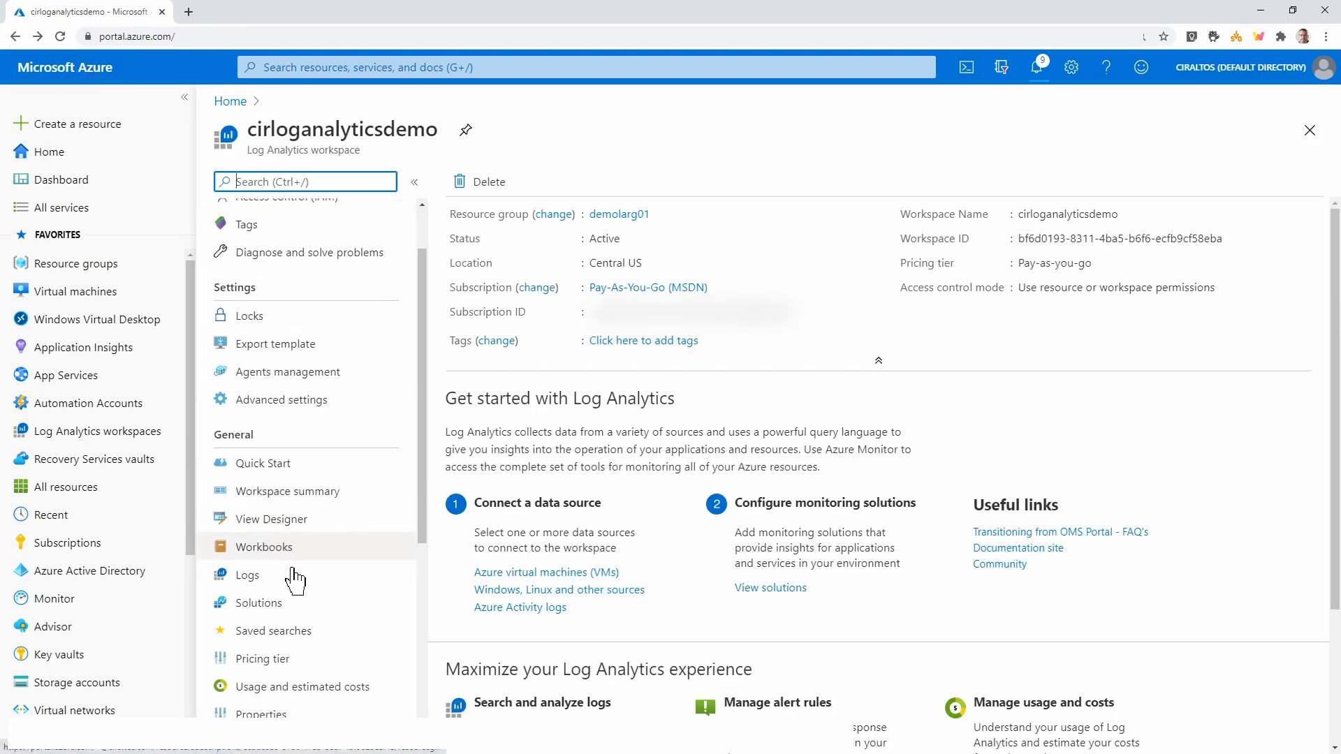
{"action": "scroll", "scroll_direction": "down", "scroll_amount": 3}
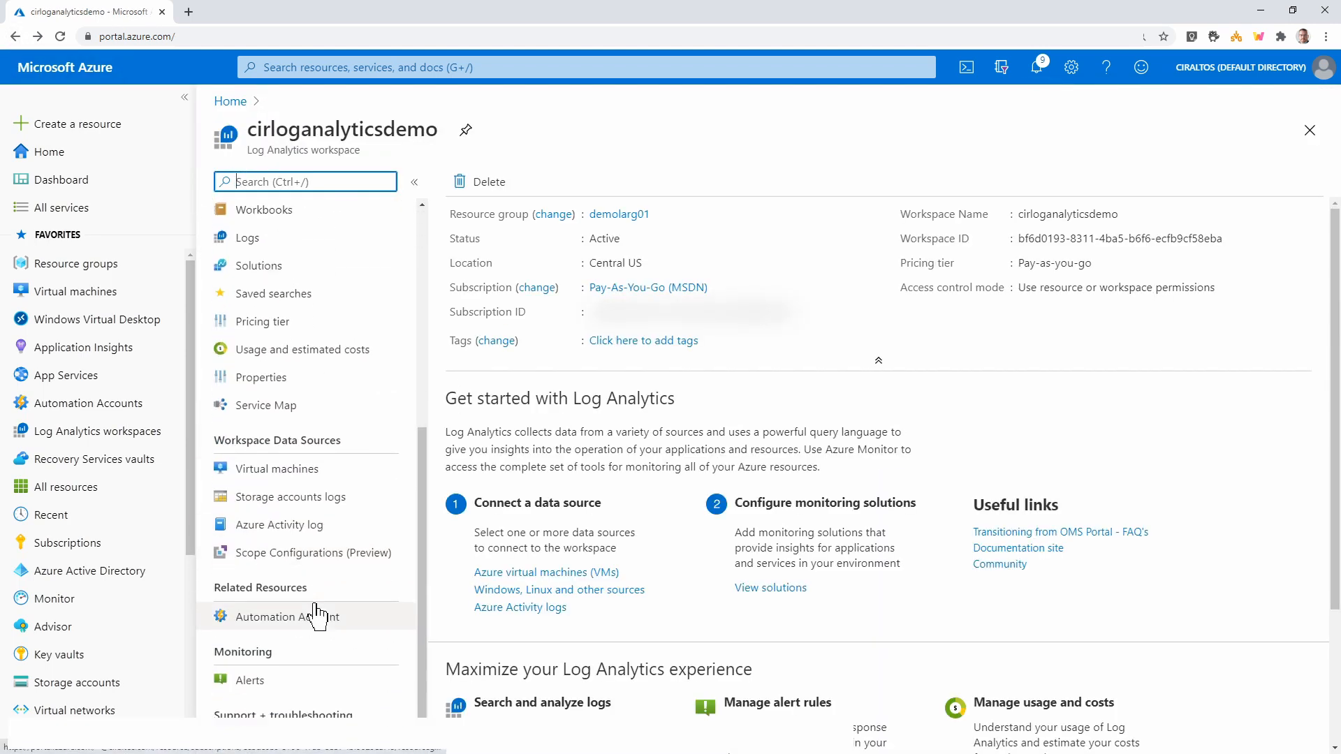
Open Virtual machines under Workspace Data Sources to check both WVDDemo02SH connections
{"action": "left_click", "coordinate": [278, 468]}
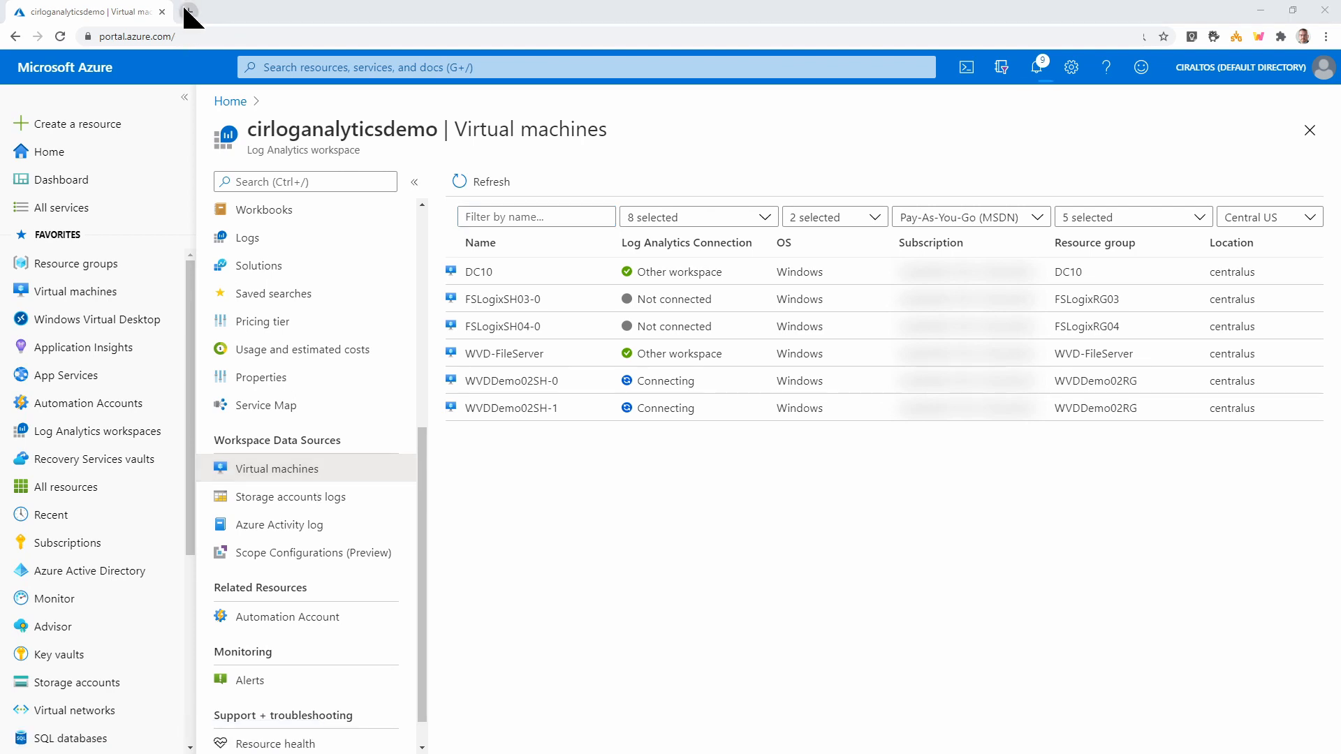
In the Tech Community article, select the counter Terminal Services Session(*)\% Processor Time
{"action": "left_click", "coordinate": [354, 12]}
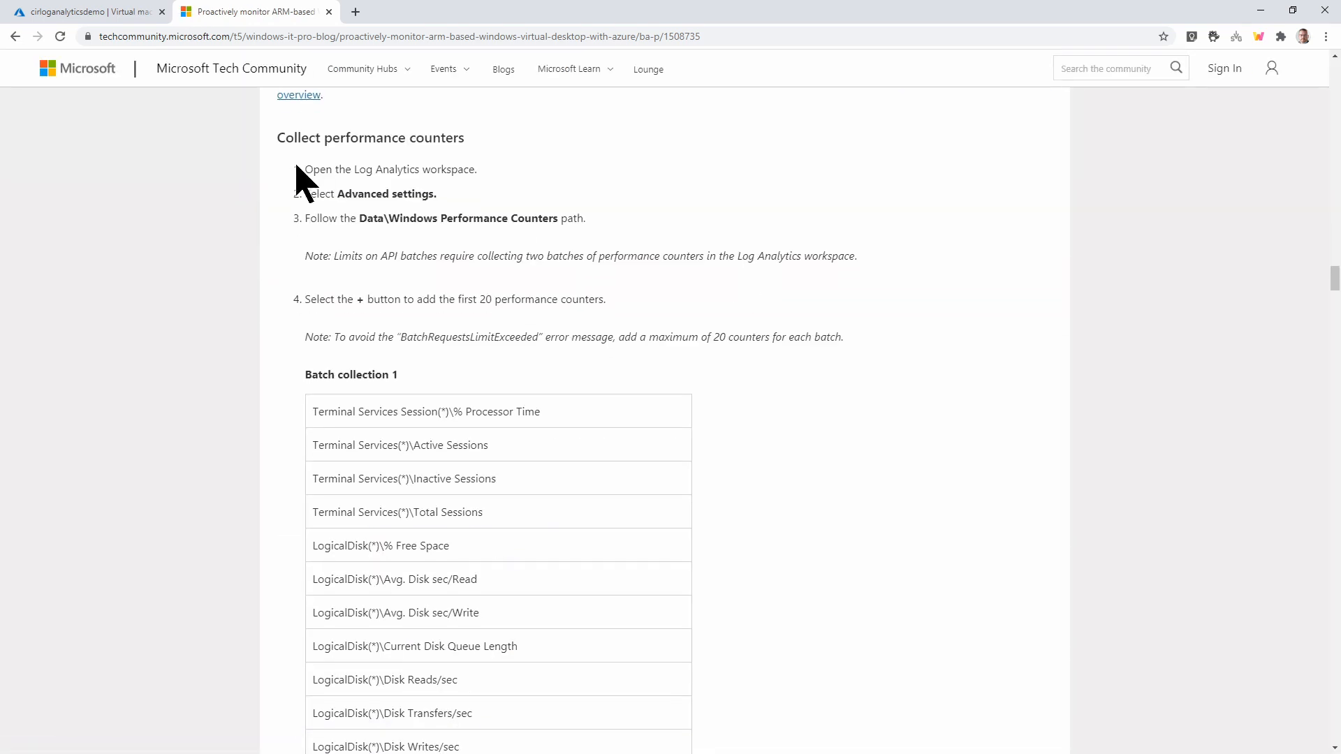
{"action": "mouse_move", "coordinate": [607, 406]}
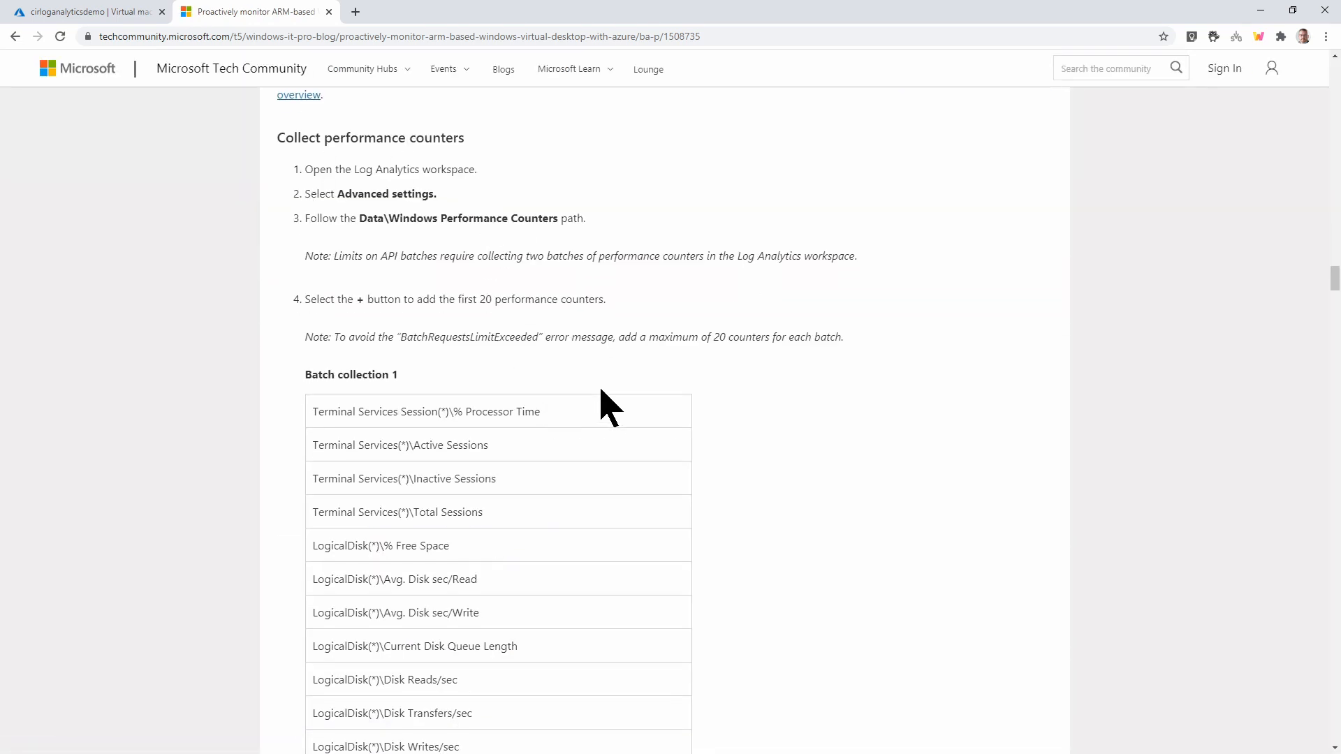
{"action": "scroll", "scroll_direction": "down", "scroll_amount": 3}
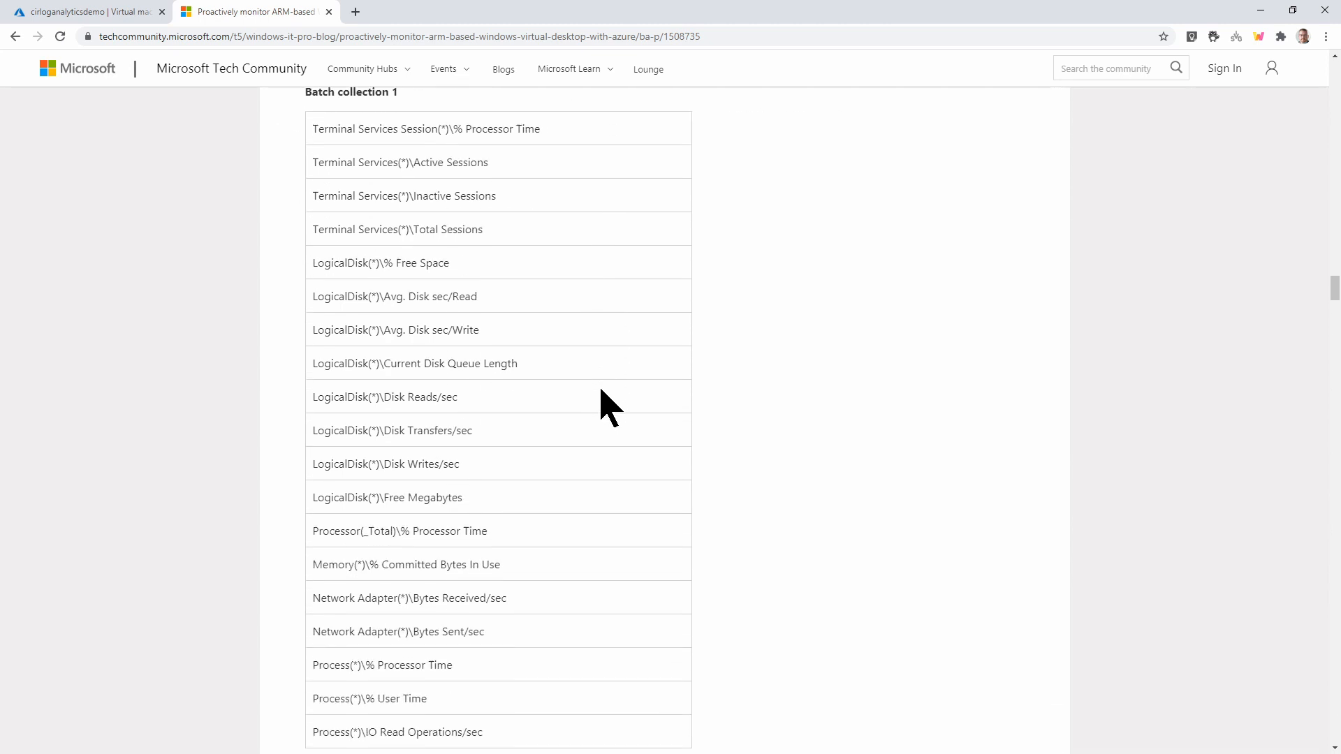
{"action": "scroll", "scroll_direction": "up", "scroll_amount": 3}
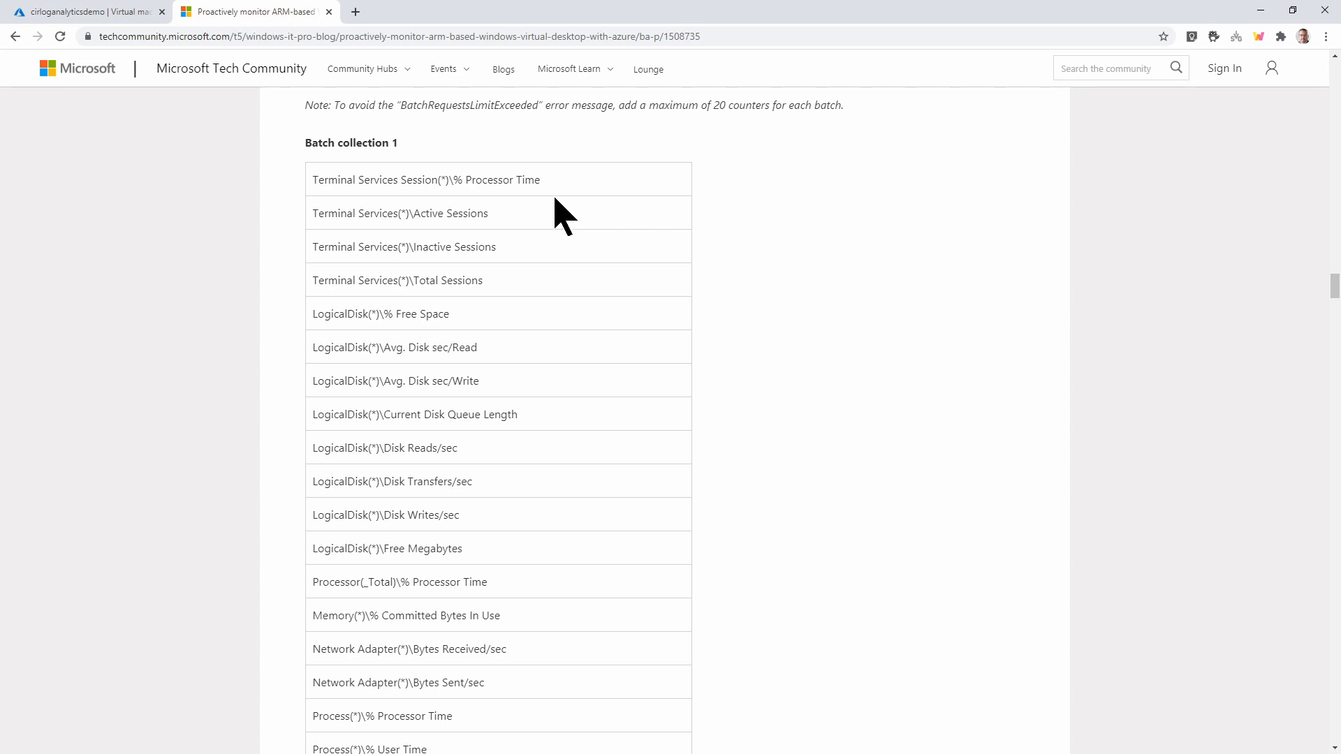
{"action": "mouse_move", "coordinate": [573, 195]}
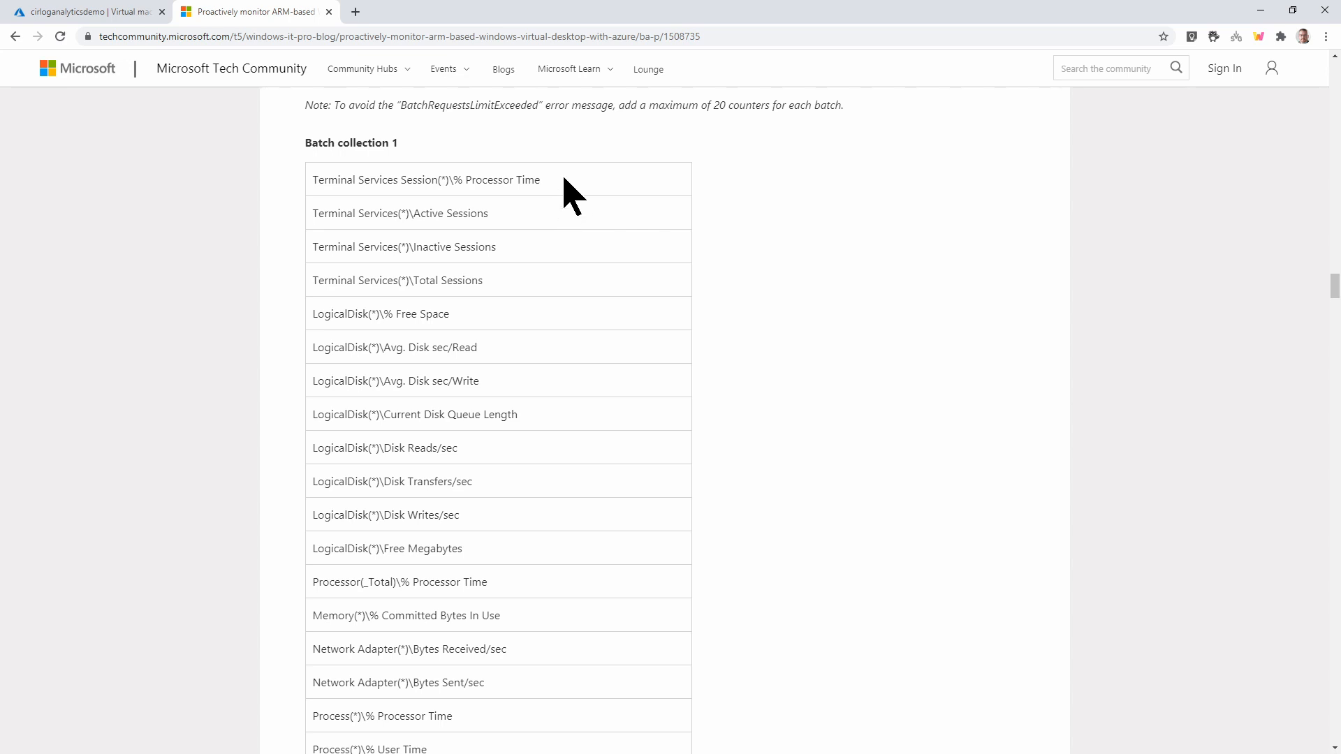
{"action": "double_click", "coordinate": [426, 179]}
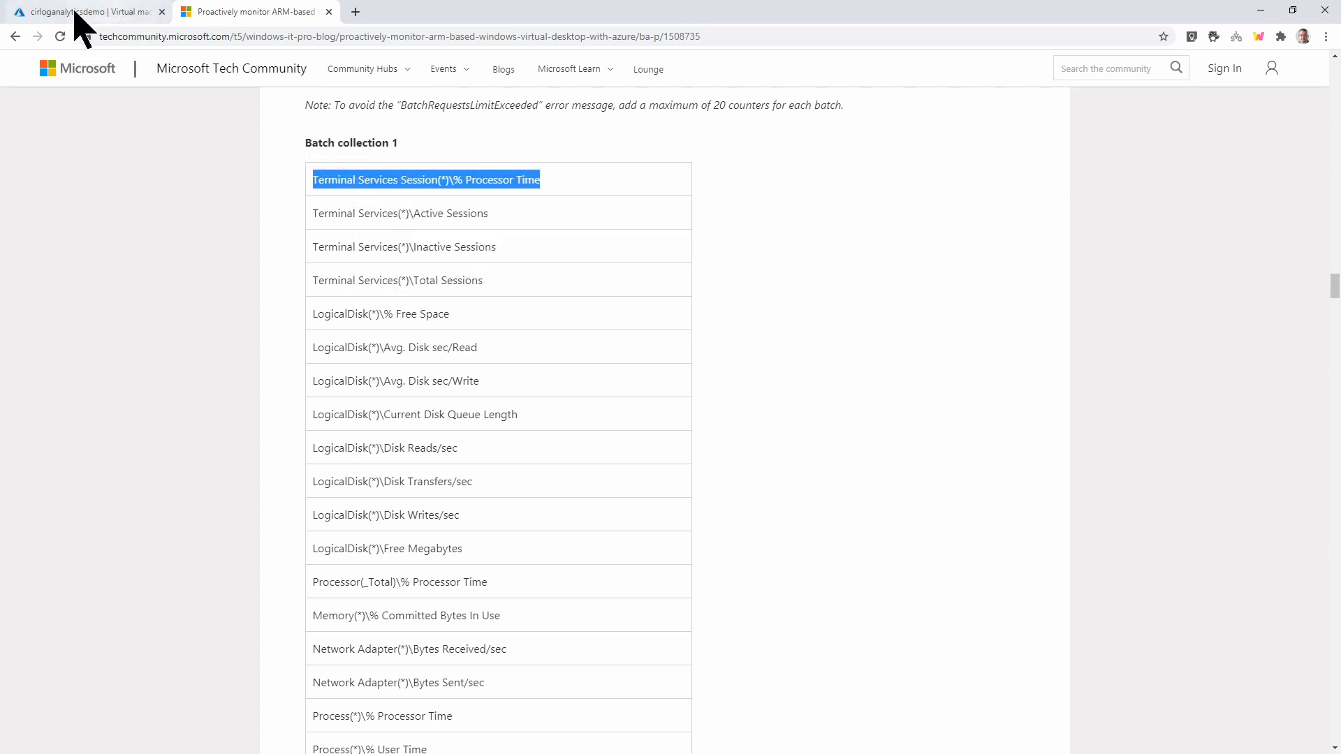
Add Terminal Services Session(*)\% Processor Time under Advanced settings > Data > Windows Performance Counters
{"action": "left_click", "coordinate": [85, 11]}
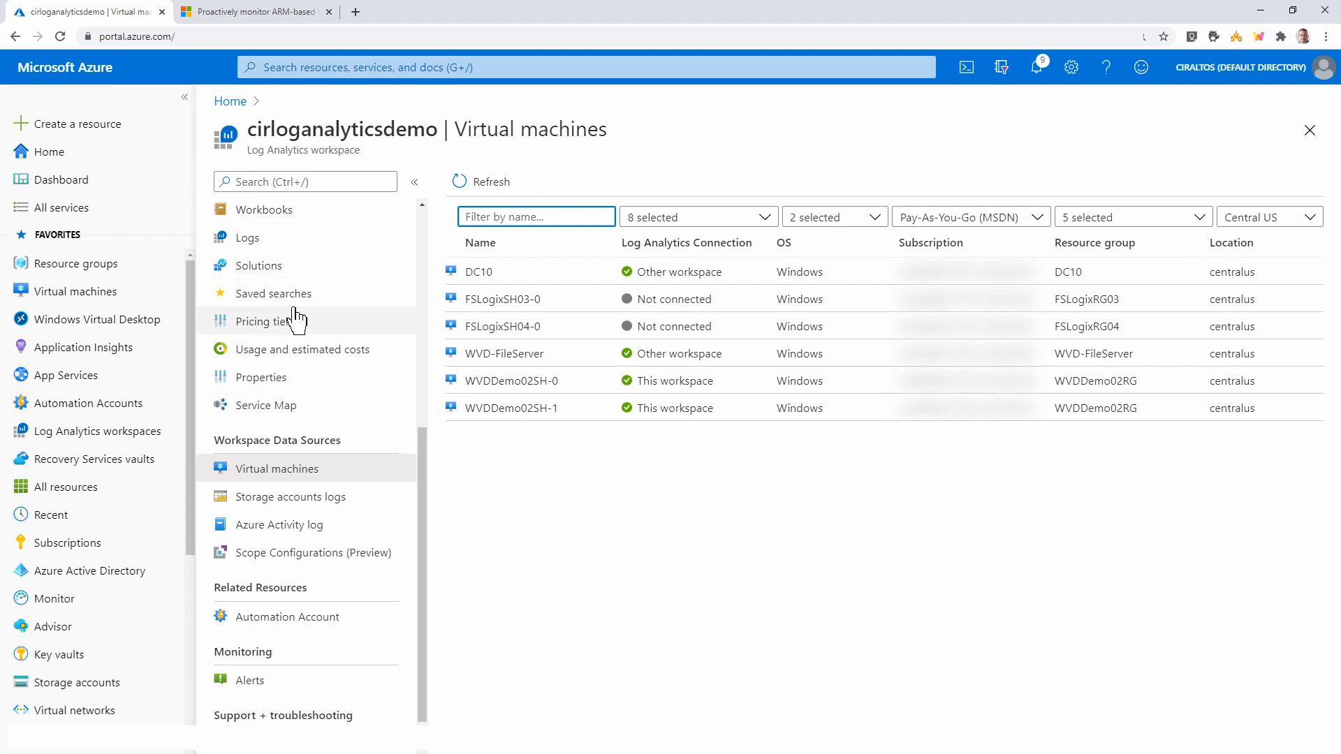
{"action": "scroll", "scroll_direction": "up", "scroll_amount": 3}
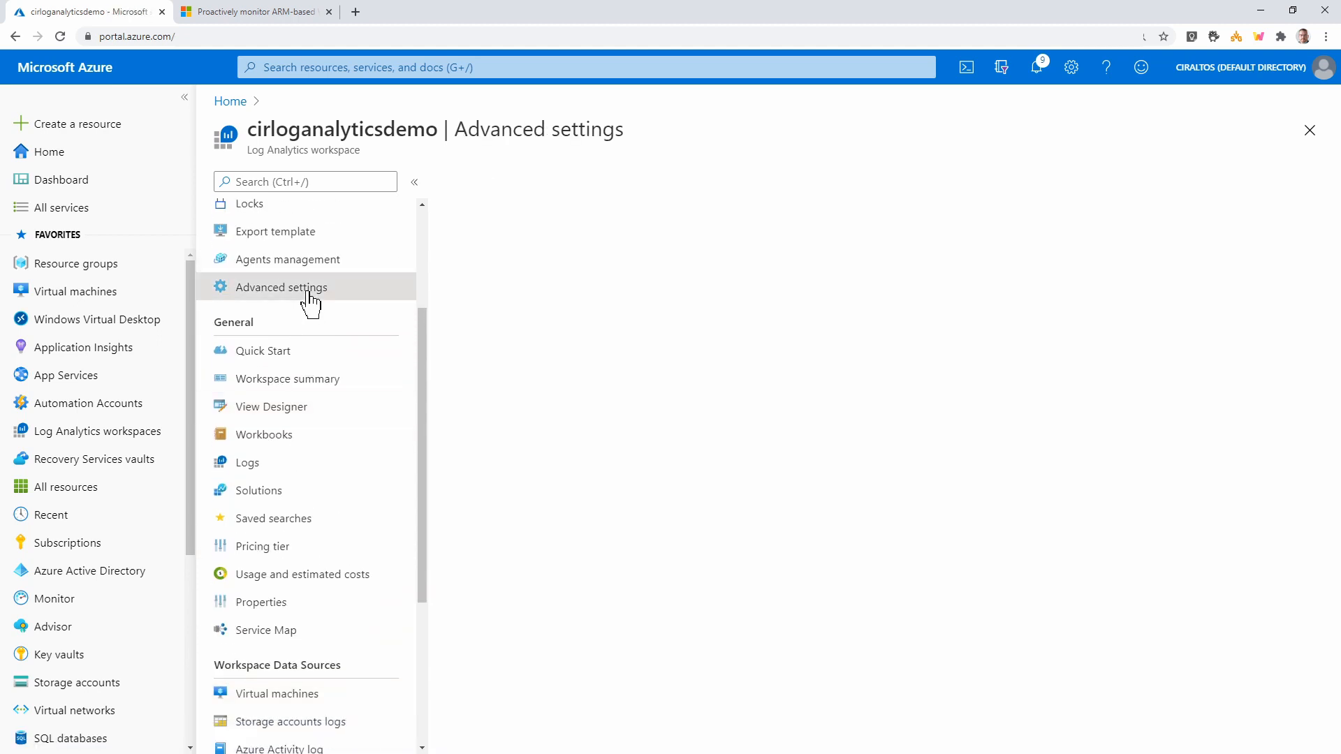
{"action": "left_click", "coordinate": [282, 287]}
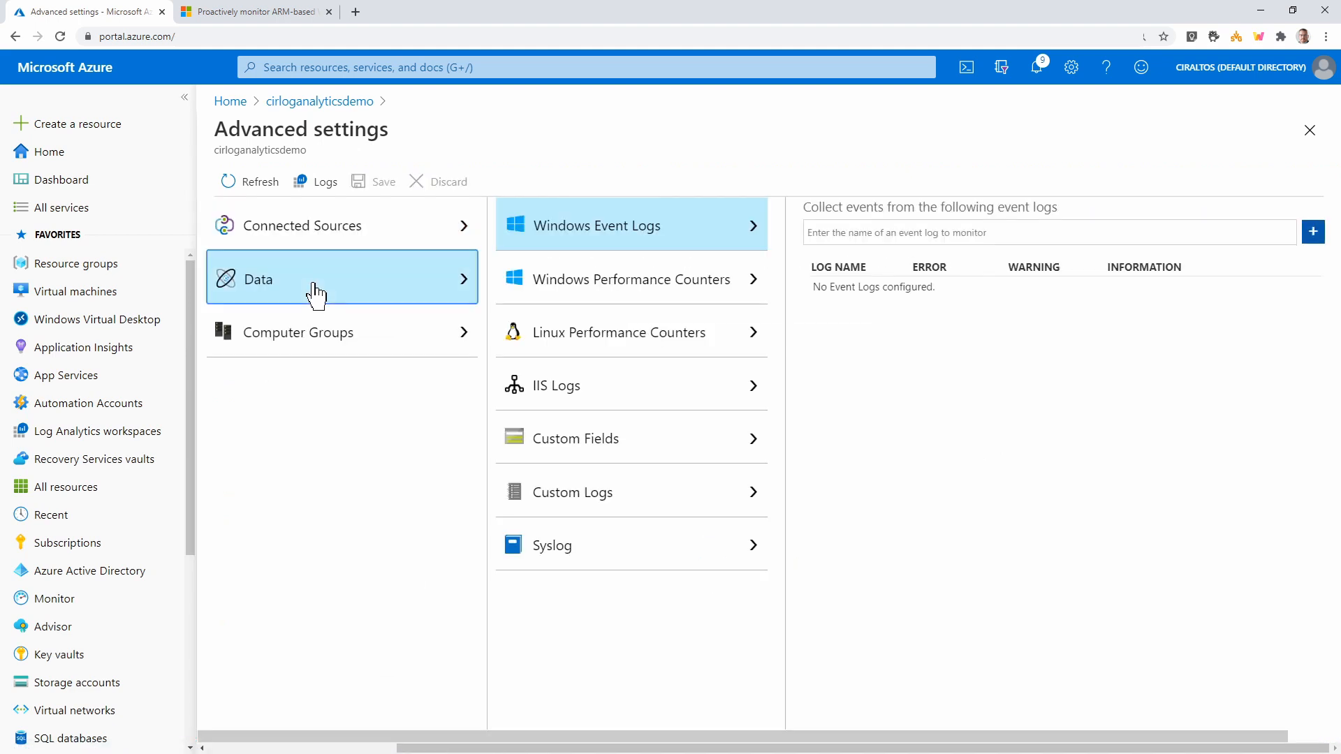
{"action": "left_click", "coordinate": [630, 278]}
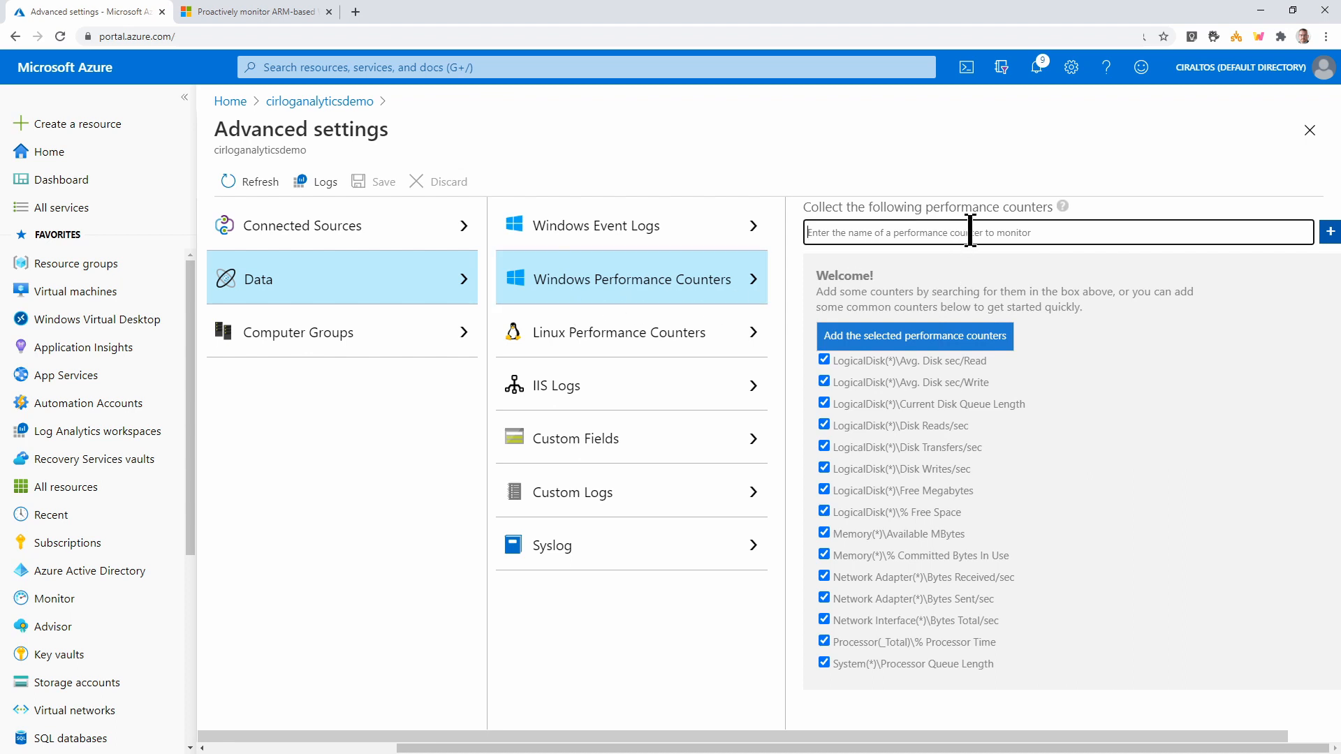
{"action": "type", "text": "Terminal Services Session(*)\\% Processor Time"}
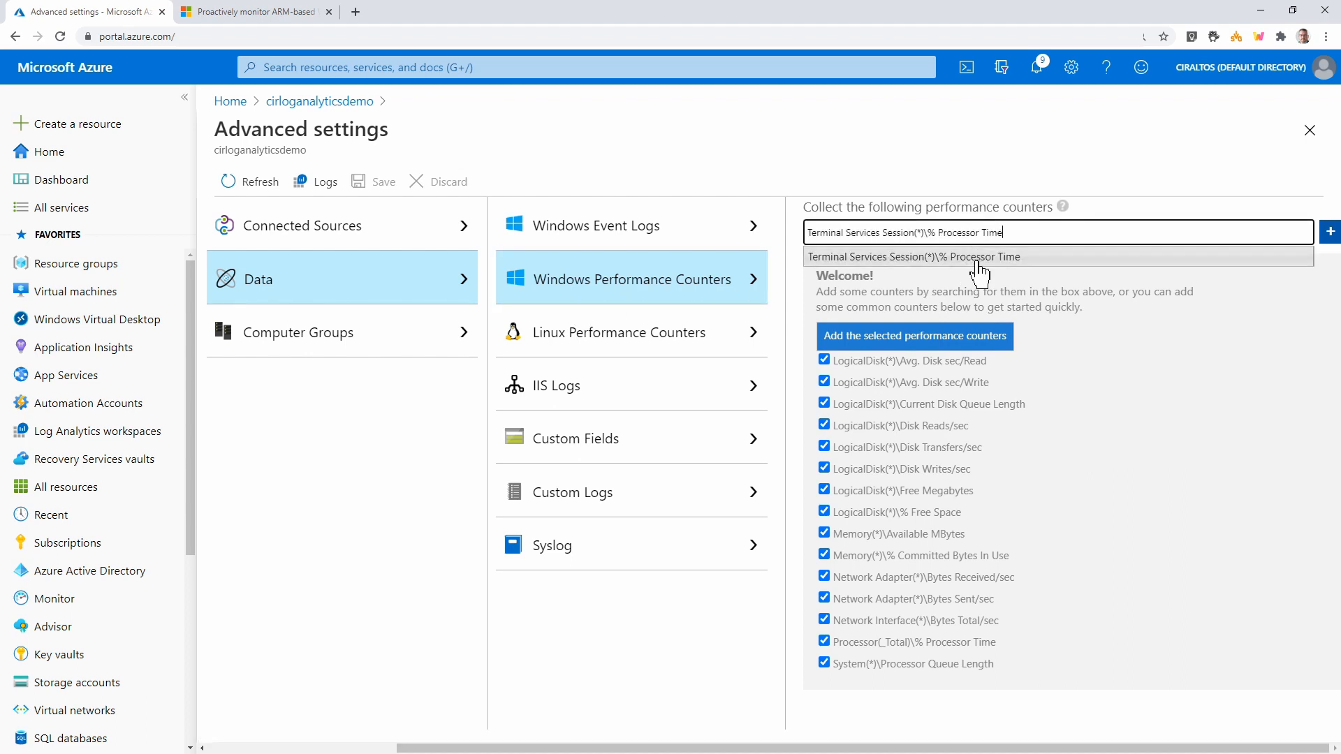
{"action": "left_click", "coordinate": [1313, 232]}
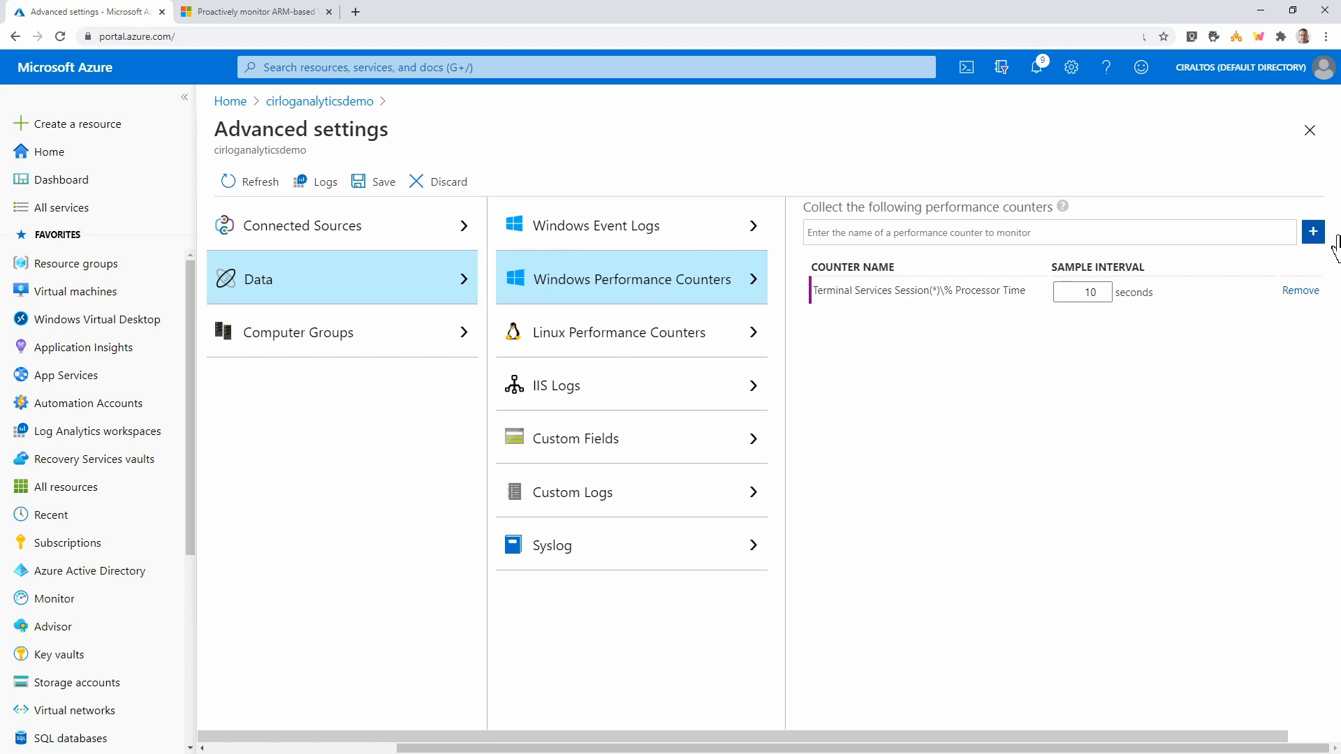
{"action": "mouse_move", "coordinate": [1136, 277]}
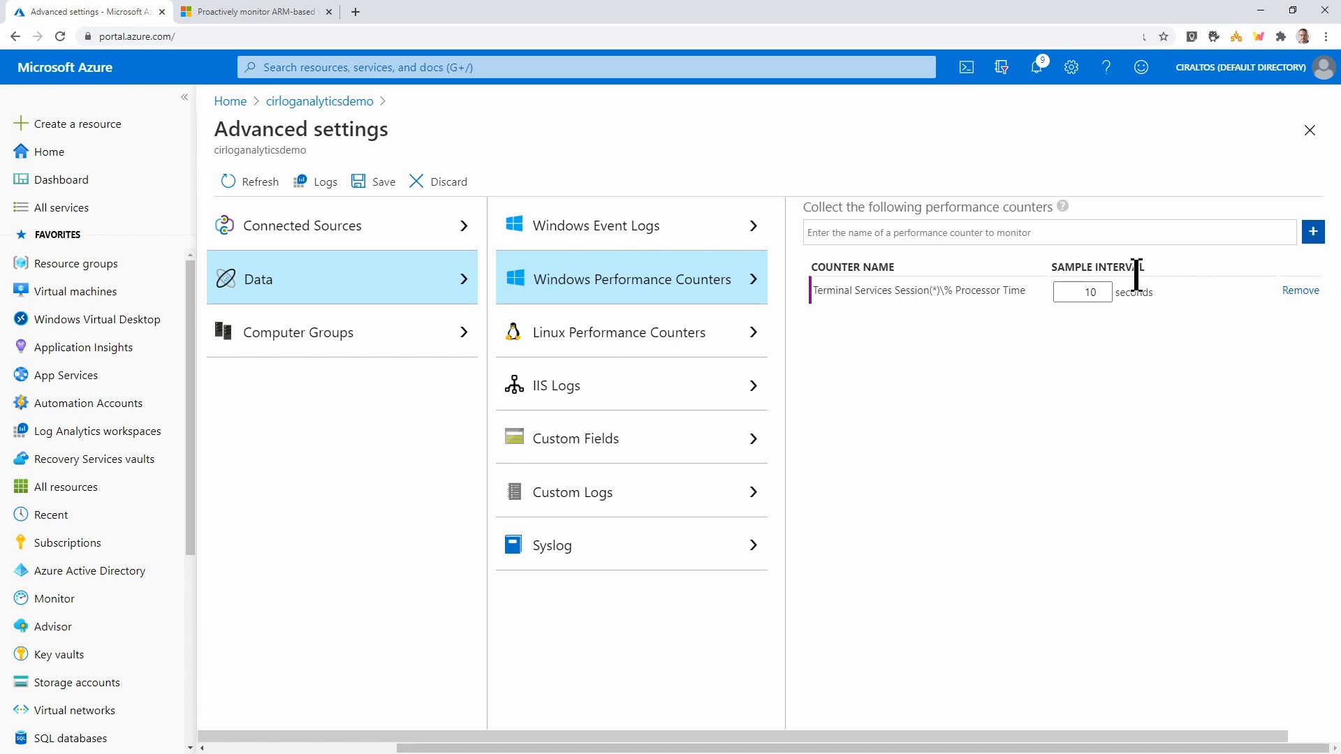
{"action": "mouse_move", "coordinate": [1176, 376]}
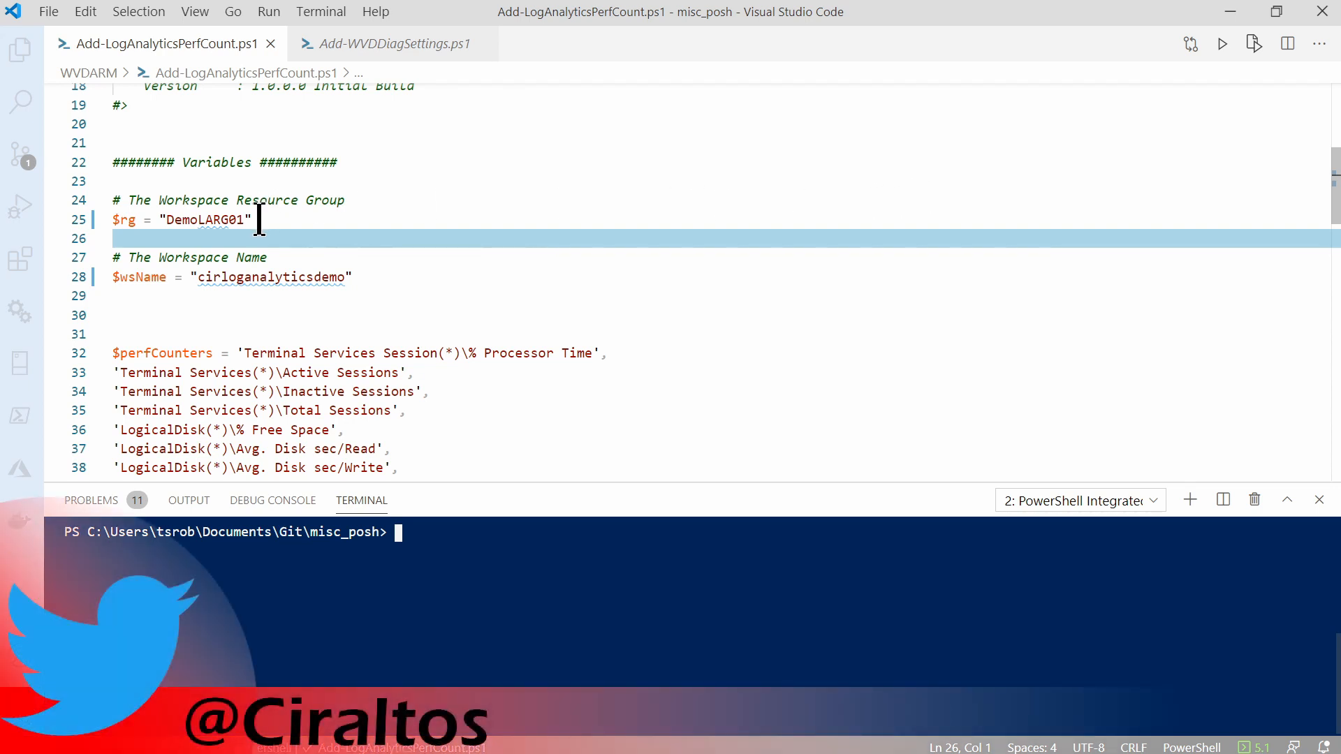
{"action": "mouse_move", "coordinate": [359, 277]}
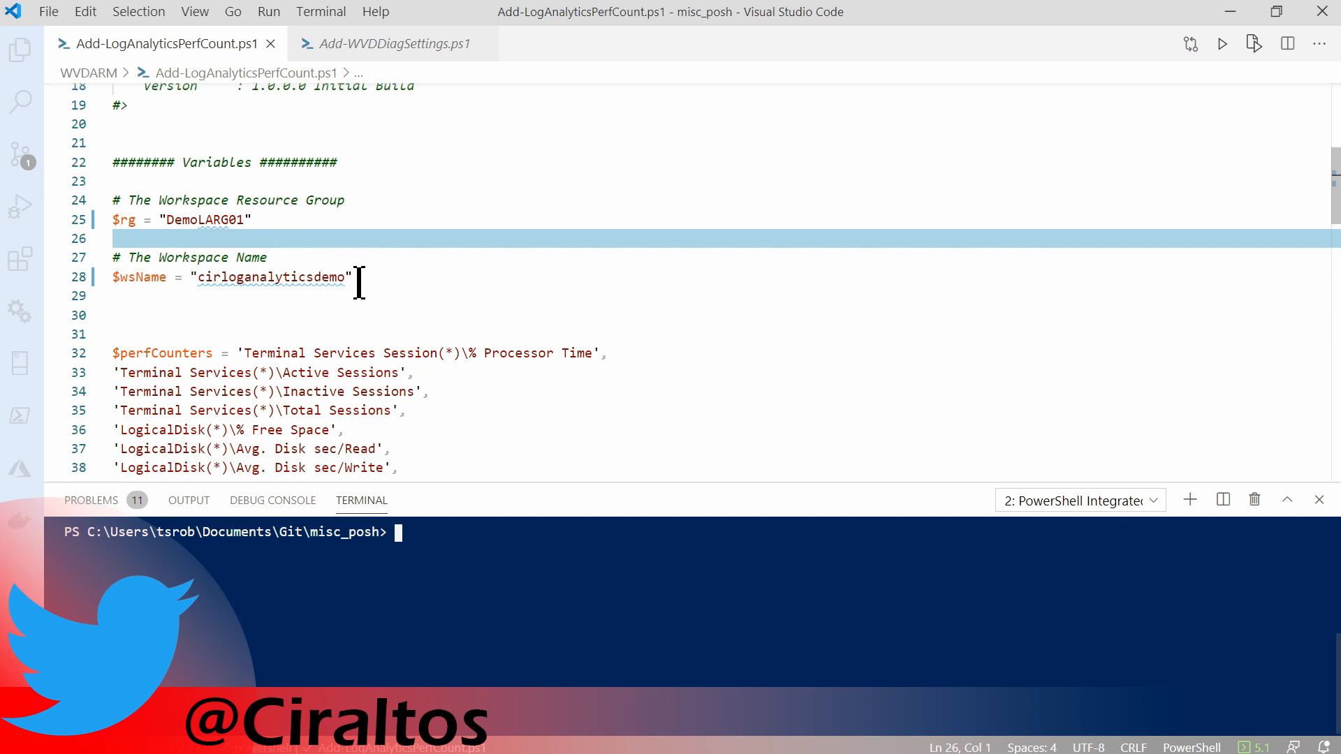
{"action": "mouse_move", "coordinate": [487, 301]}
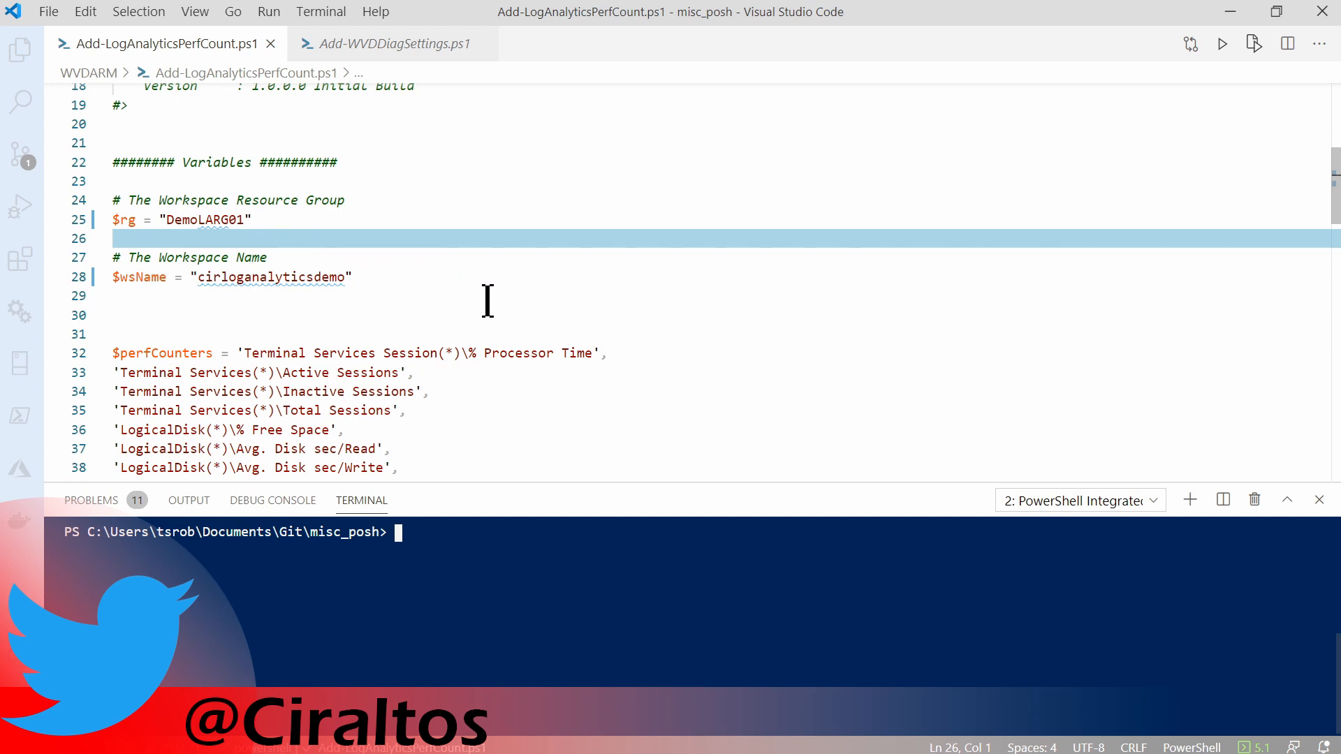
Scroll through the script's workspace variables, $perfCounters array and foreach add loop
{"action": "scroll", "scroll_direction": "down", "scroll_amount": 3}
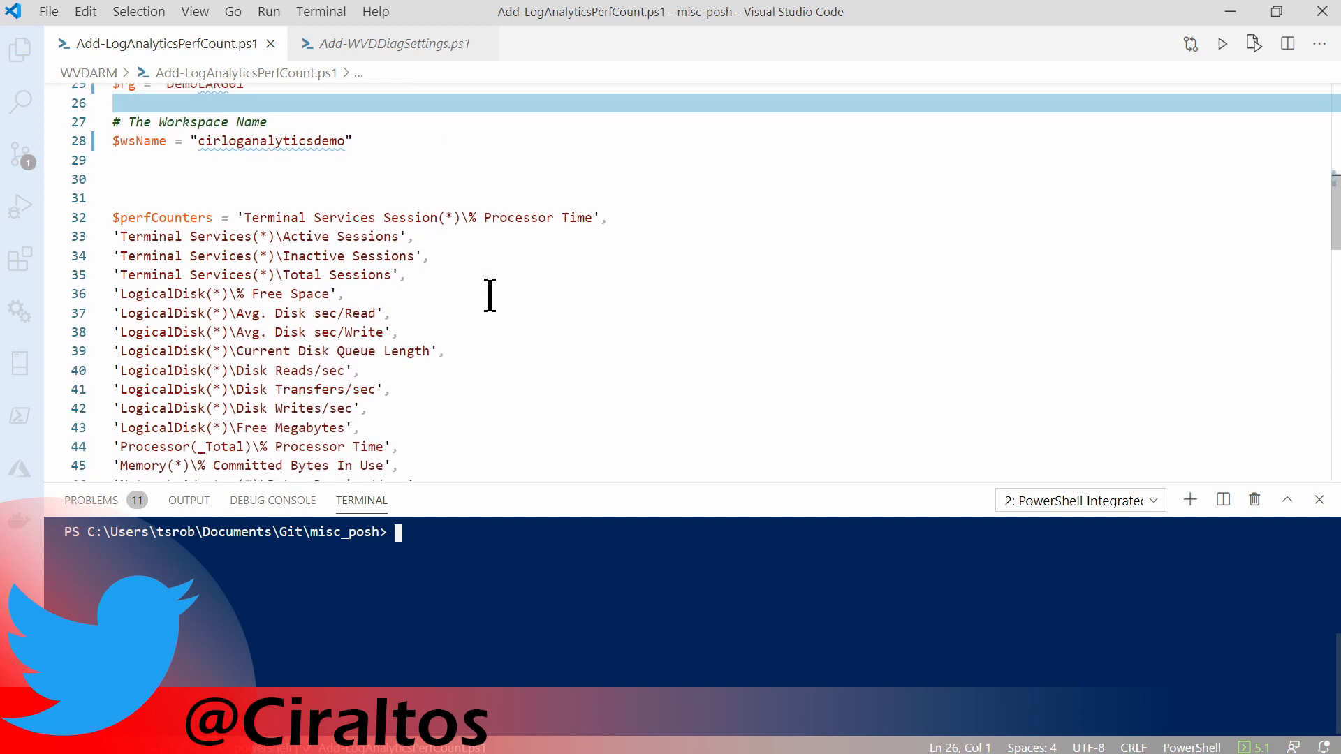
{"action": "scroll", "scroll_direction": "down", "scroll_amount": 3}
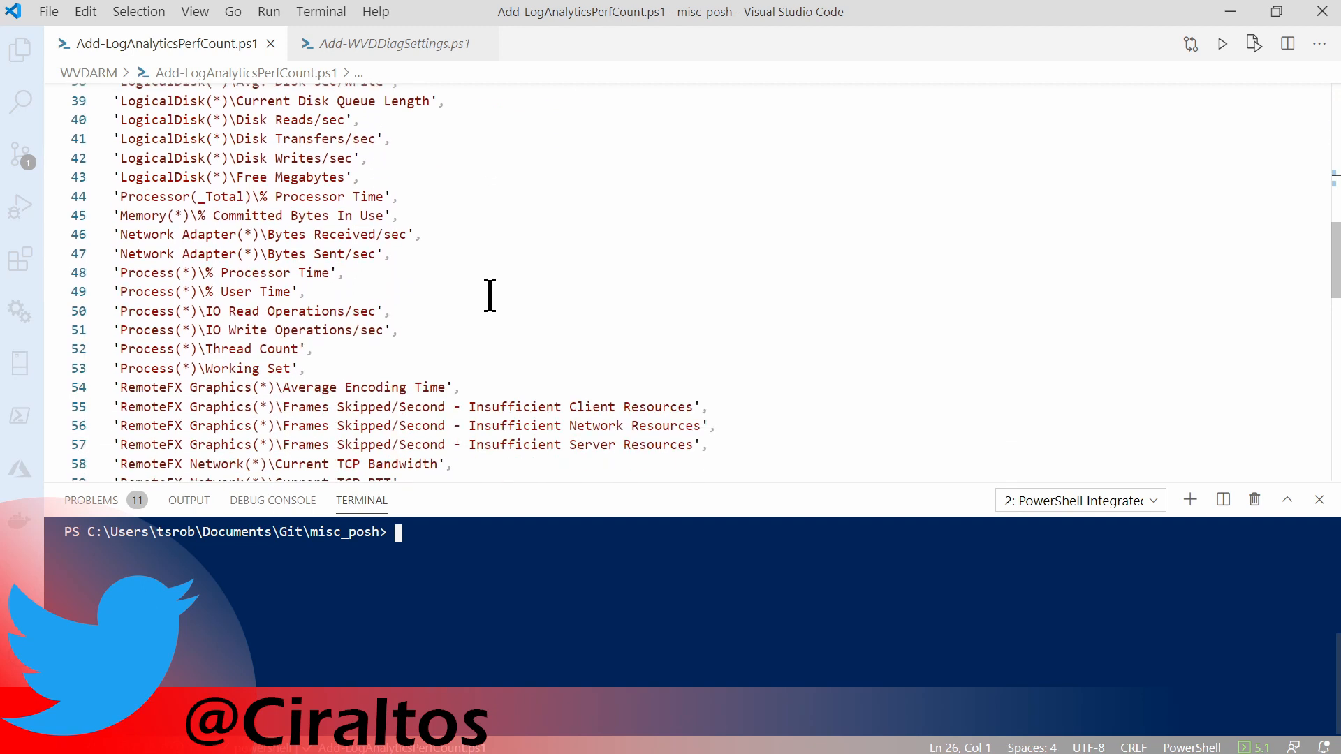
{"action": "scroll", "scroll_direction": "down", "scroll_amount": 3}
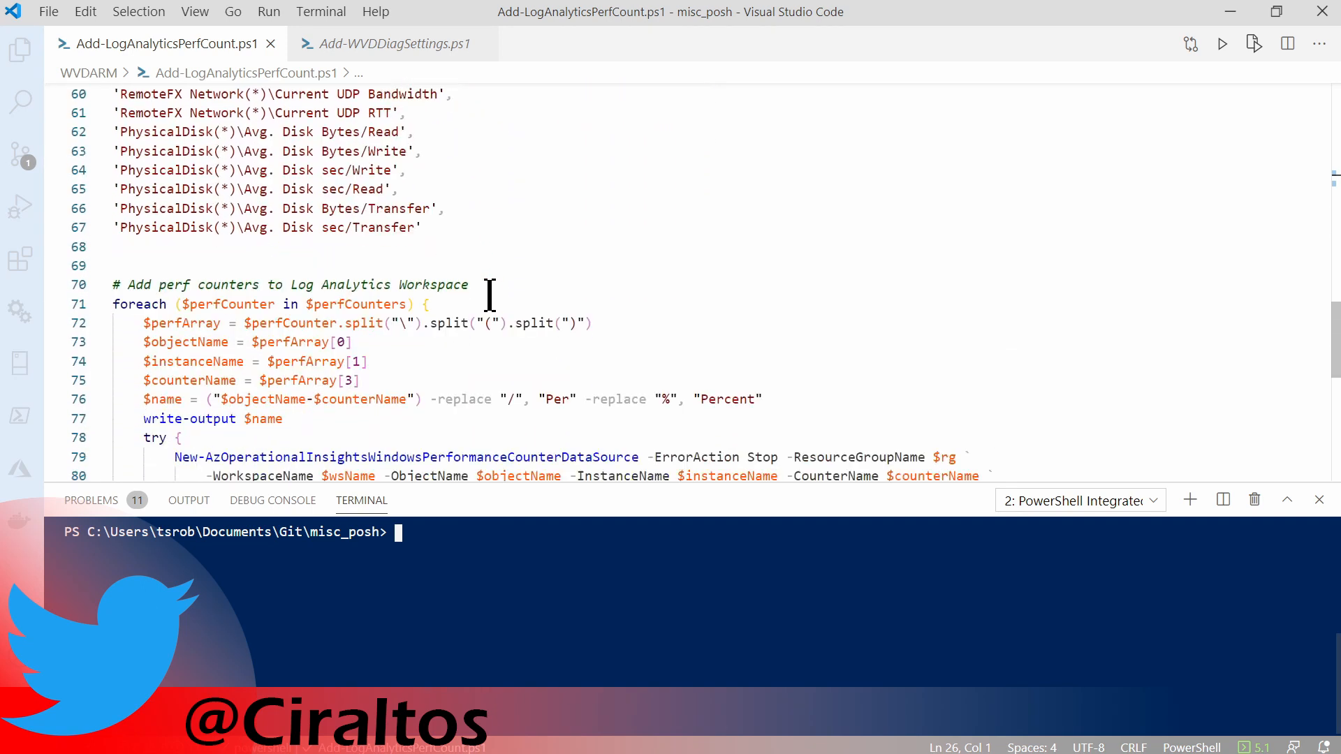
{"action": "scroll", "scroll_direction": "down", "scroll_amount": 3}
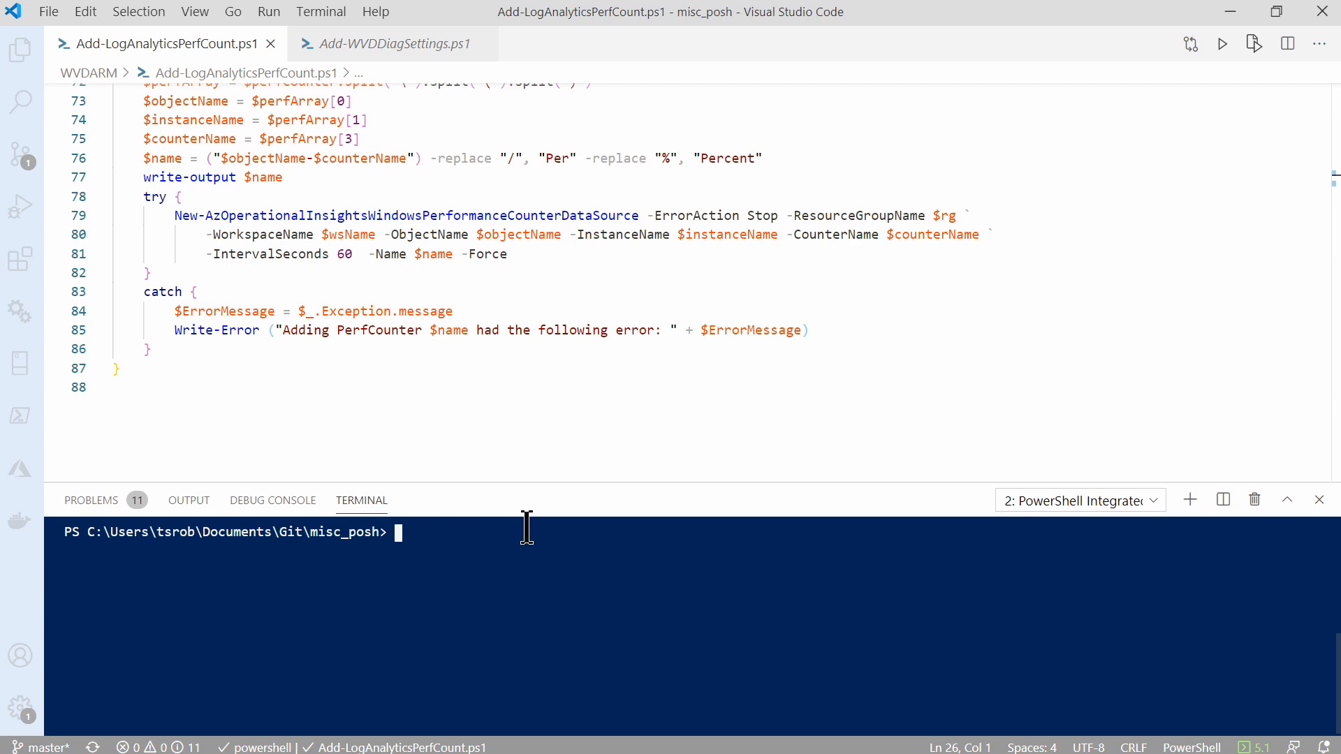
{"action": "mouse_move", "coordinate": [379, 393]}
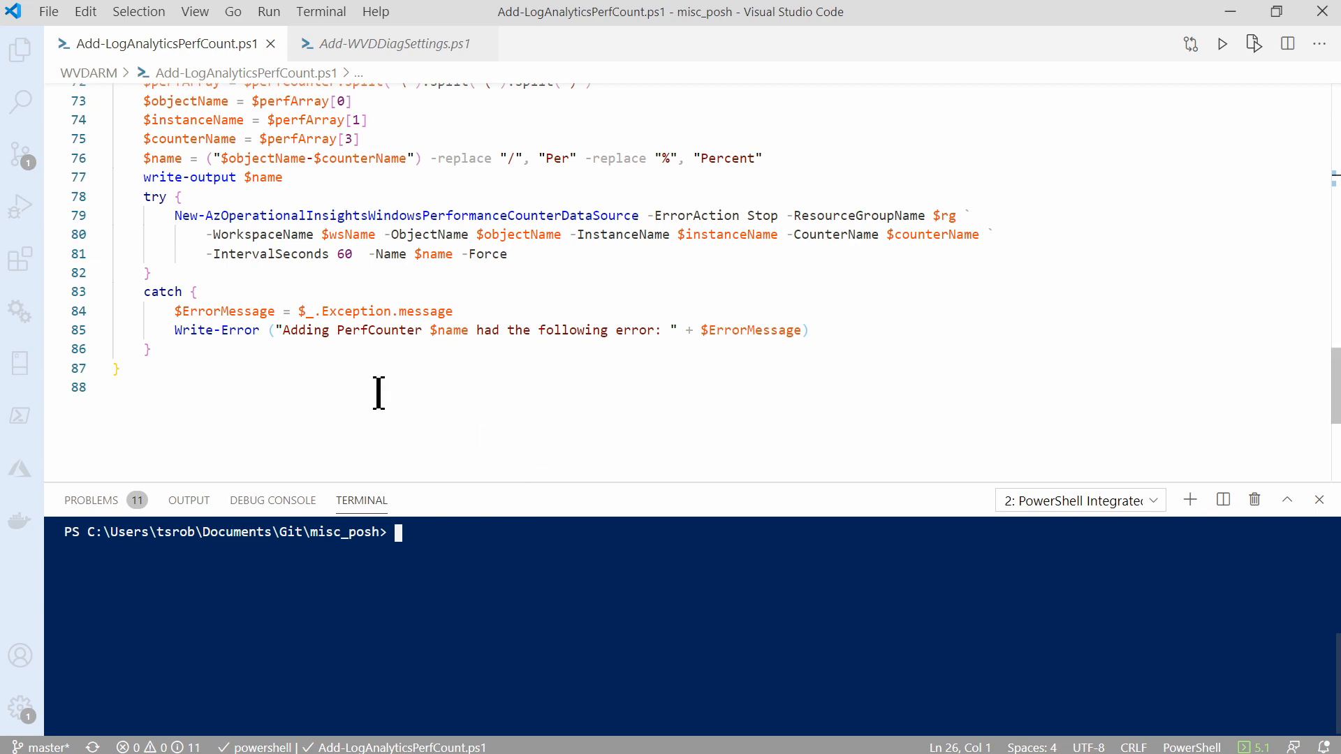
{"action": "mouse_move", "coordinate": [419, 532]}
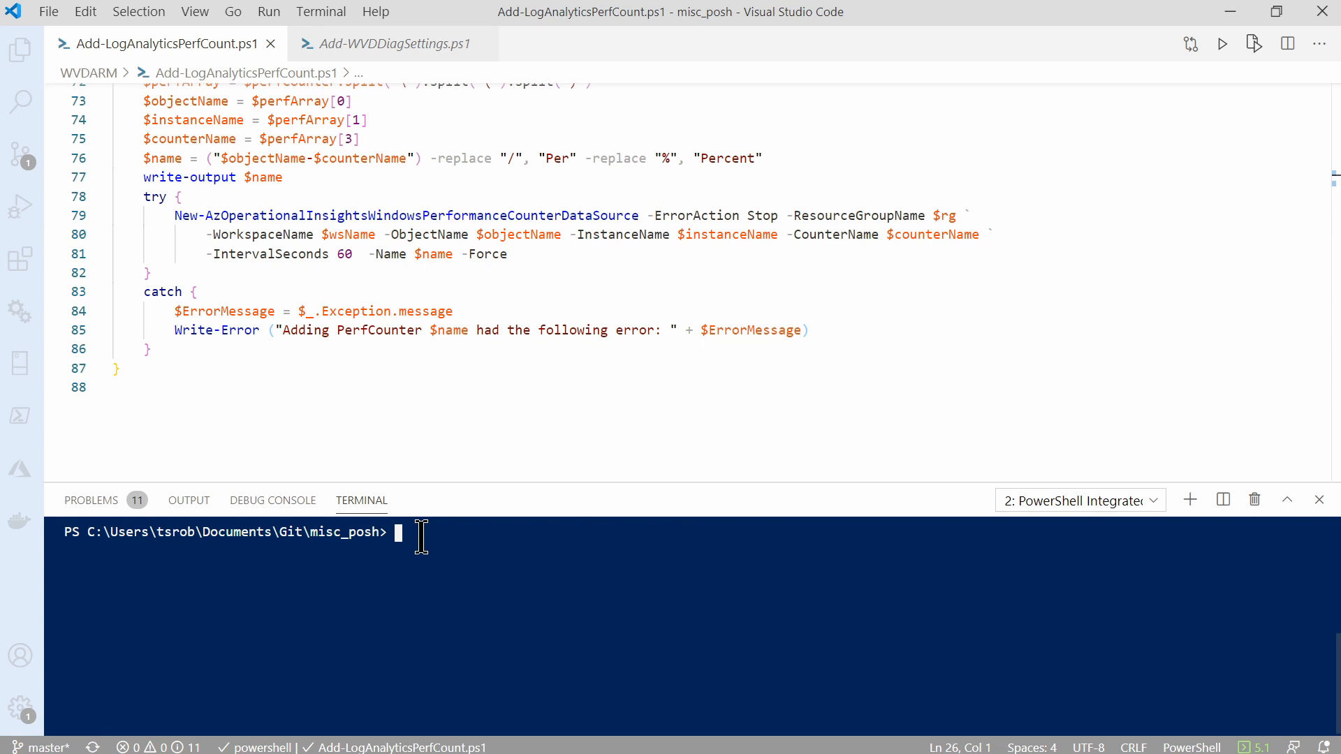
Run .\Add-LogAnalyticsPerfCount.ps1 from the WVDARM folder and follow the counters being created
{"action": "type", "text": "cd"}
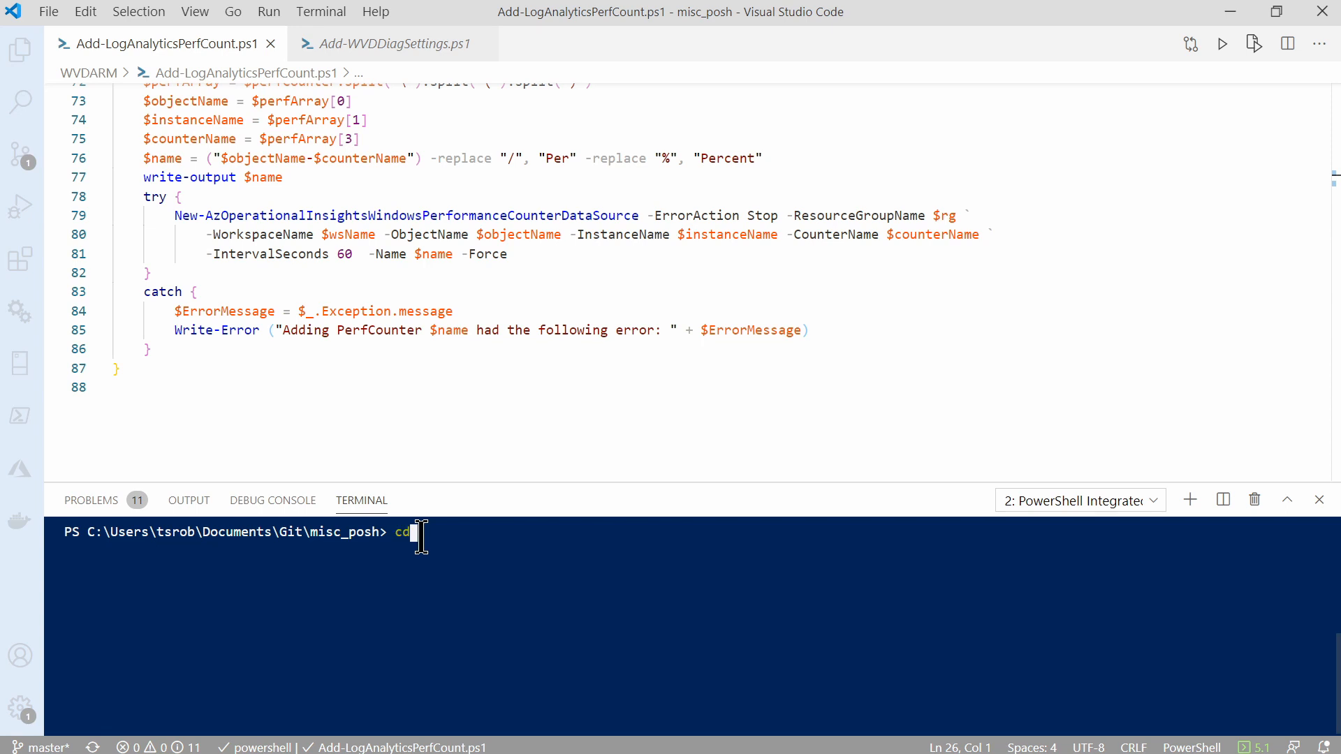
{"action": "key", "text": "Return"}
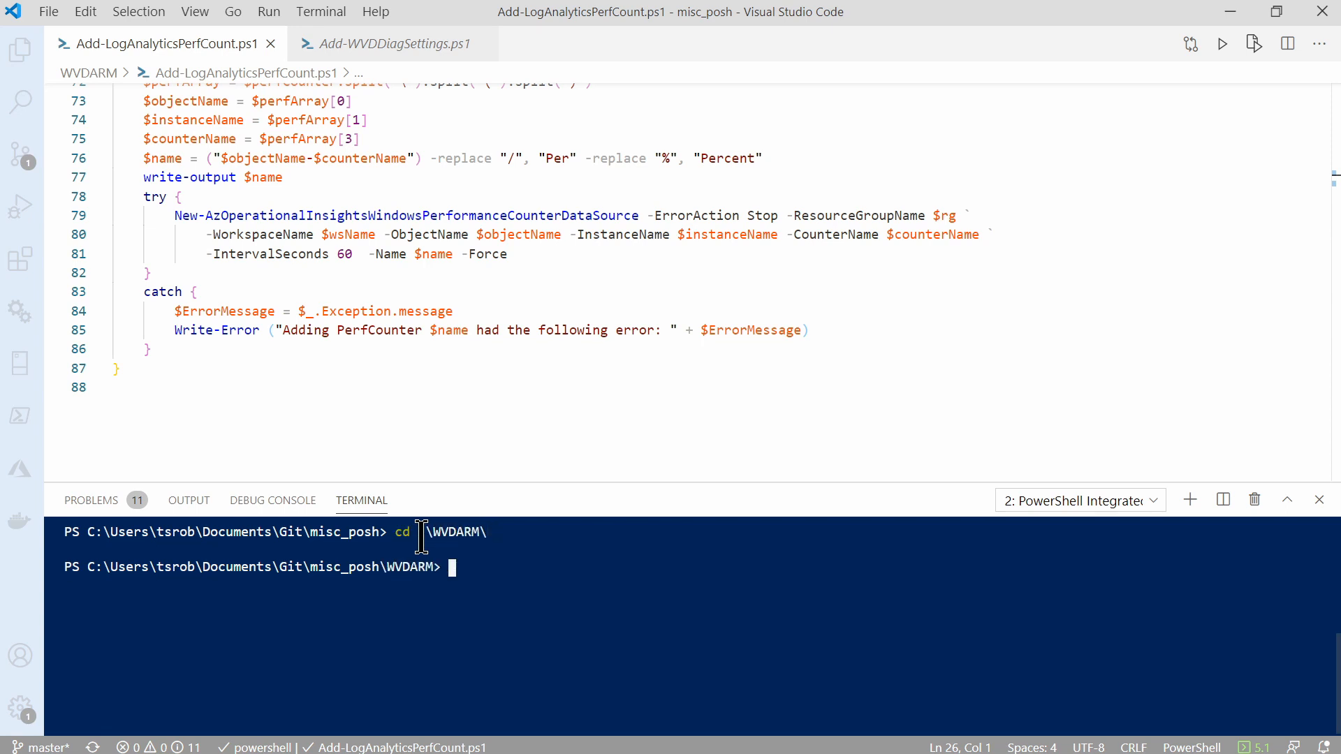
{"action": "type", "text": ".\\add-LogAnalyticsPerfCount.ps1"}
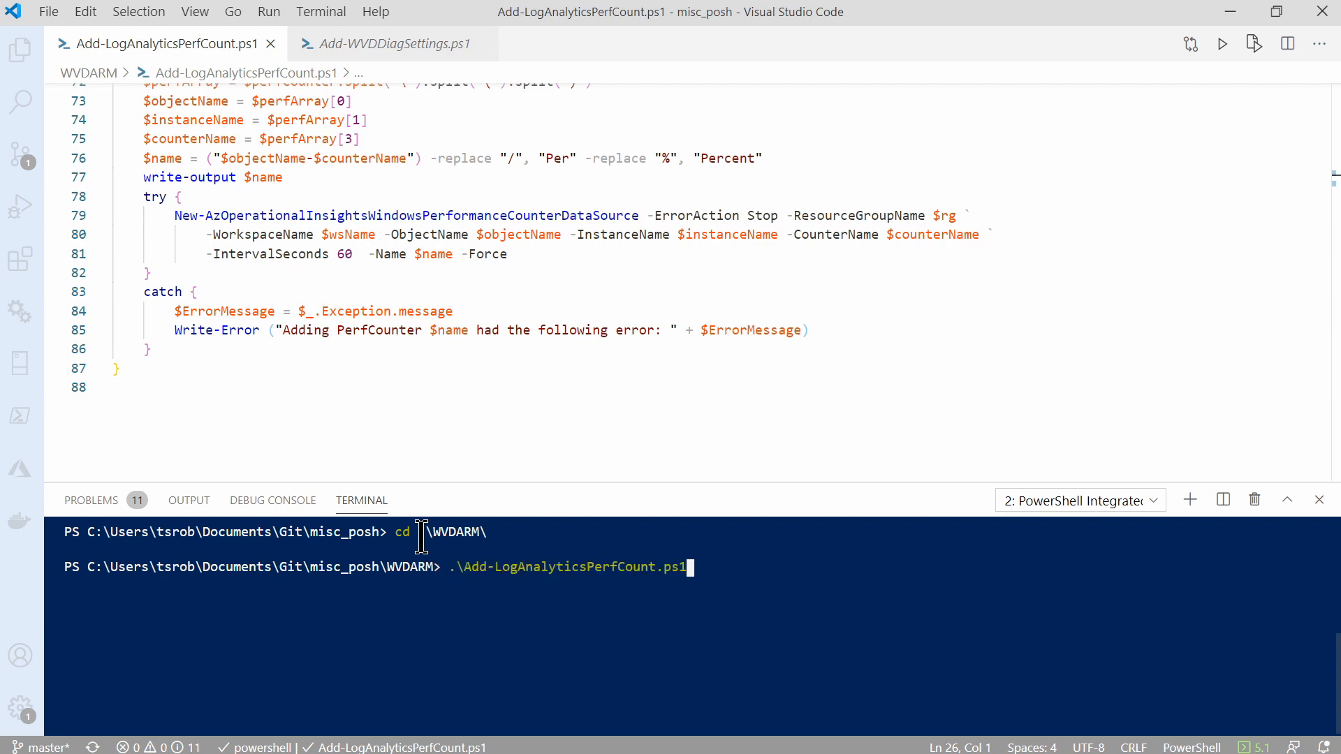
{"action": "key", "text": "Return"}
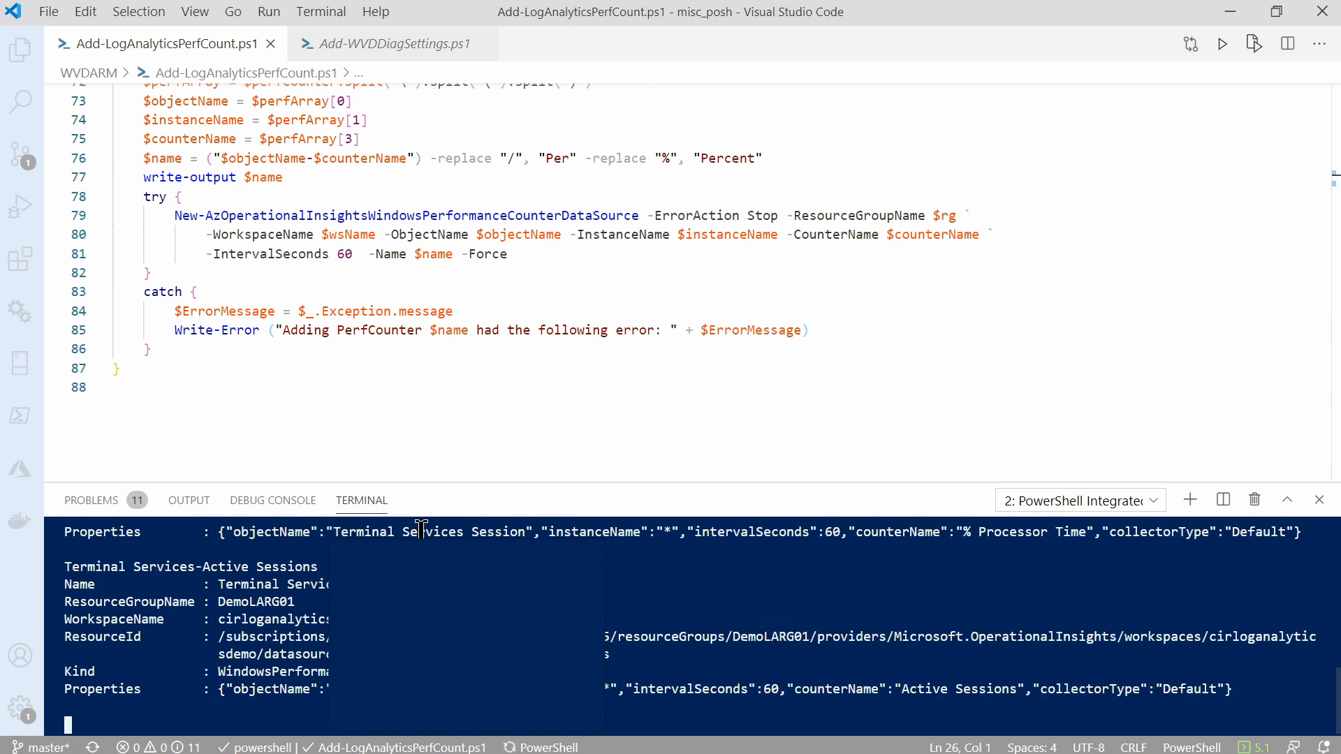
{"action": "scroll", "scroll_direction": "down", "scroll_amount": 3}
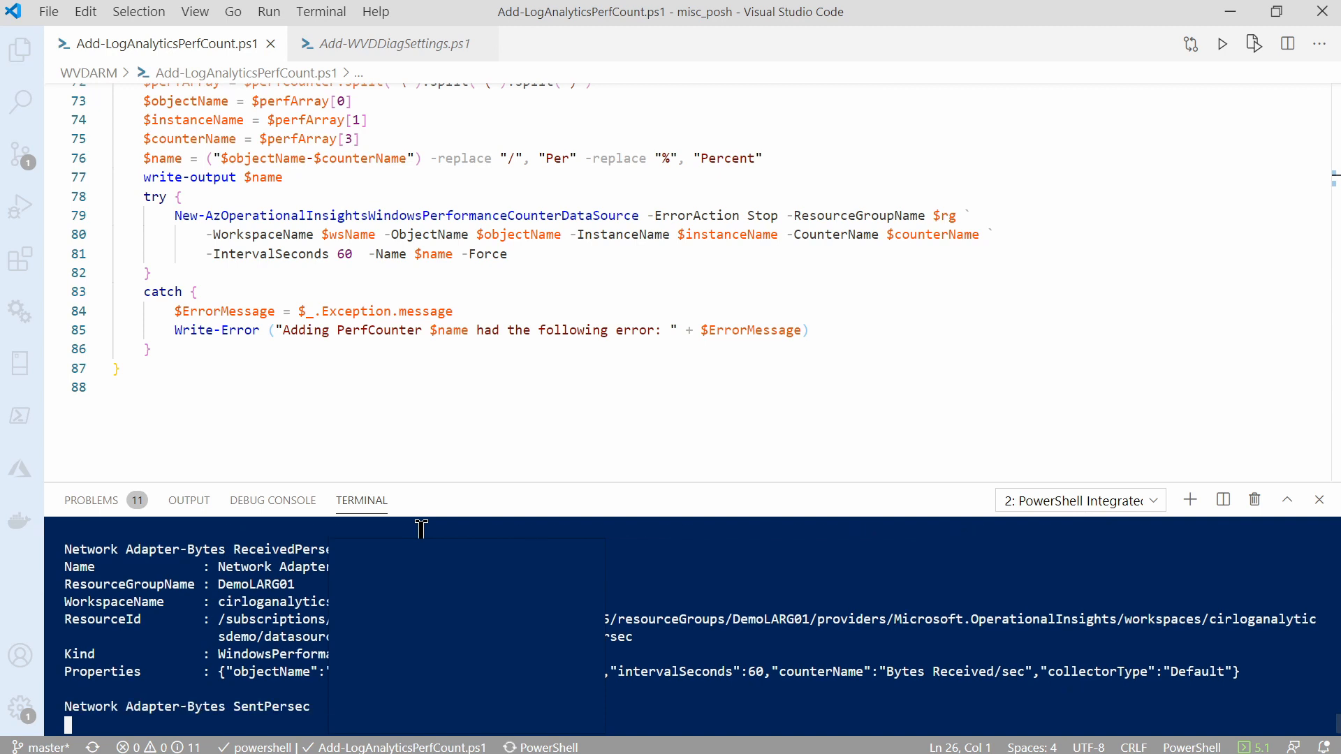
{"action": "scroll", "scroll_direction": "down", "scroll_amount": 3}
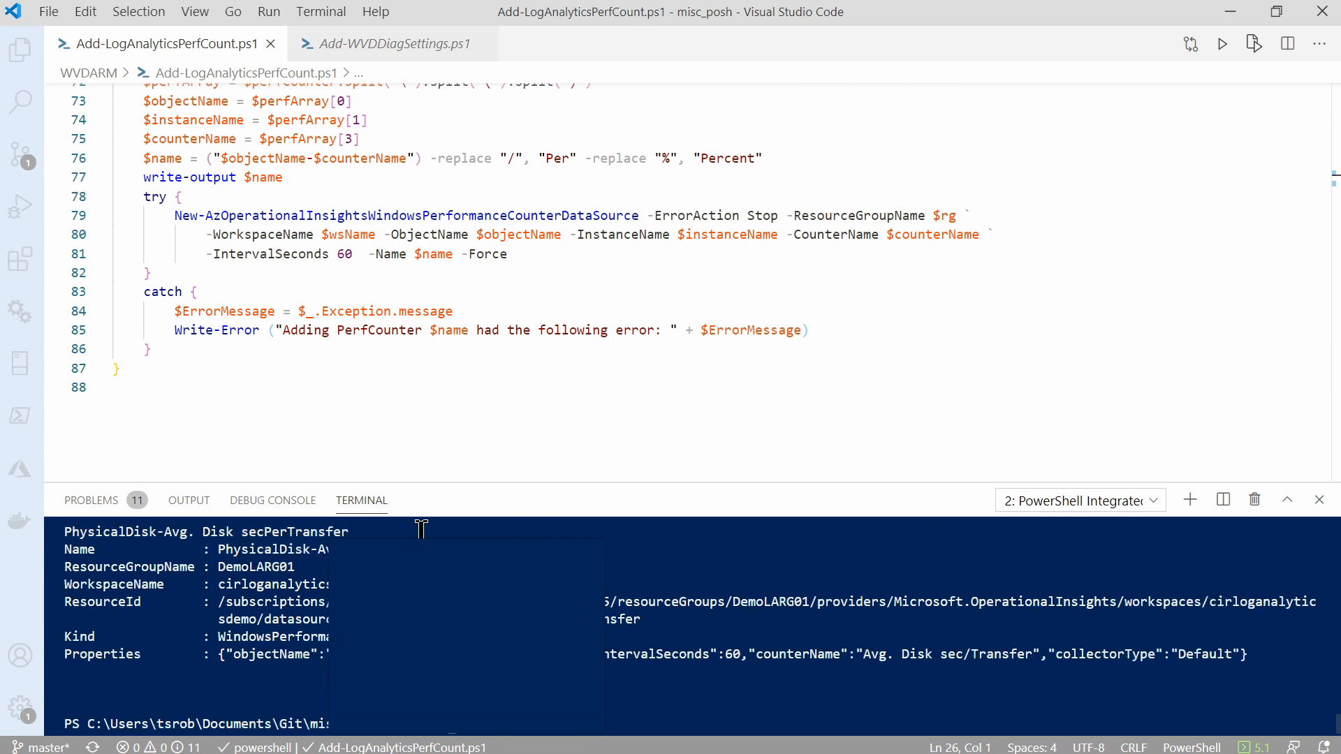
{"action": "mouse_move", "coordinate": [1126, 81]}
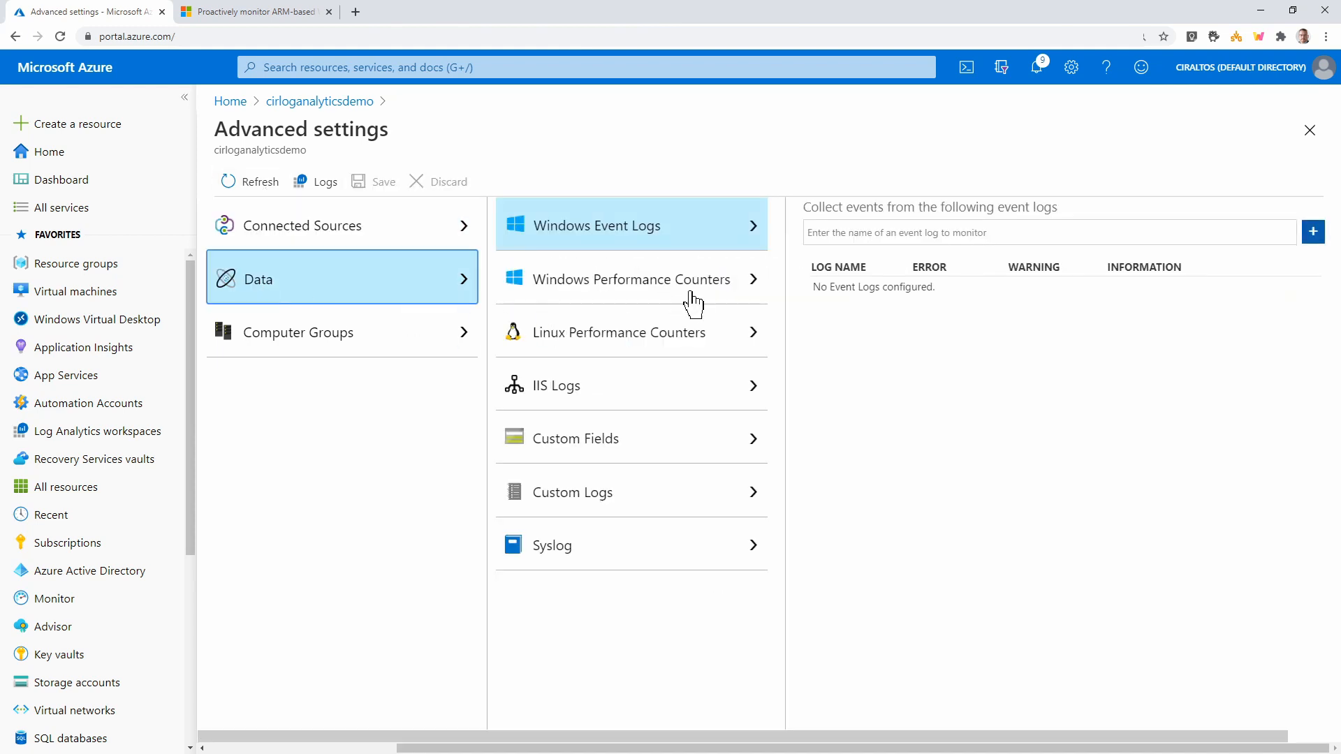
Show the Windows Performance Counters list and scroll through the counters sampled every 60 seconds
{"action": "left_click", "coordinate": [630, 278]}
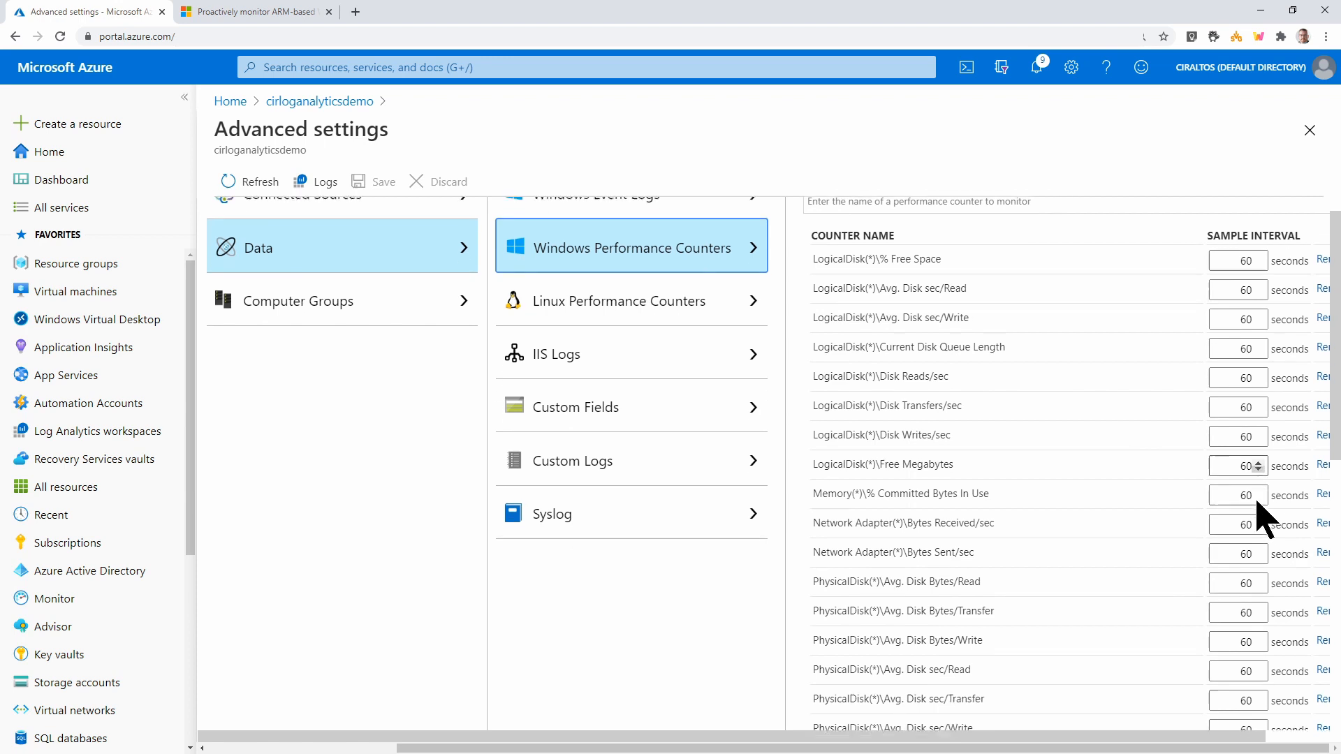
{"action": "scroll", "scroll_direction": "down", "scroll_amount": 3}
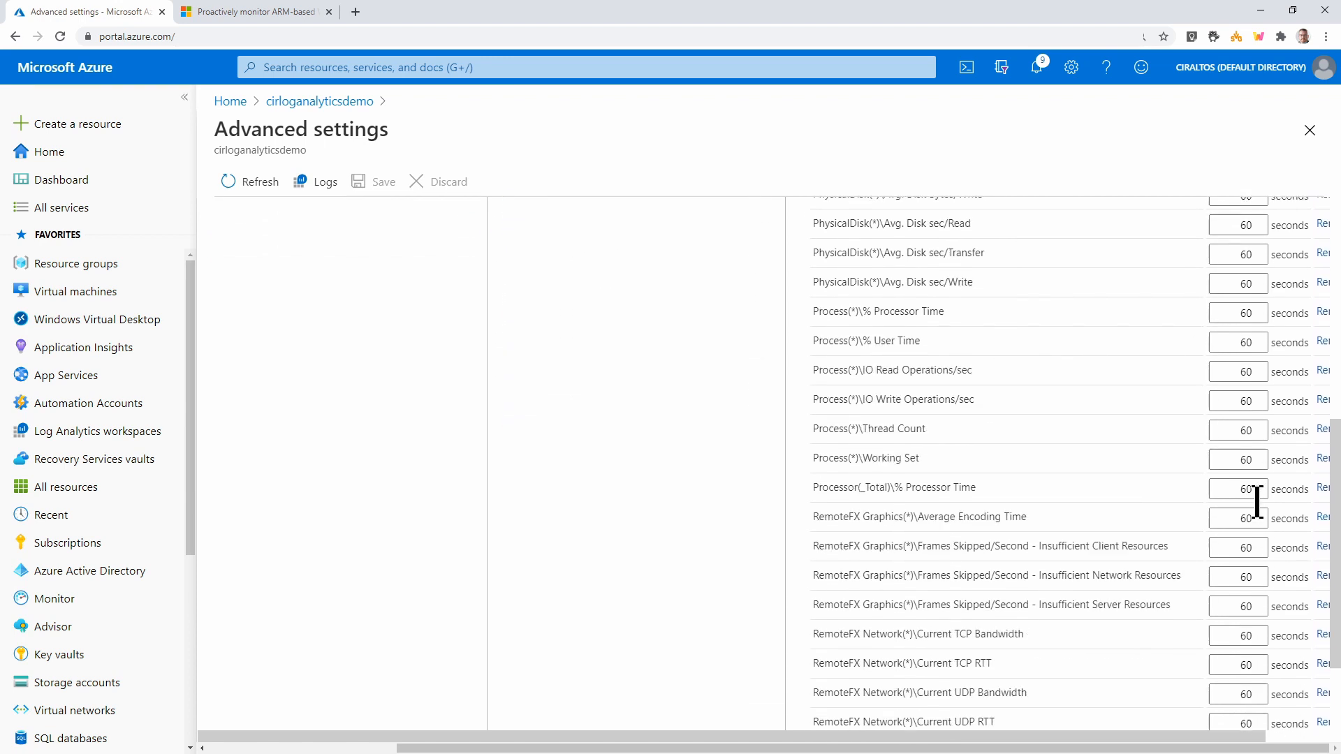
{"action": "scroll", "scroll_direction": "up", "scroll_amount": 3}
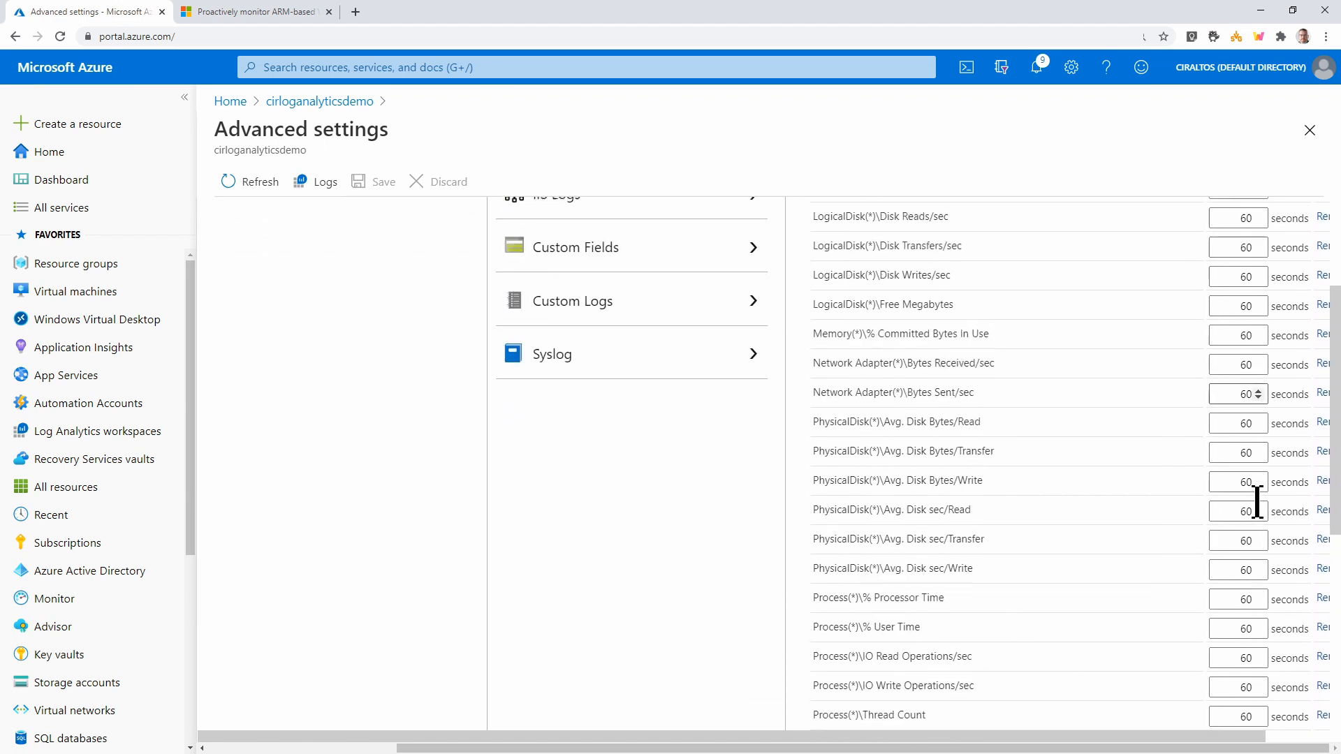
{"action": "scroll", "scroll_direction": "up", "scroll_amount": 3}
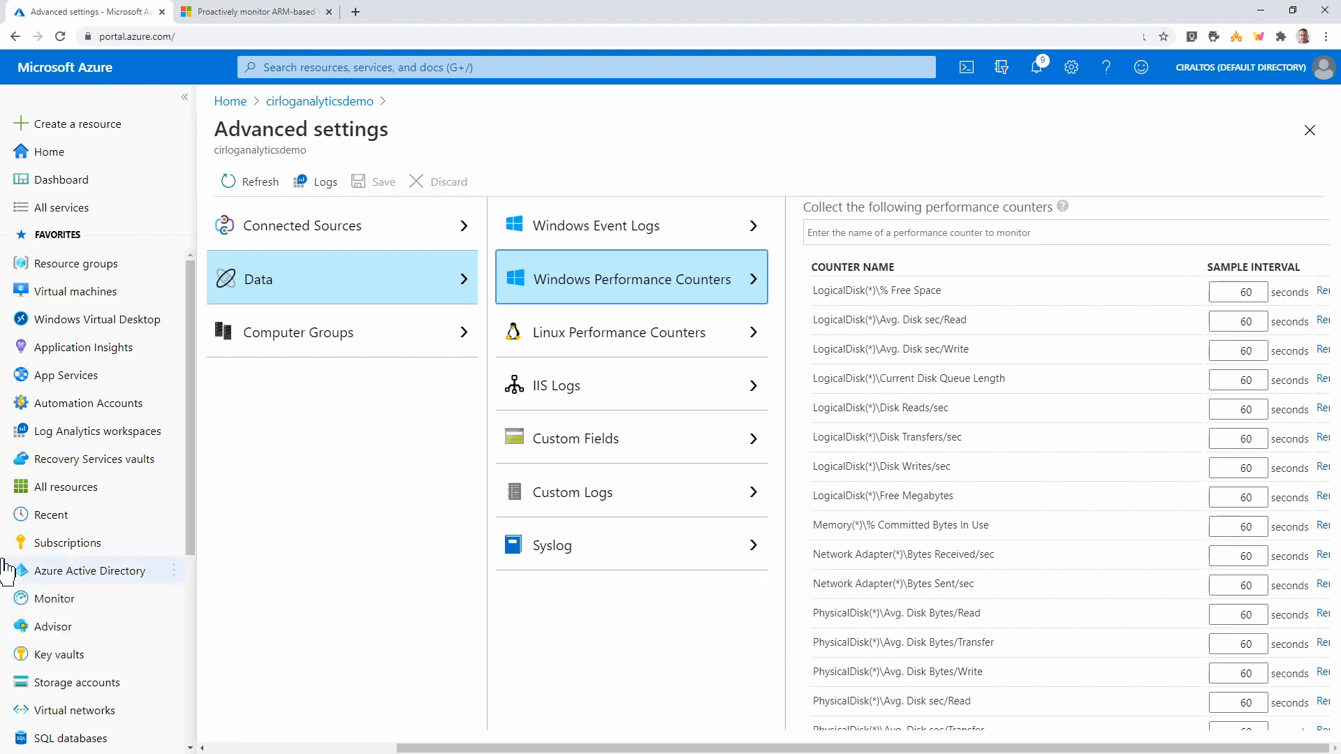
Go to Azure Active Directory's Monitoring > Diagnostic settings page, which lists no settings
{"action": "left_click", "coordinate": [89, 570]}
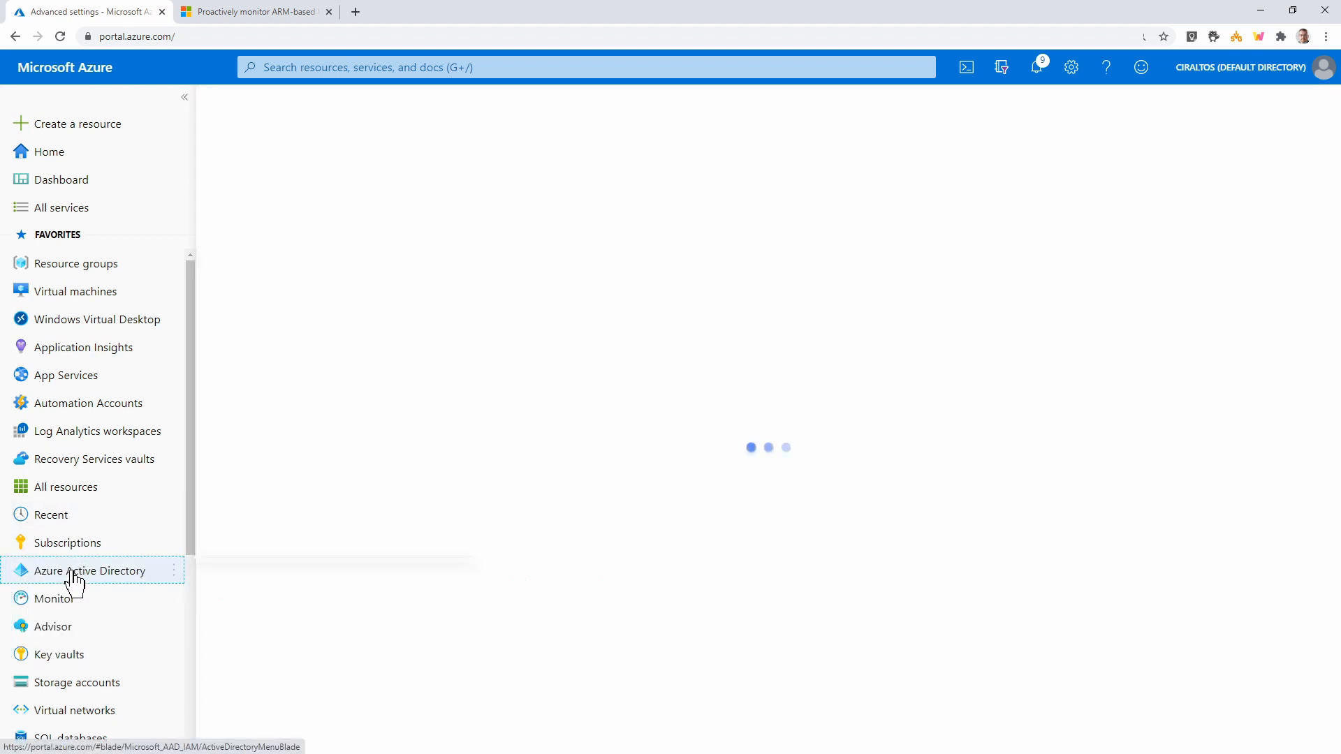
{"action": "left_click", "coordinate": [91, 570]}
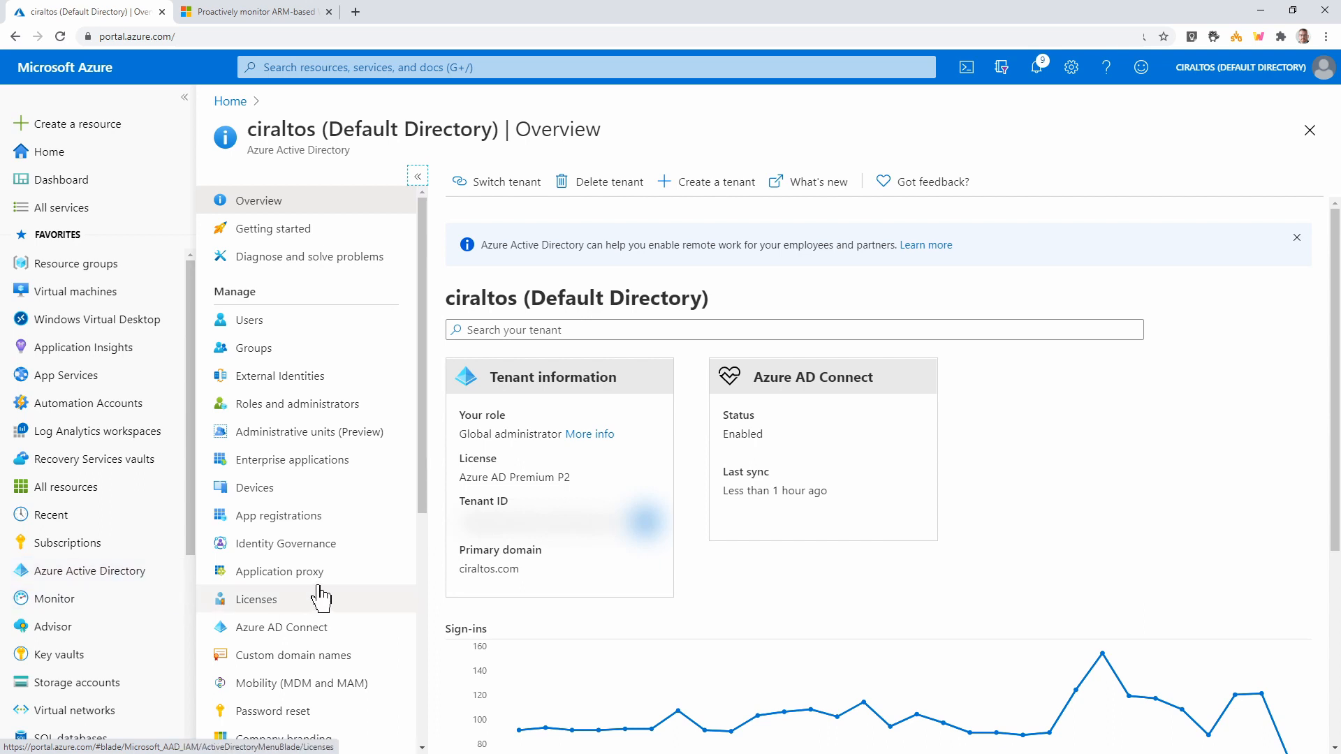
{"action": "scroll", "scroll_direction": "down", "scroll_amount": 3}
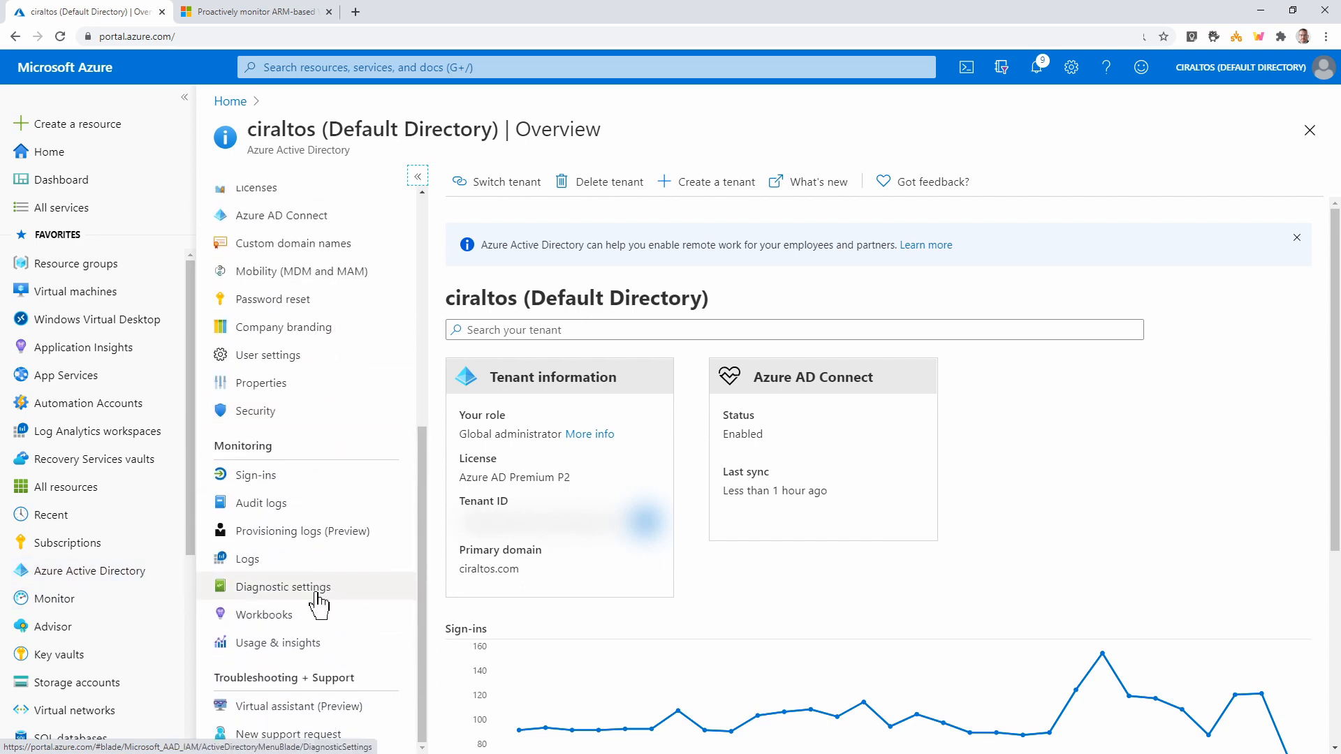
{"action": "left_click", "coordinate": [283, 586]}
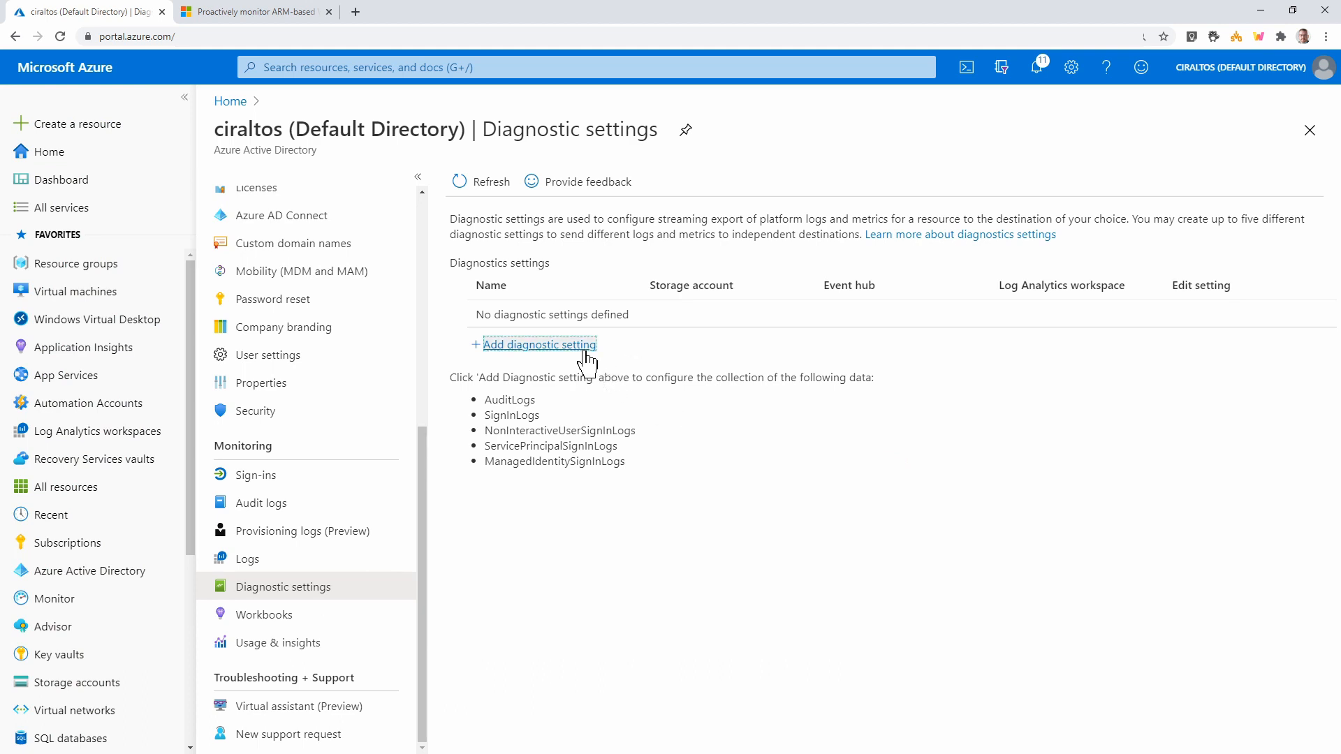
Start a new diagnostic setting named AAD-Diagnostics and include SignInLogs
{"action": "left_click", "coordinate": [539, 344]}
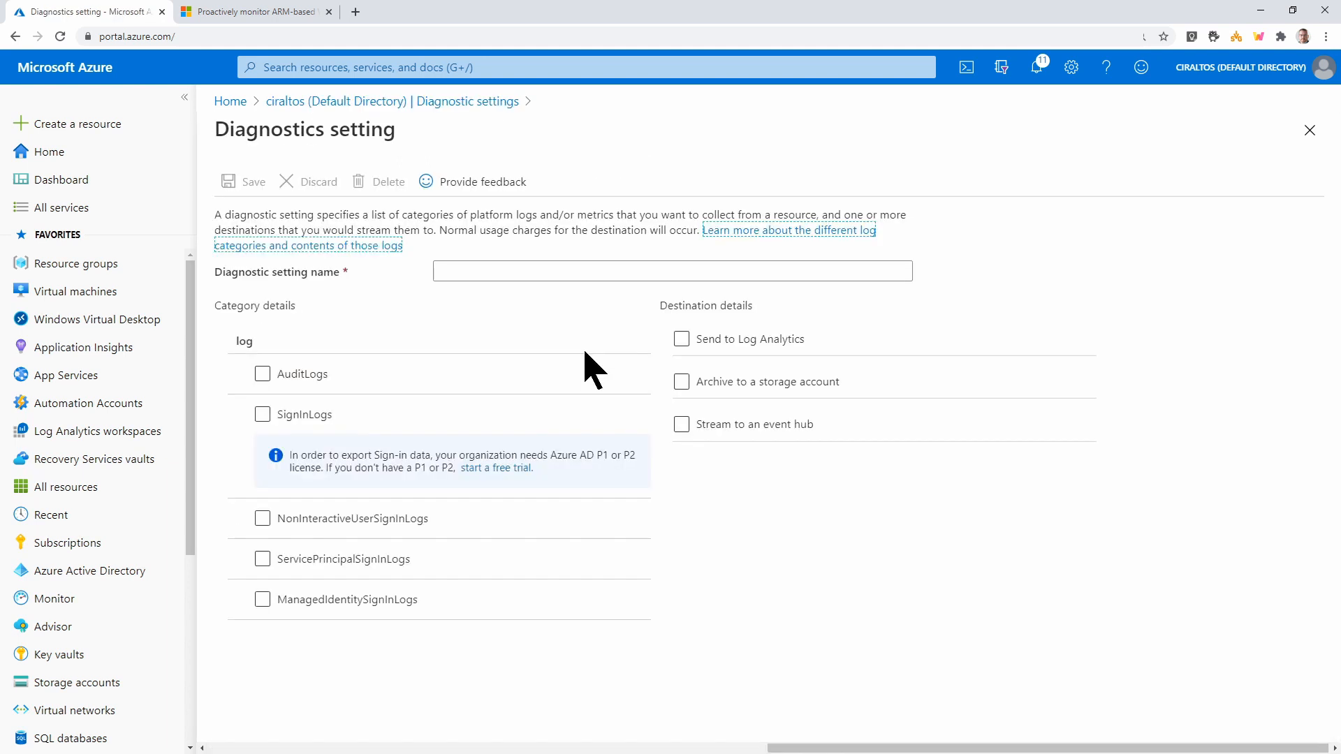
{"action": "mouse_move", "coordinate": [567, 312]}
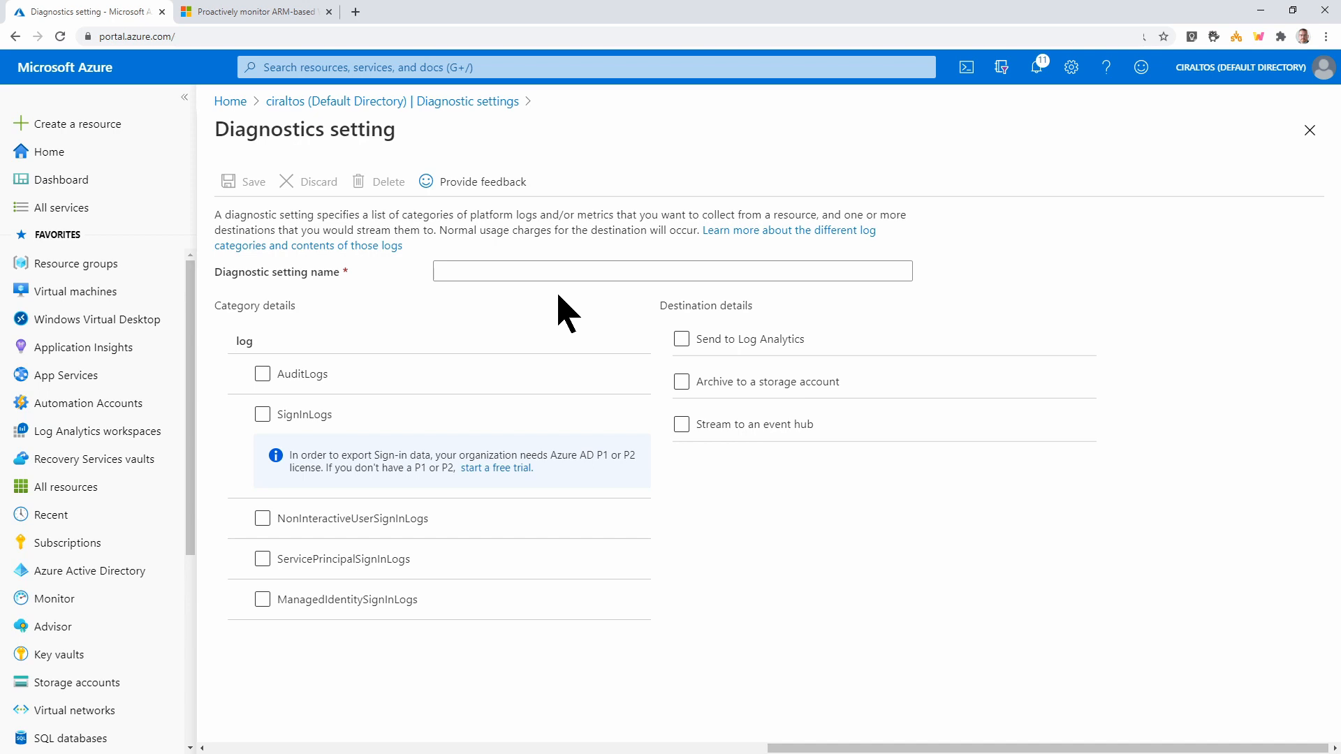
{"action": "type", "text": "AAD-Diagnostics"}
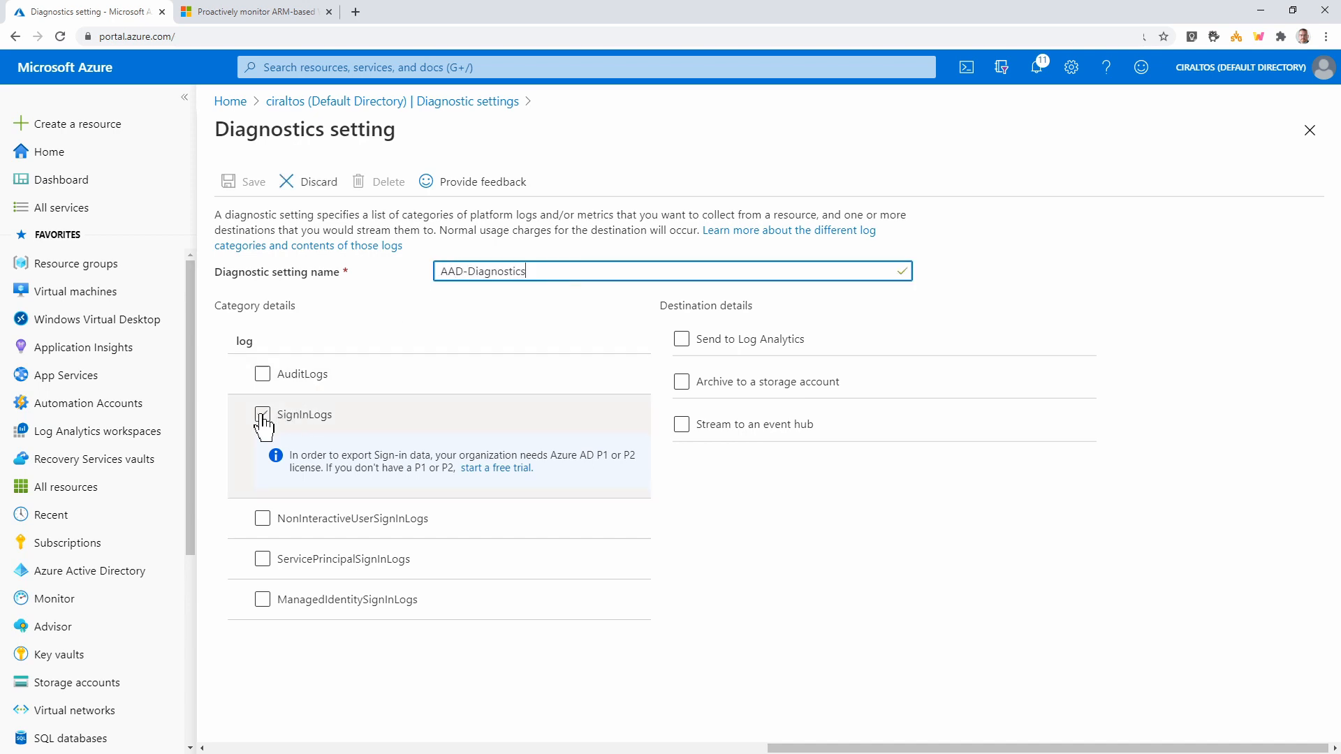
{"action": "left_click", "coordinate": [263, 415]}
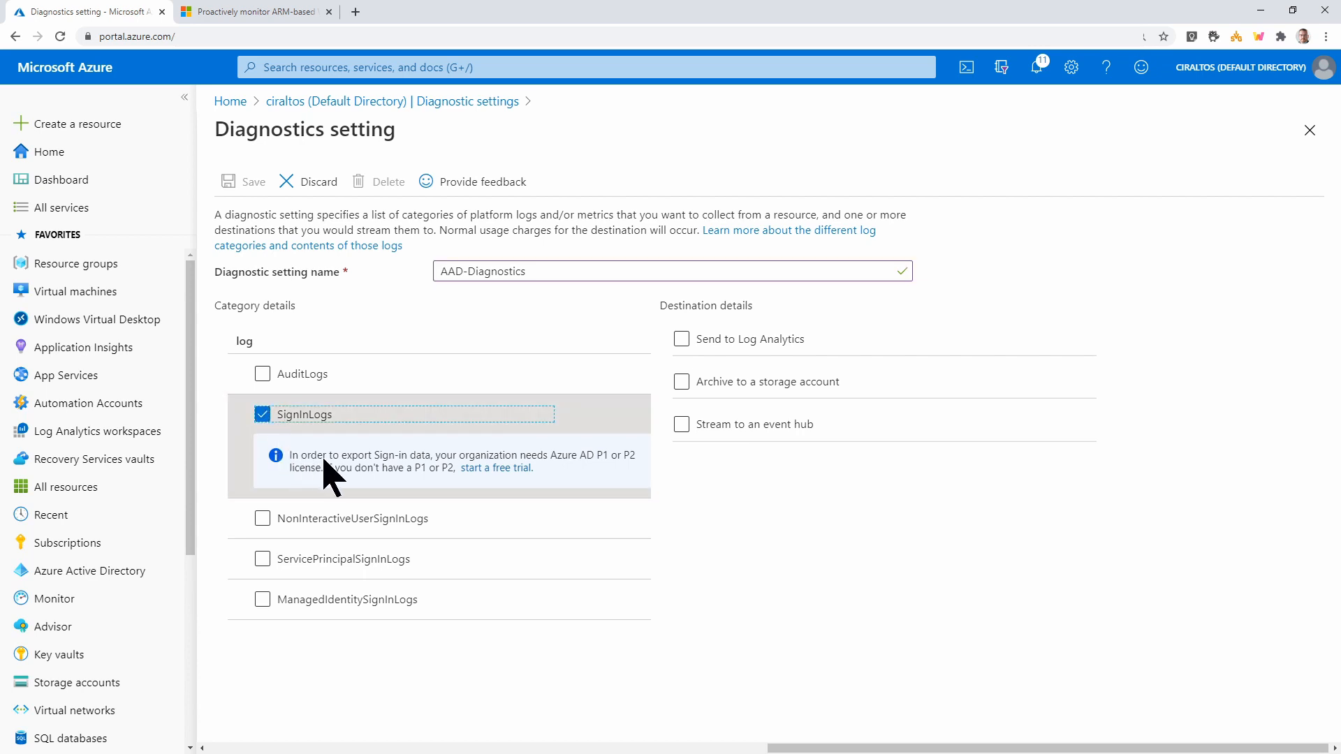
{"action": "mouse_move", "coordinate": [629, 496]}
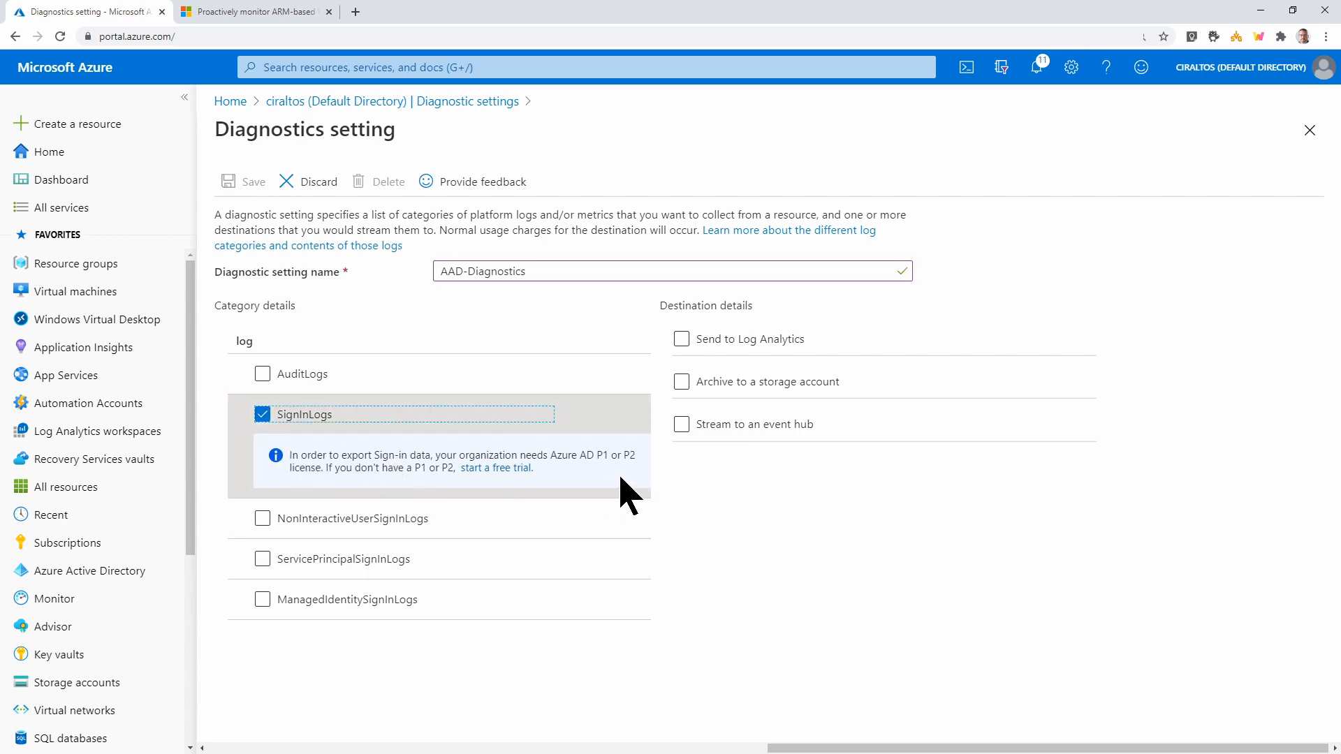
{"action": "mouse_move", "coordinate": [636, 496]}
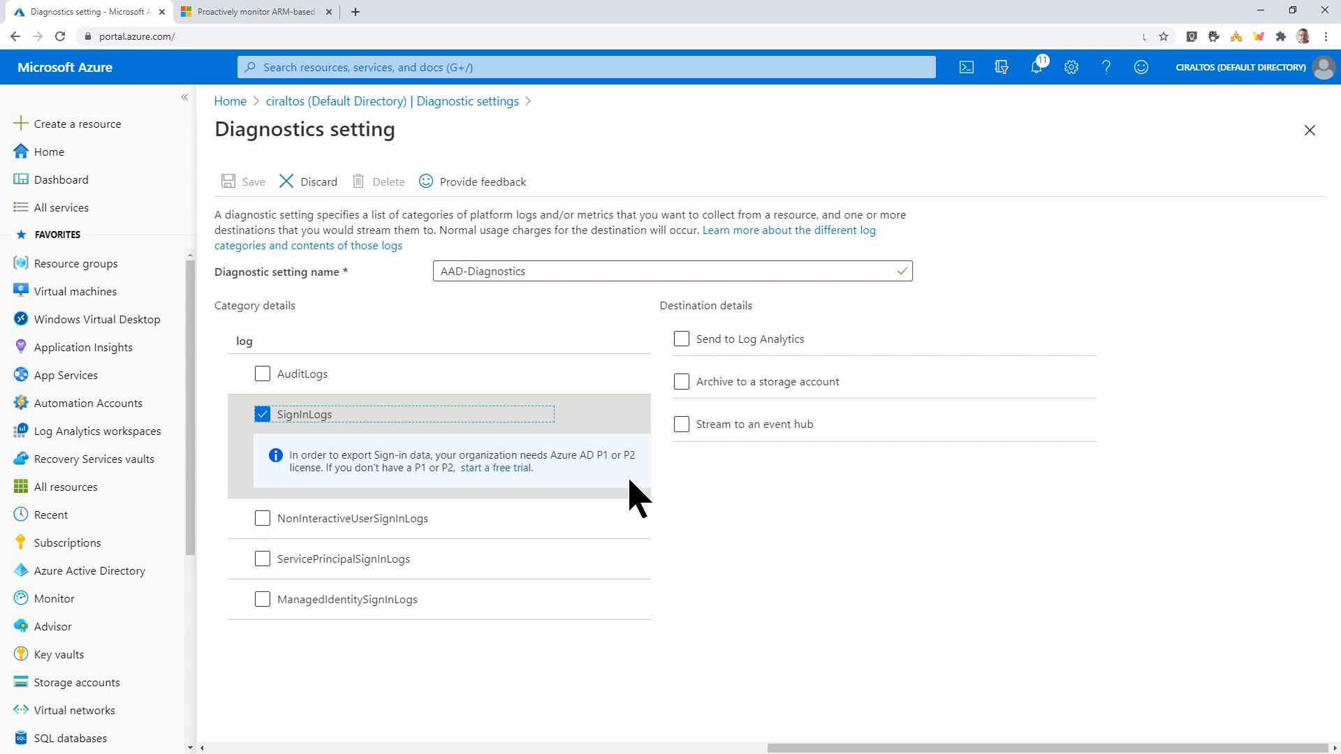
{"action": "mouse_move", "coordinate": [647, 489]}
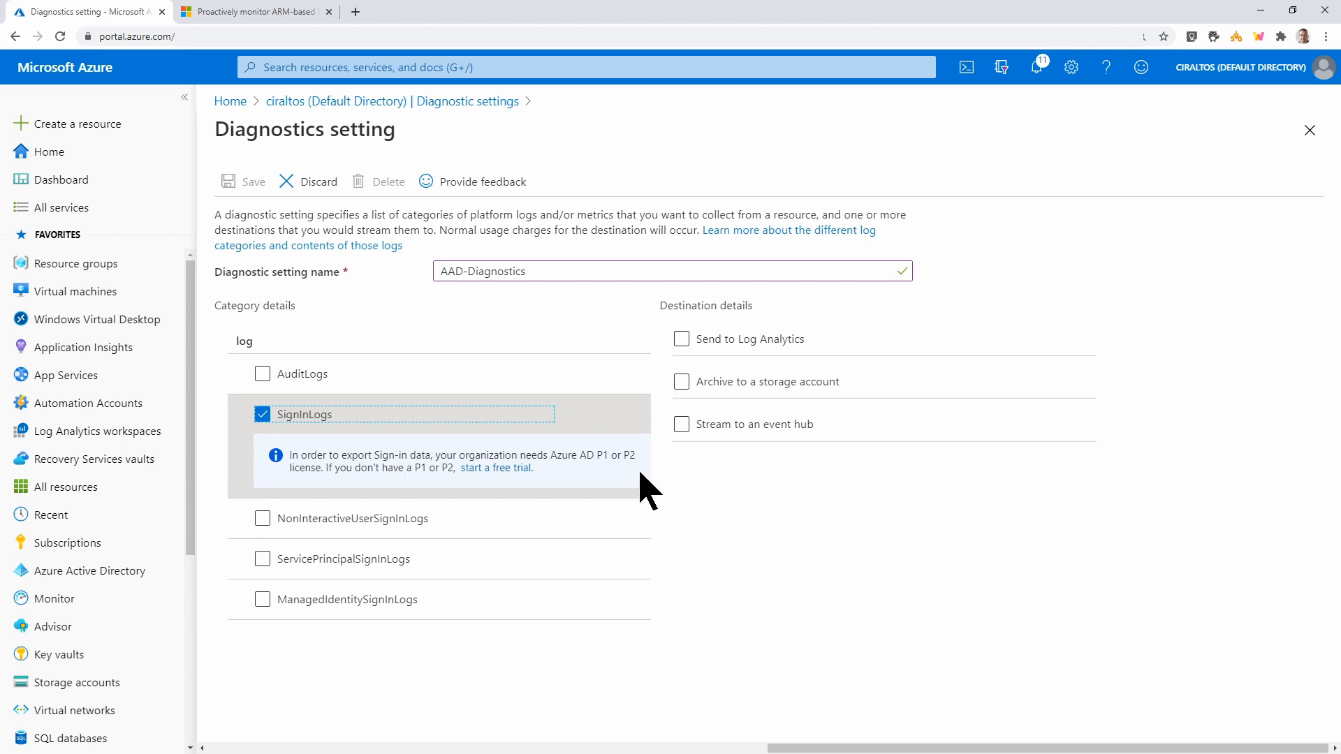
Send the logs only to the cirloganalyticsdemo Log Analytics workspace and save the setting
{"action": "left_click", "coordinate": [681, 424]}
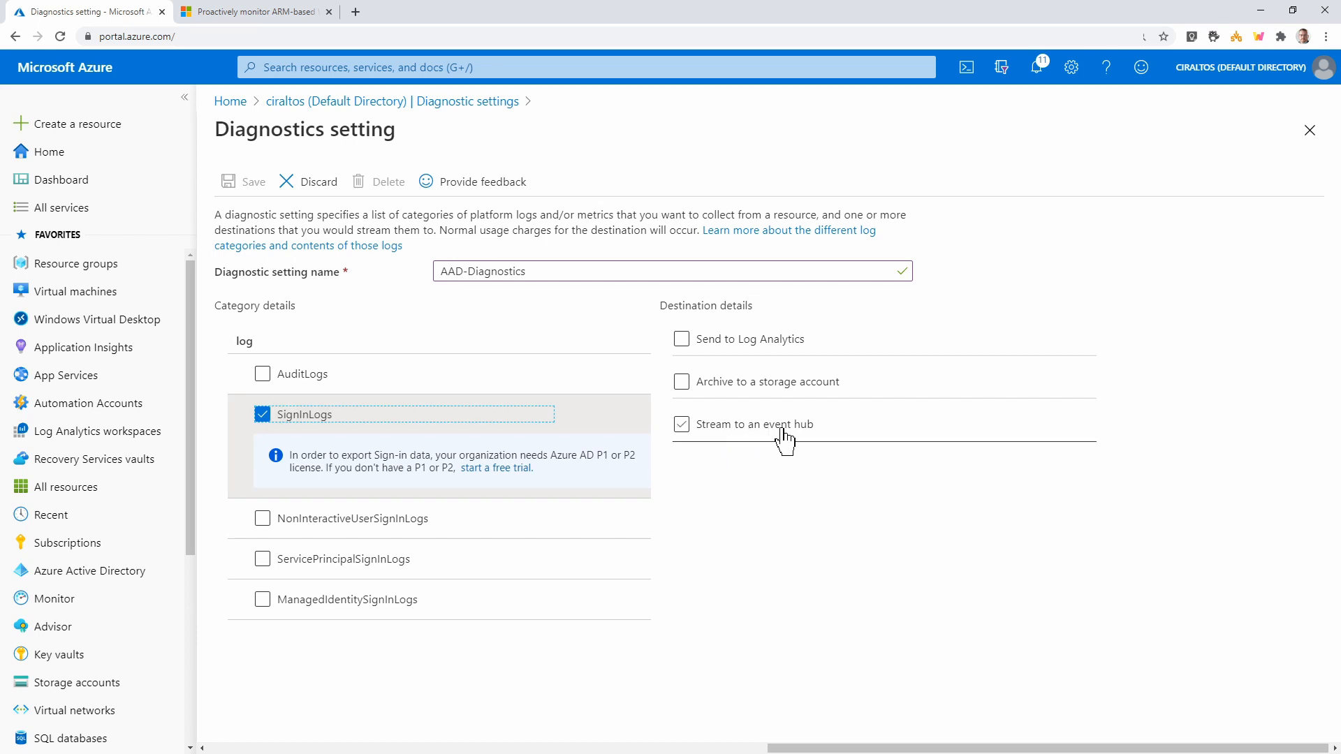
{"action": "left_click", "coordinate": [682, 423]}
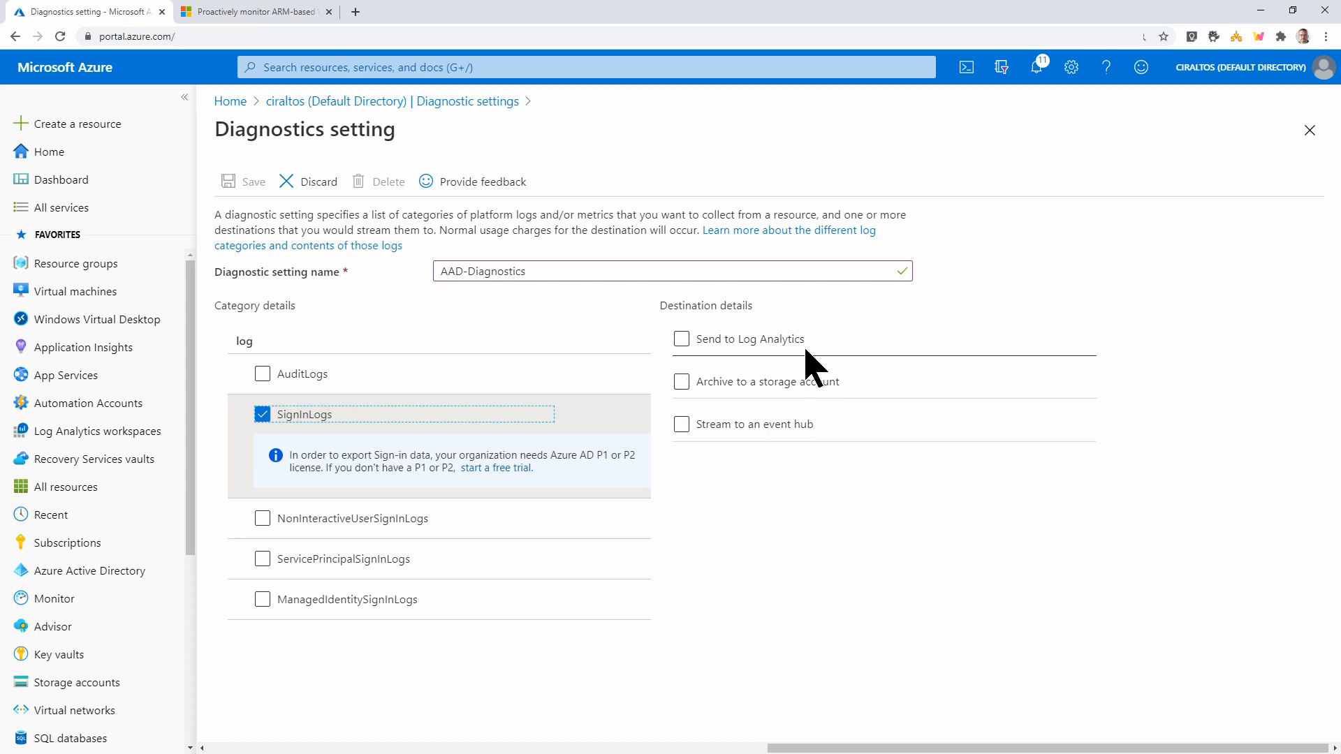
{"action": "left_click", "coordinate": [681, 338]}
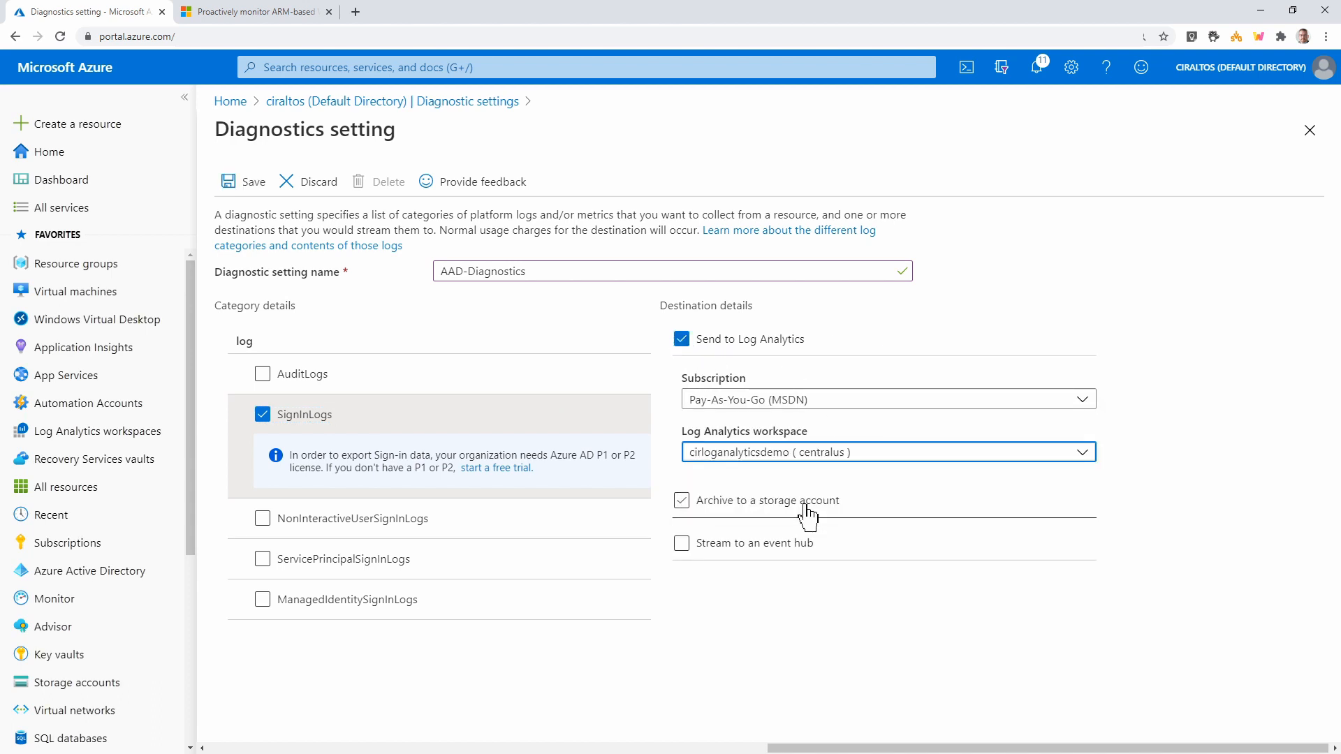
{"action": "left_click", "coordinate": [682, 500]}
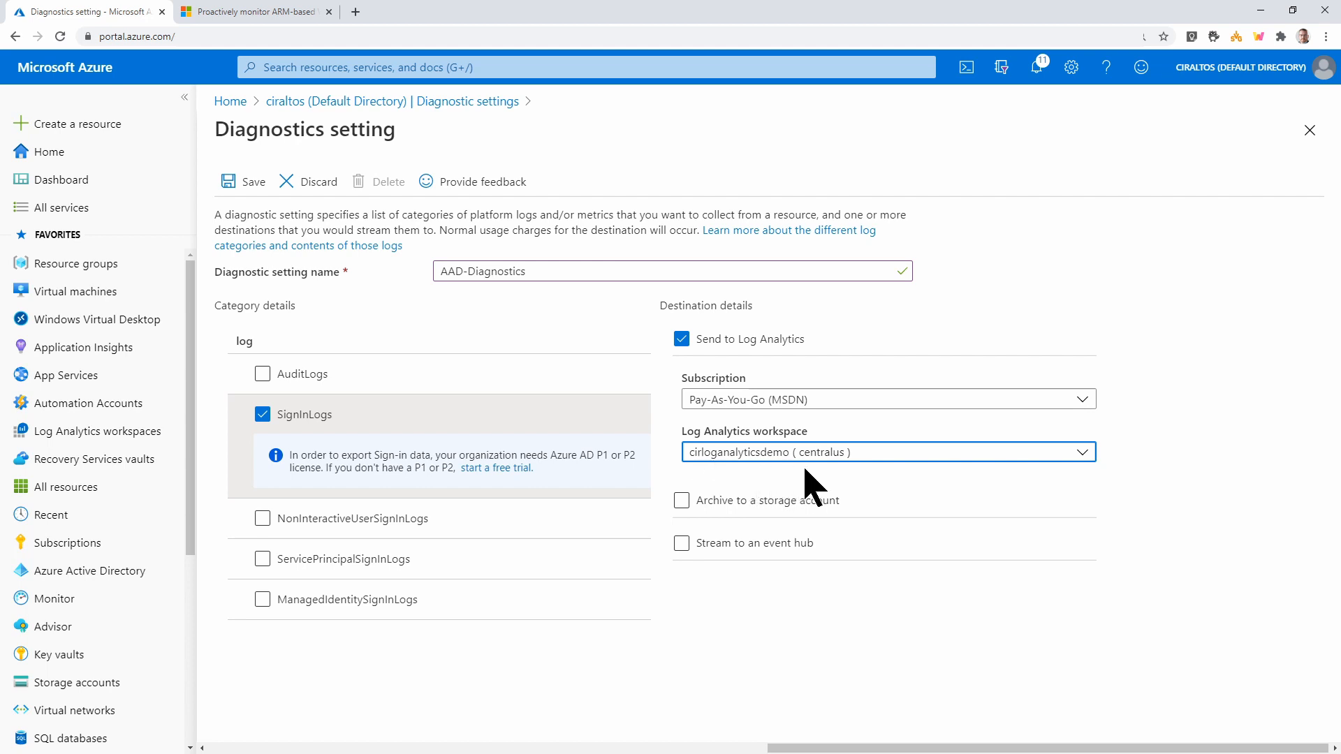
{"action": "mouse_move", "coordinate": [617, 417]}
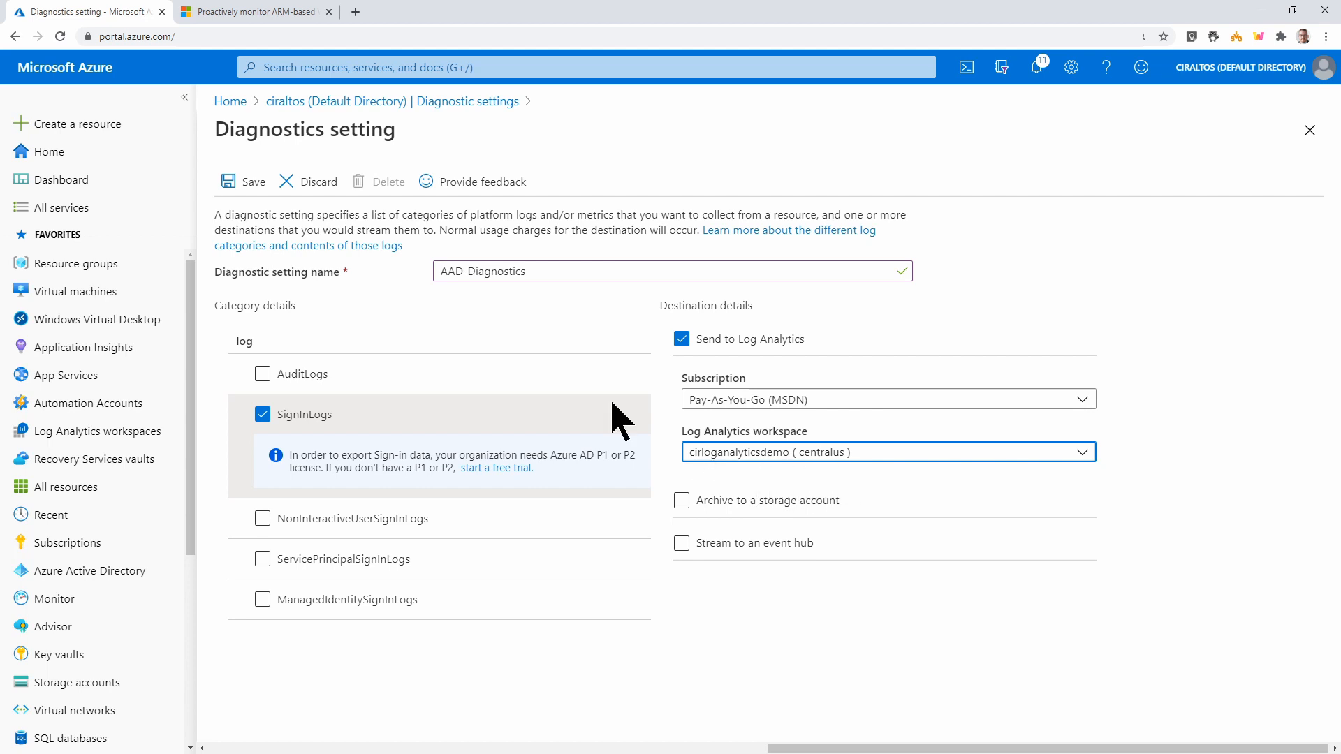
{"action": "left_click", "coordinate": [251, 182]}
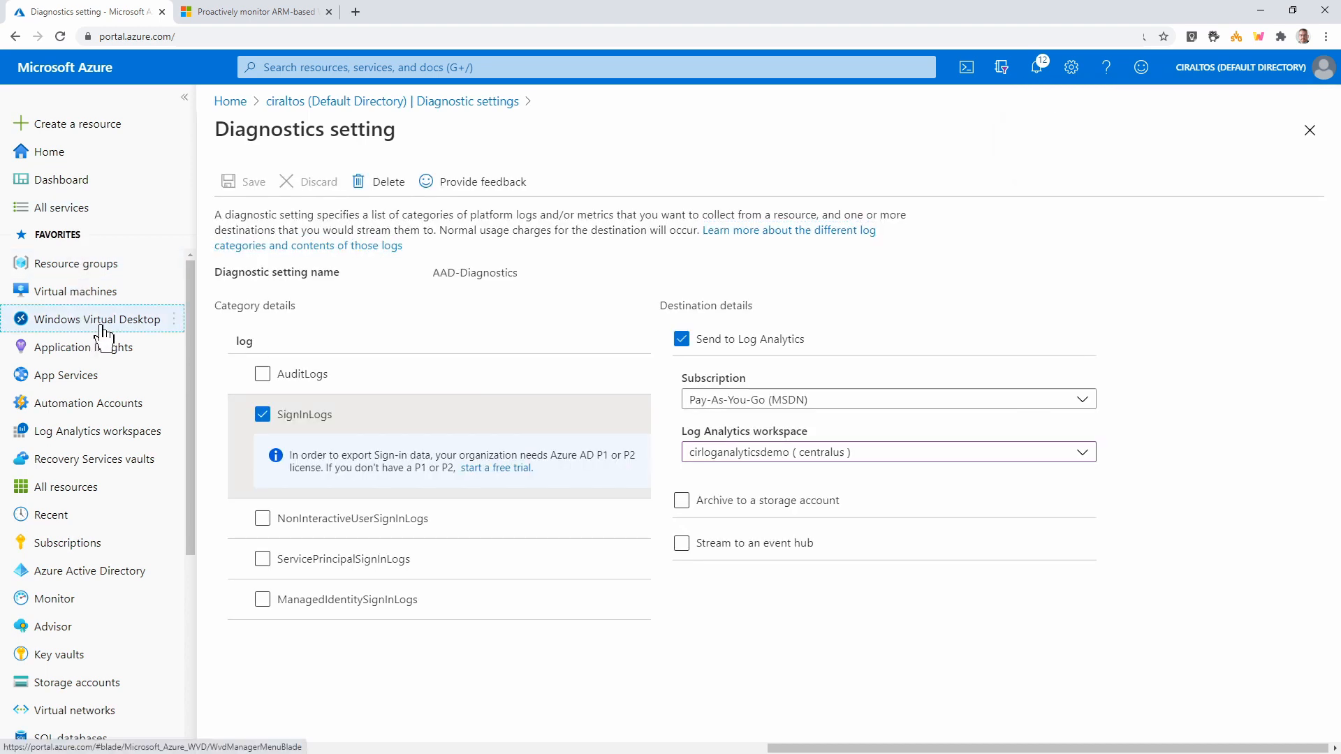
Go to the WVDDemo02HP host pool's diagnostic settings in Windows Virtual Desktop
{"action": "left_click", "coordinate": [99, 318]}
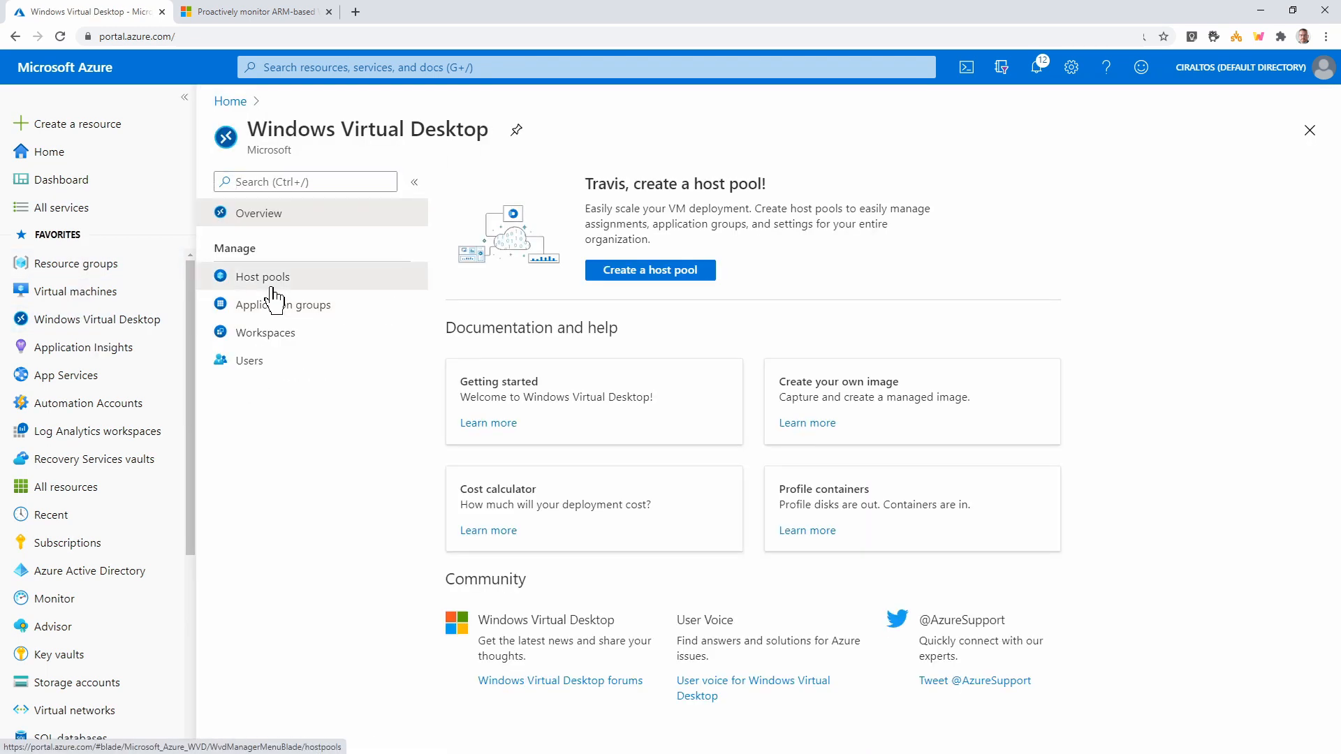
{"action": "left_click", "coordinate": [264, 276]}
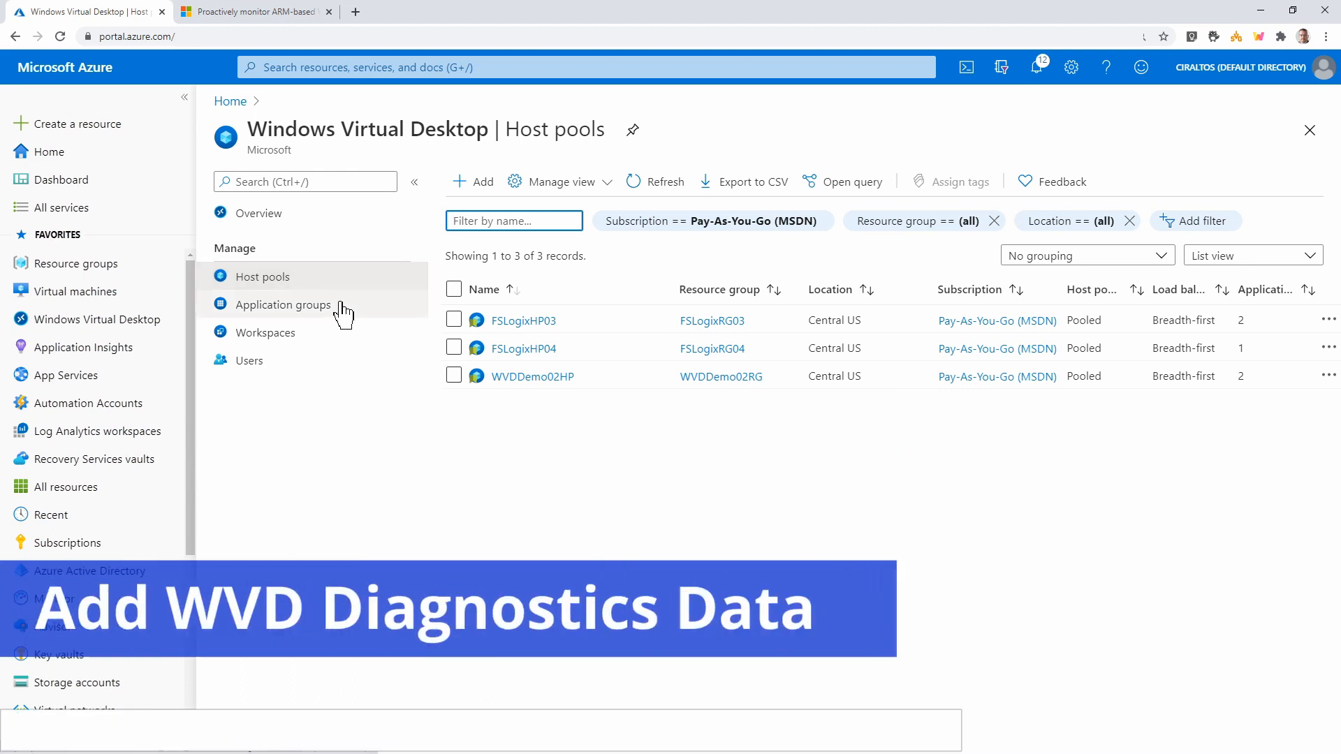
{"action": "mouse_move", "coordinate": [509, 396]}
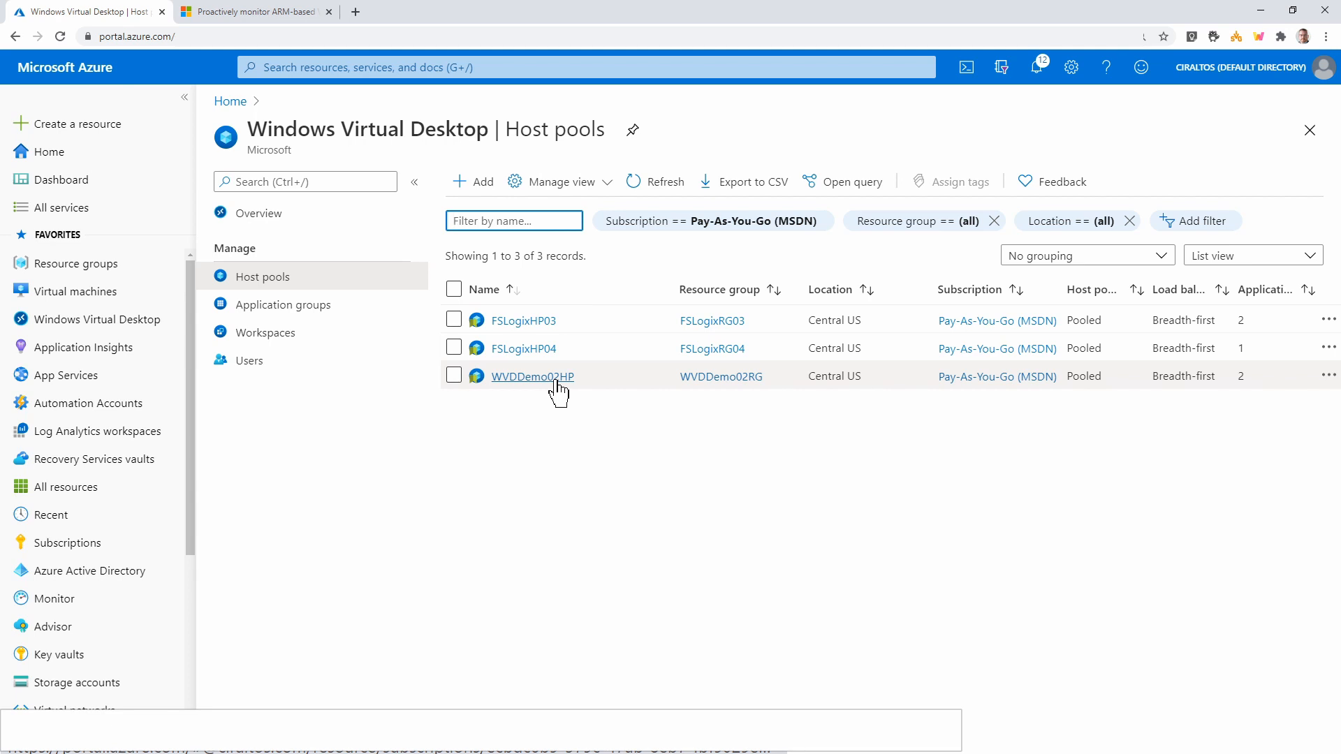
{"action": "left_click", "coordinate": [532, 376]}
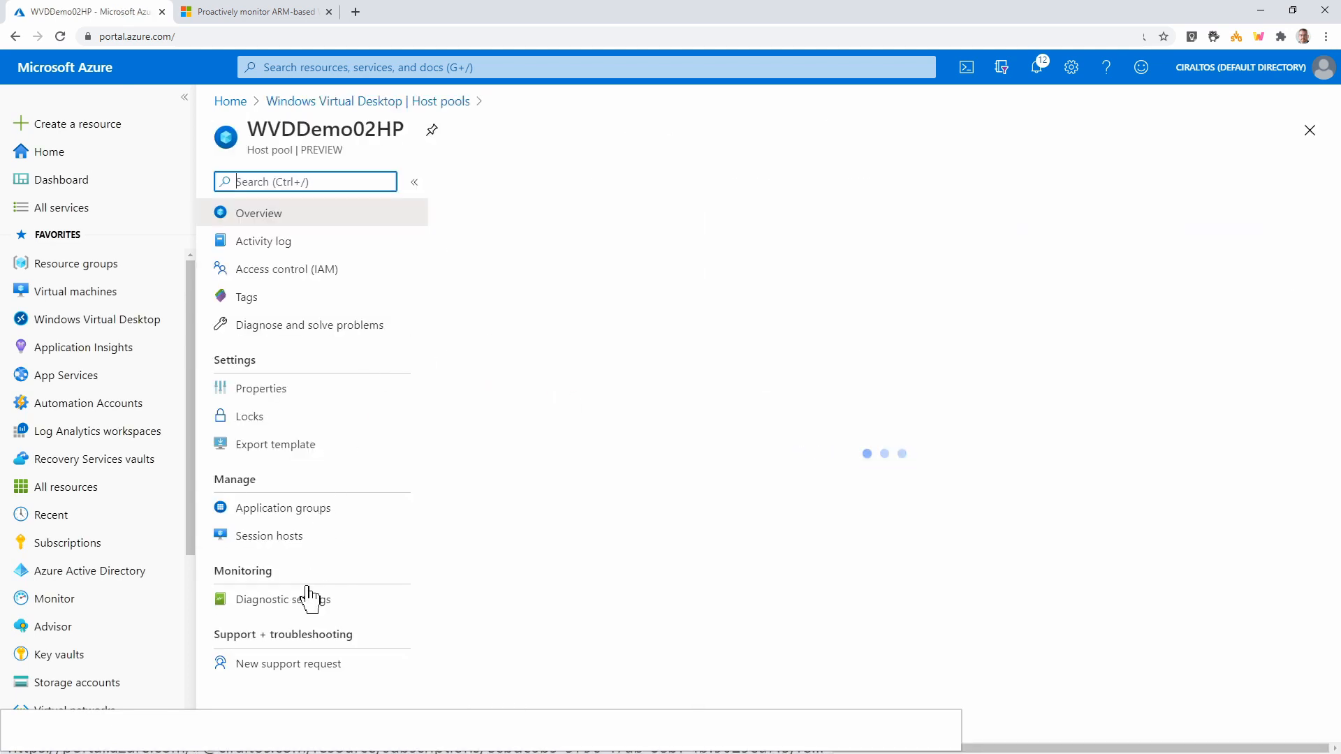
{"action": "left_click", "coordinate": [282, 599]}
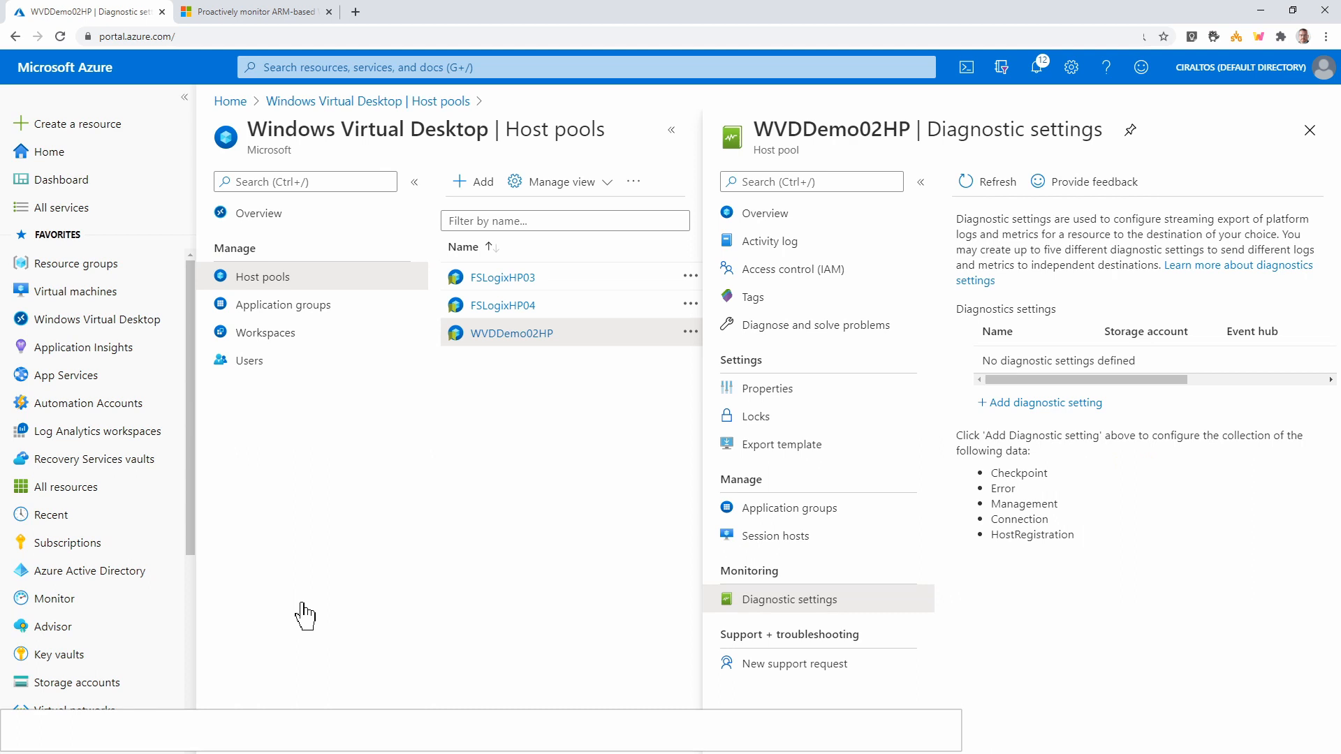
{"action": "mouse_move", "coordinate": [1040, 402]}
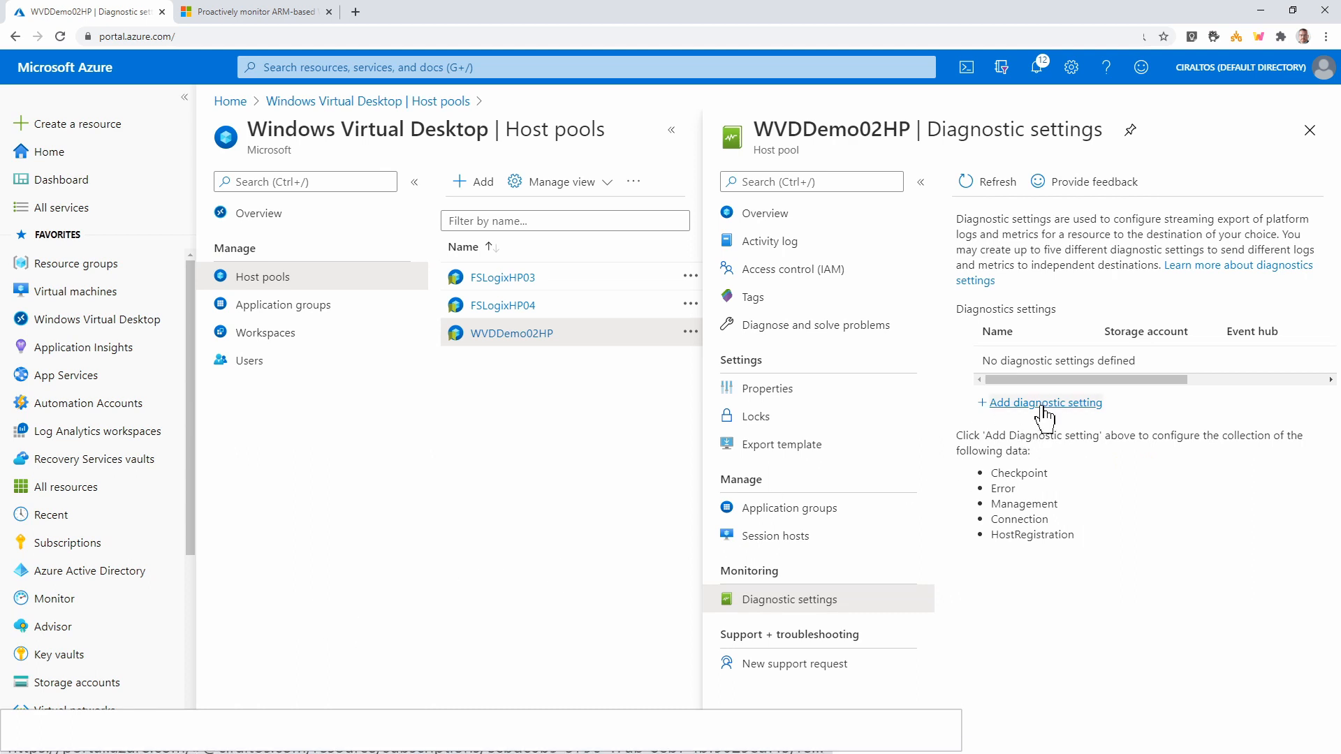
Begin a new diagnostic setting, leaving Send to Log Analytics unticked
{"action": "left_click", "coordinate": [1047, 402]}
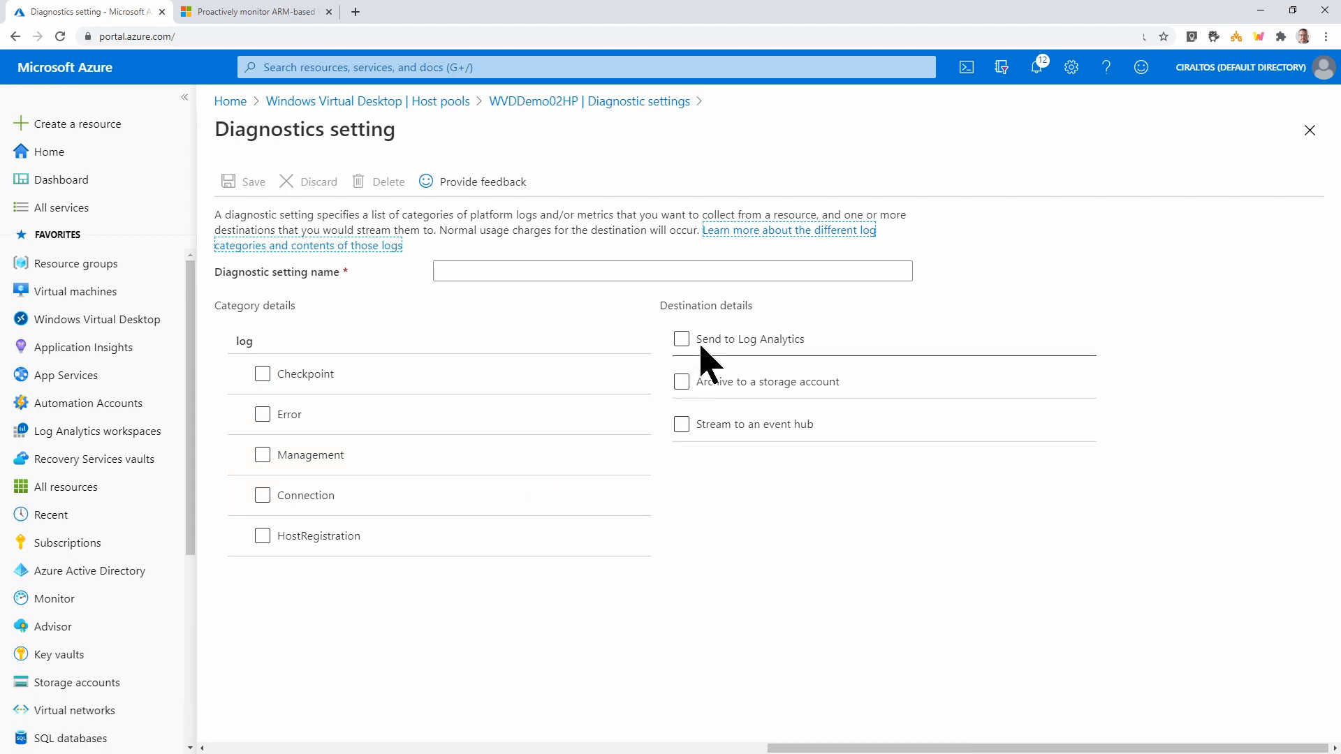
{"action": "left_click", "coordinate": [681, 339]}
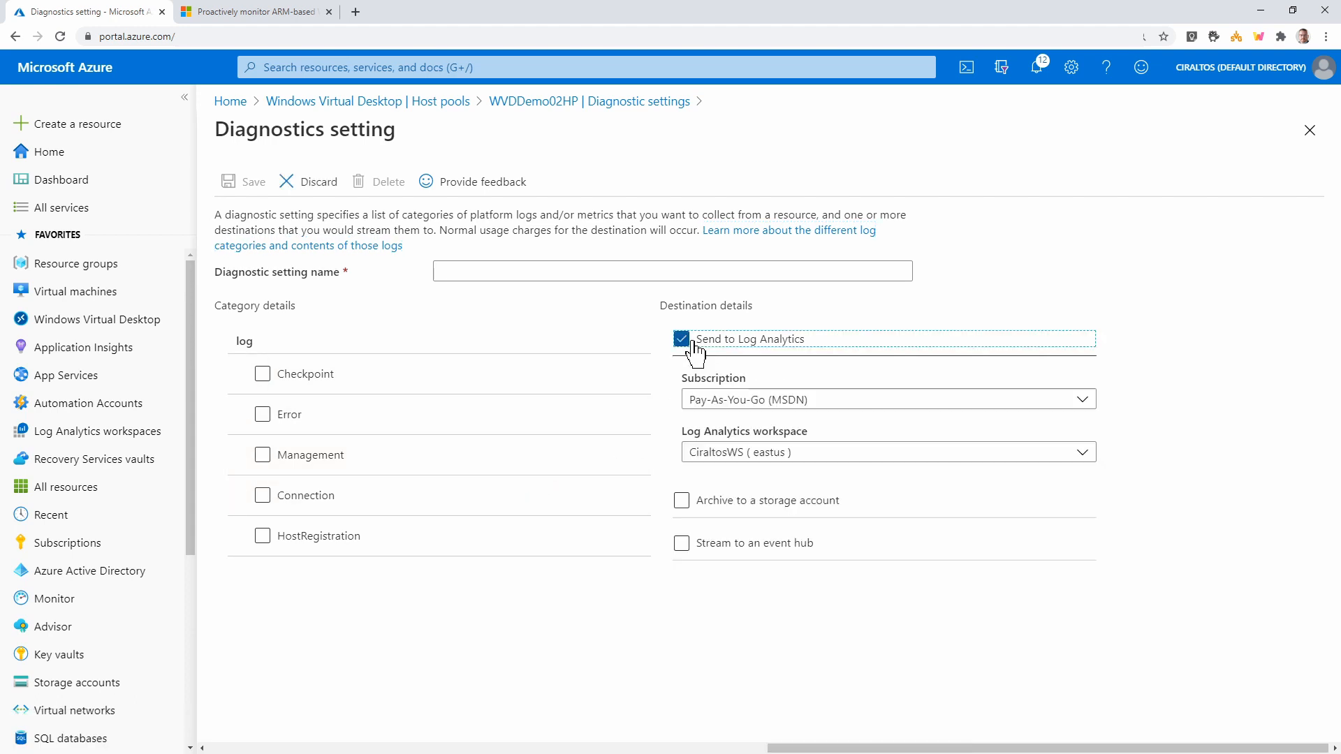
{"action": "left_click", "coordinate": [682, 338]}
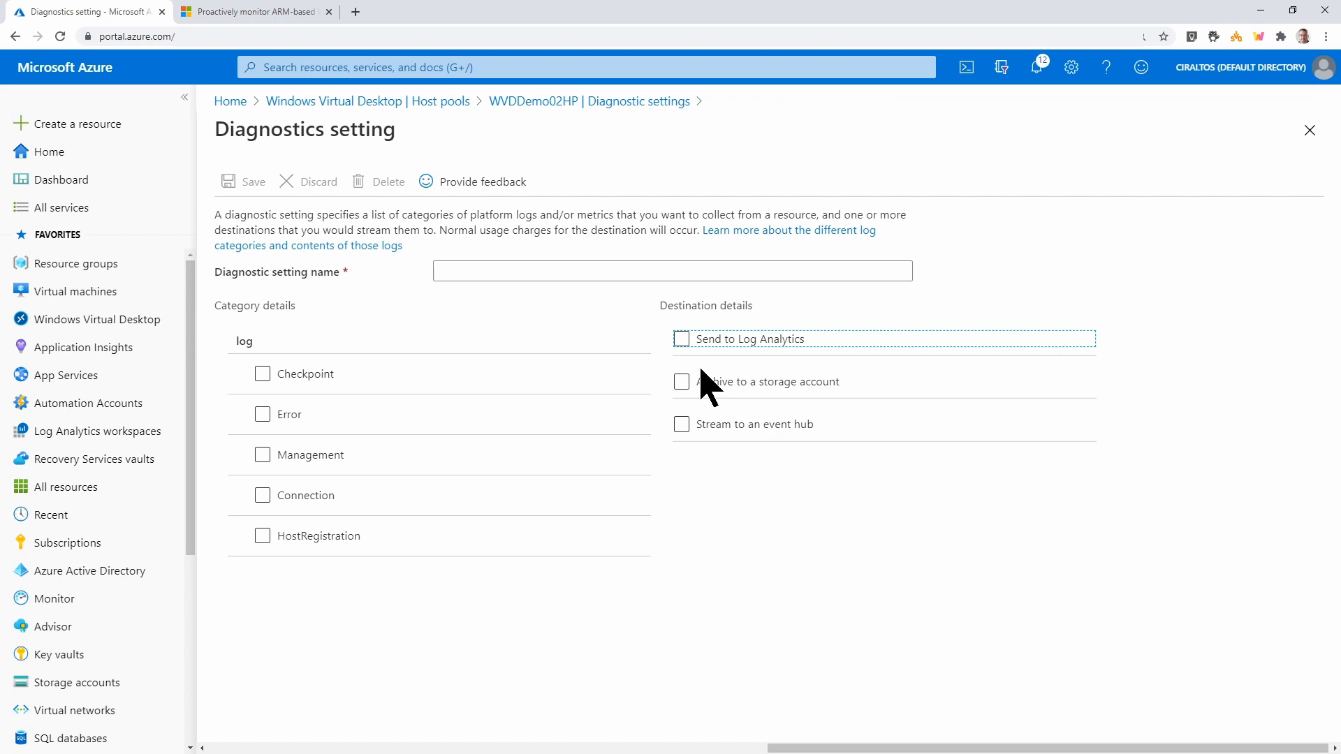
{"action": "mouse_move", "coordinate": [741, 425]}
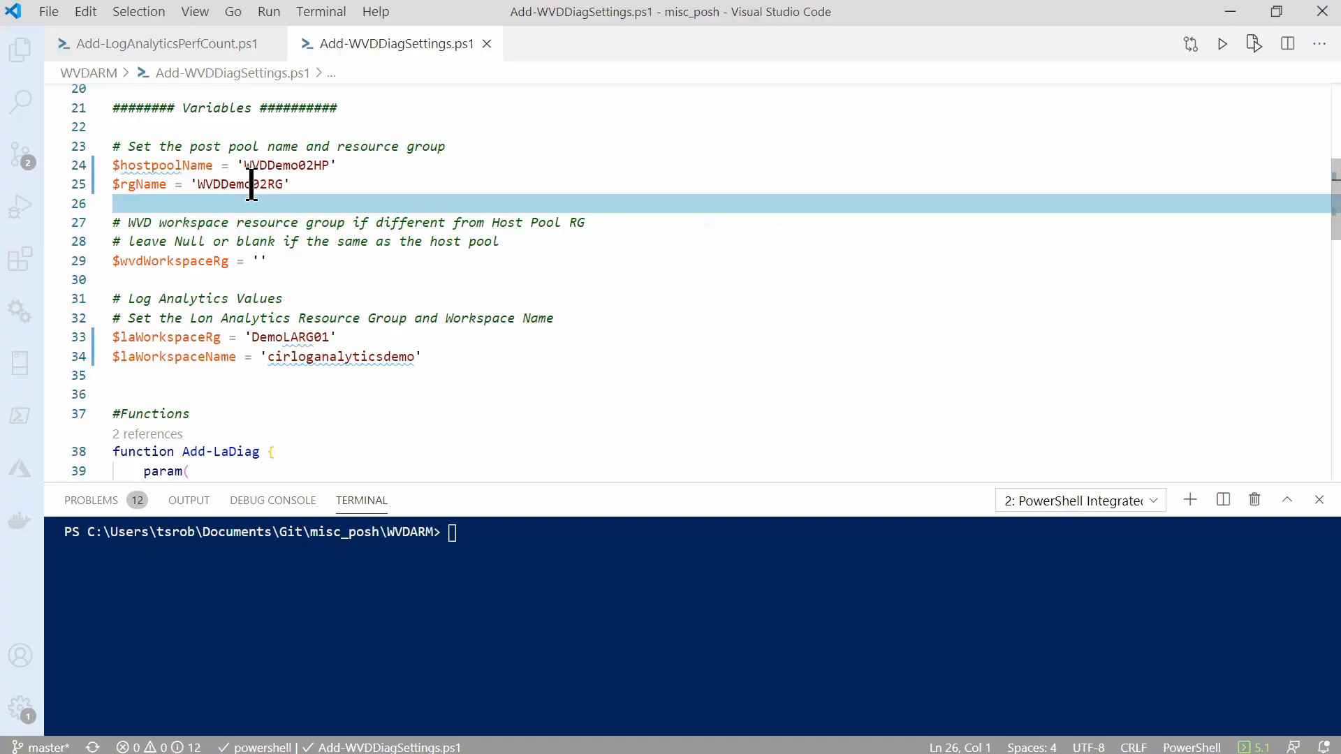
{"action": "mouse_move", "coordinate": [394, 195]}
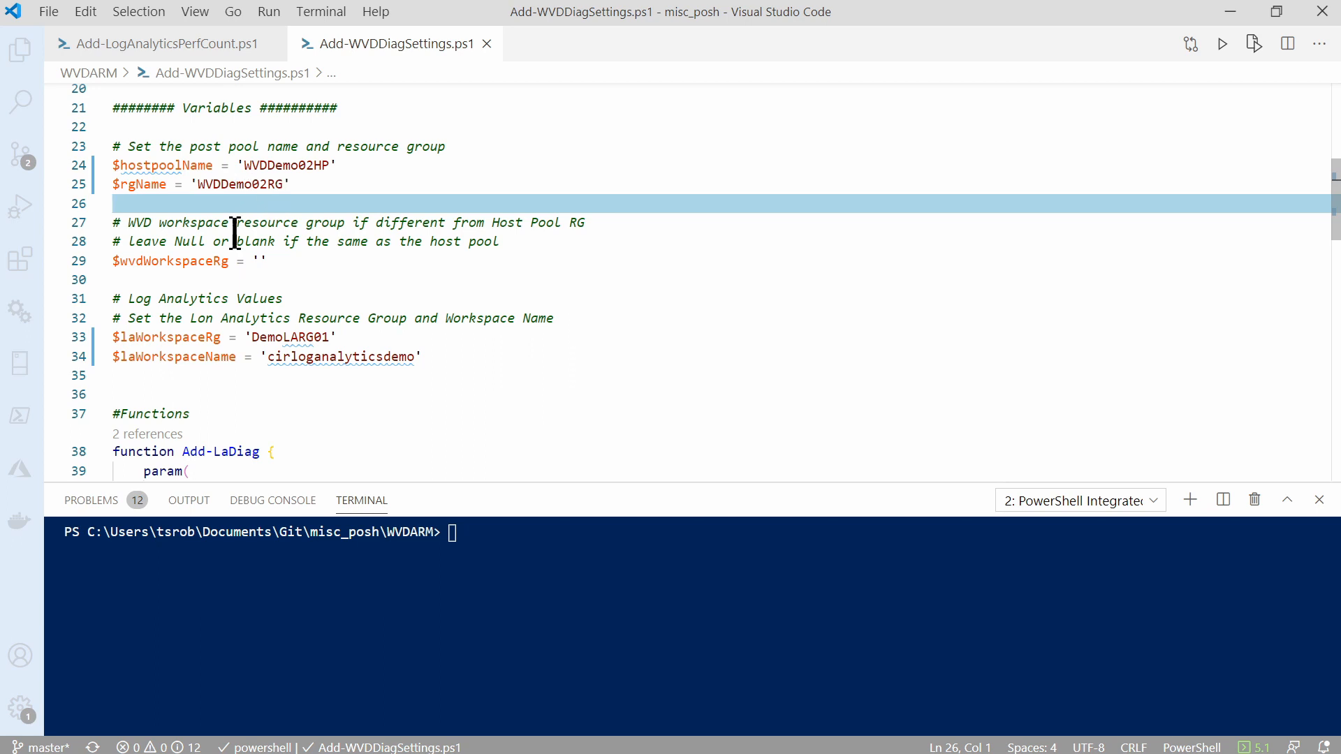
{"action": "mouse_move", "coordinate": [173, 279]}
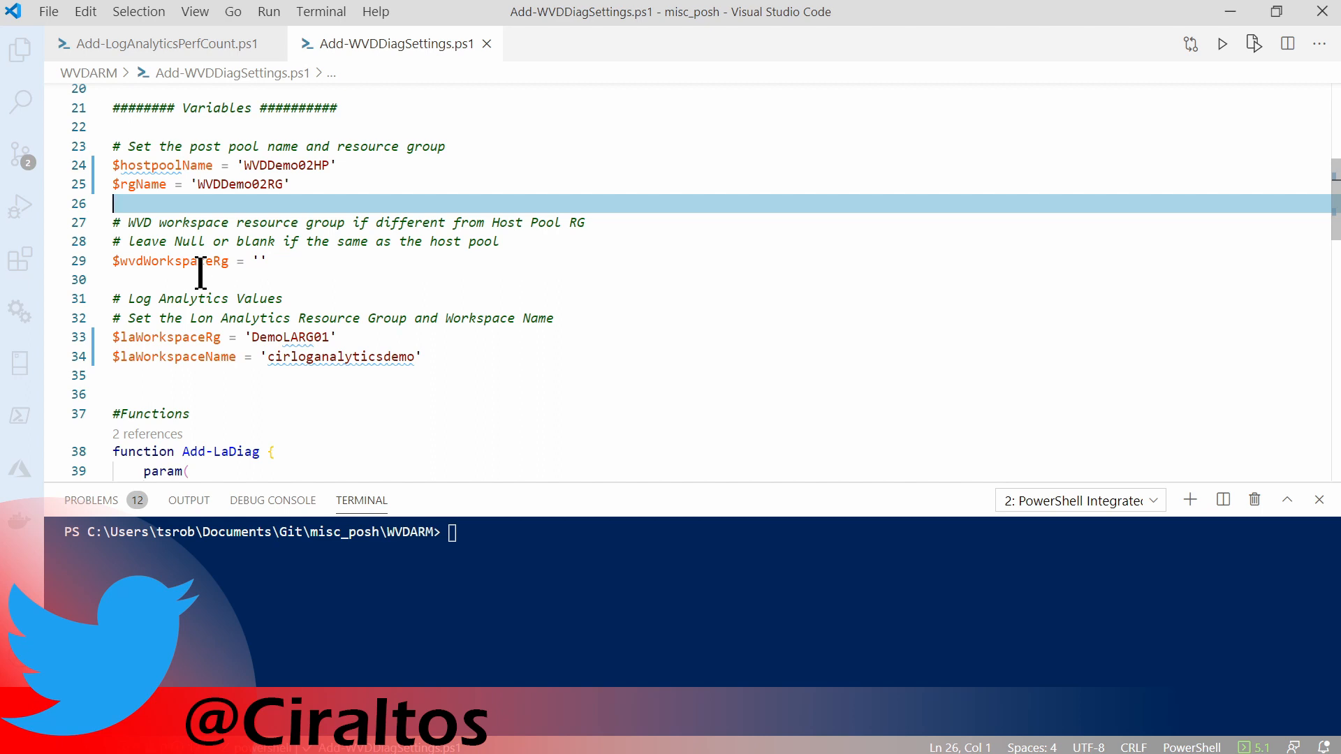
{"action": "mouse_move", "coordinate": [306, 266]}
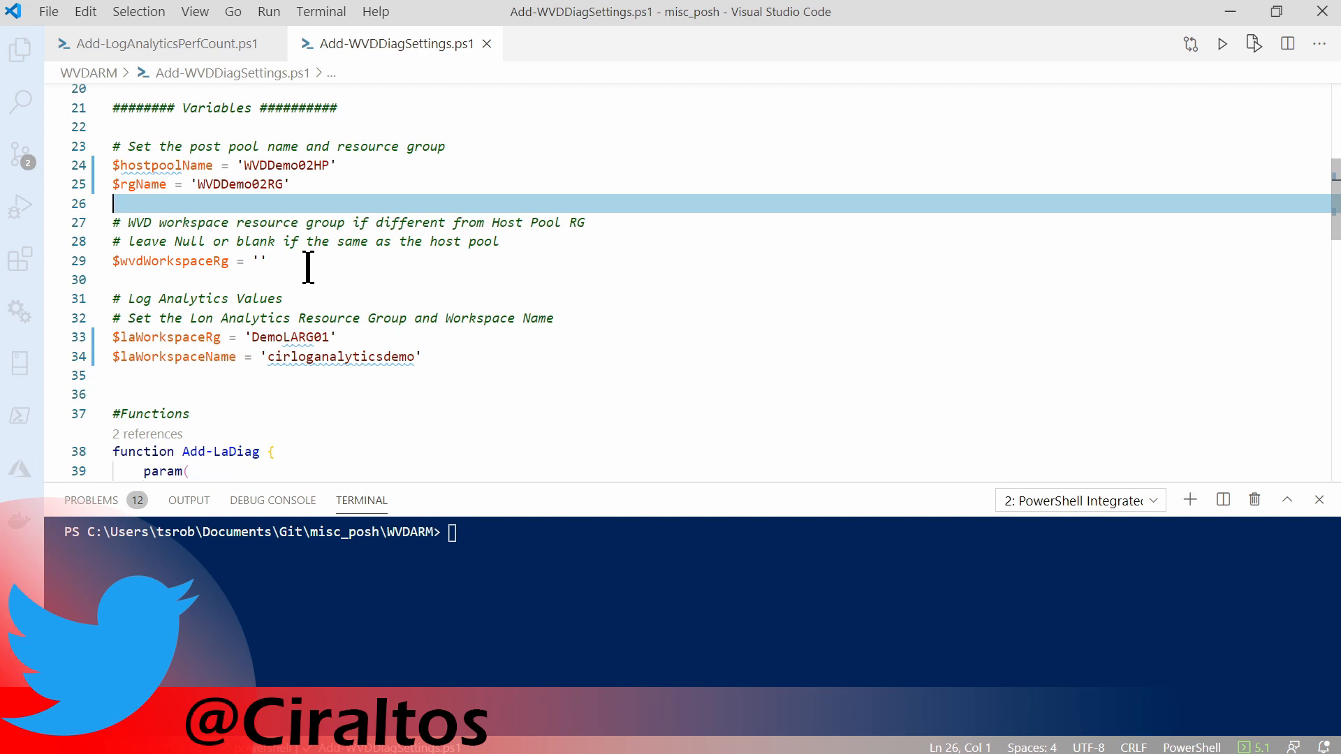
{"action": "mouse_move", "coordinate": [358, 339]}
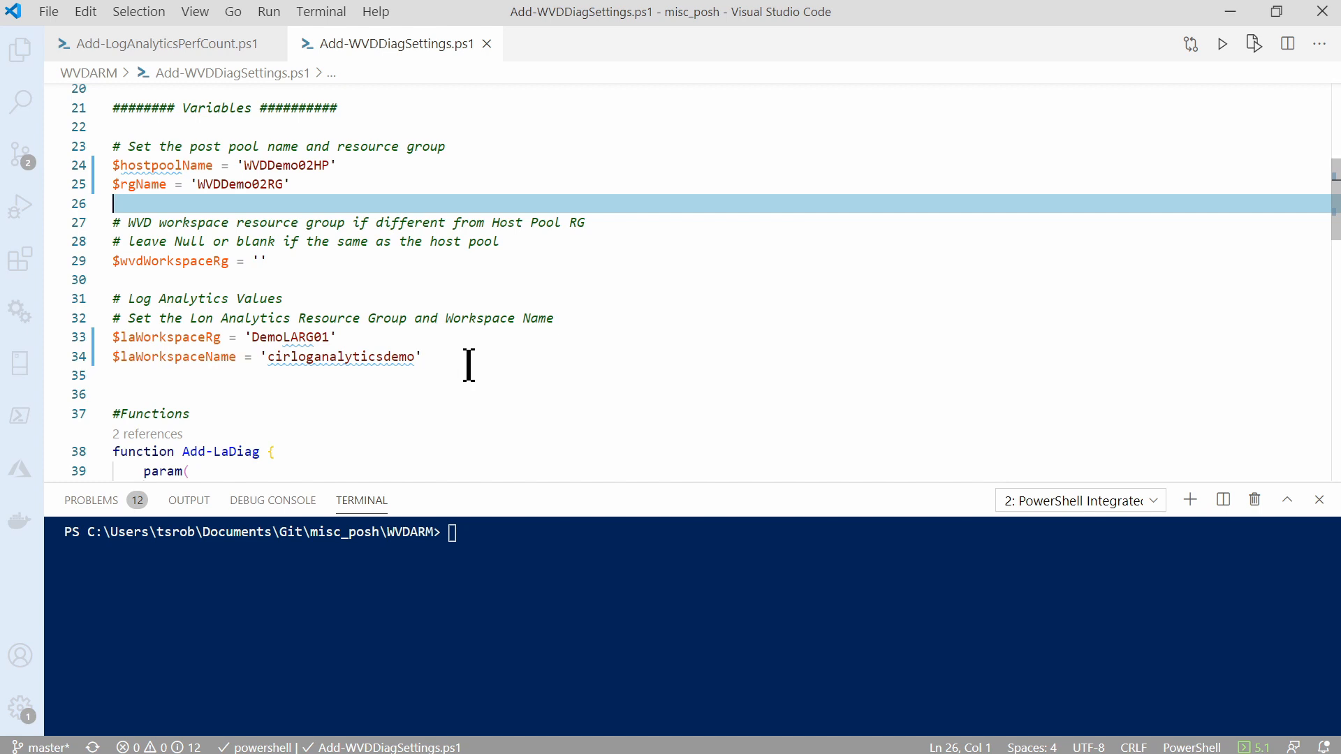
{"action": "mouse_move", "coordinate": [483, 363]}
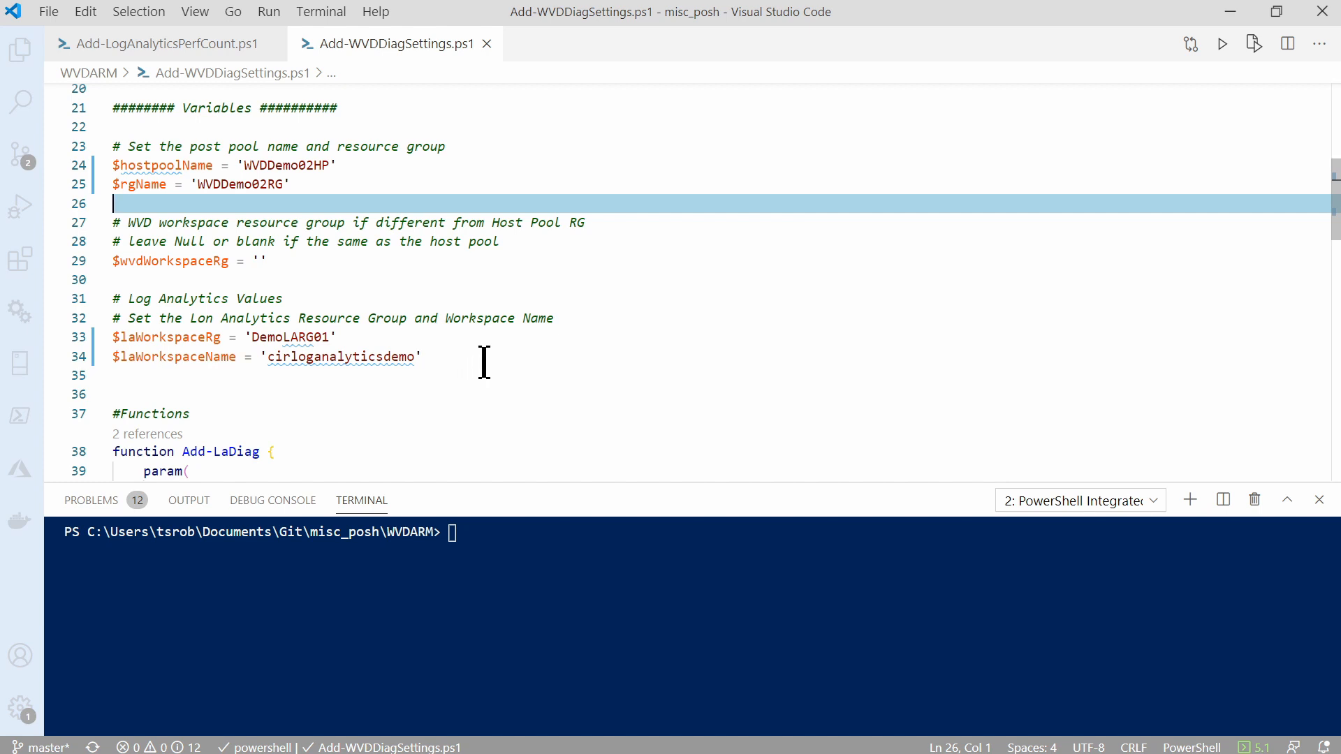
{"action": "scroll", "scroll_direction": "down", "scroll_amount": 3}
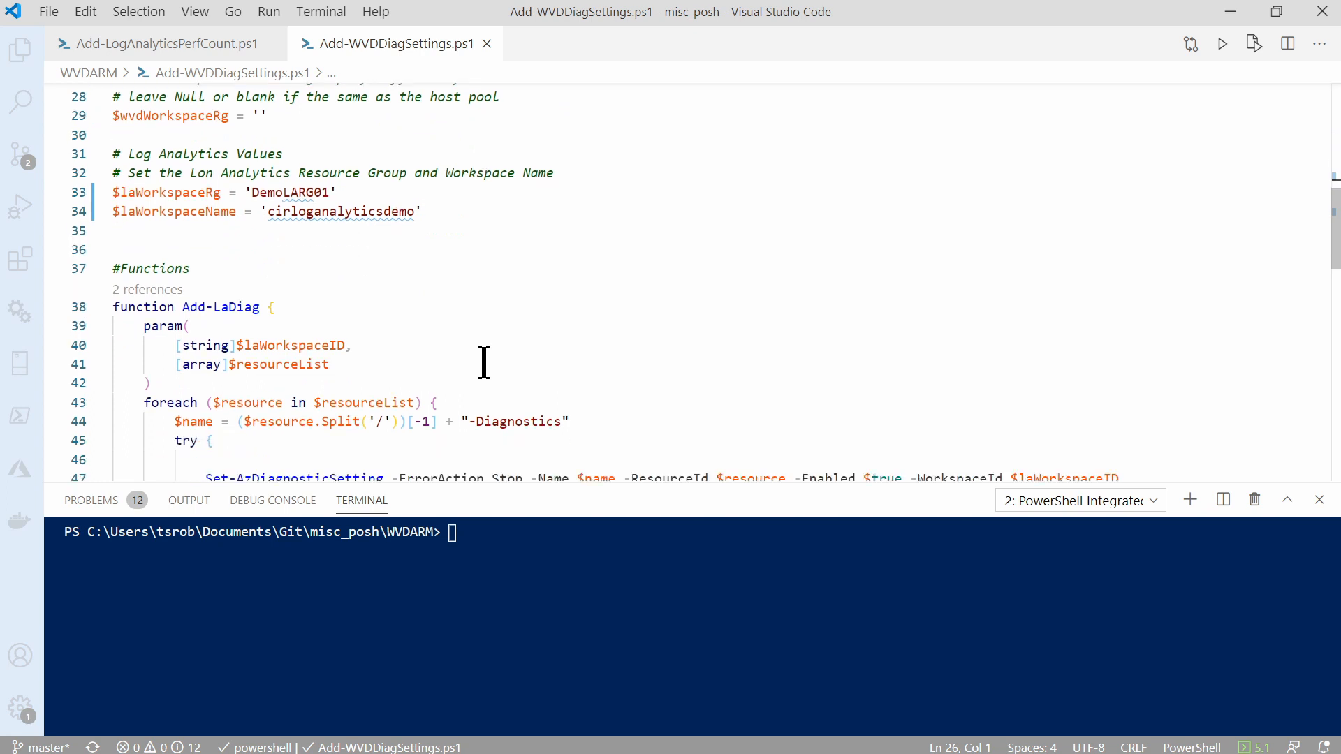
{"action": "scroll", "scroll_direction": "down", "scroll_amount": 3}
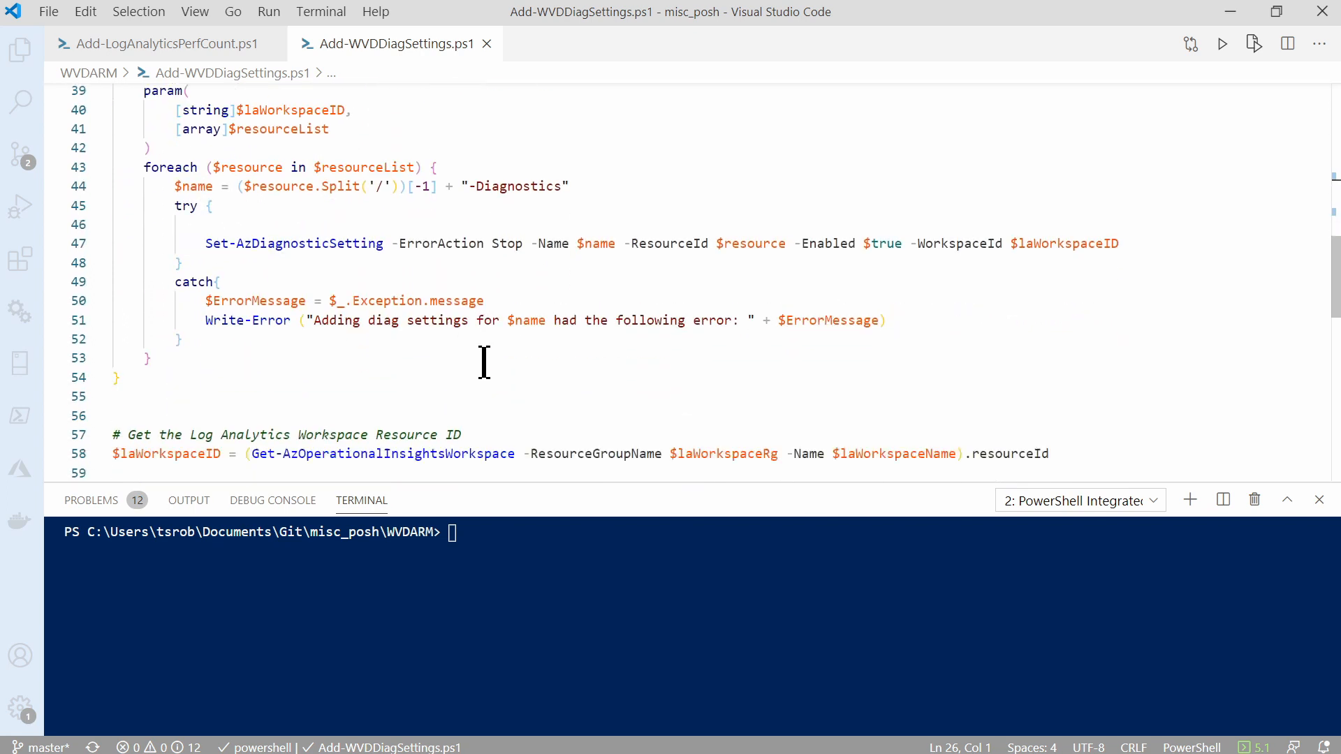
{"action": "scroll", "scroll_direction": "down", "scroll_amount": 3}
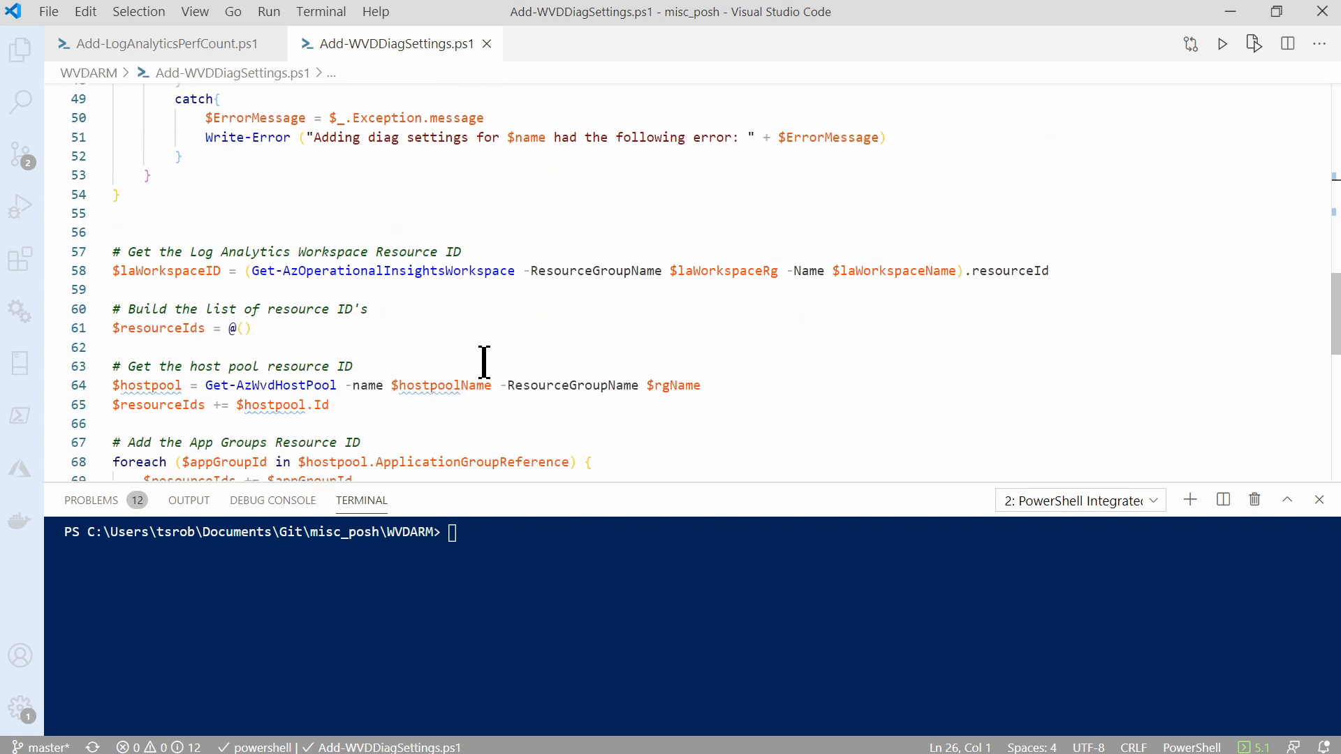
{"action": "scroll", "scroll_direction": "down", "scroll_amount": 3}
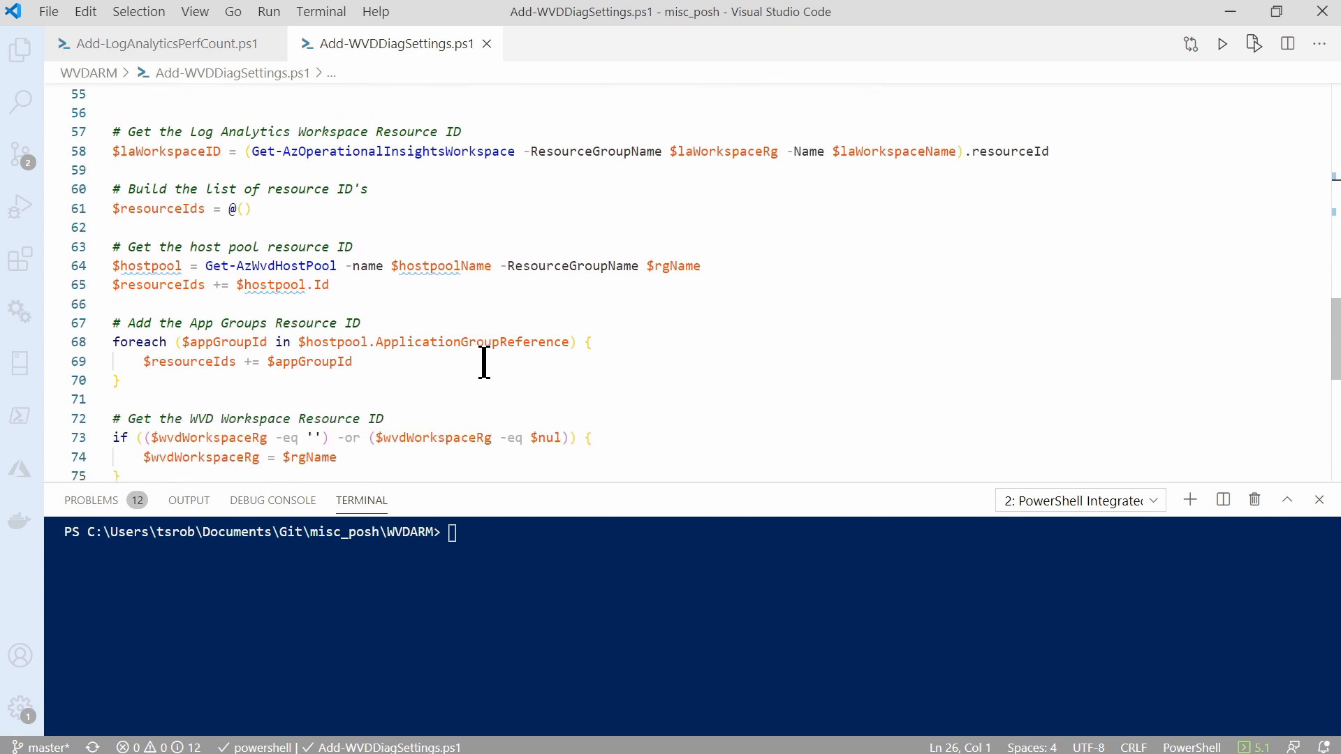
{"action": "scroll", "scroll_direction": "down", "scroll_amount": 3}
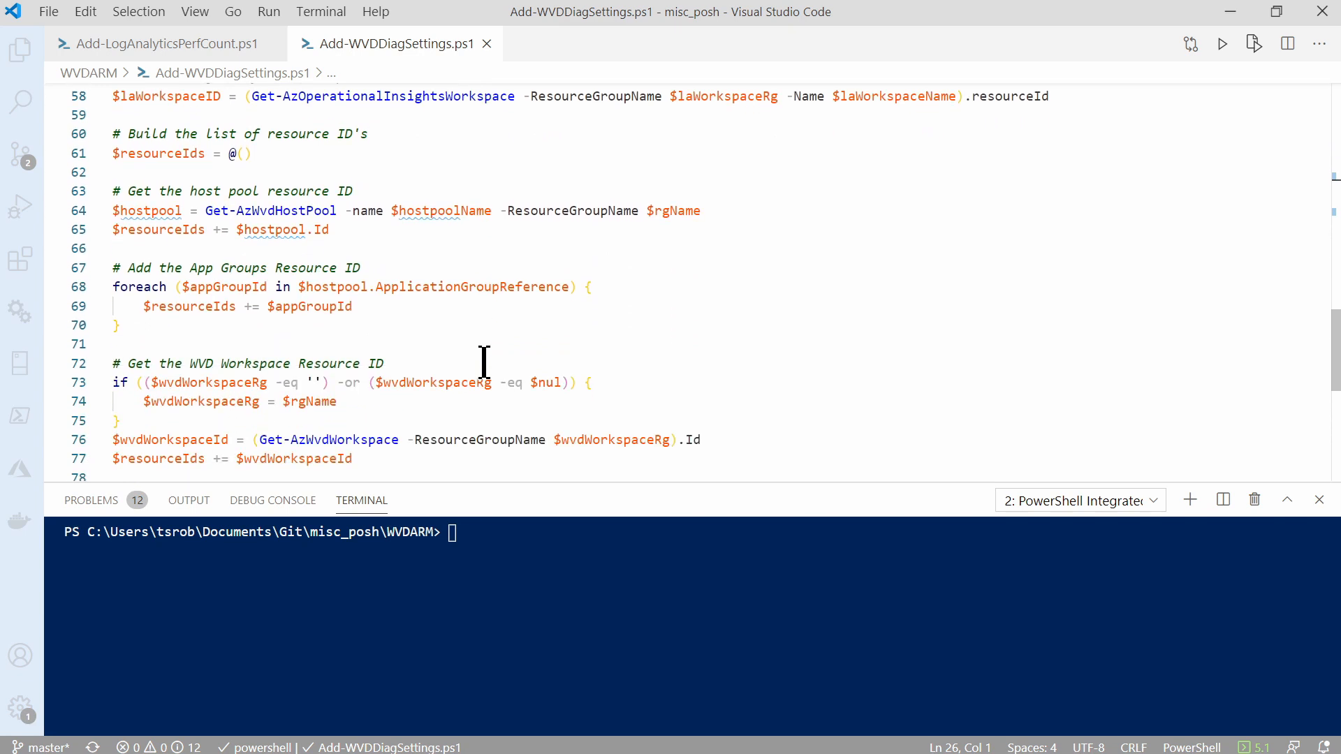
{"action": "scroll", "scroll_direction": "up", "scroll_amount": 3}
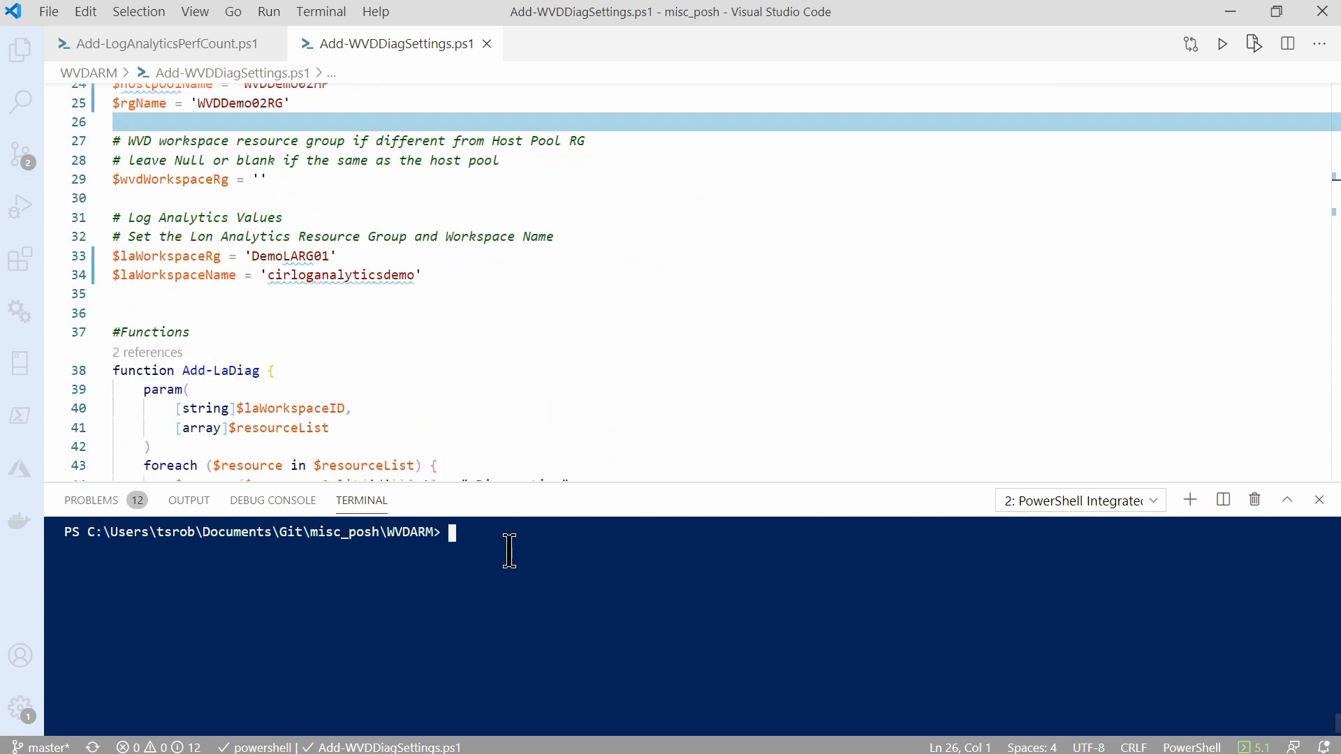
Run .\Add-WVDDiagSettings.ps1 in the PowerShell terminal
{"action": "type", "text": ".\\"}
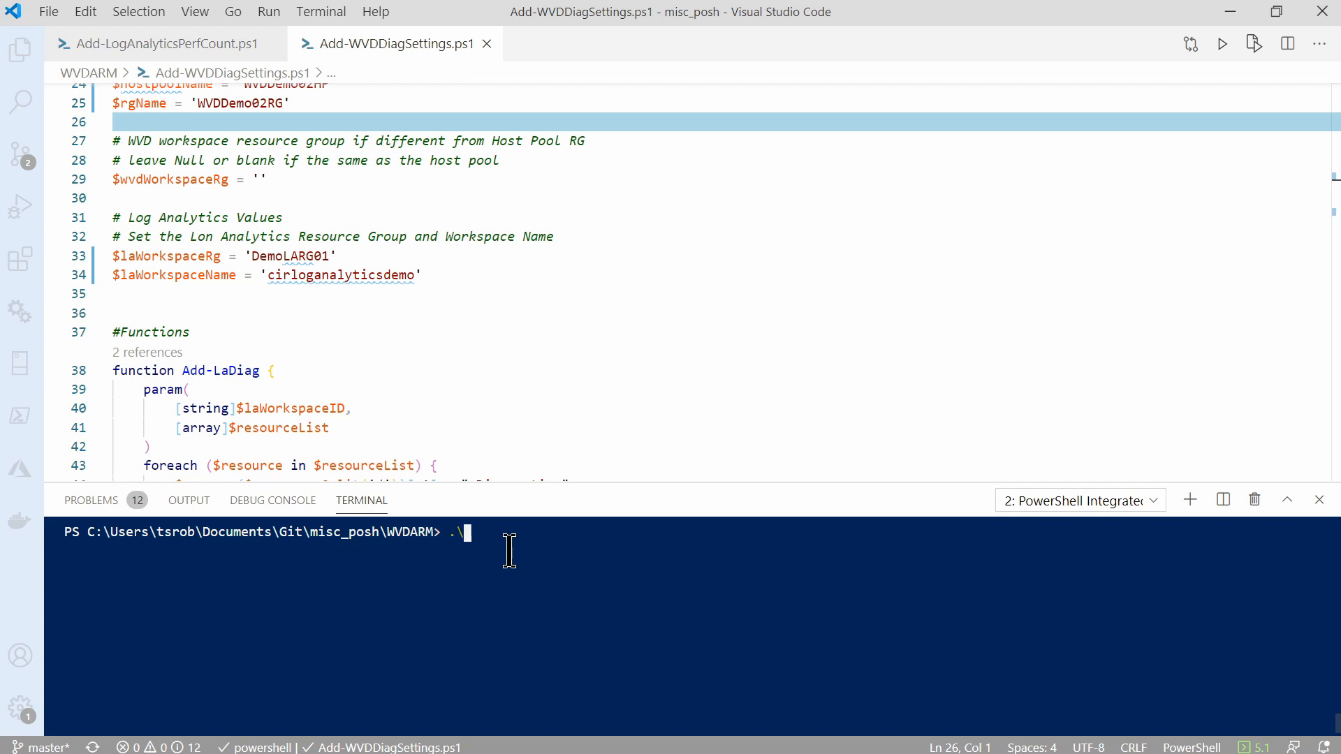
{"action": "type", "text": "add-wv"}
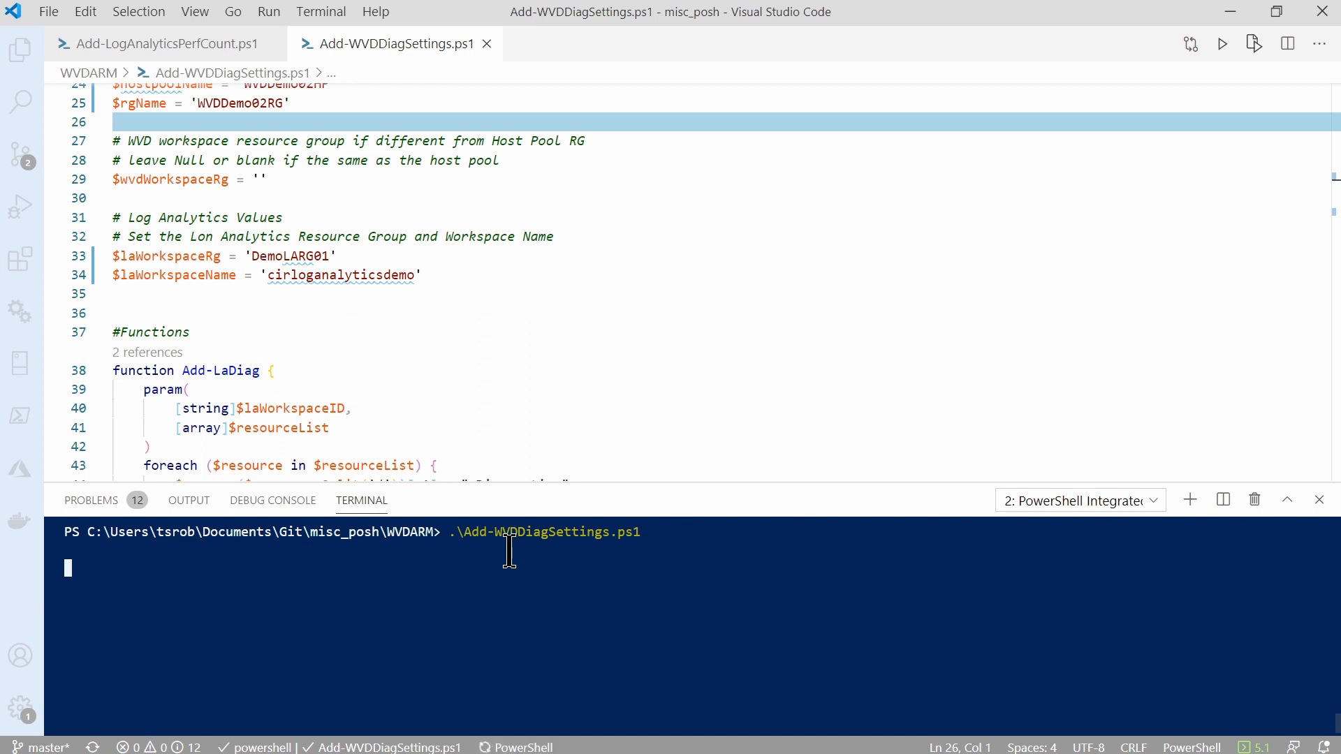
{"action": "key", "text": "Return"}
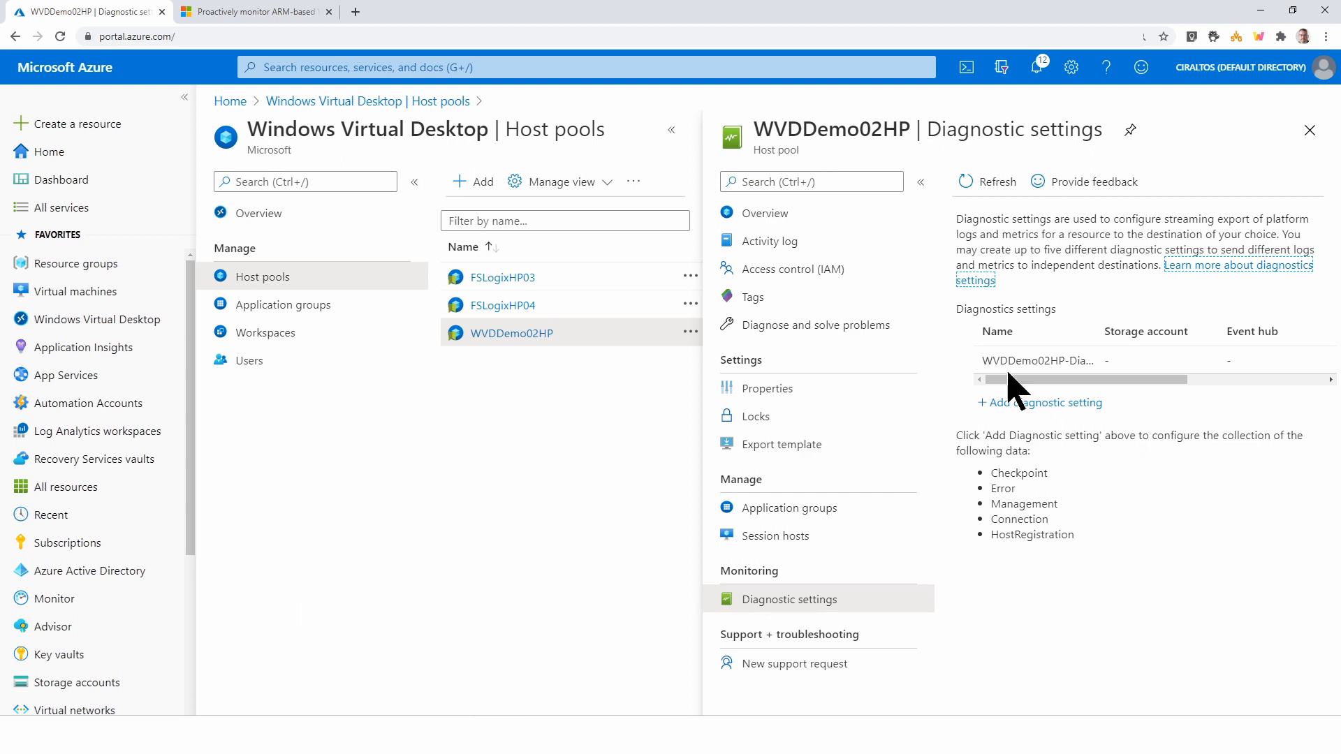
{"action": "mouse_move", "coordinate": [662, 141]}
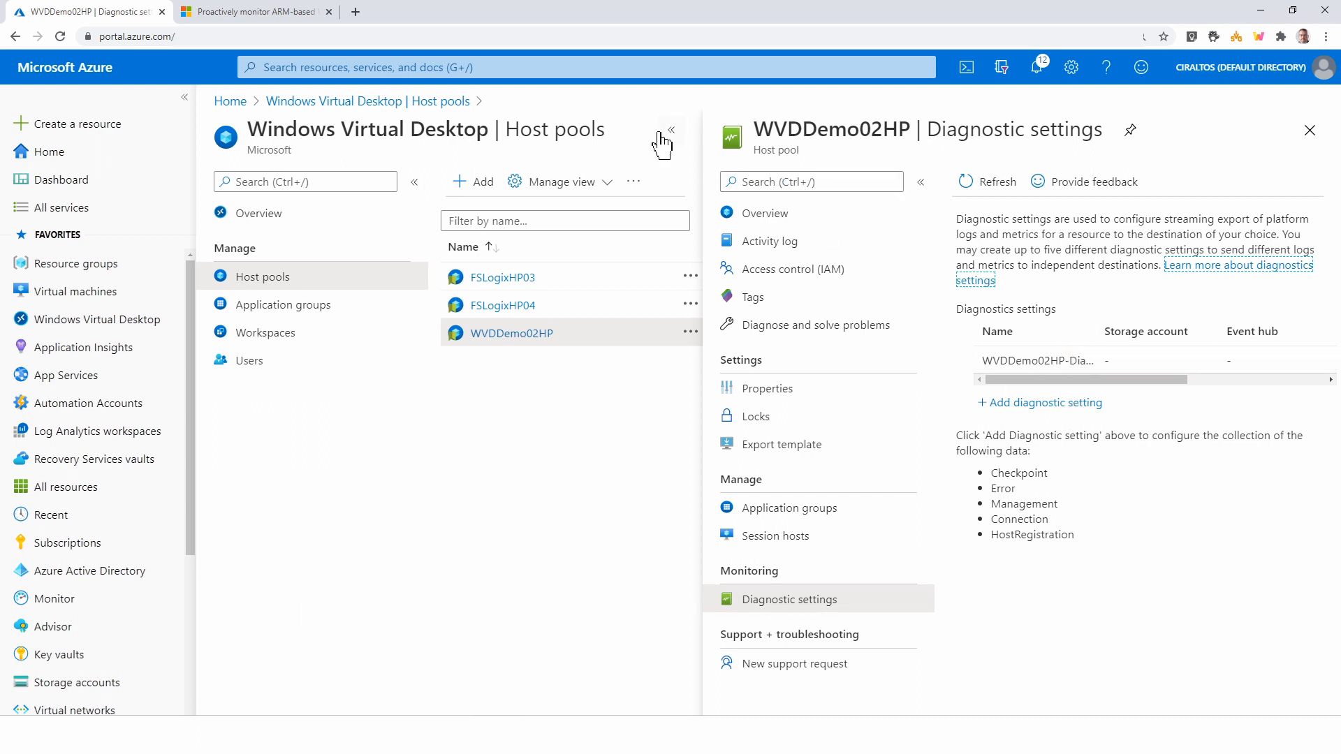
Go to the WVDDemo02WS workspace's diagnostic settings from the WVD workspaces list
{"action": "left_click", "coordinate": [671, 129]}
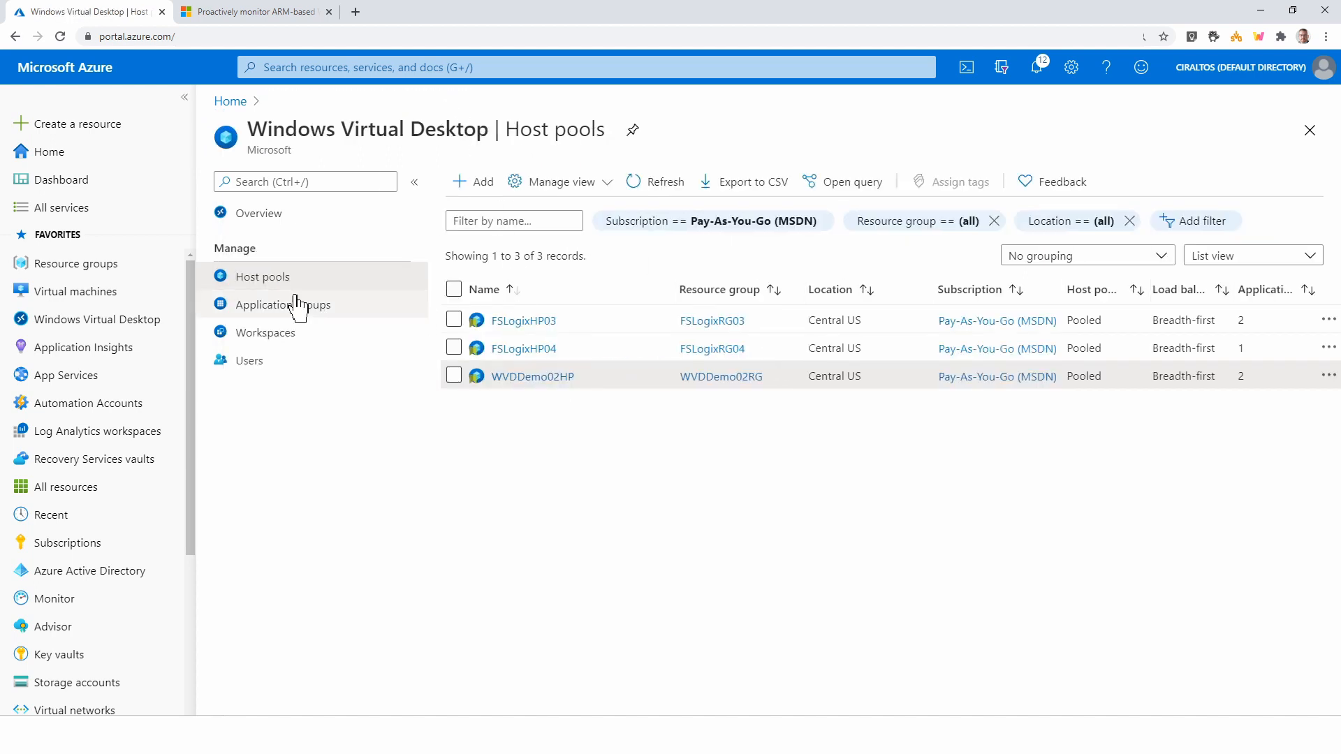
{"action": "left_click", "coordinate": [267, 332]}
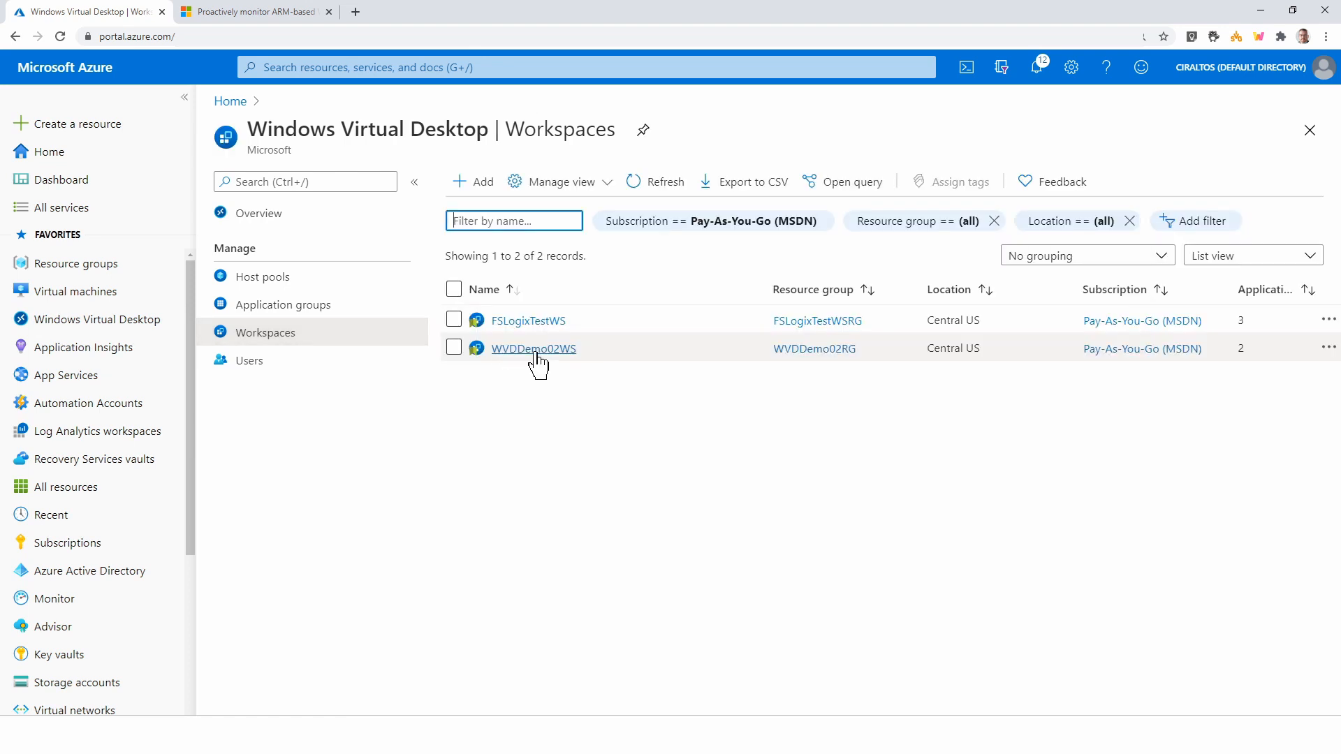
{"action": "left_click", "coordinate": [533, 348]}
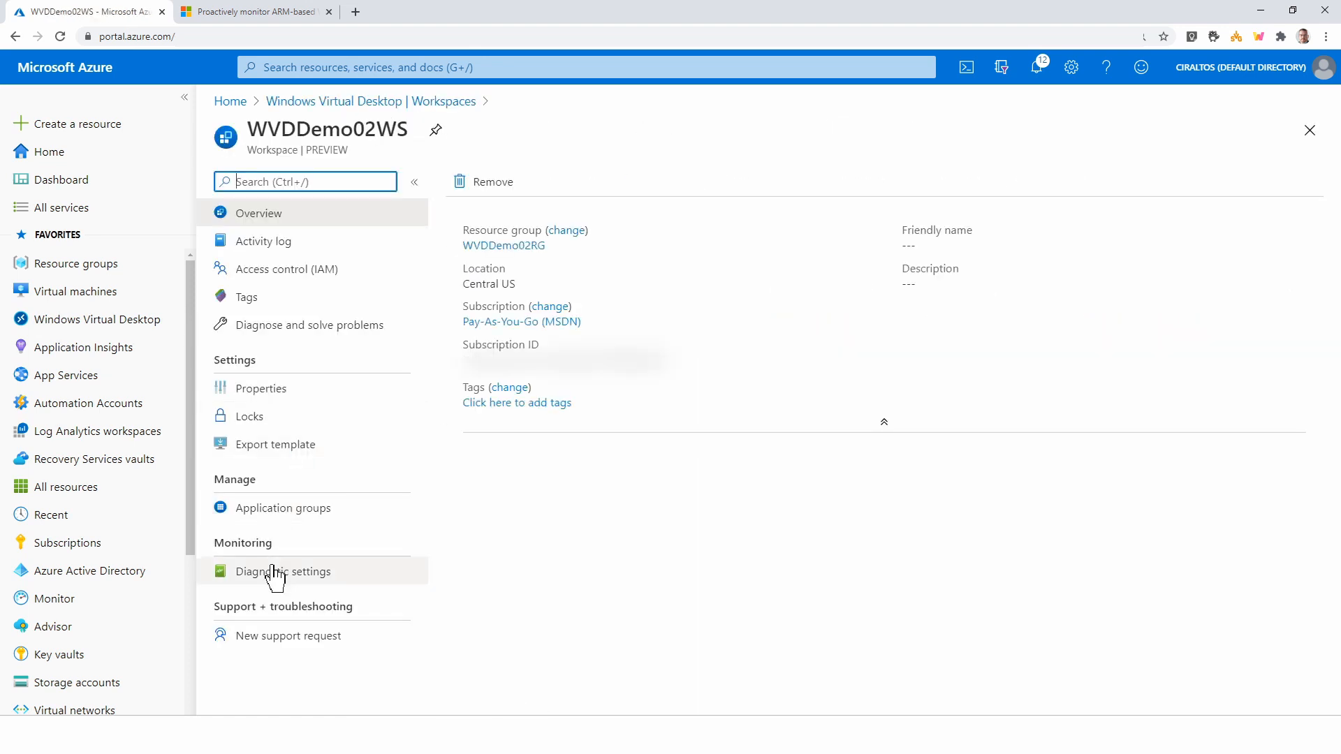
{"action": "left_click", "coordinate": [283, 571]}
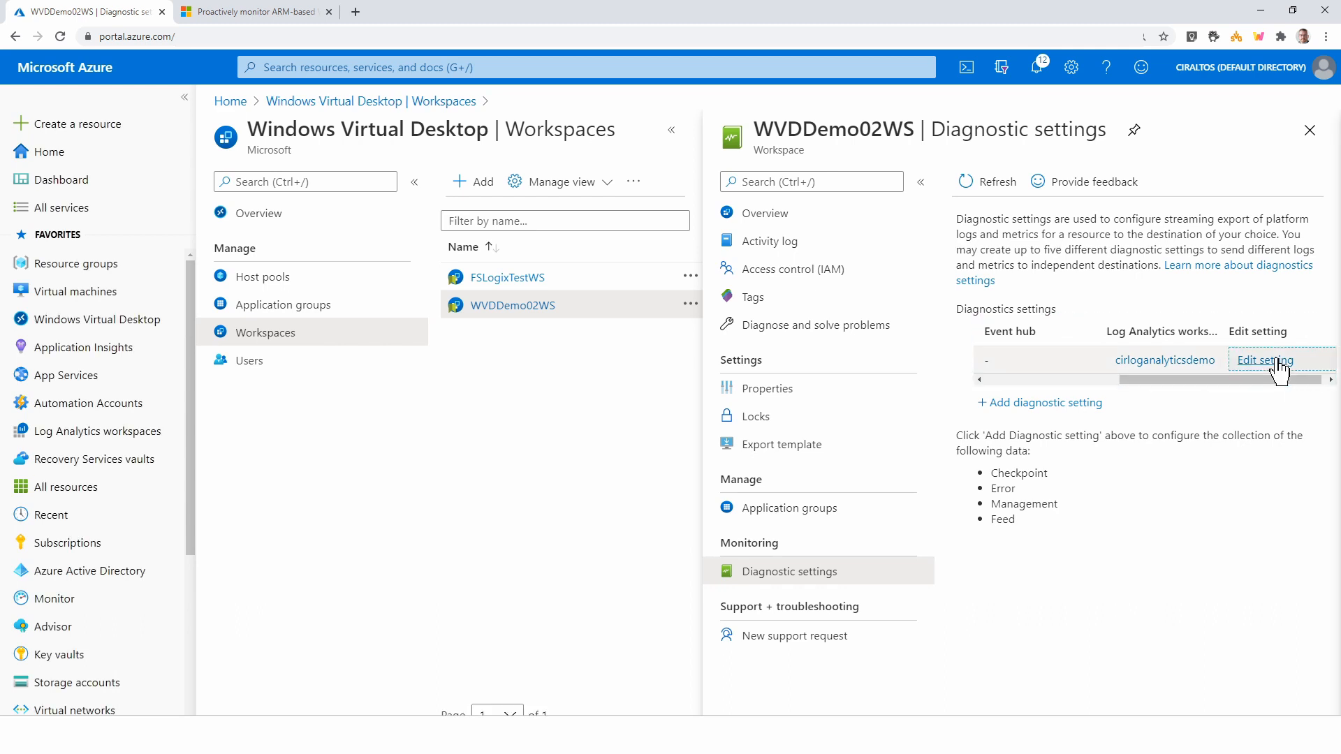
Review WVDDemo02WS-Diagnostics sending four log categories to cirloganalyticsdemo, then return to the dashboard
{"action": "left_click", "coordinate": [1265, 359]}
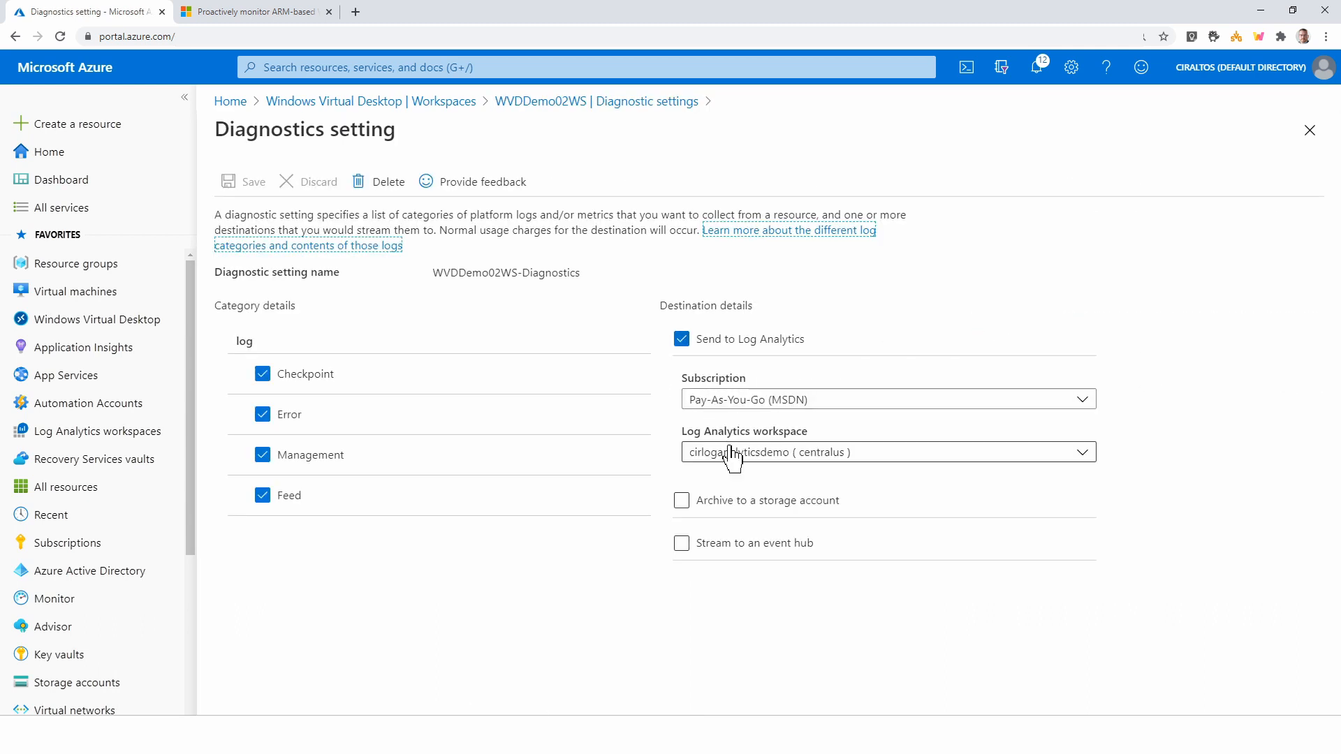
{"action": "mouse_move", "coordinate": [860, 492]}
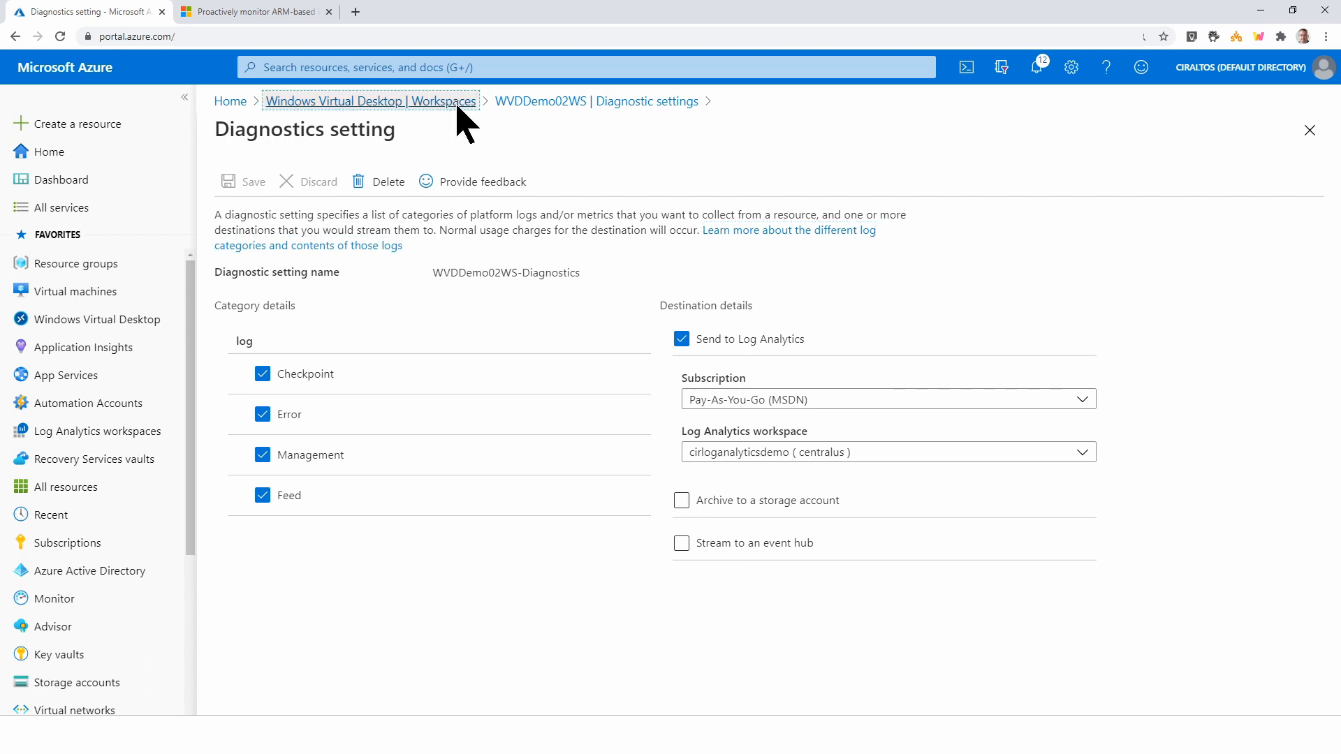
{"action": "left_click", "coordinate": [369, 101]}
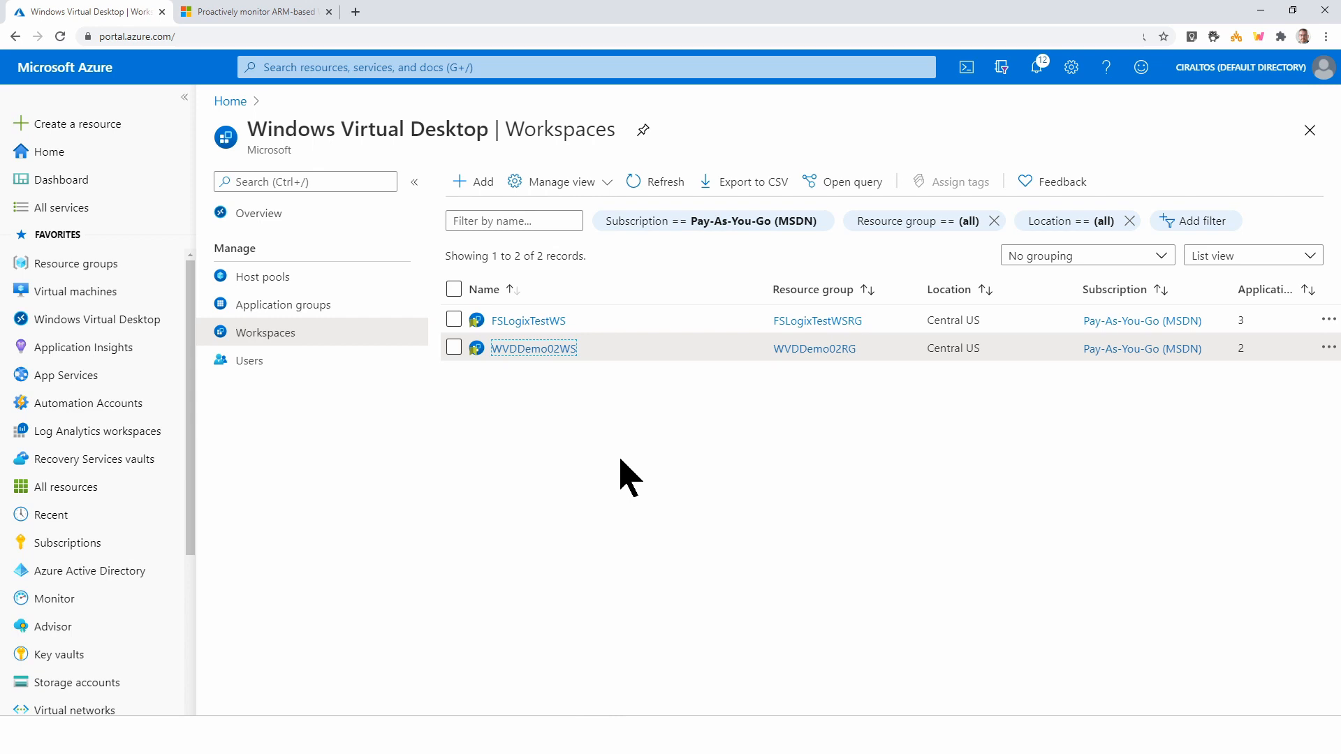
{"action": "mouse_move", "coordinate": [629, 477]}
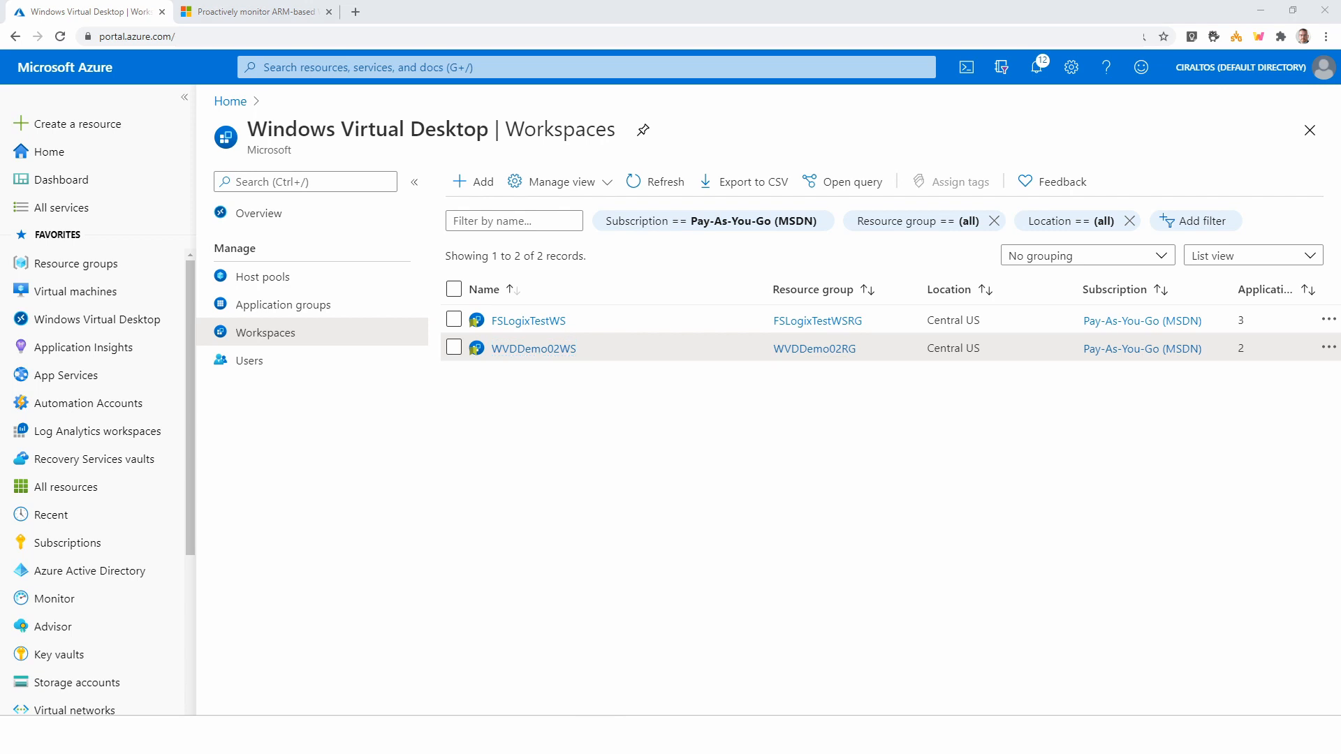
{"action": "left_click", "coordinate": [61, 179]}
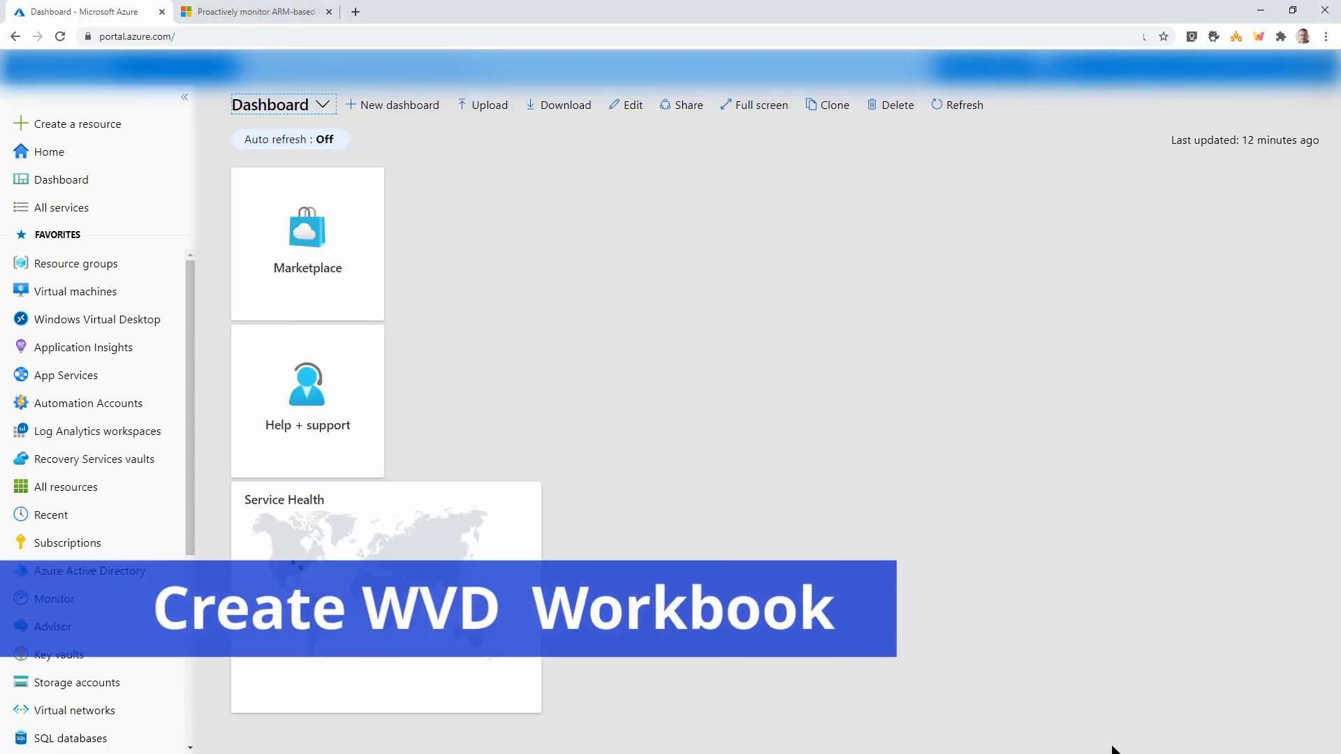
{"action": "mouse_move", "coordinate": [152, 443]}
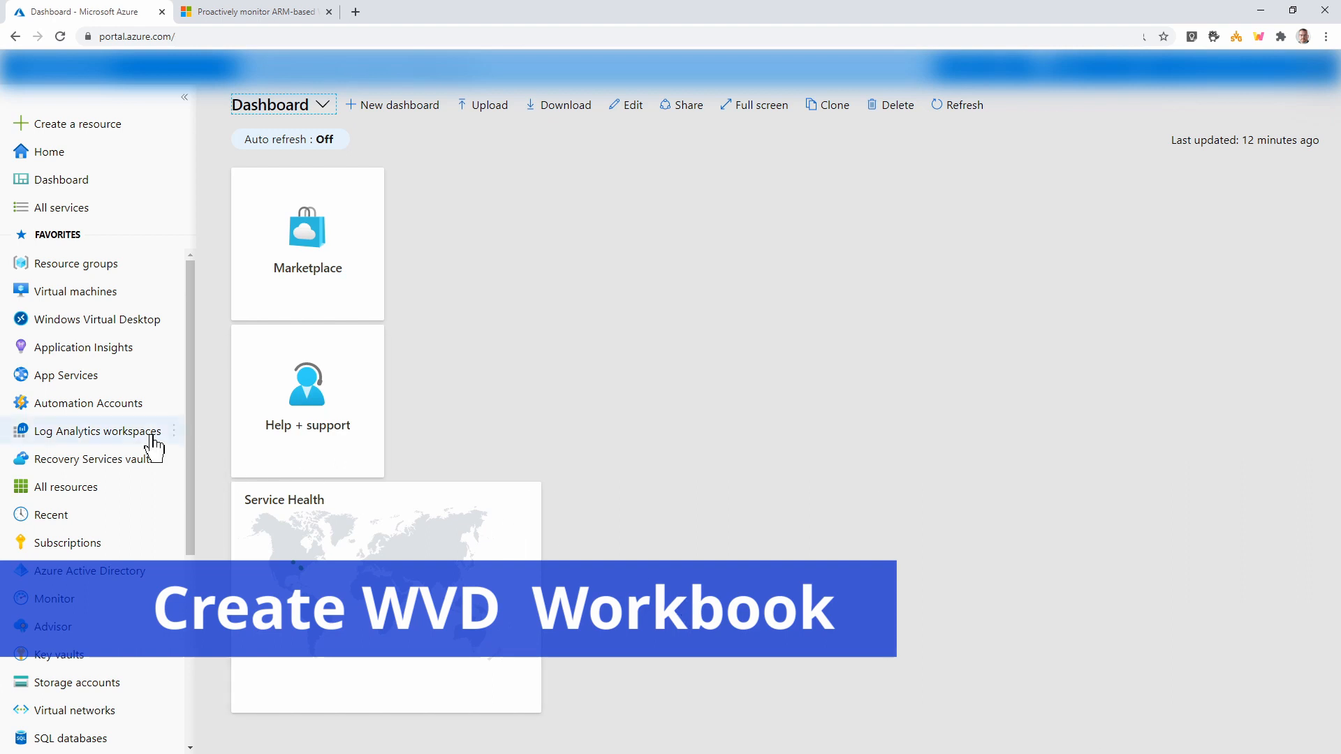
Show the cirloganalyticsdemo workspace's Workbooks gallery with the workspaces blade collapsed
{"action": "left_click", "coordinate": [96, 431]}
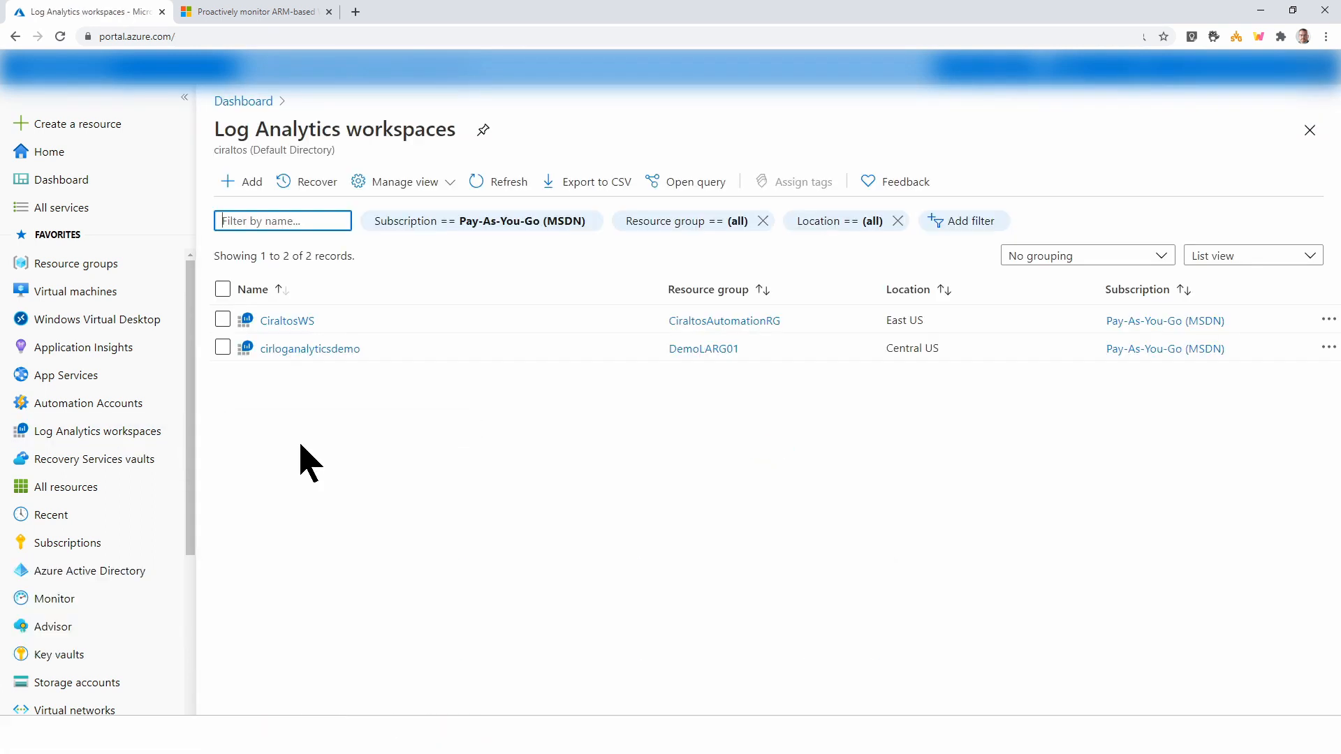
{"action": "mouse_move", "coordinate": [324, 355]}
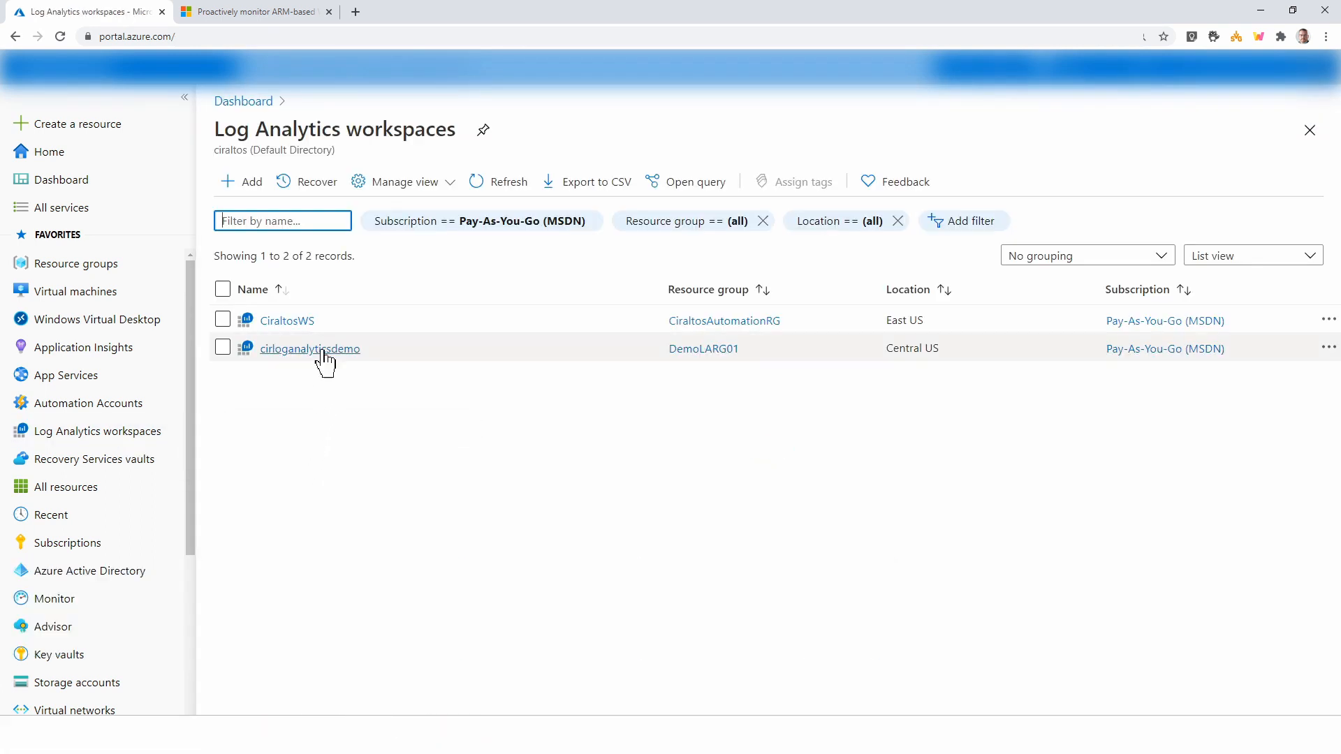
{"action": "left_click", "coordinate": [308, 348]}
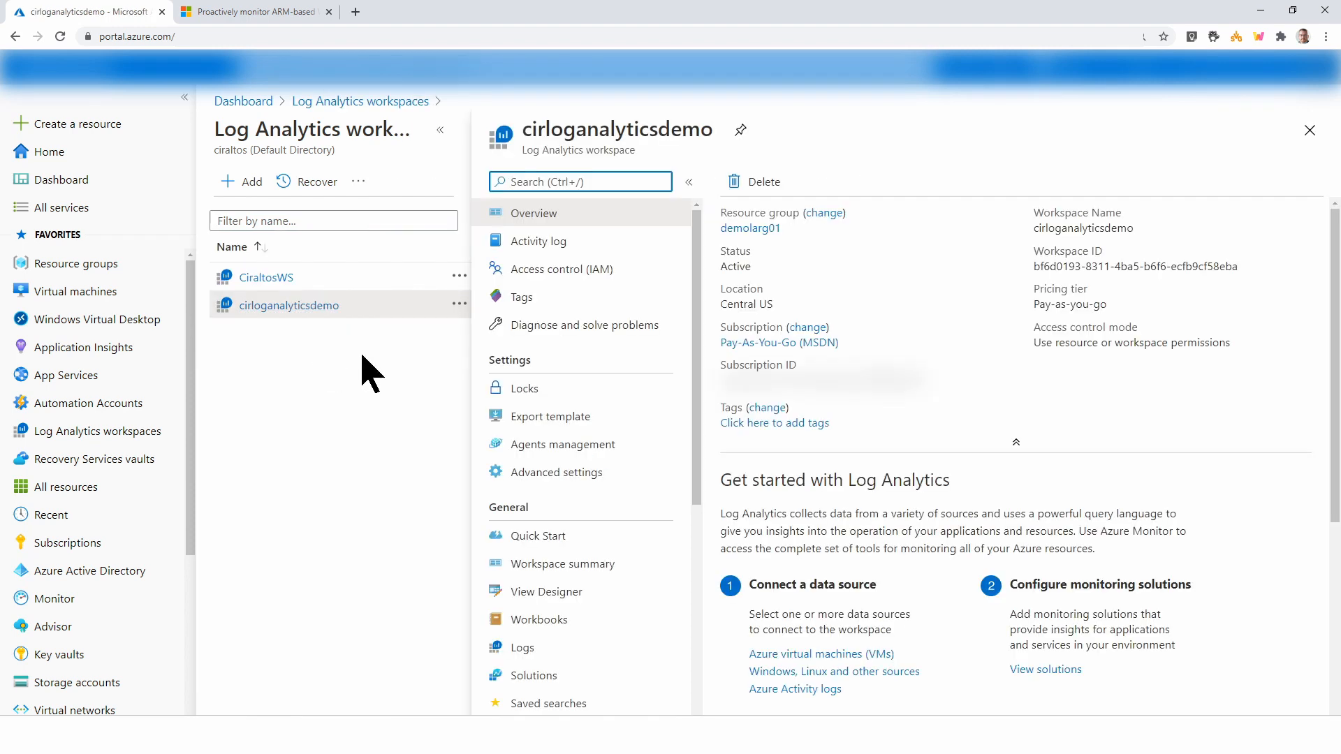
{"action": "left_click", "coordinate": [538, 620]}
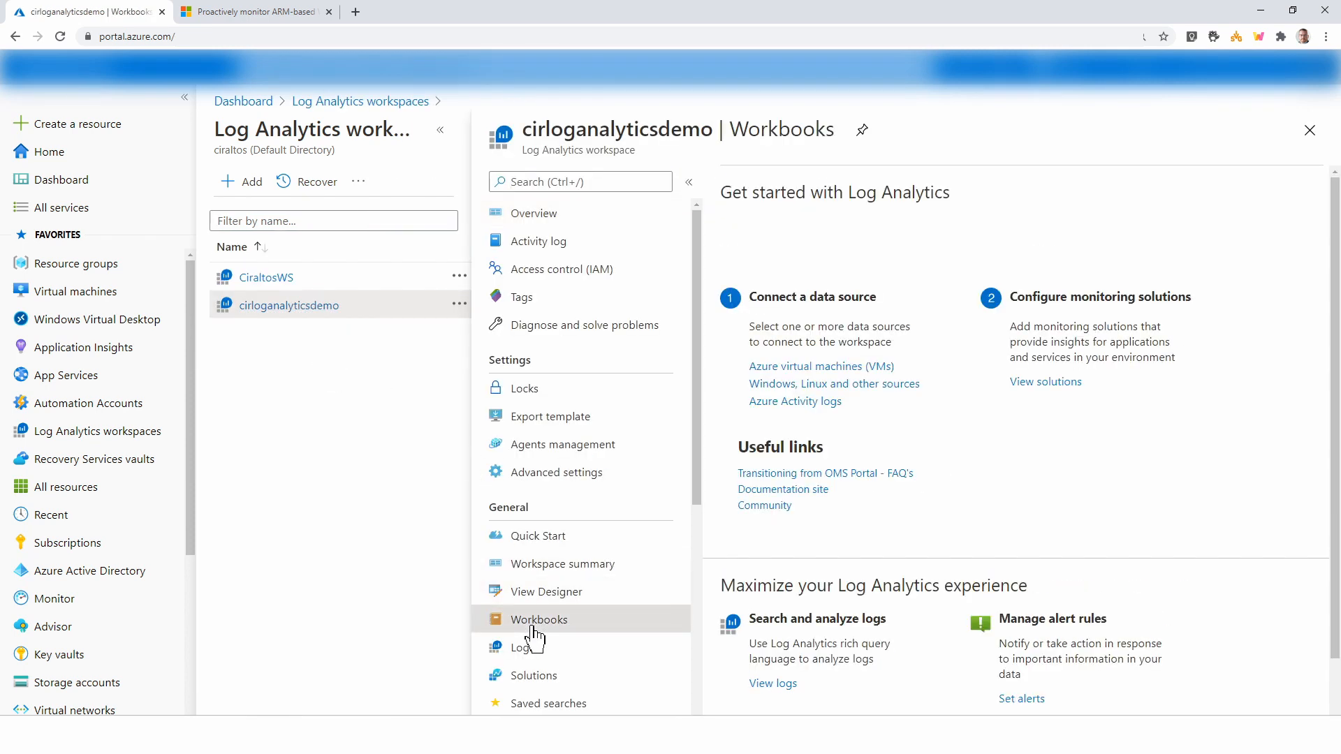
{"action": "left_click", "coordinate": [540, 620]}
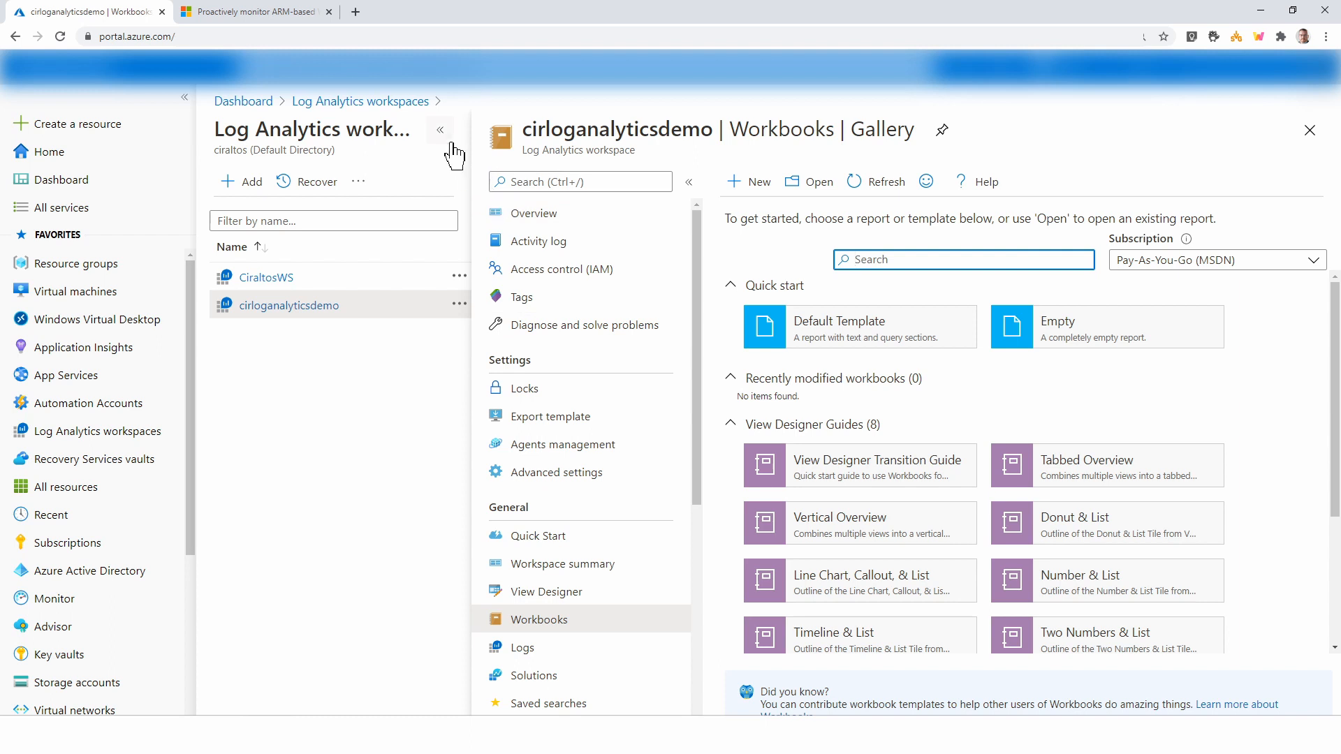
{"action": "left_click", "coordinate": [439, 129]}
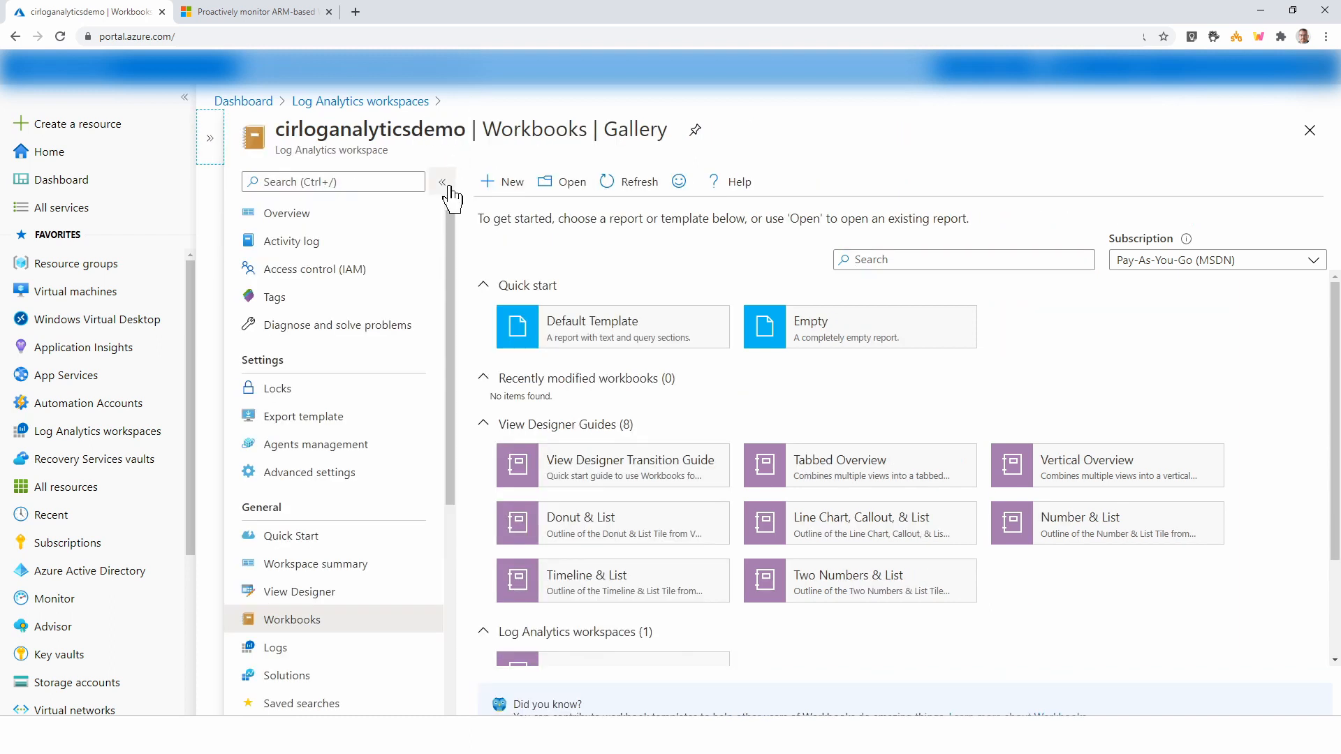
{"action": "mouse_move", "coordinate": [512, 190]}
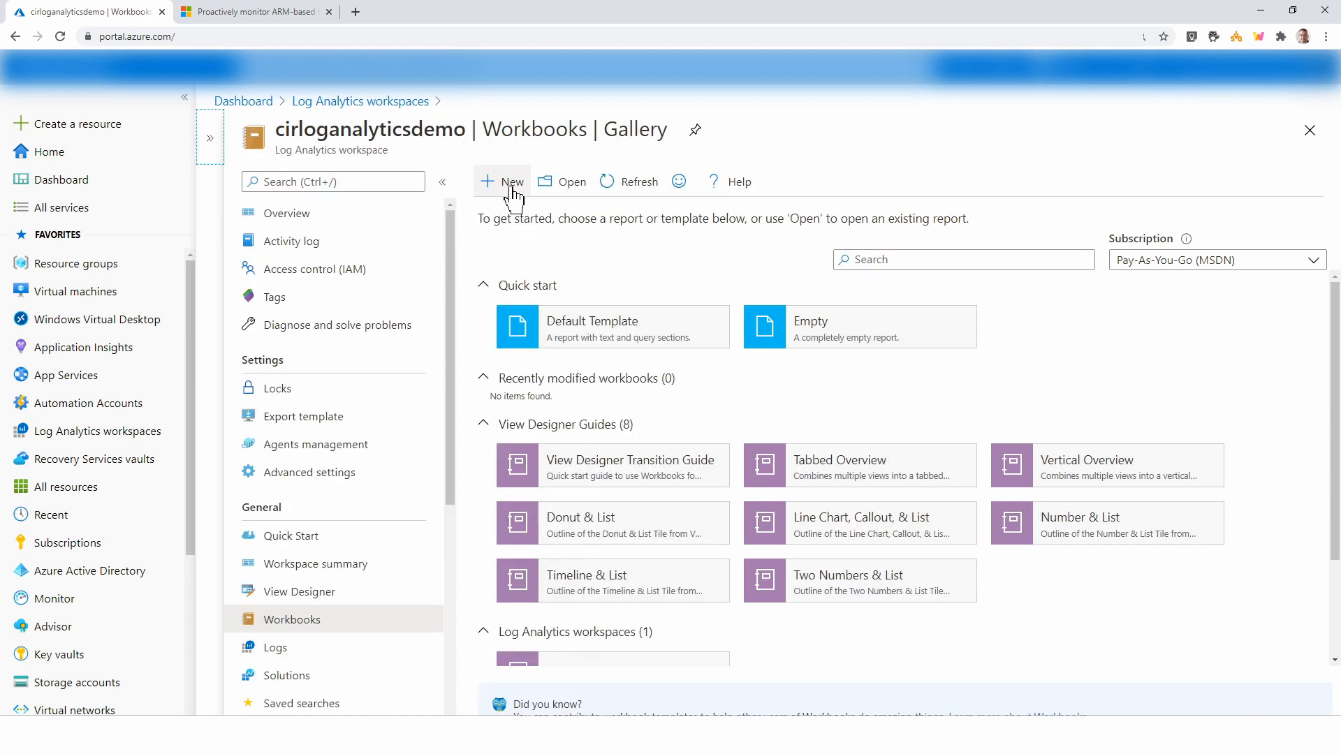
Create a new workbook and show its JSON in the Advanced Editor
{"action": "left_click", "coordinate": [504, 182]}
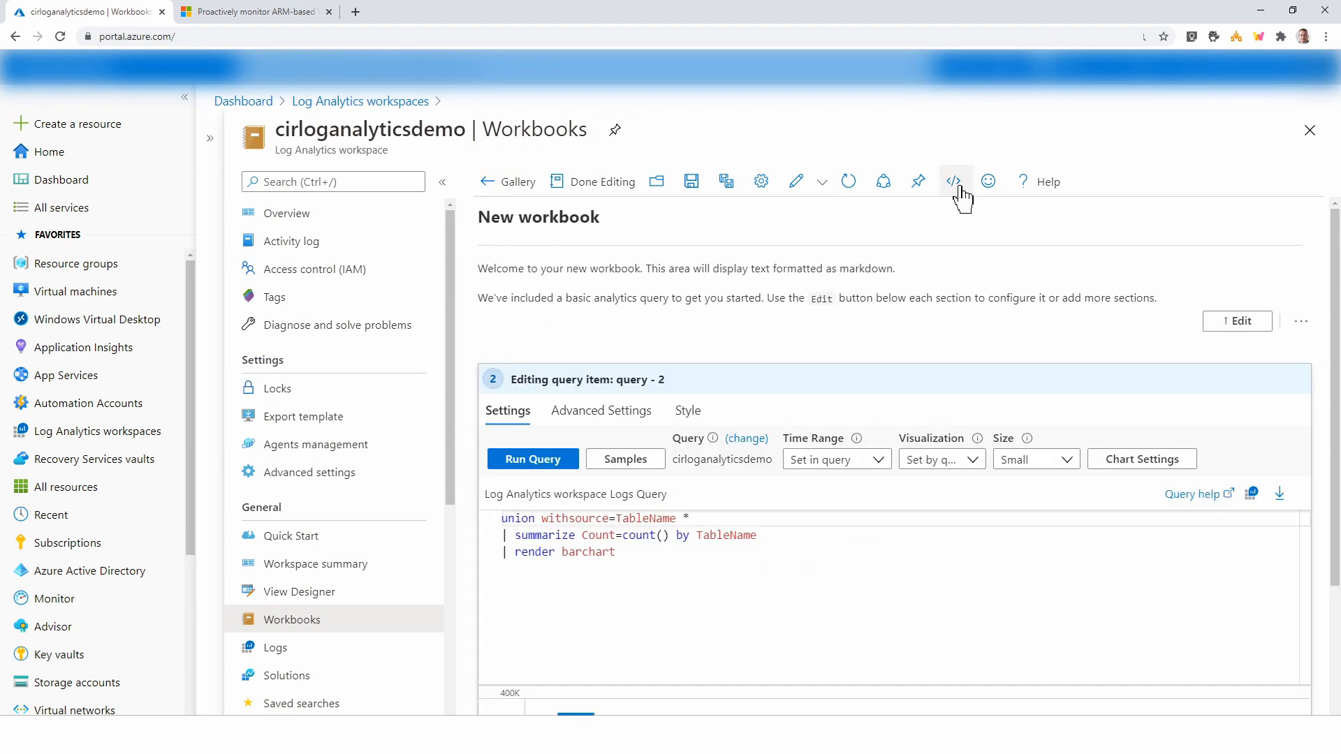
{"action": "left_click", "coordinate": [954, 182]}
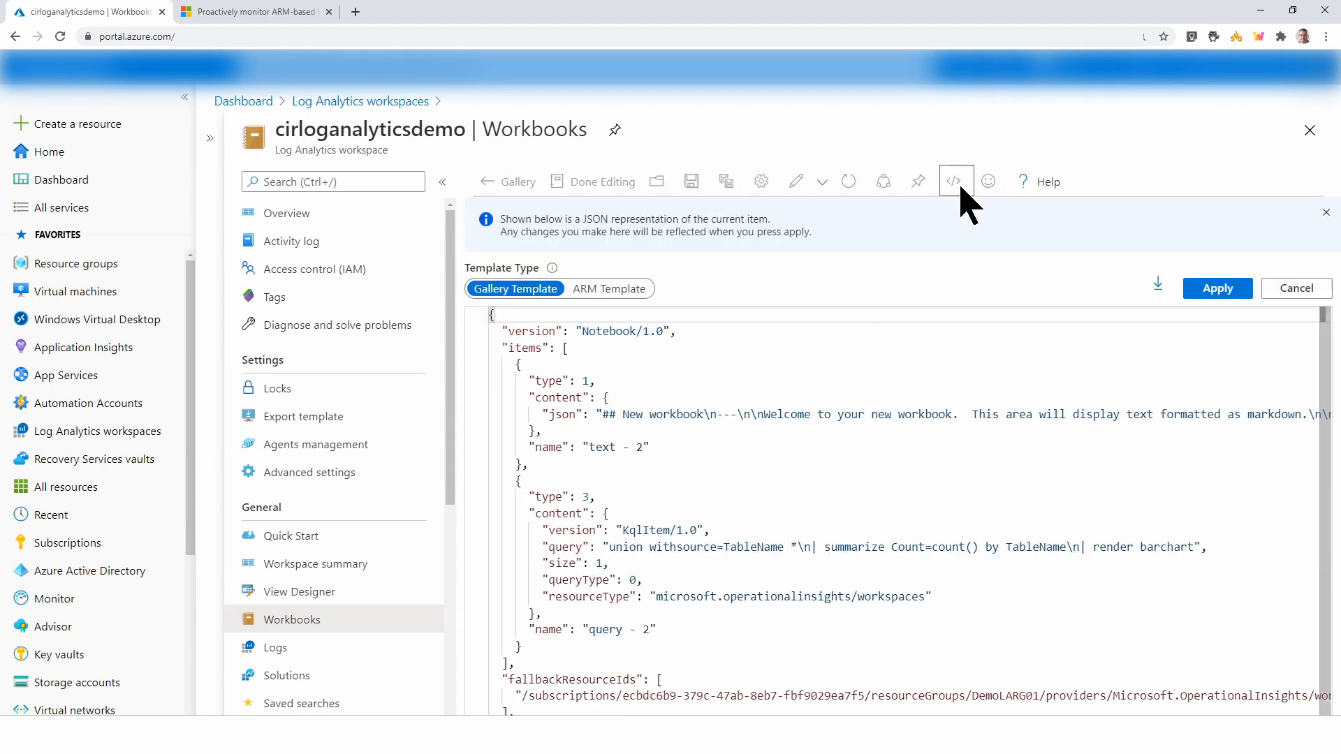
{"action": "mouse_move", "coordinate": [808, 205]}
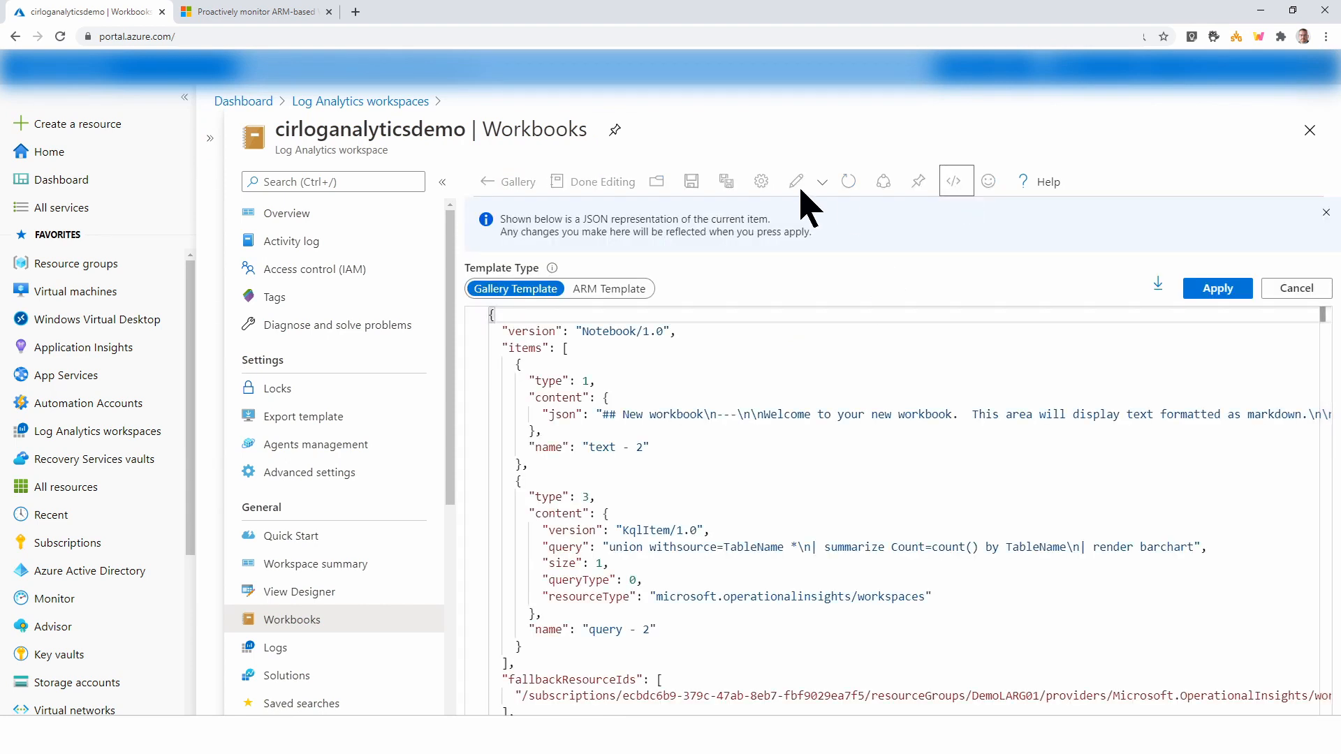
{"action": "mouse_move", "coordinate": [252, 12]}
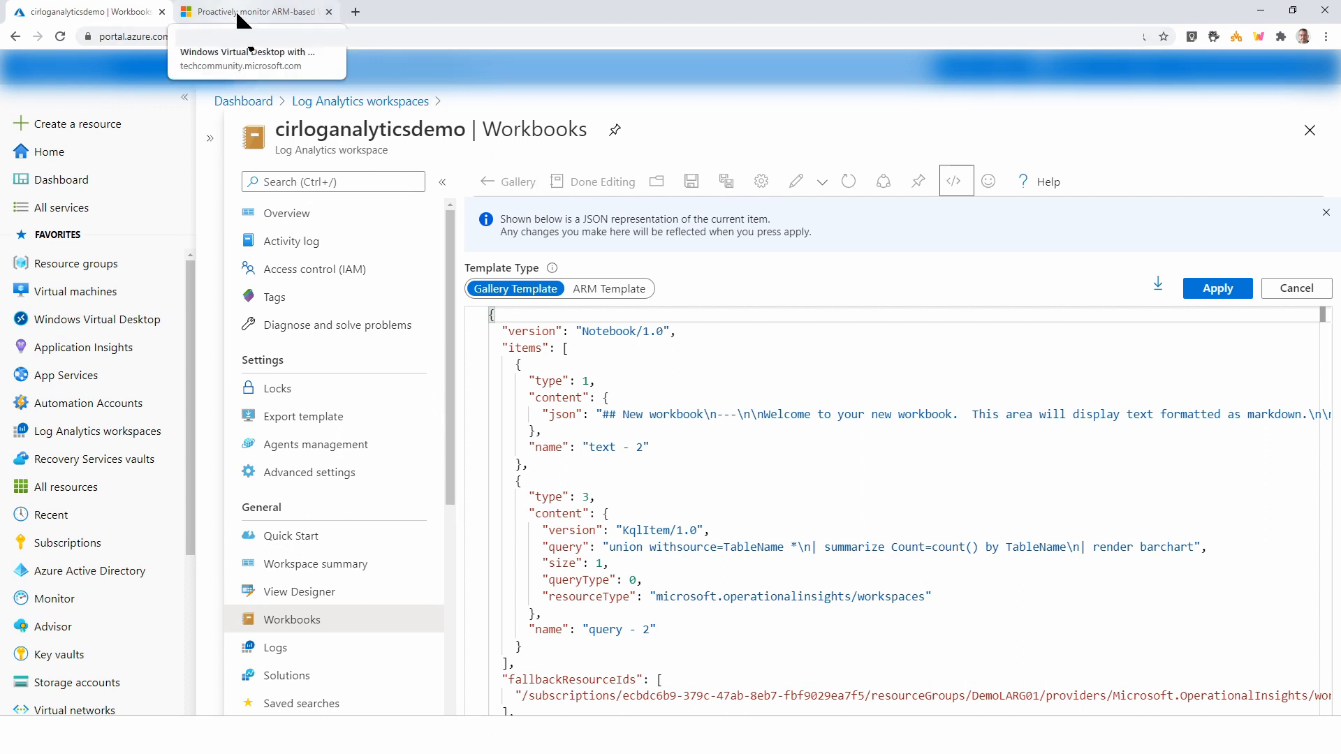
Follow the article's 'Creating a workbook in Azure Monitor' link to wvd-springrelease-workbook.json on GitHub
{"action": "left_click", "coordinate": [252, 12]}
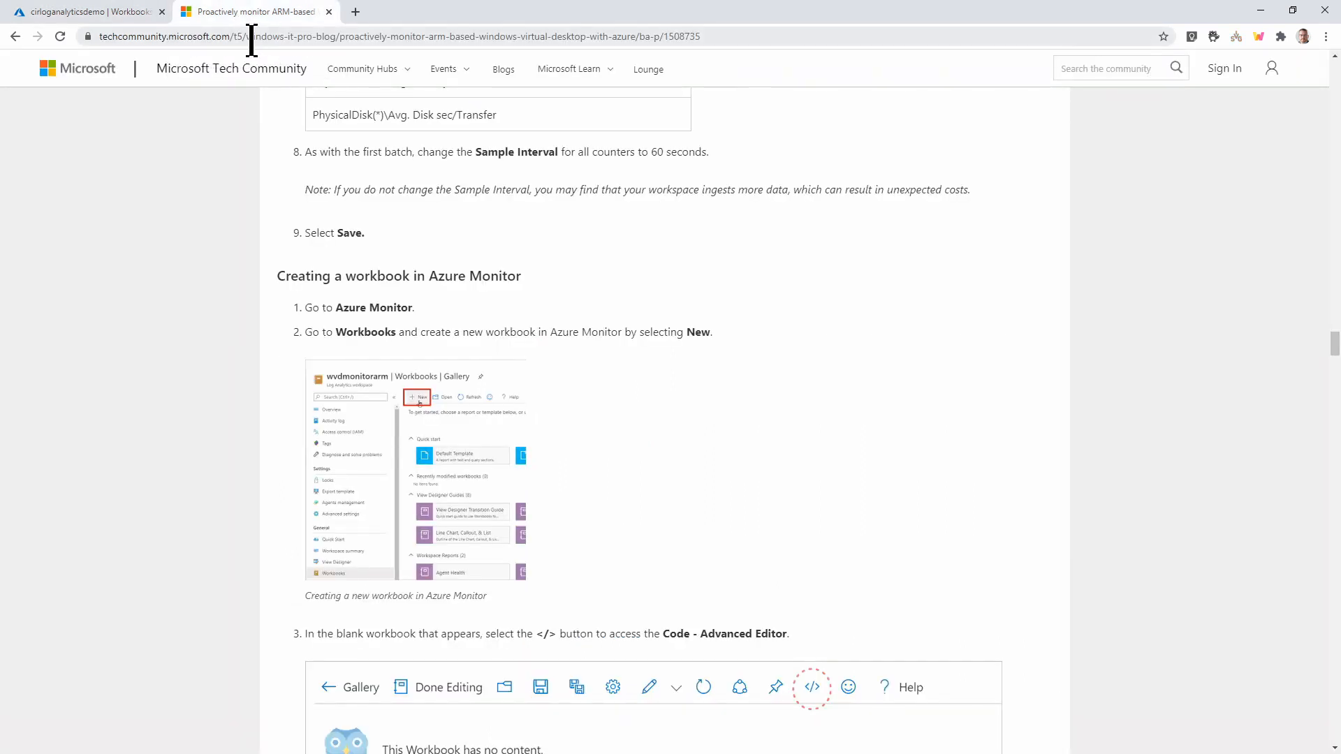
{"action": "mouse_move", "coordinate": [381, 304]}
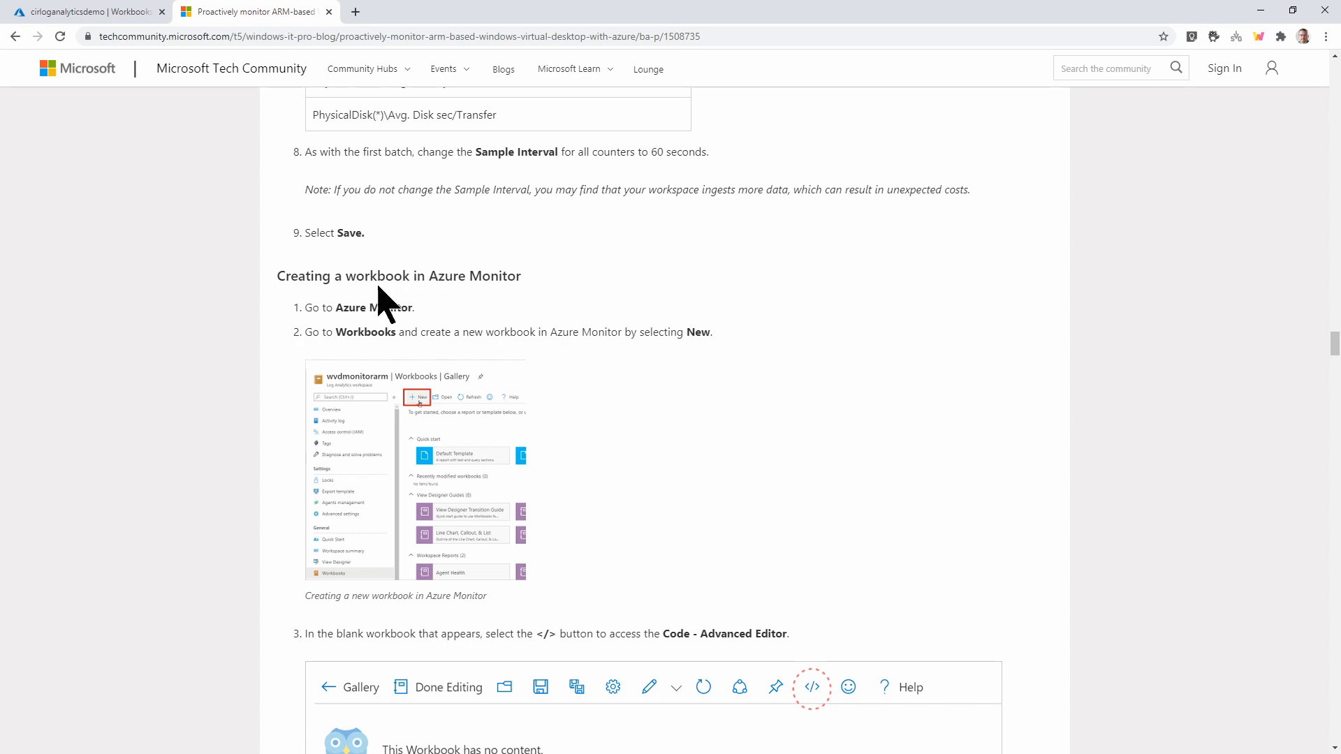
{"action": "mouse_move", "coordinate": [454, 308]}
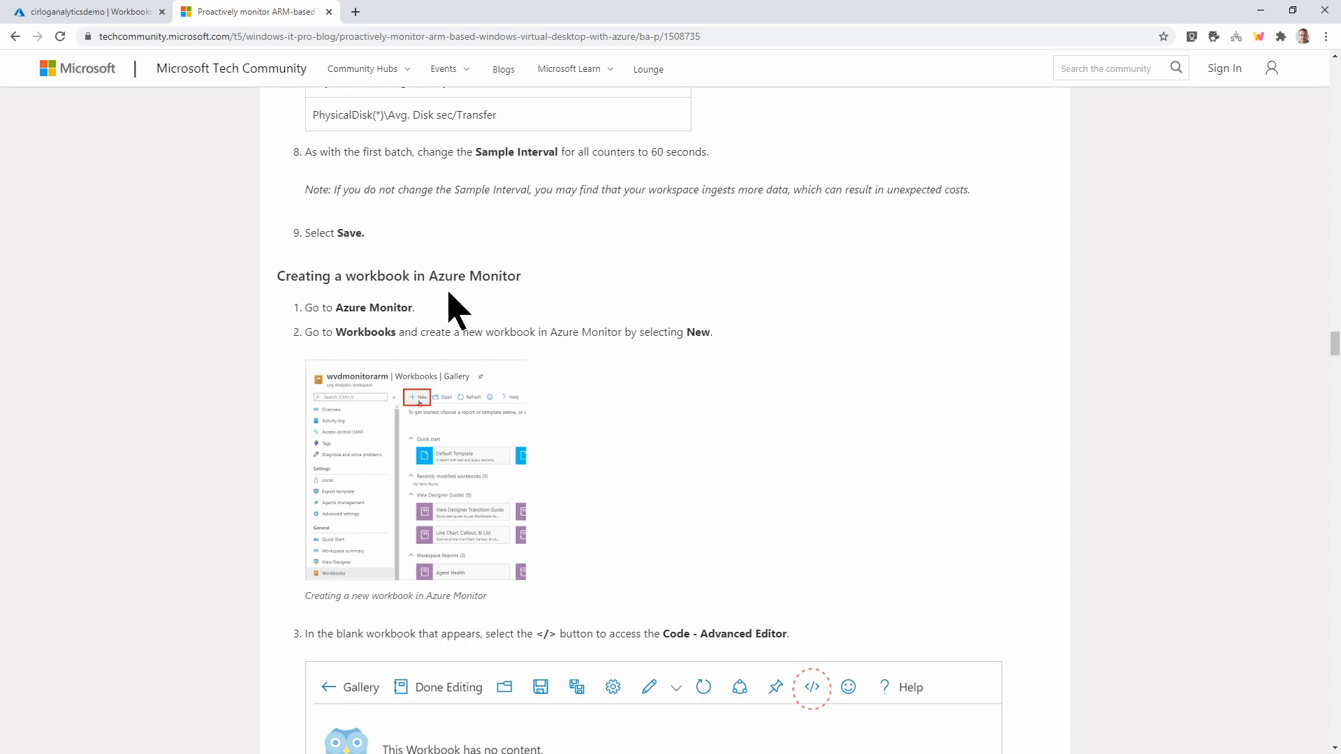
{"action": "scroll", "scroll_direction": "down", "scroll_amount": 3}
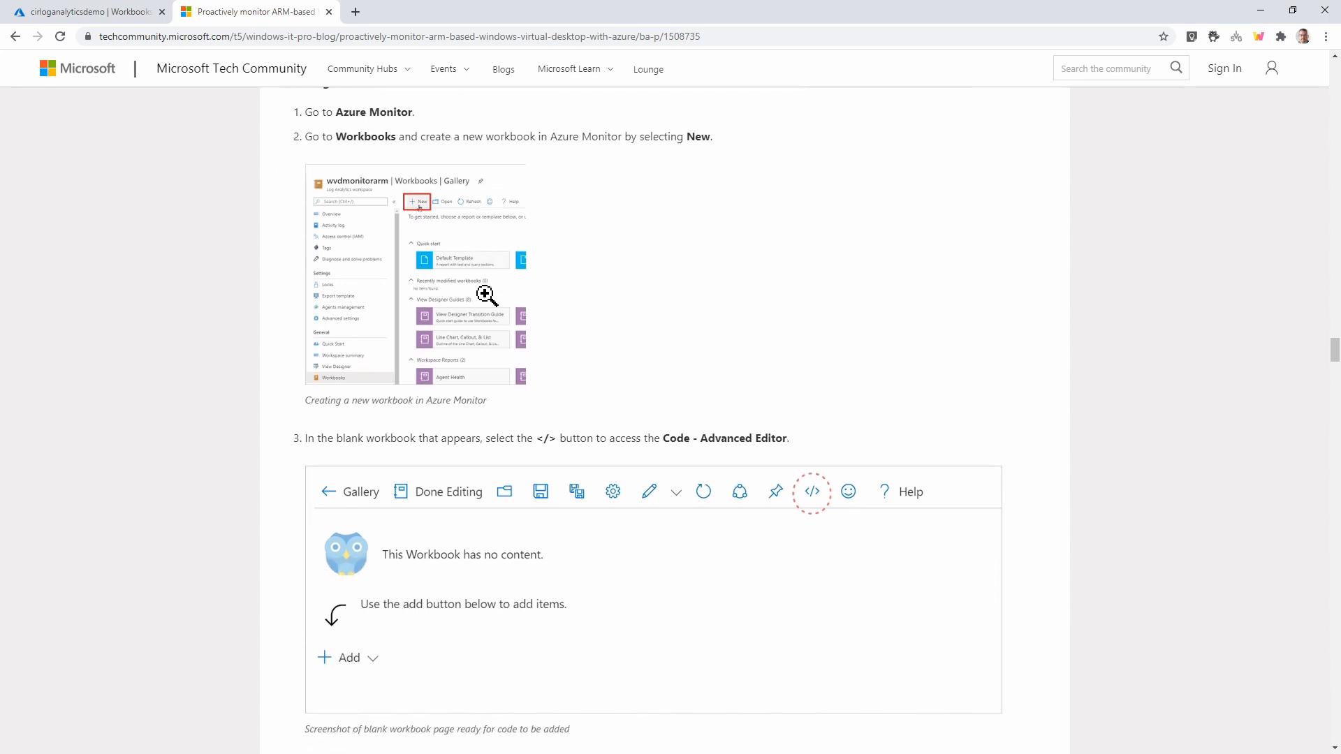
{"action": "scroll", "scroll_direction": "down", "scroll_amount": 3}
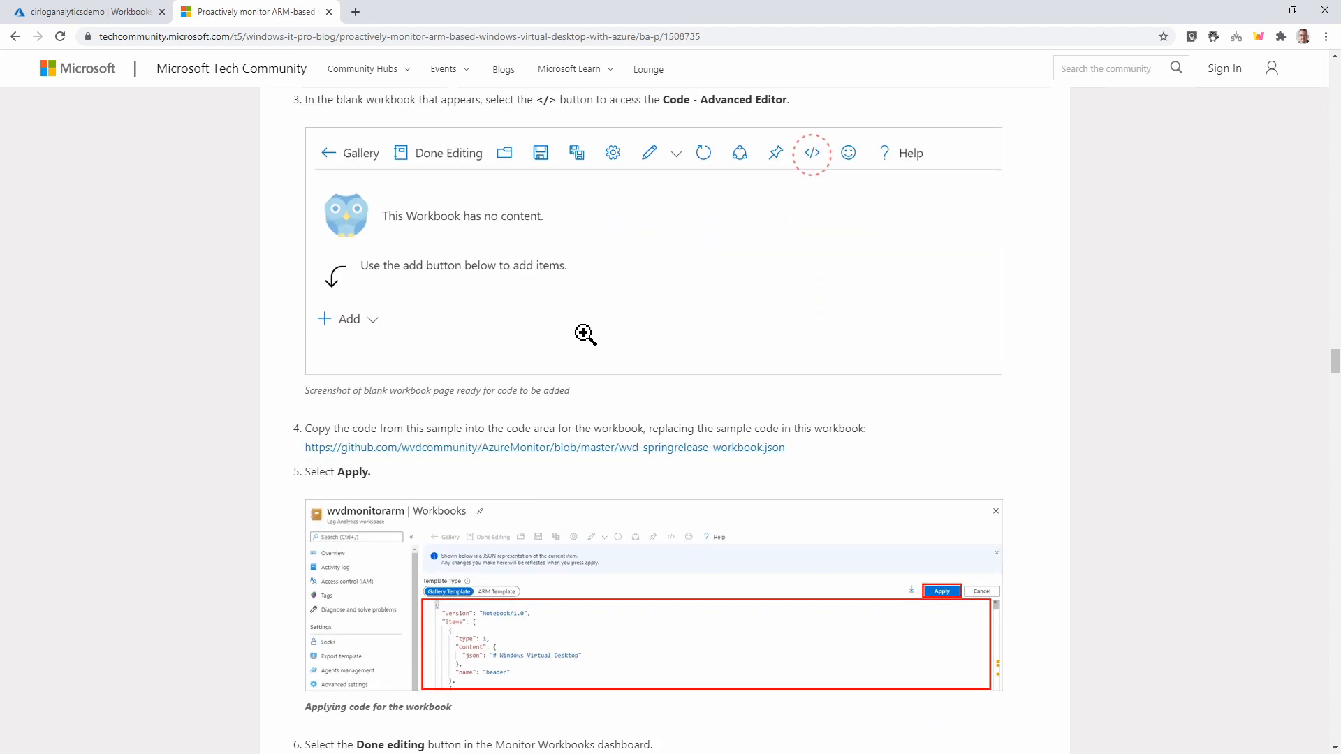
{"action": "mouse_move", "coordinate": [697, 483]}
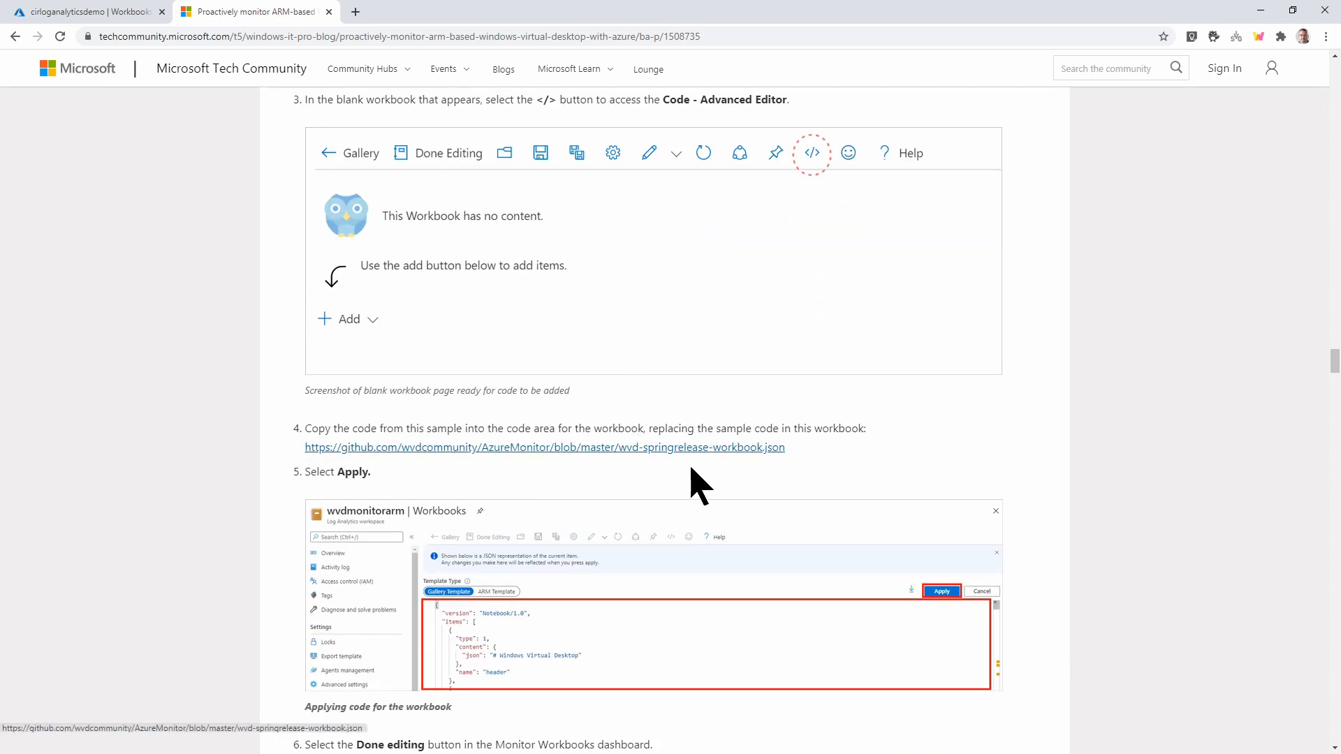
{"action": "mouse_move", "coordinate": [635, 462]}
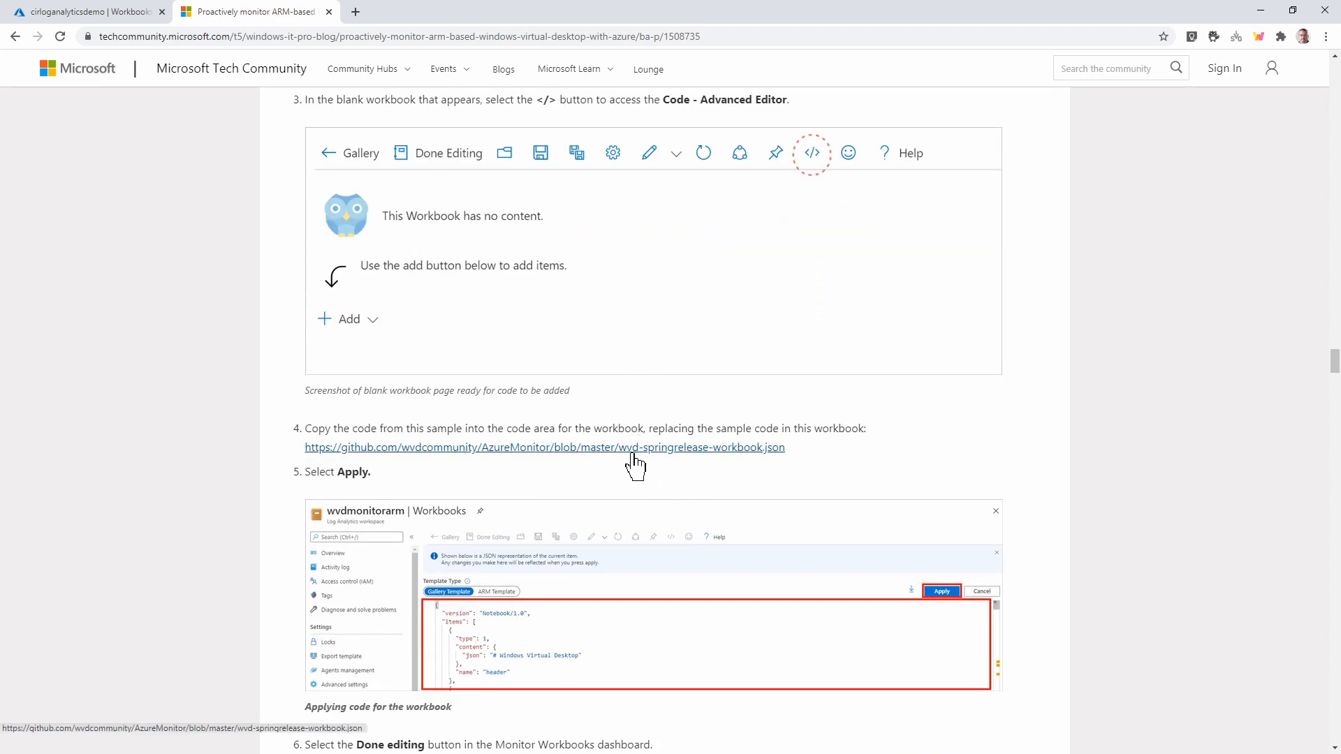
{"action": "mouse_move", "coordinate": [644, 455]}
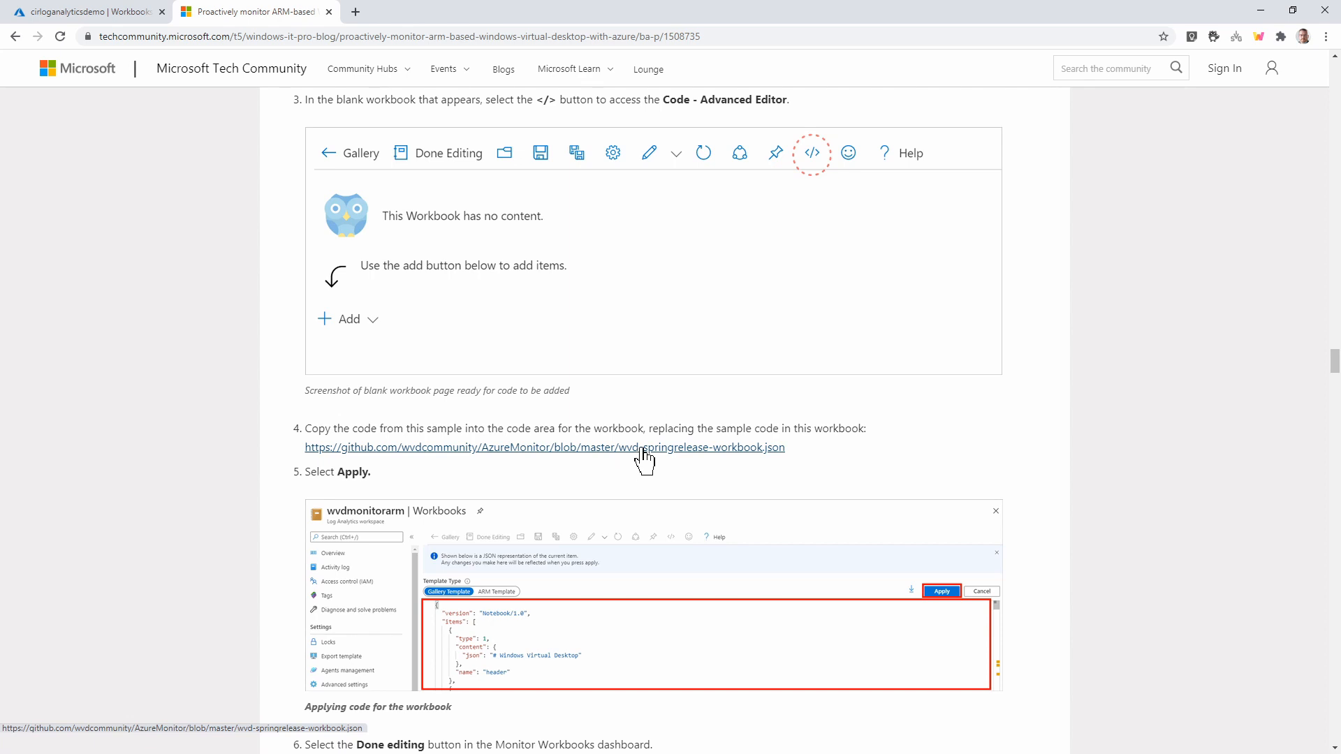
{"action": "left_click", "coordinate": [544, 447]}
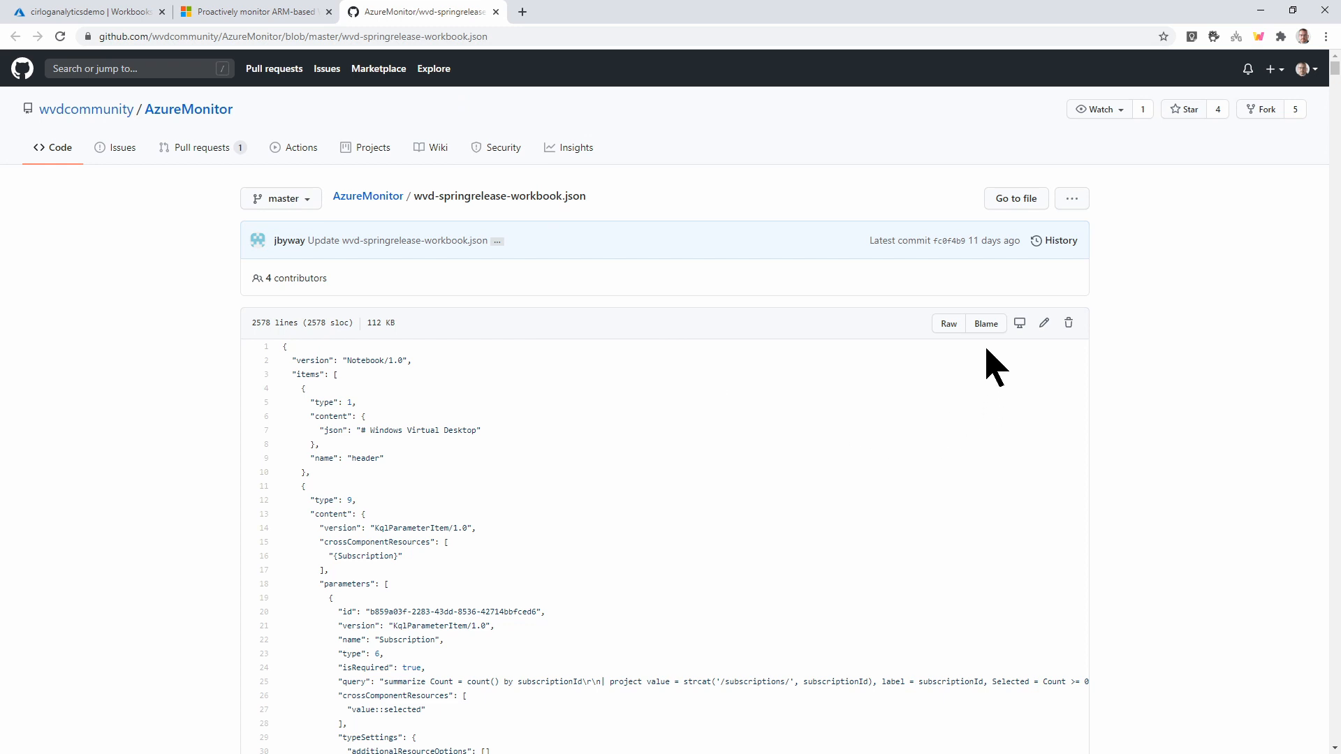
Show the raw wvd-springrelease-workbook.json and select all of its JSON to copy
{"action": "left_click", "coordinate": [947, 323]}
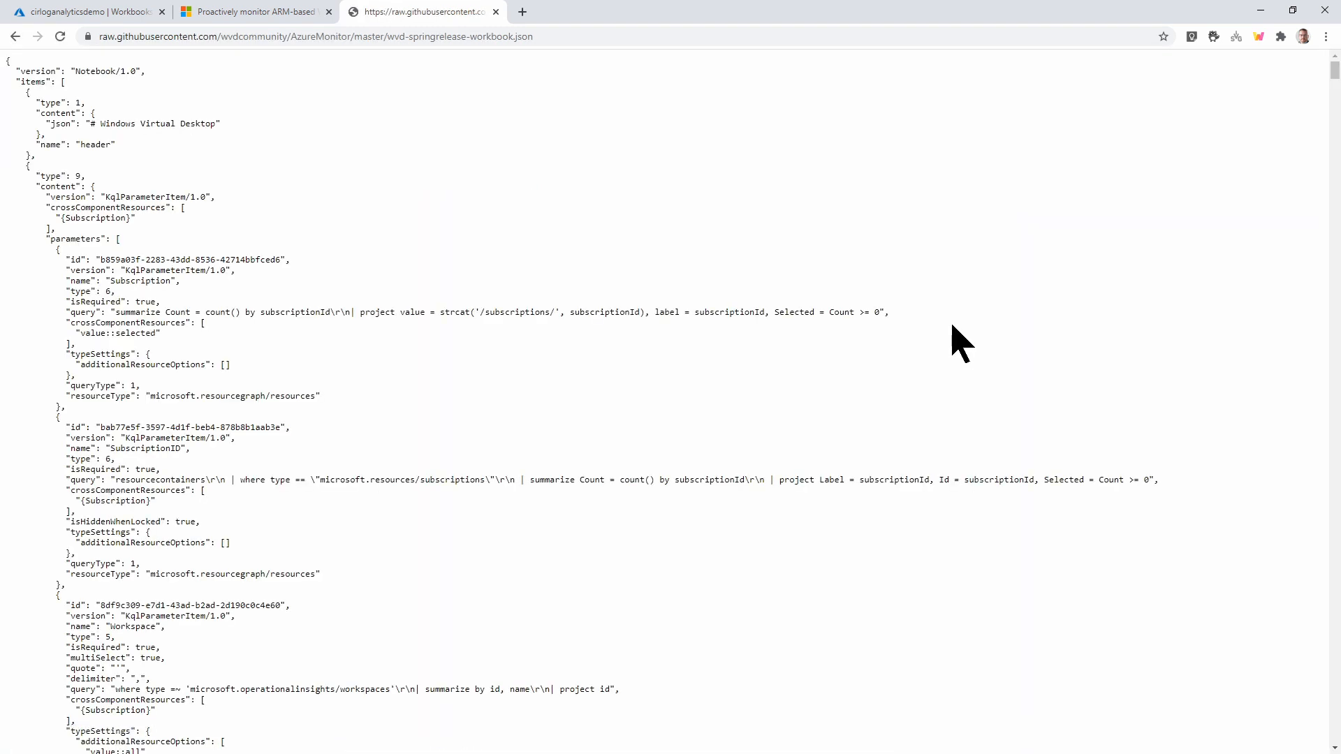
{"action": "key", "text": "ctrl+a"}
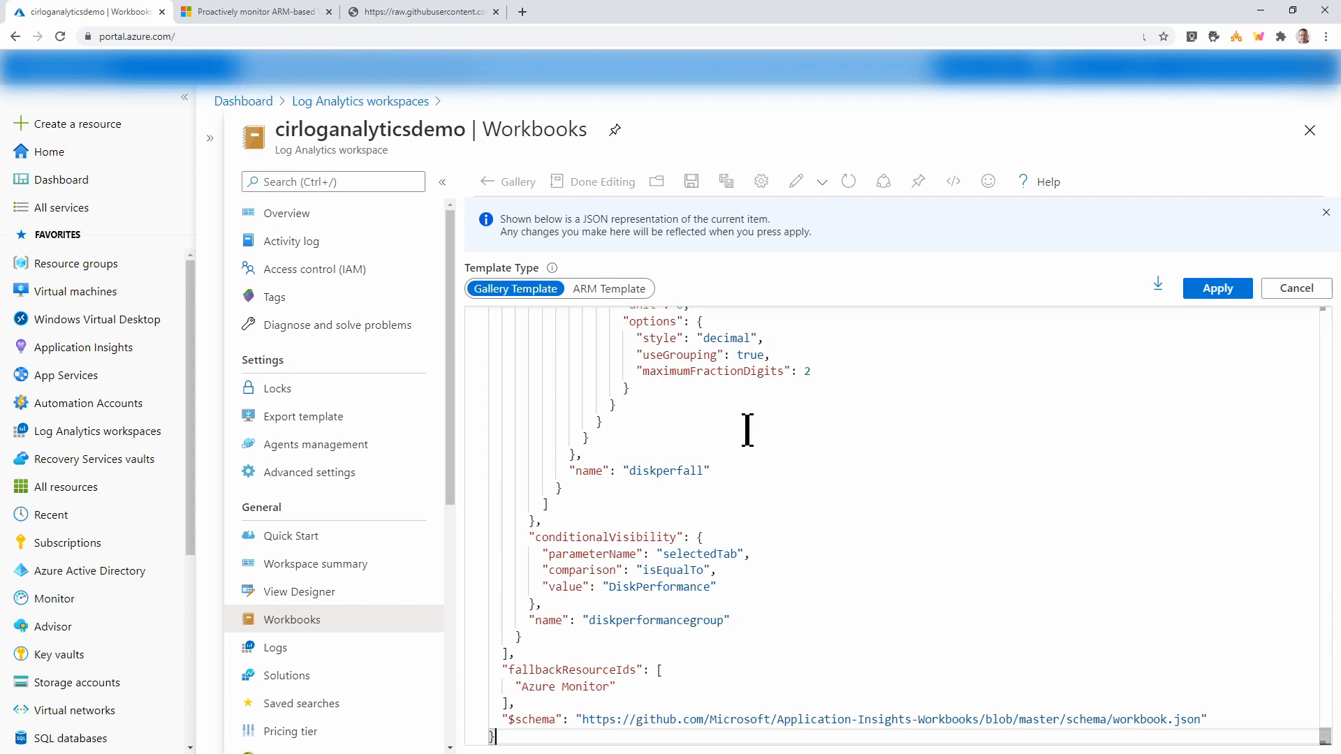
{"action": "mouse_move", "coordinate": [862, 435]}
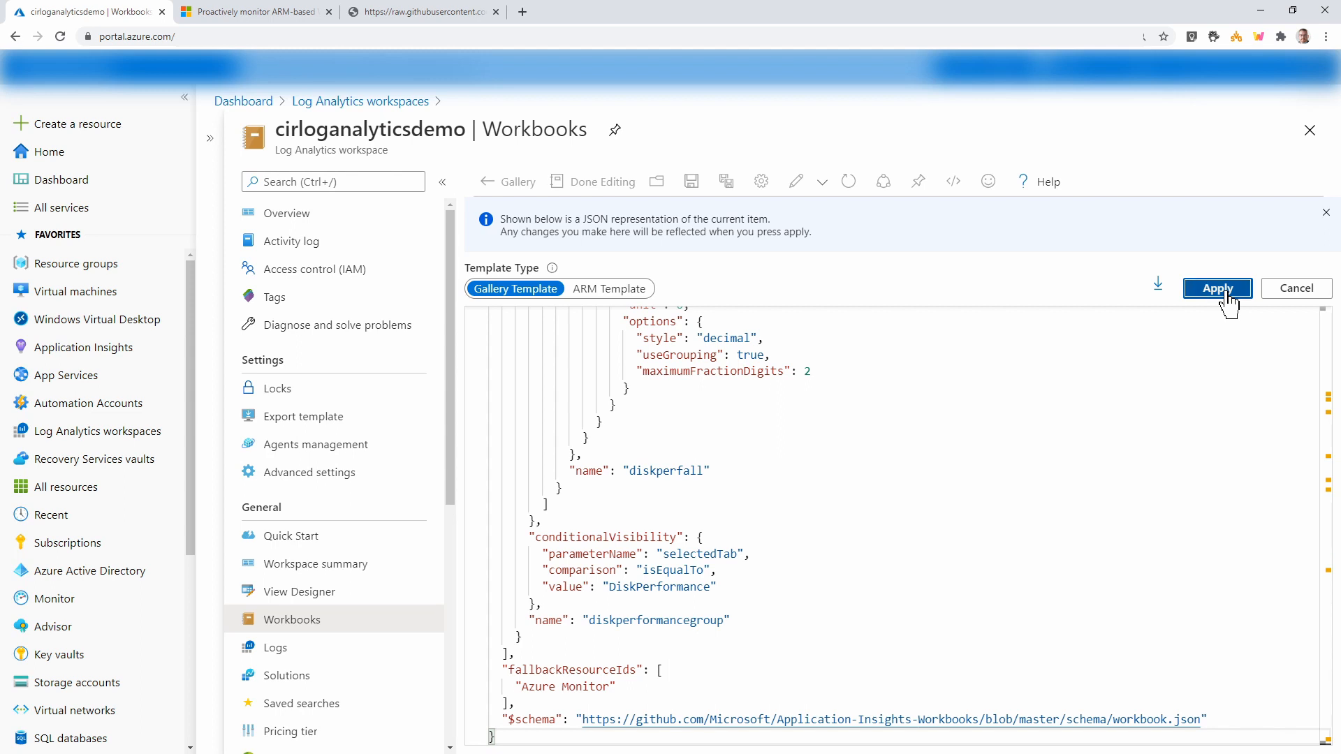
Apply the pasted Windows Virtual Desktop JSON in the Advanced Editor to render the WVD Overview
{"action": "left_click", "coordinate": [1217, 289]}
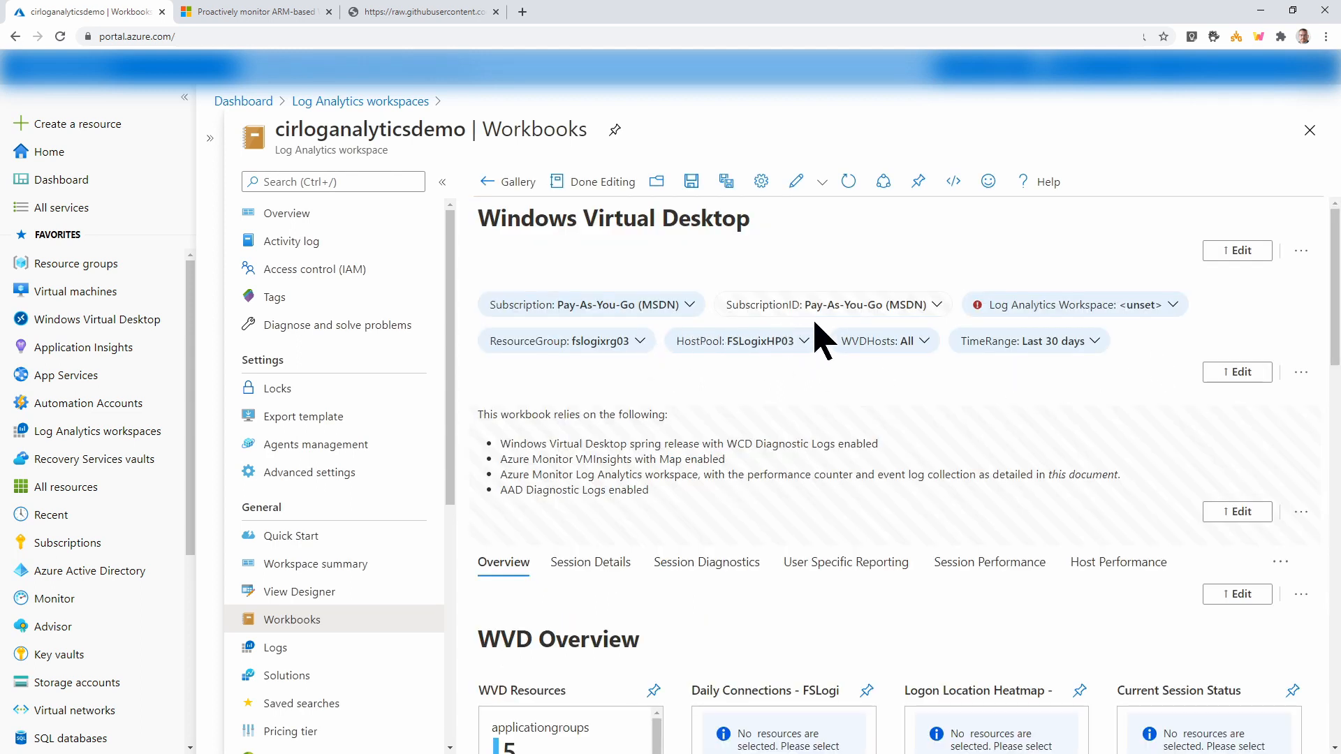
{"action": "mouse_move", "coordinate": [1176, 312]}
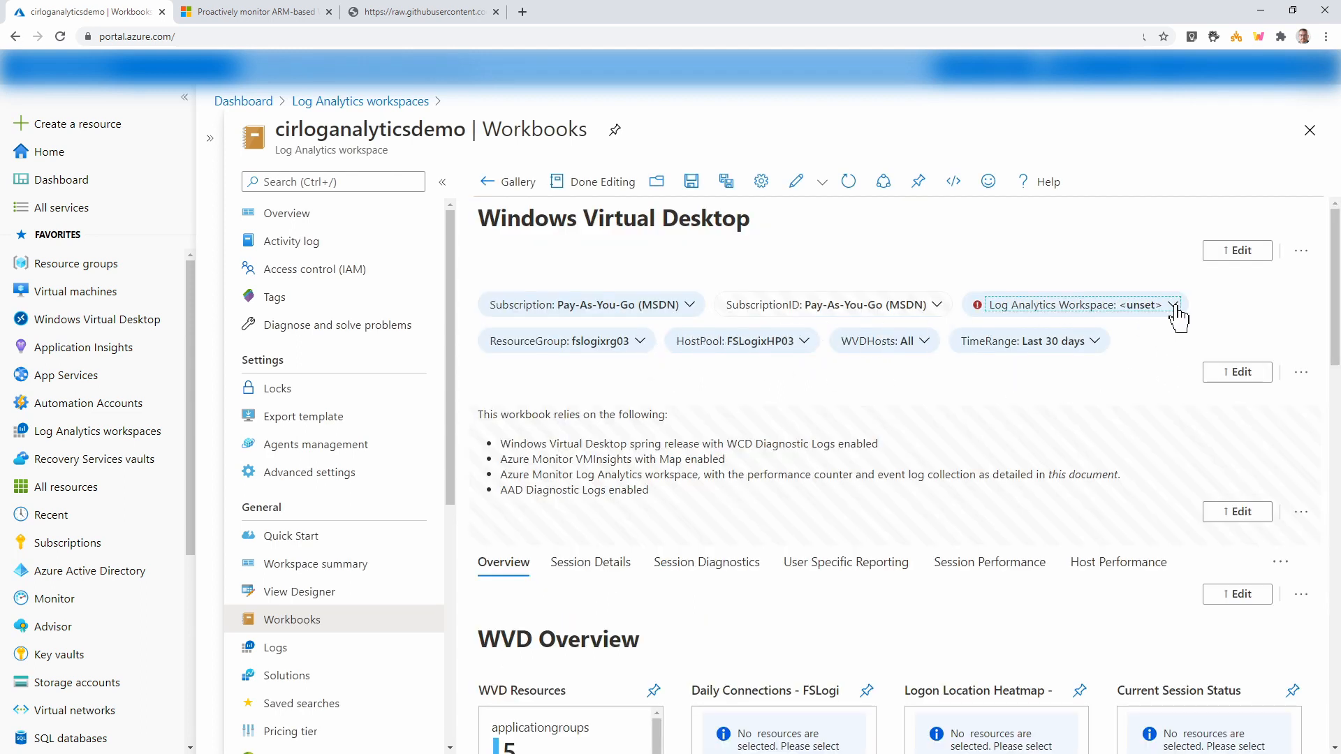
Set the parameters to cirloganalyticsdemo, resource group wvddemo02rg, host pool WVDDemo02HP and all hosts
{"action": "left_click", "coordinate": [1169, 304]}
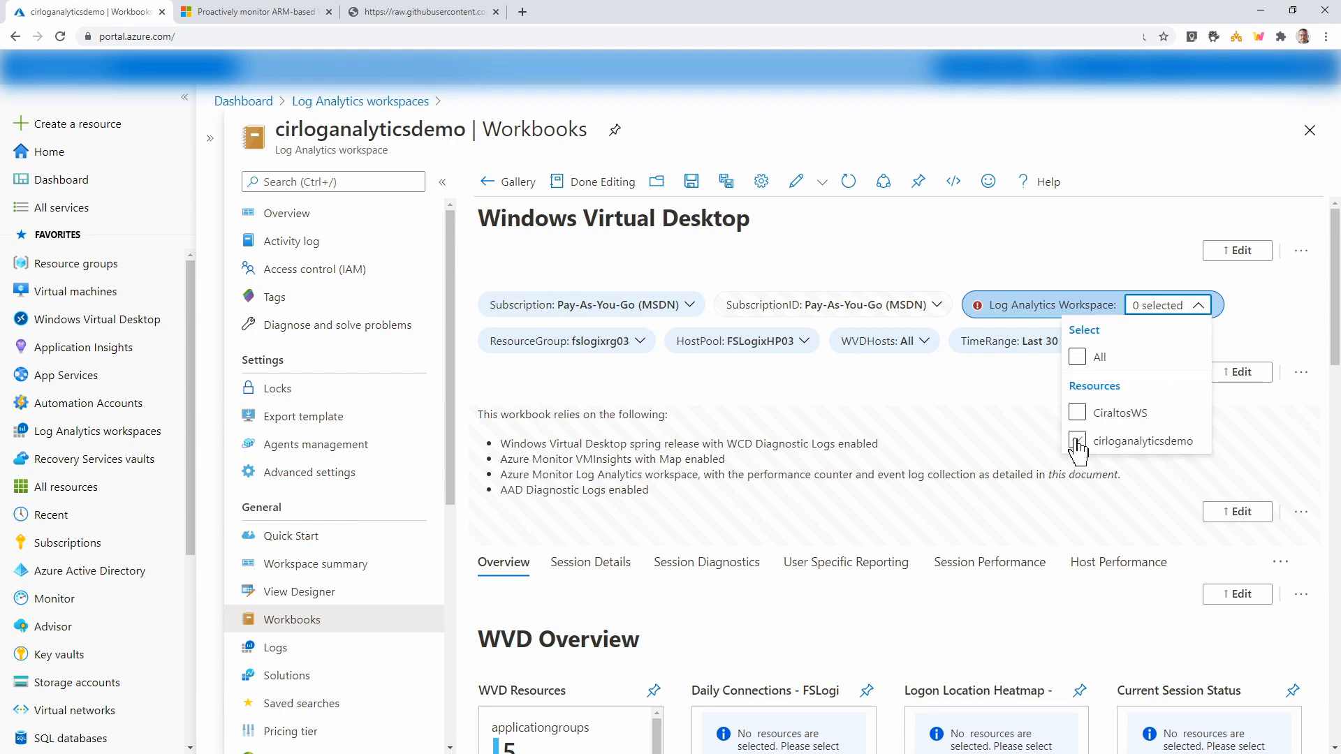
{"action": "left_click", "coordinate": [627, 341]}
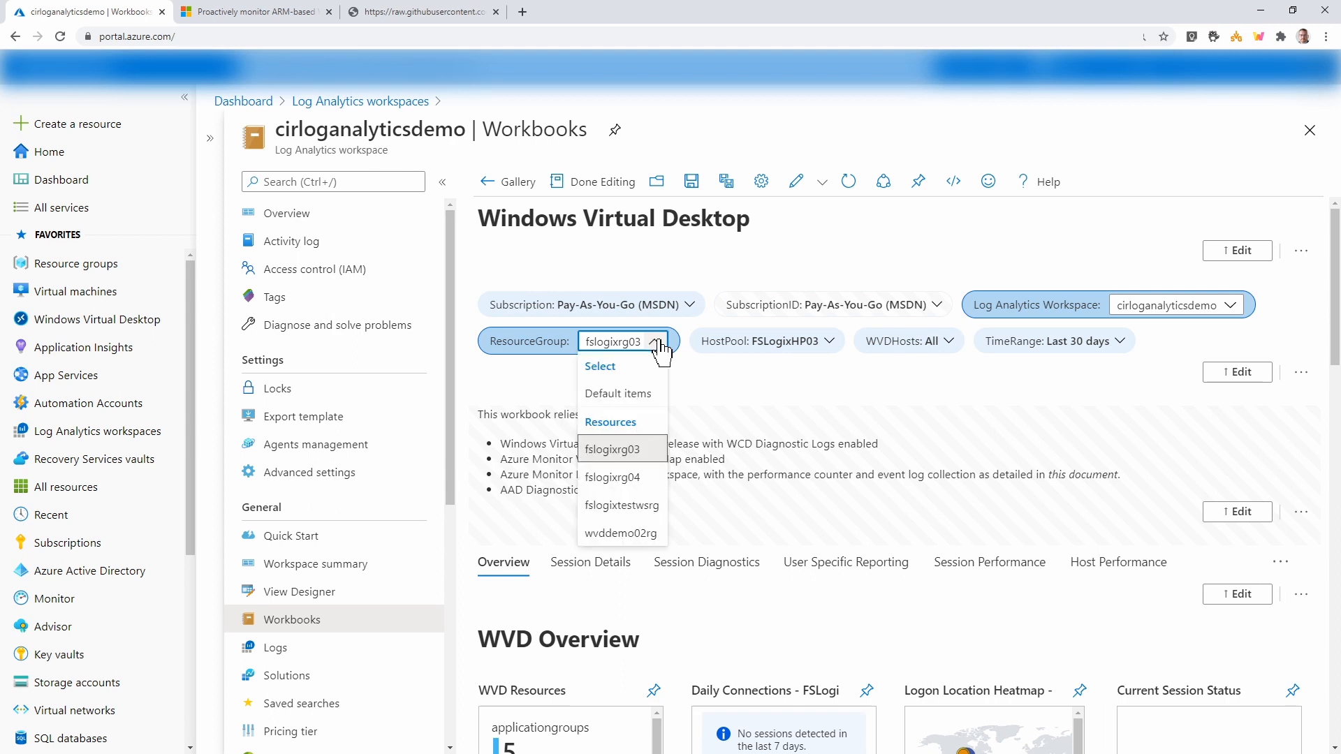
{"action": "mouse_move", "coordinate": [677, 452]}
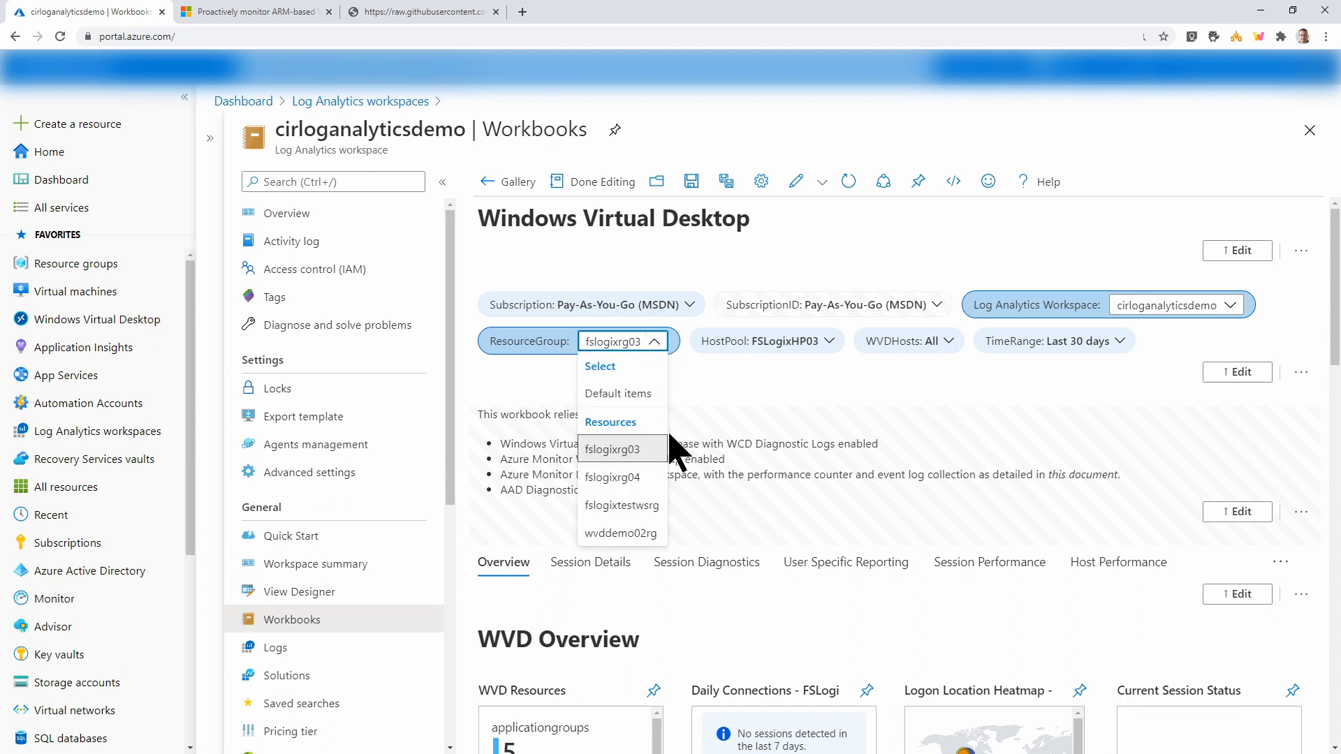
{"action": "left_click", "coordinate": [621, 533]}
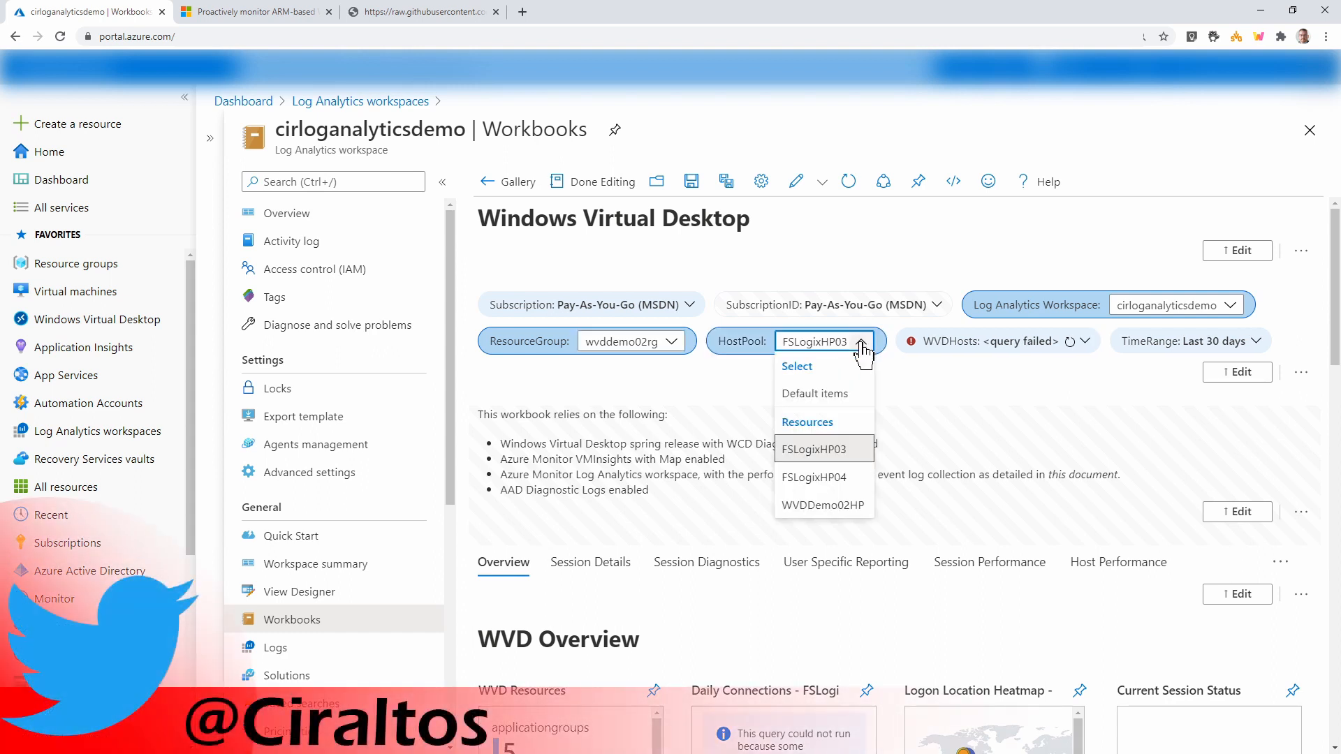
{"action": "left_click", "coordinate": [815, 449]}
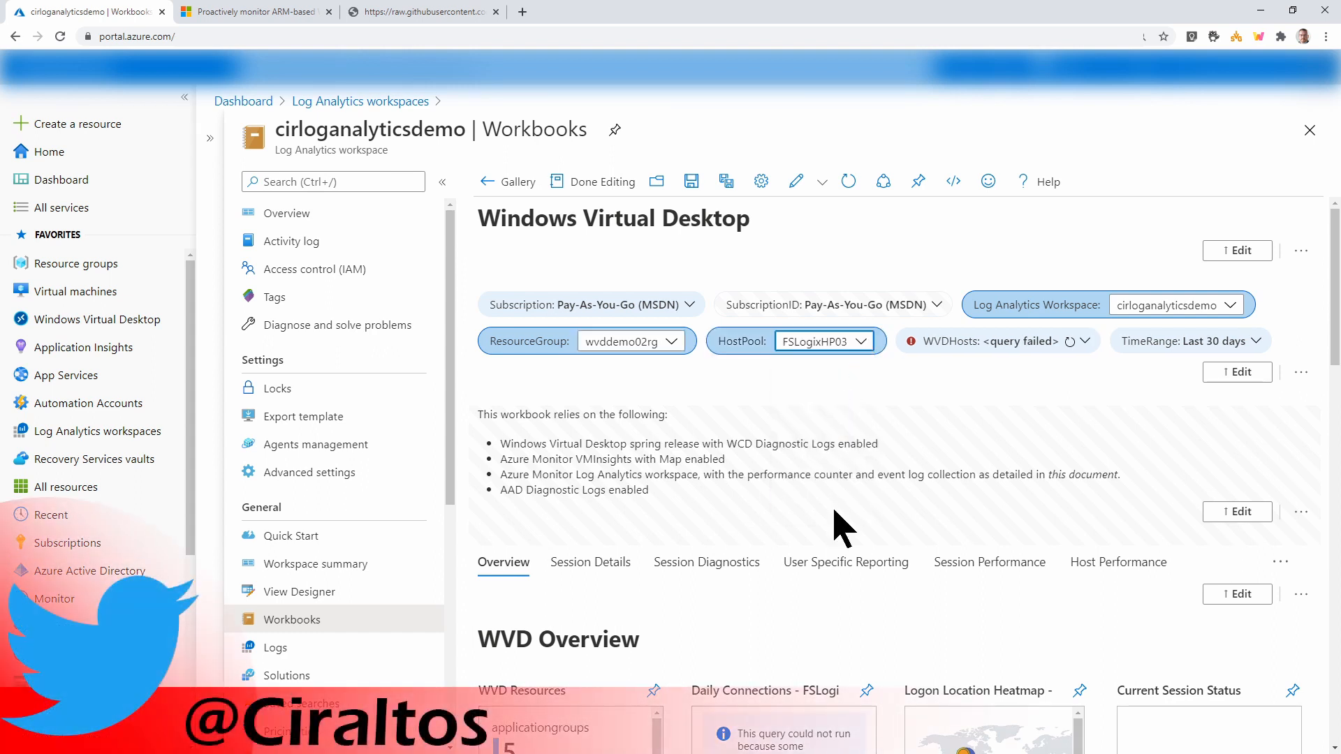
{"action": "left_click", "coordinate": [823, 342]}
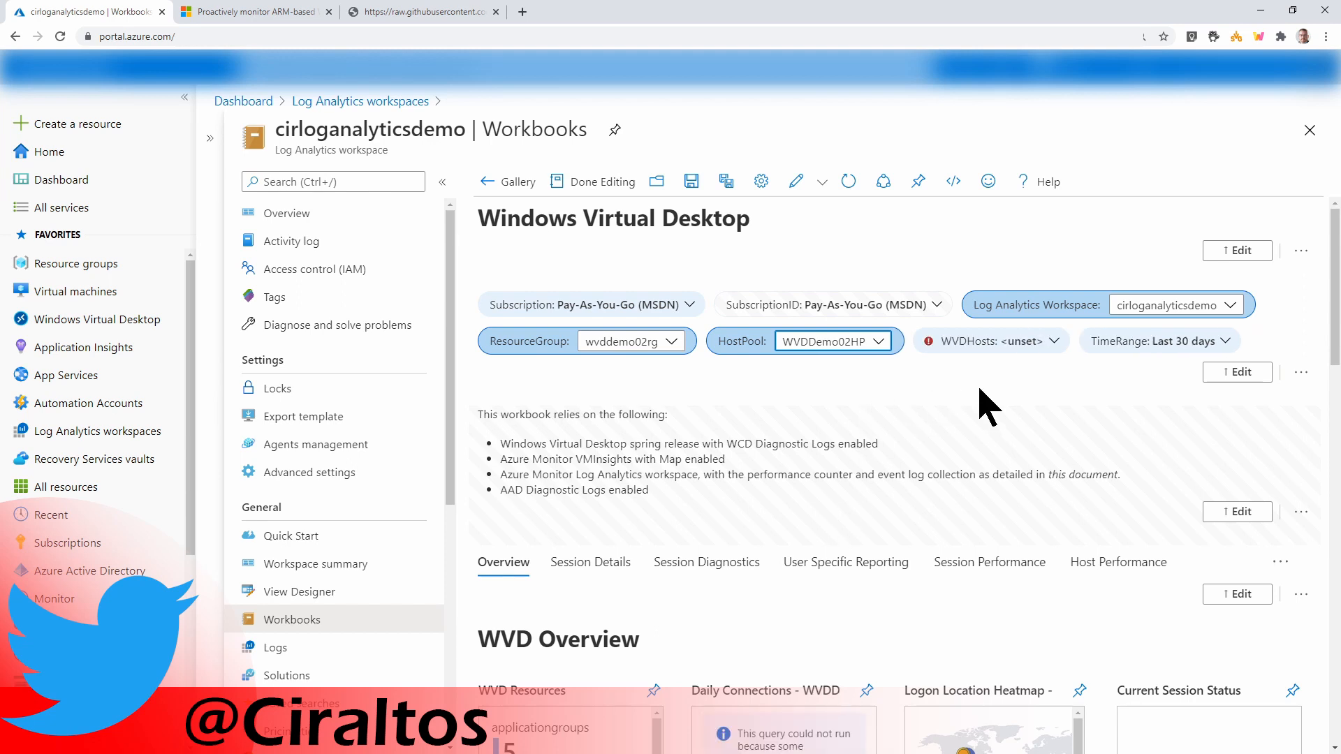
{"action": "mouse_move", "coordinate": [1060, 351]}
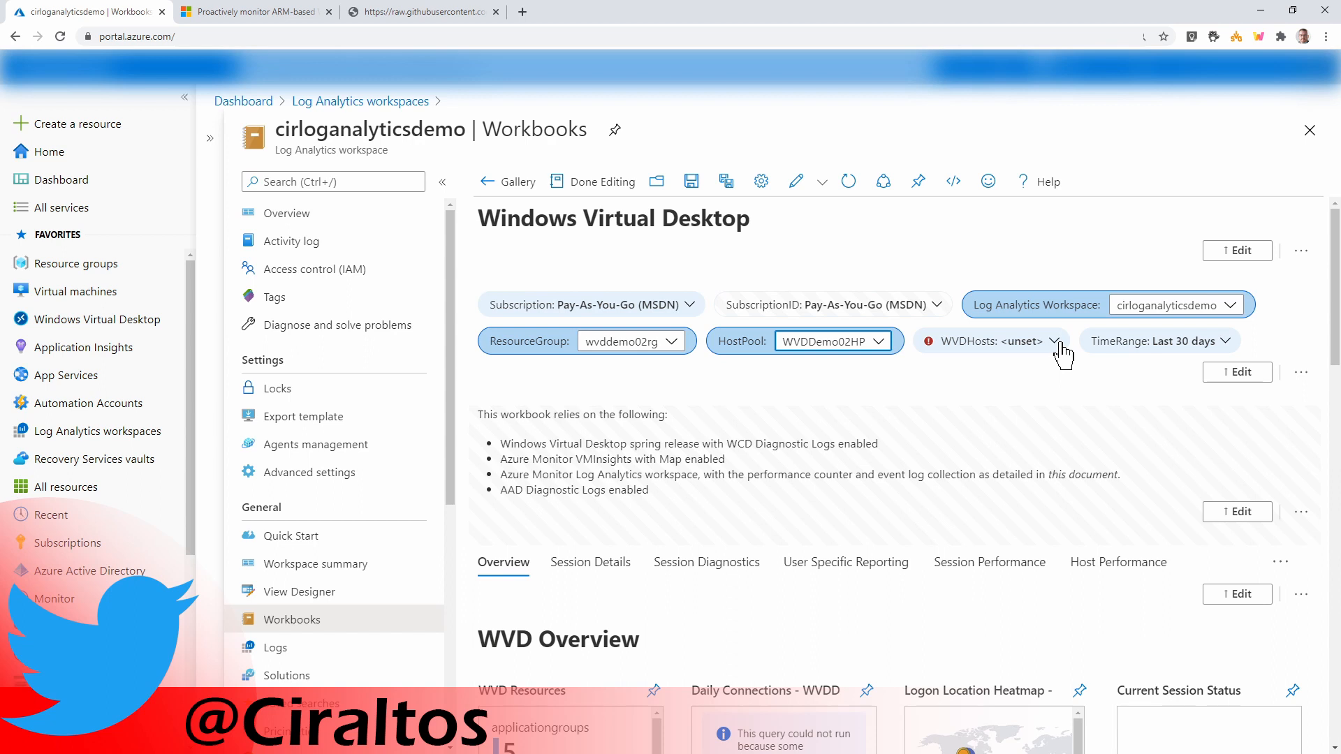
{"action": "left_click", "coordinate": [1047, 342]}
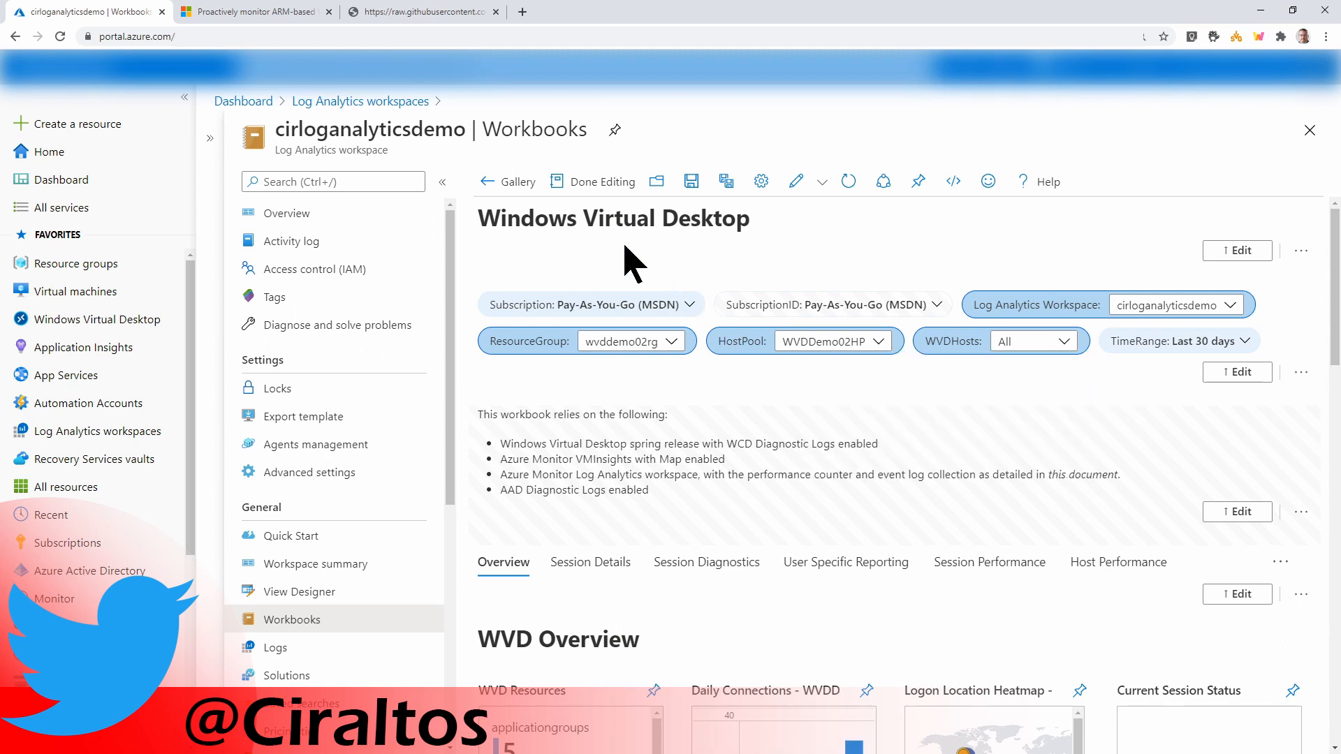
Leave edit mode and save the workbook under the title 'Windows Virtual Desktop'
{"action": "left_click", "coordinate": [602, 181]}
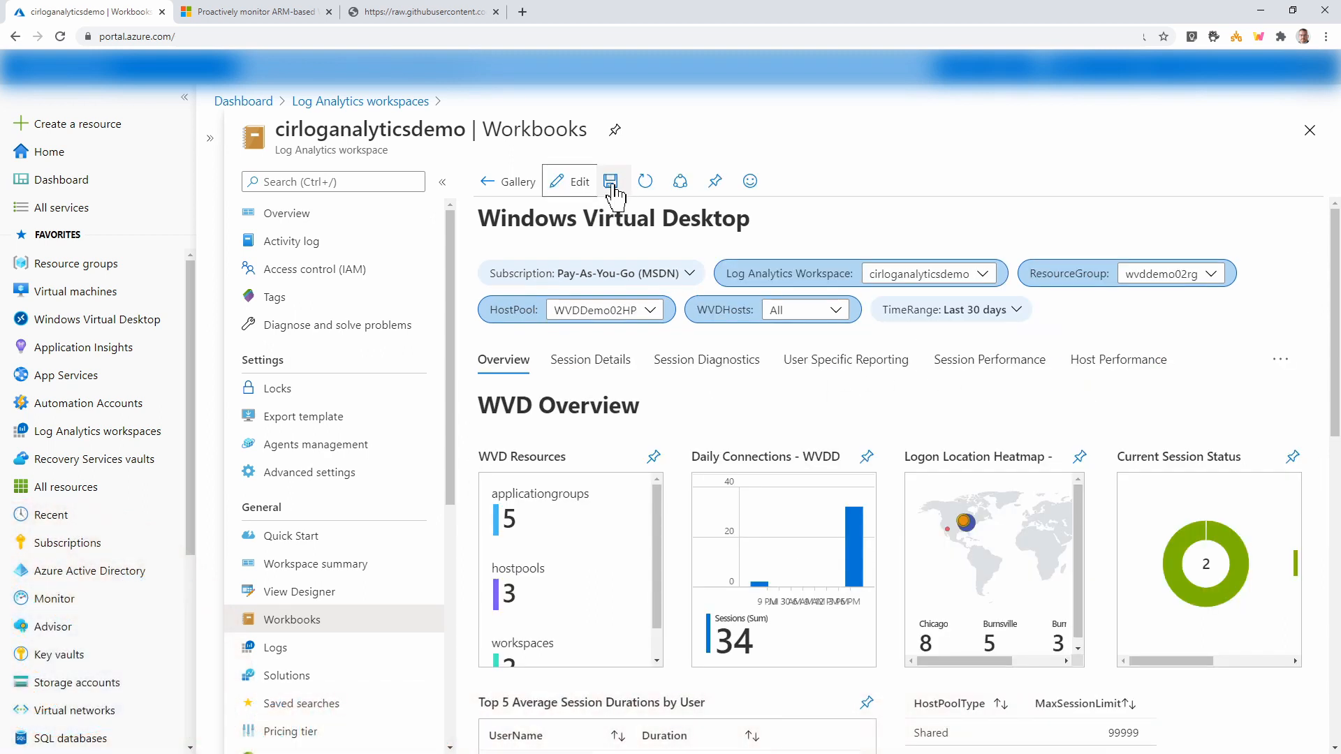
{"action": "left_click", "coordinate": [611, 180]}
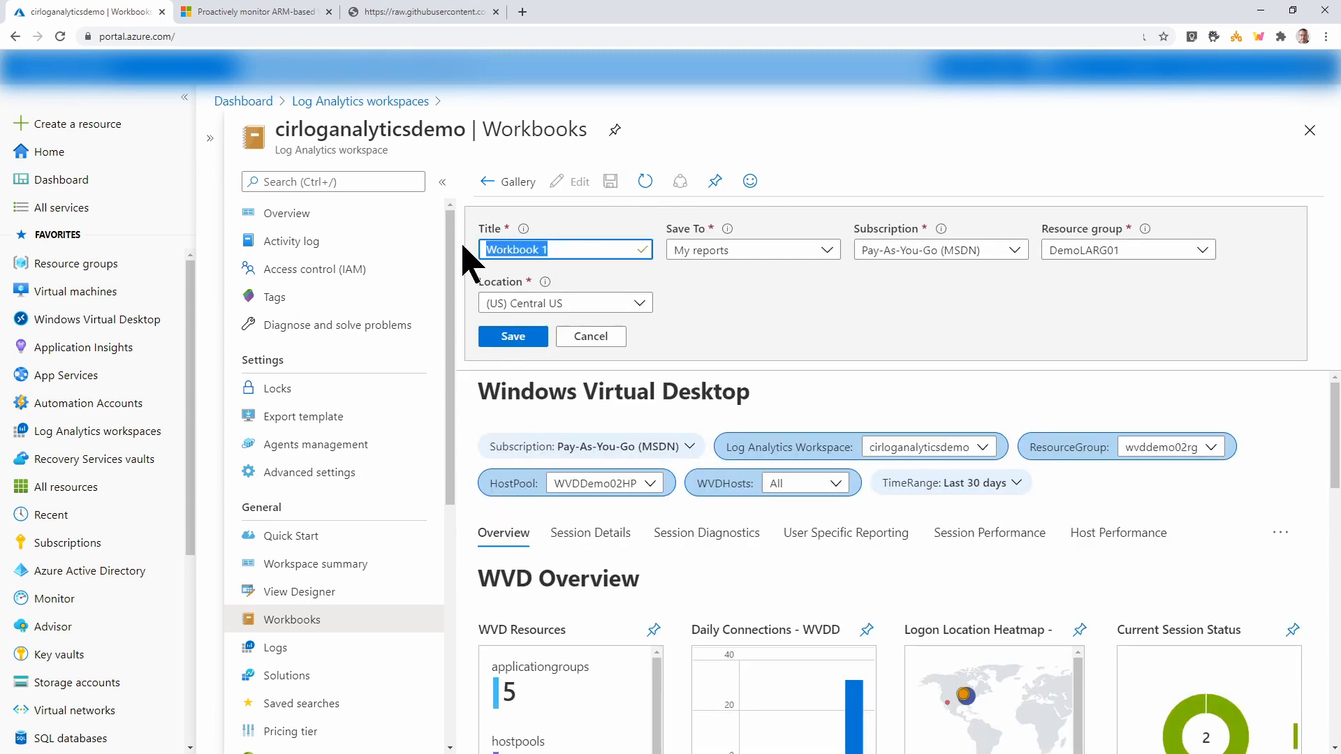
{"action": "type", "text": "Windows Virtual Desktop"}
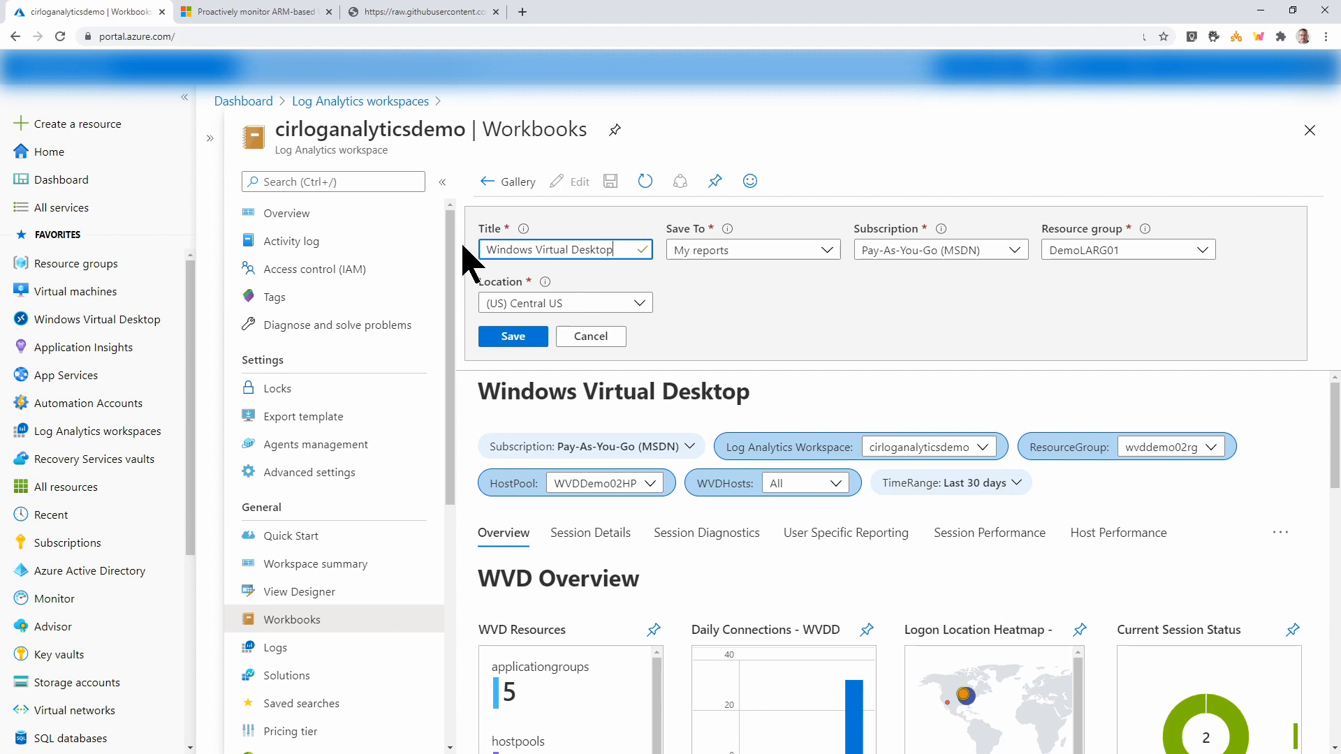
{"action": "left_click", "coordinate": [512, 336]}
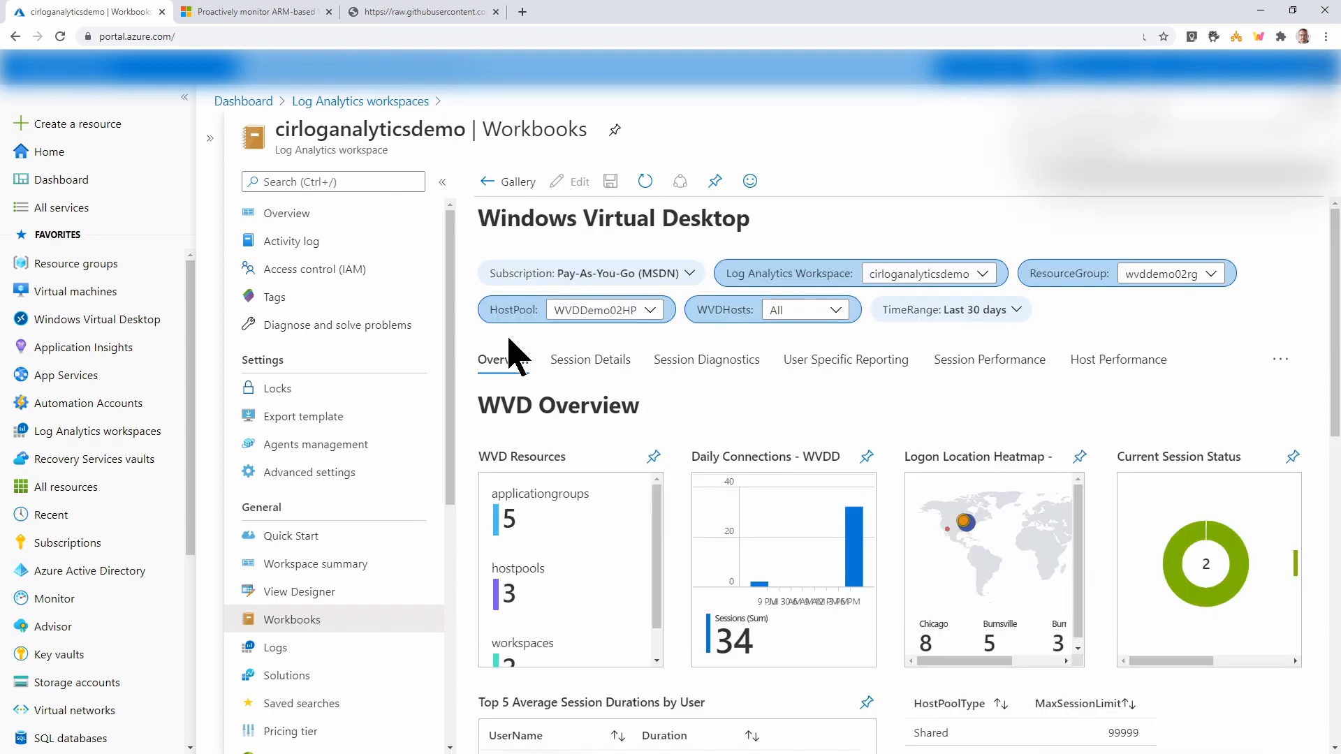
{"action": "left_click", "coordinate": [644, 180]}
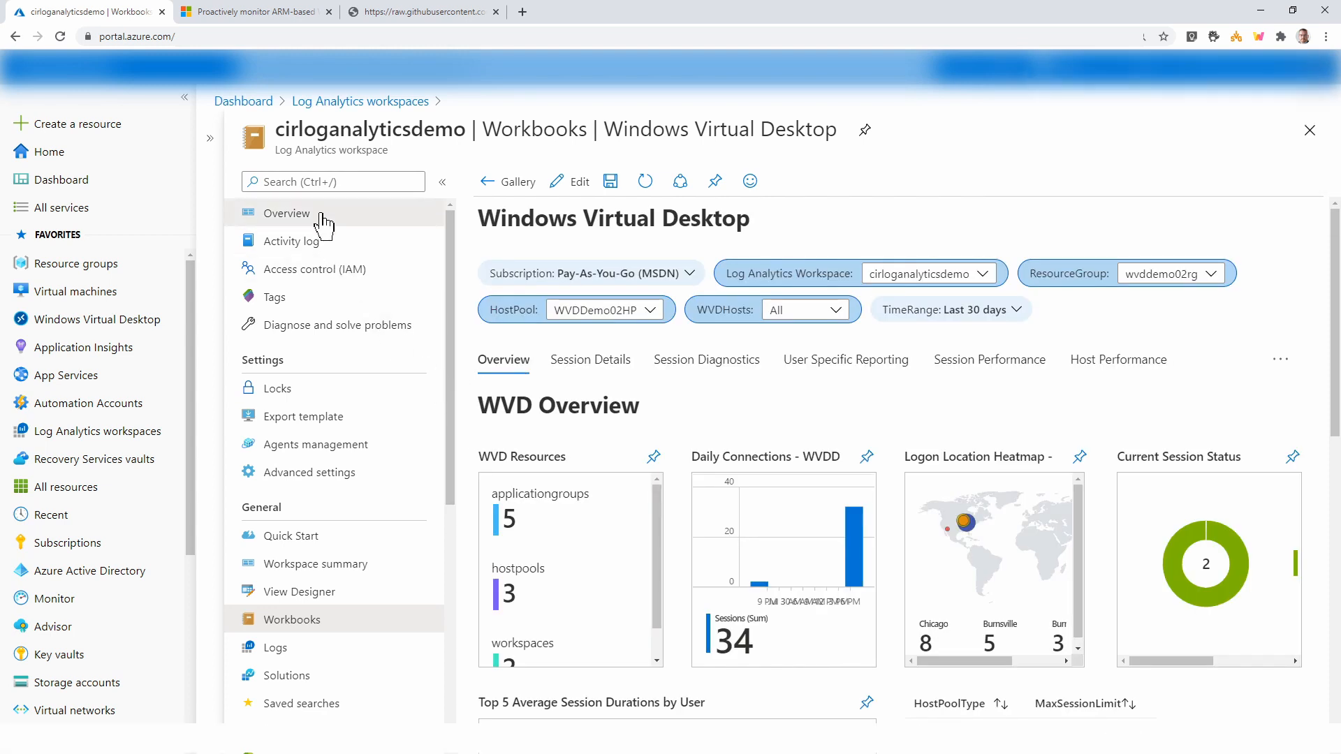
Reopen the saved Windows Virtual Desktop workbook from the workspace's recently modified Workbooks
{"action": "left_click", "coordinate": [286, 213]}
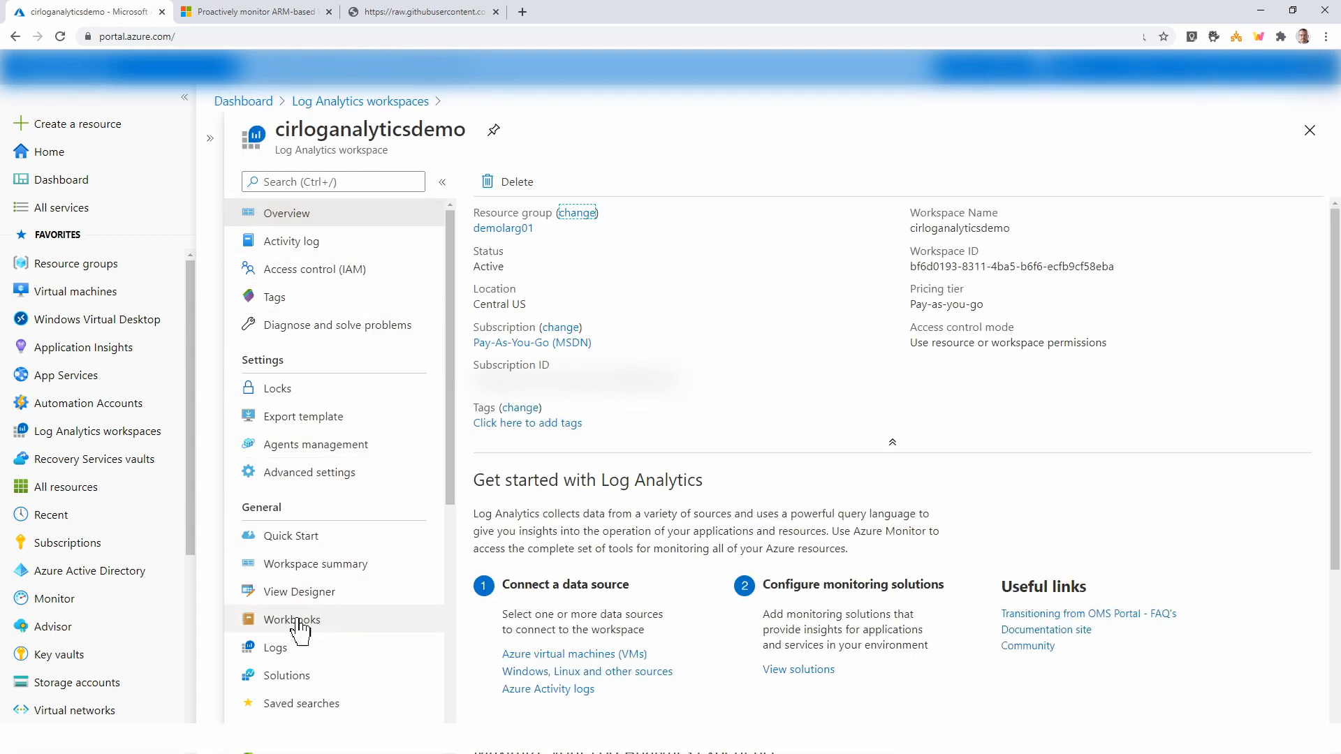
{"action": "left_click", "coordinate": [292, 619]}
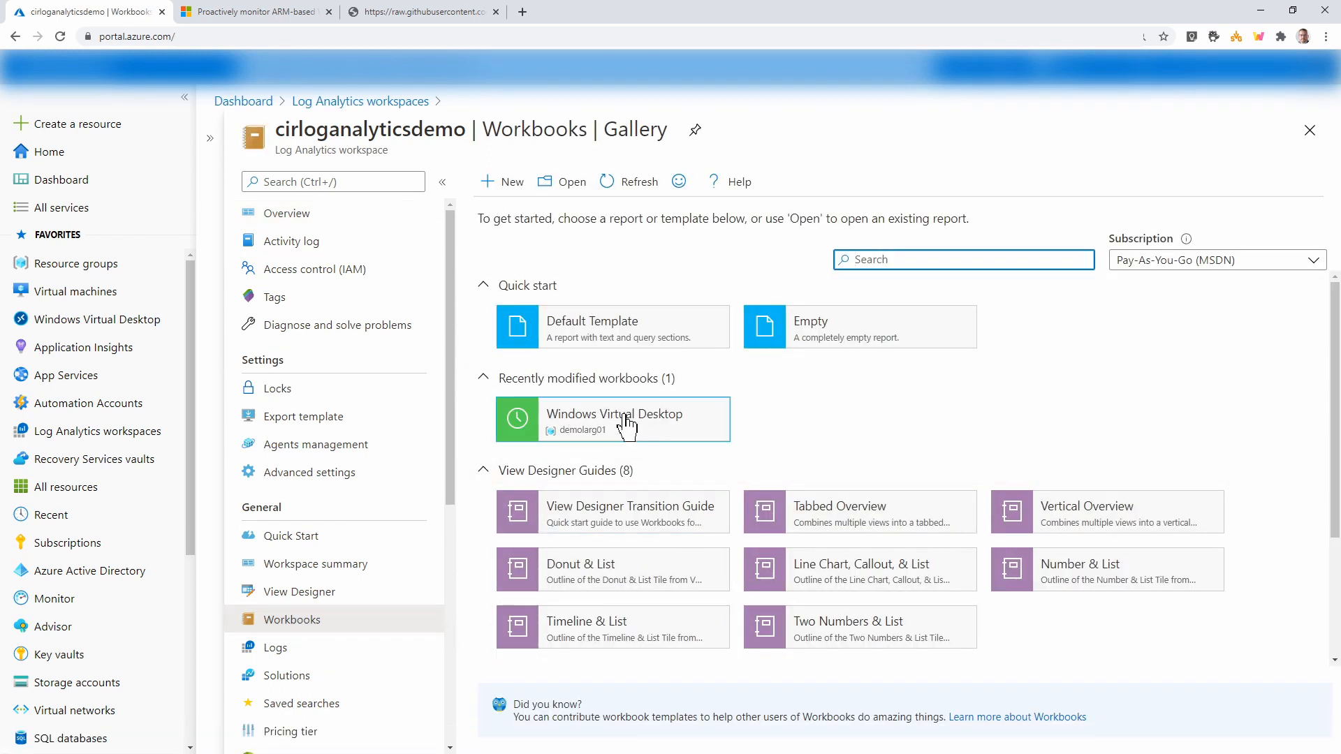
{"action": "left_click", "coordinate": [613, 419]}
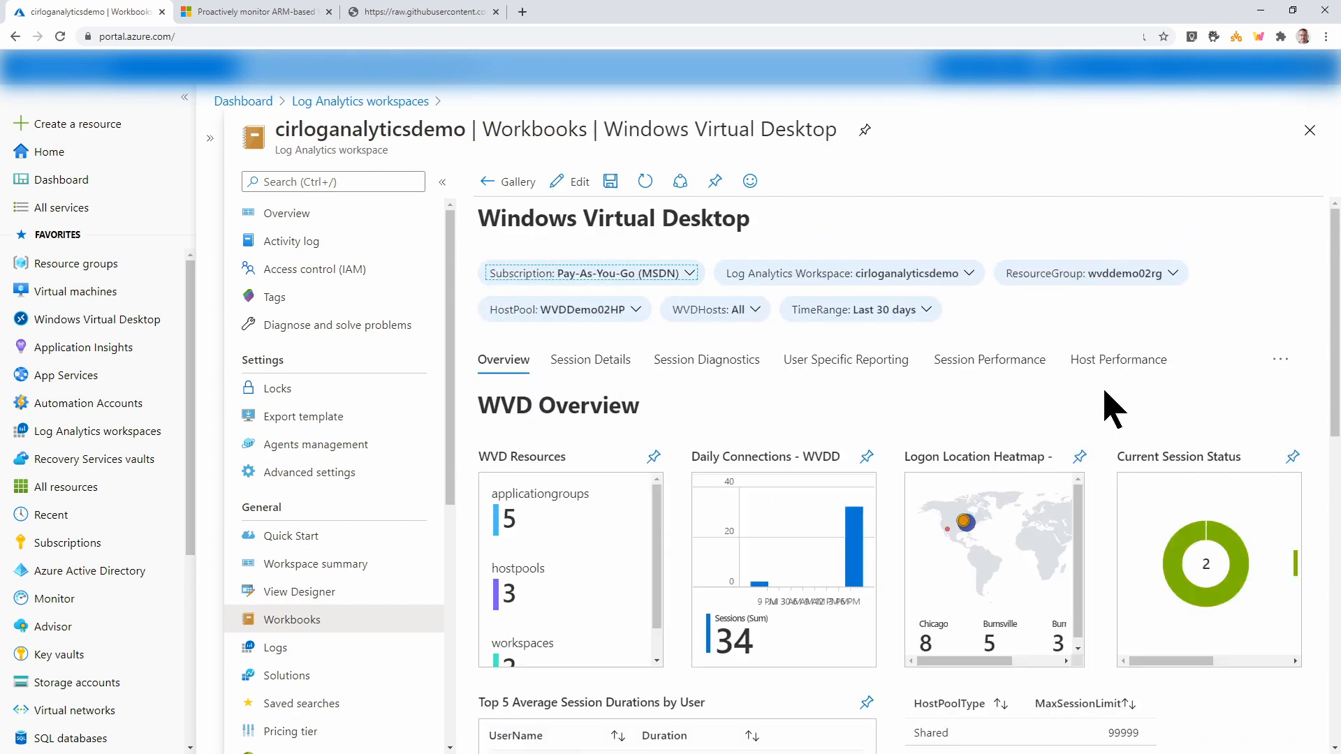
{"action": "mouse_move", "coordinate": [1043, 423]}
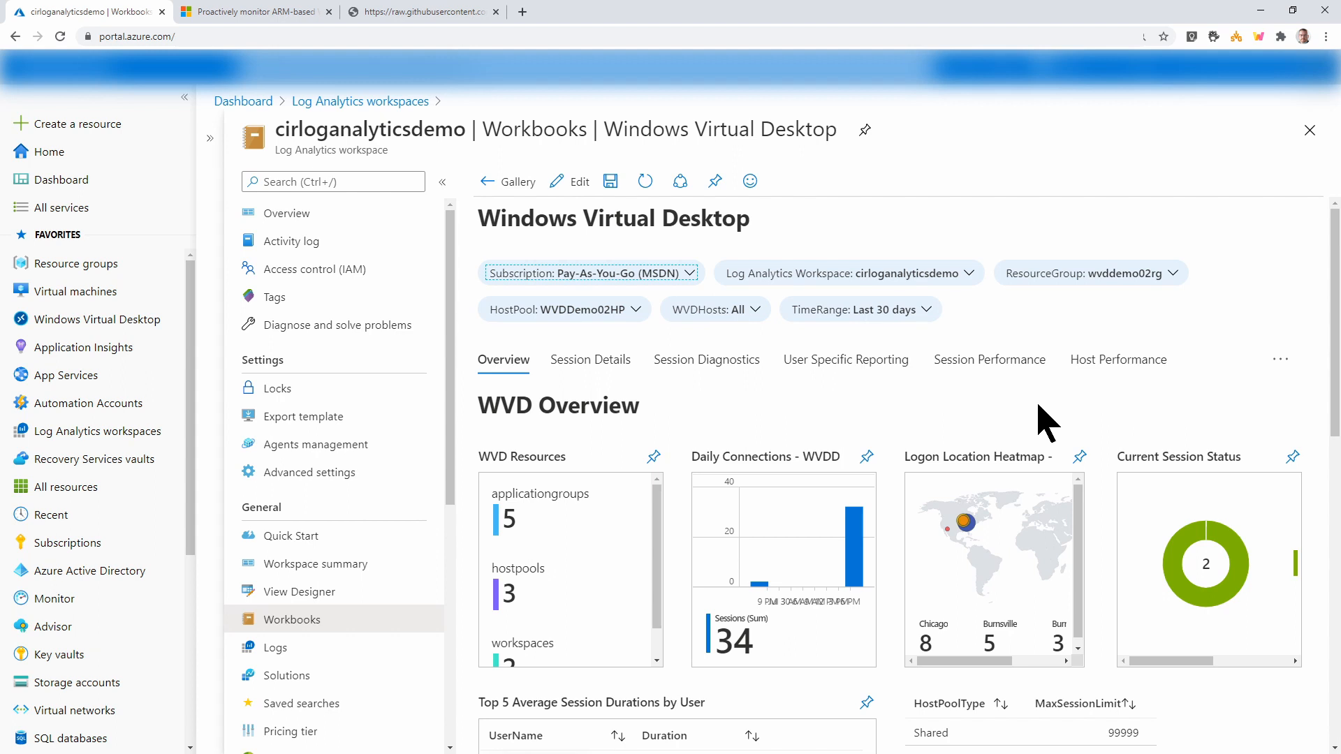
{"action": "mouse_move", "coordinate": [968, 290]}
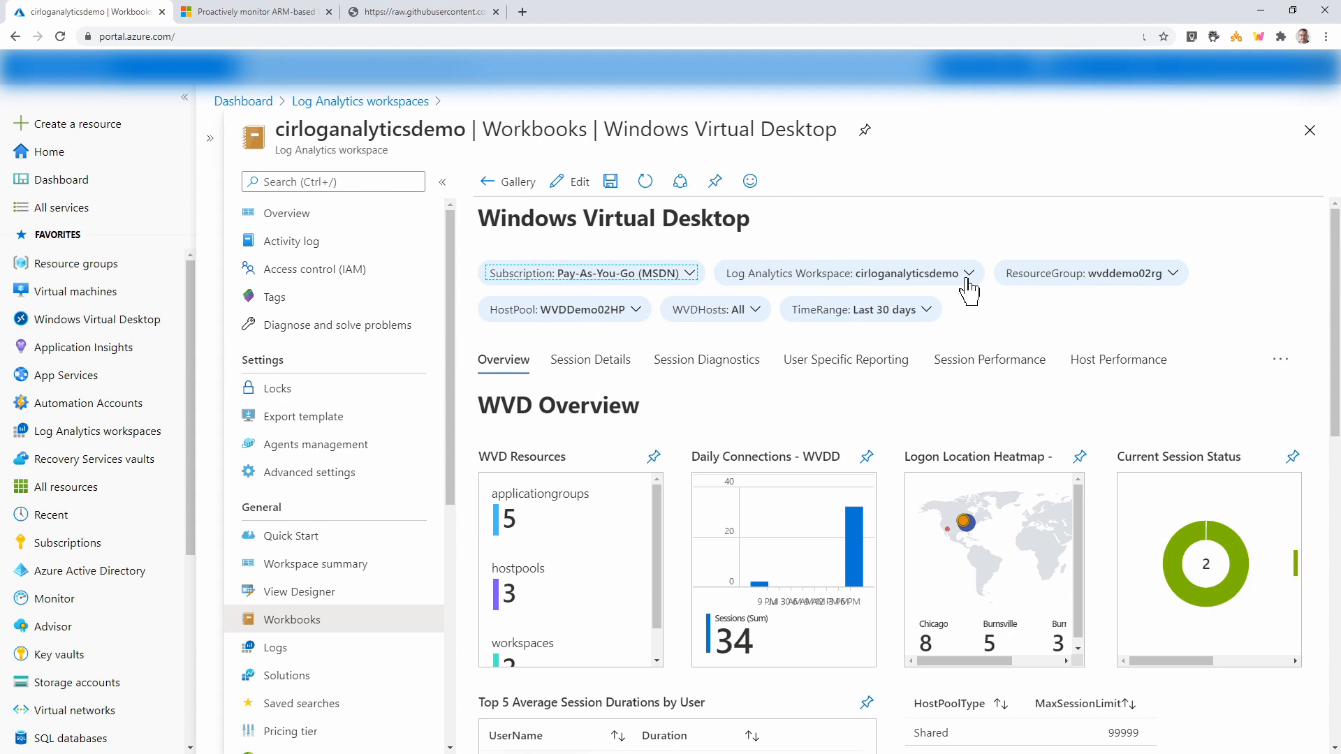
Review the Overview tab through Pool Health, with both WVDDemo02SH hosts available
{"action": "left_click", "coordinate": [969, 273]}
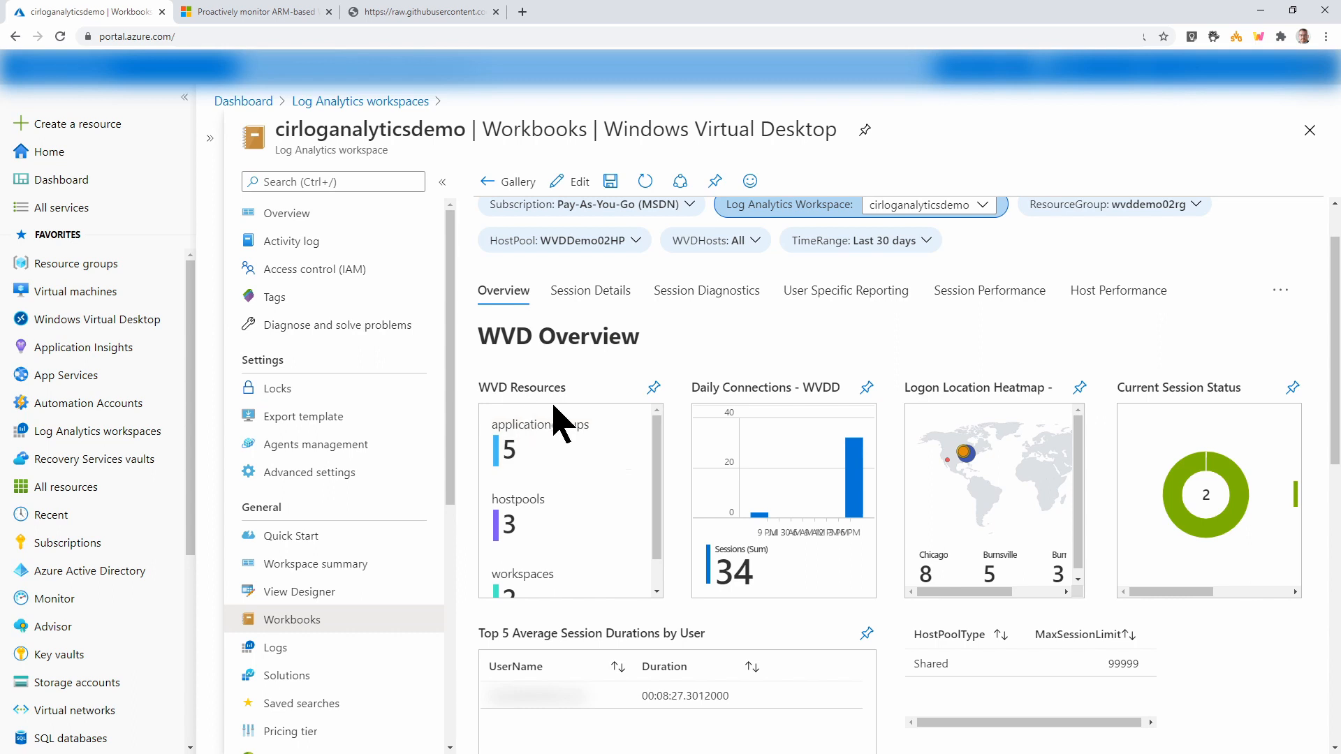
{"action": "mouse_move", "coordinate": [903, 427]}
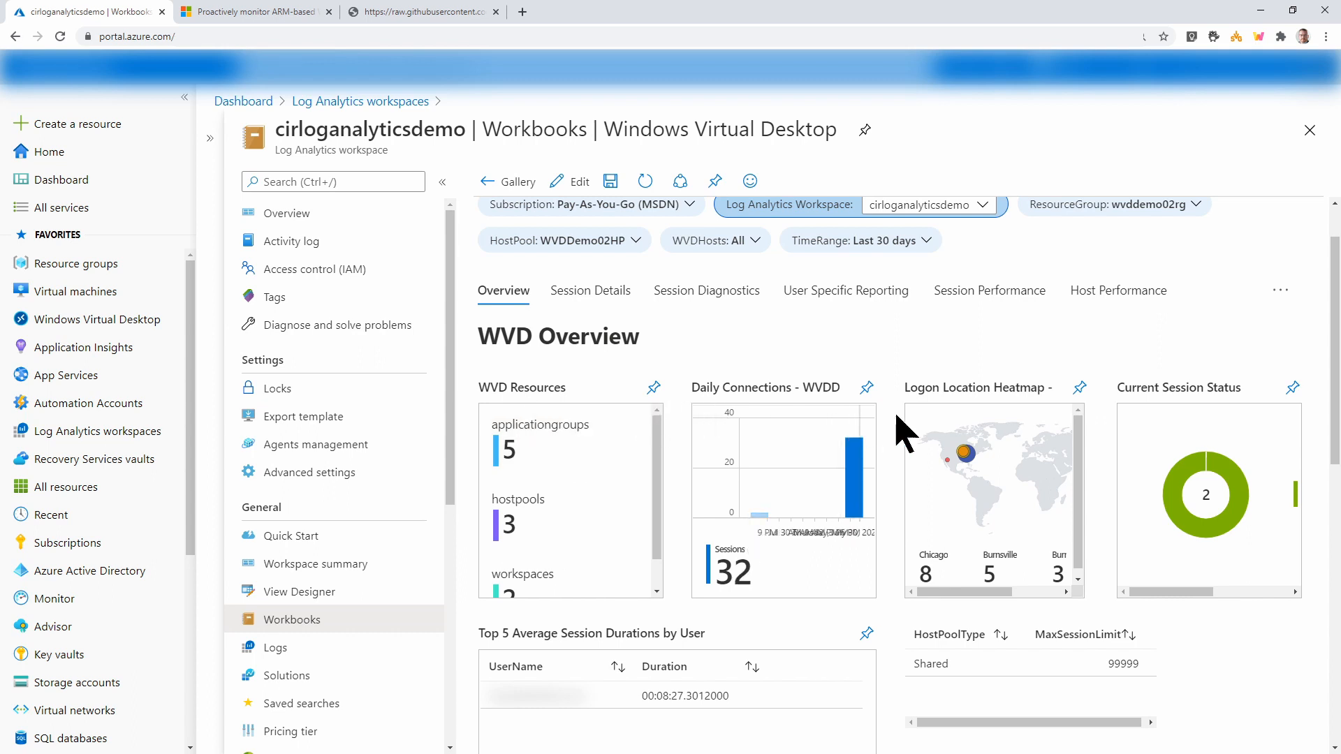
{"action": "mouse_move", "coordinate": [963, 479]}
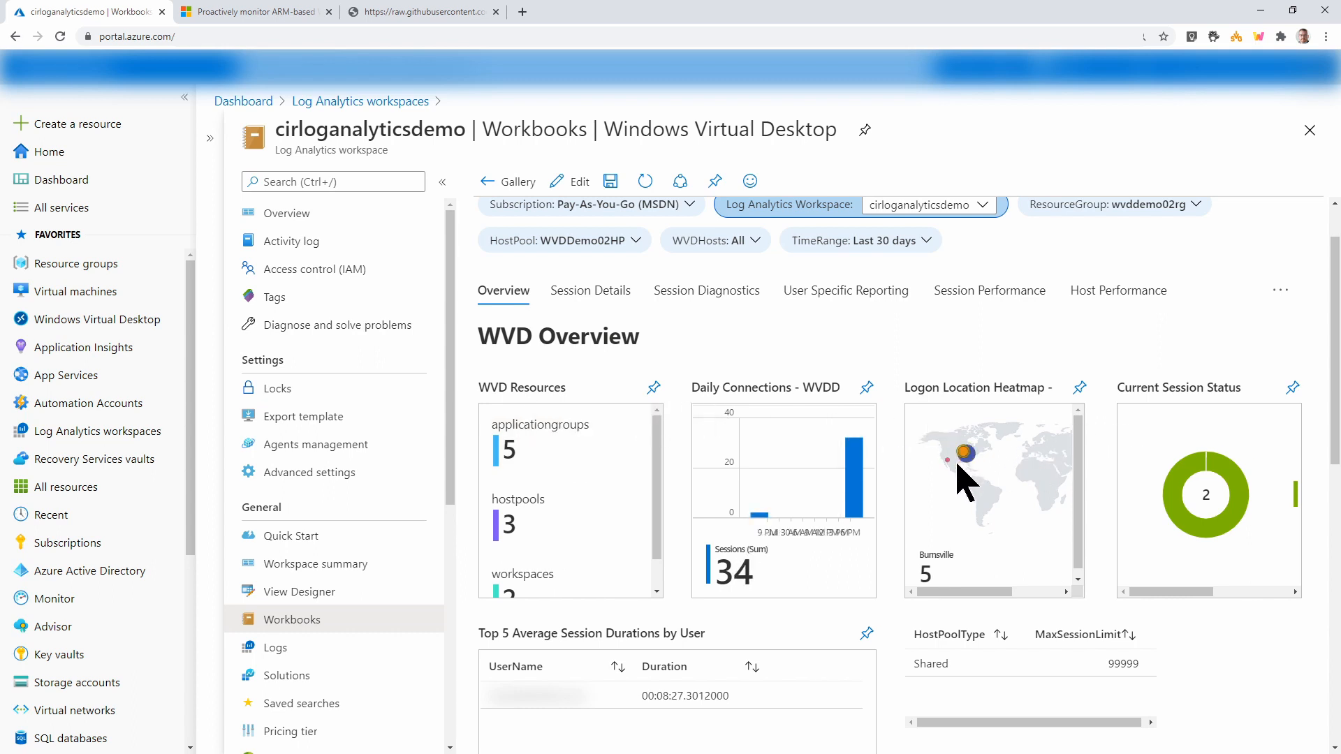
{"action": "mouse_move", "coordinate": [980, 499]}
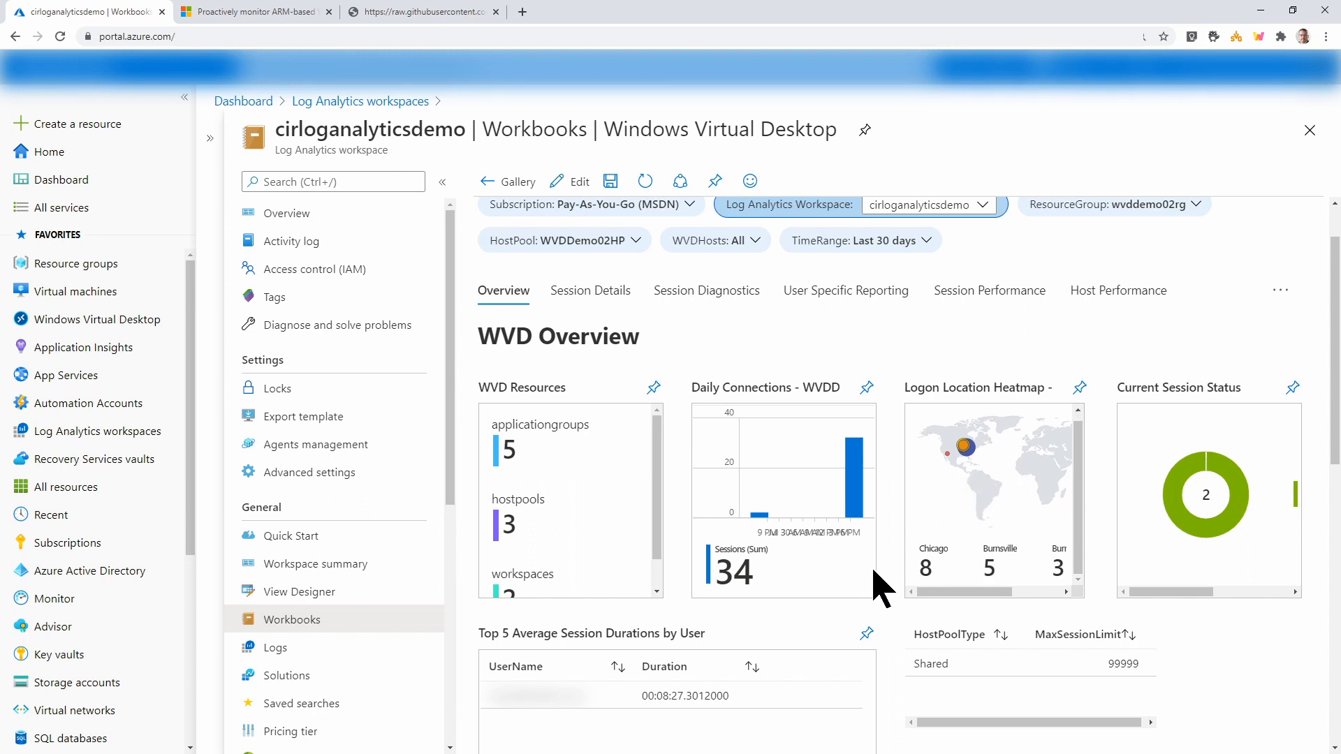
{"action": "scroll", "scroll_direction": "down", "scroll_amount": 3}
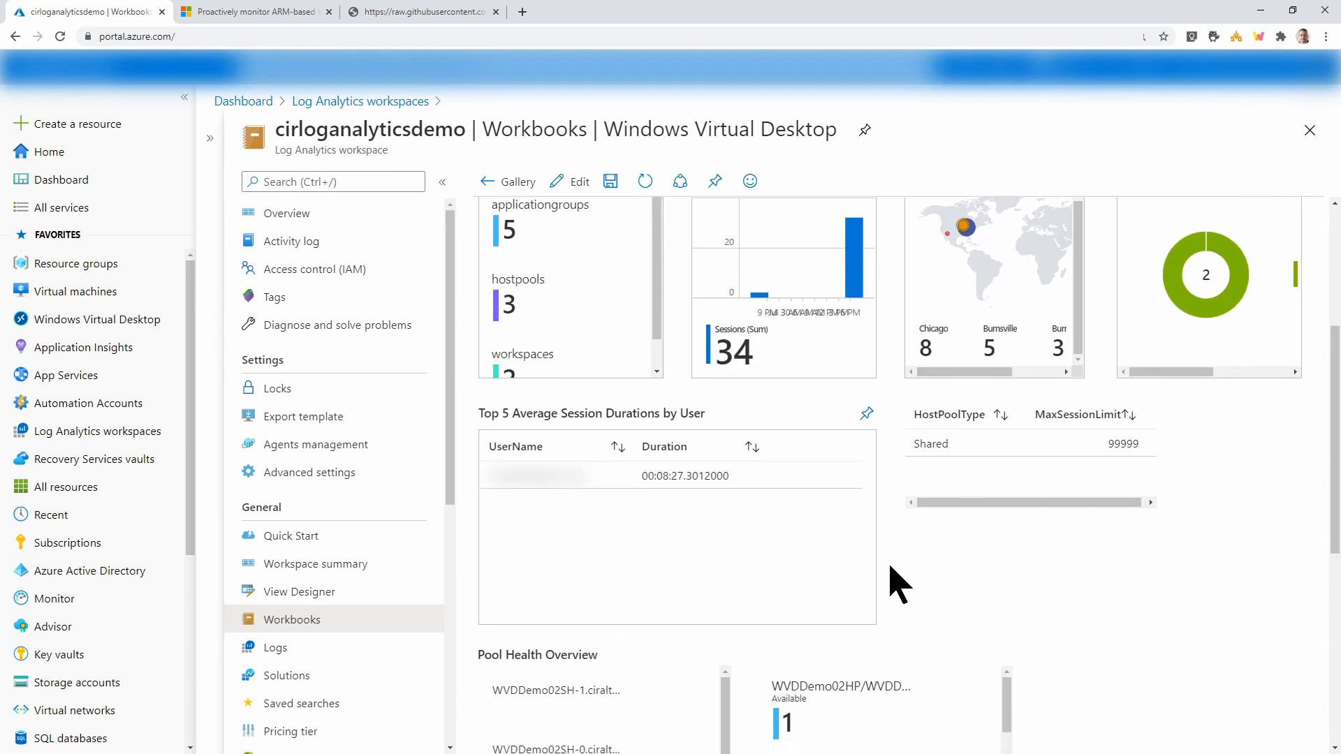
{"action": "scroll", "scroll_direction": "down", "scroll_amount": 3}
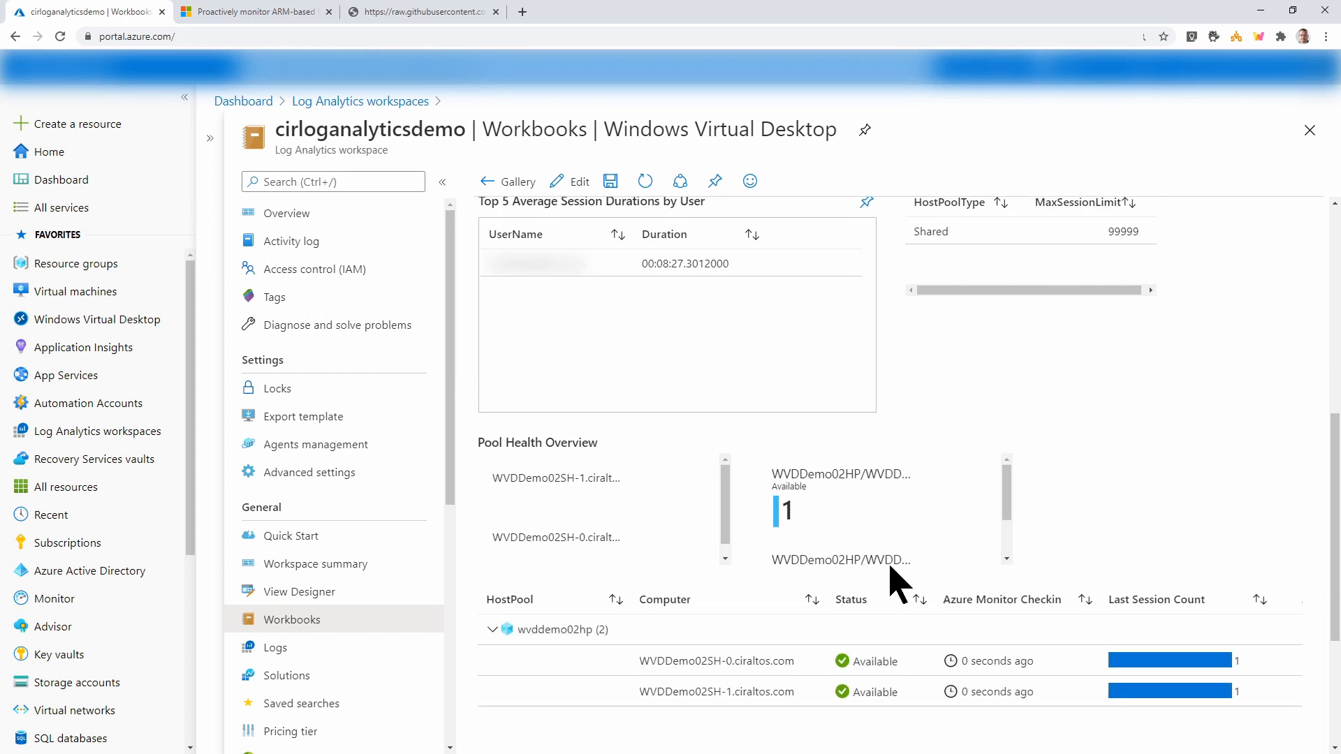
{"action": "scroll", "scroll_direction": "up", "scroll_amount": 3}
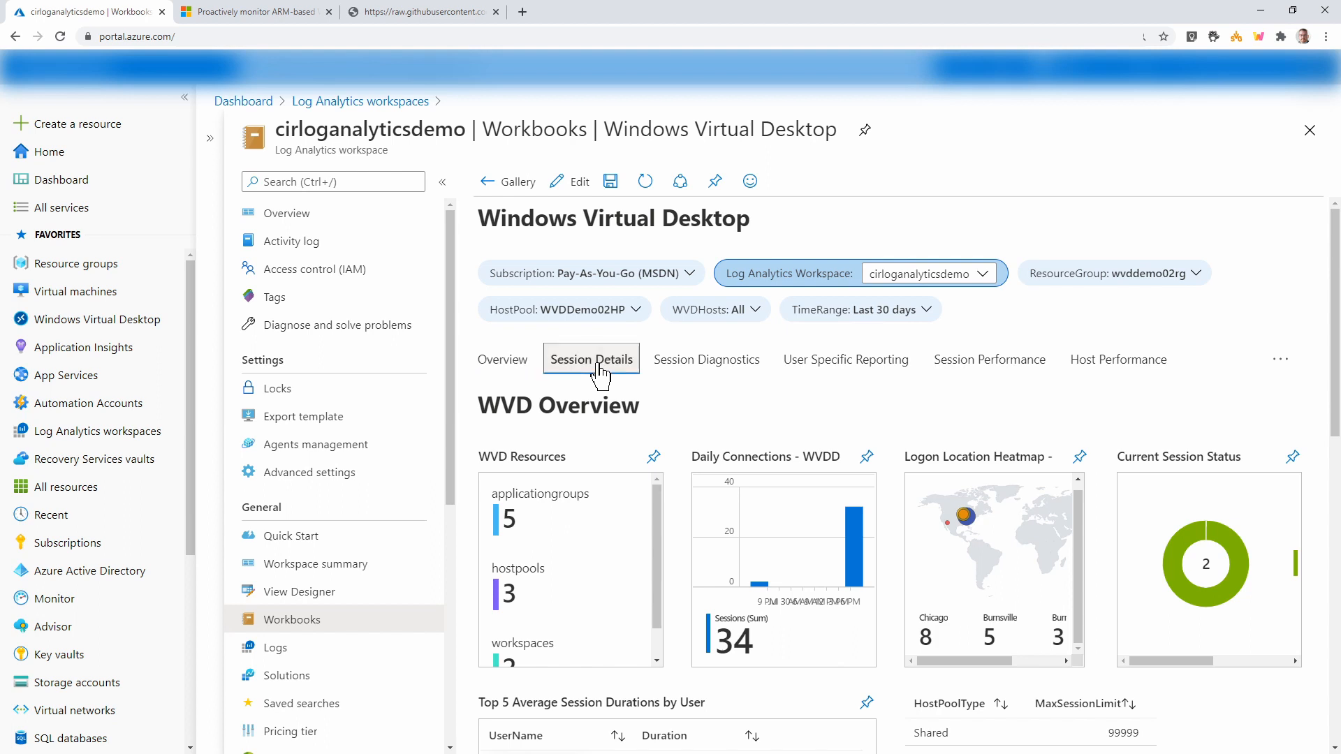
Review the Session Details tab's per-host connected and disconnected sessions and session history charts
{"action": "left_click", "coordinate": [590, 359]}
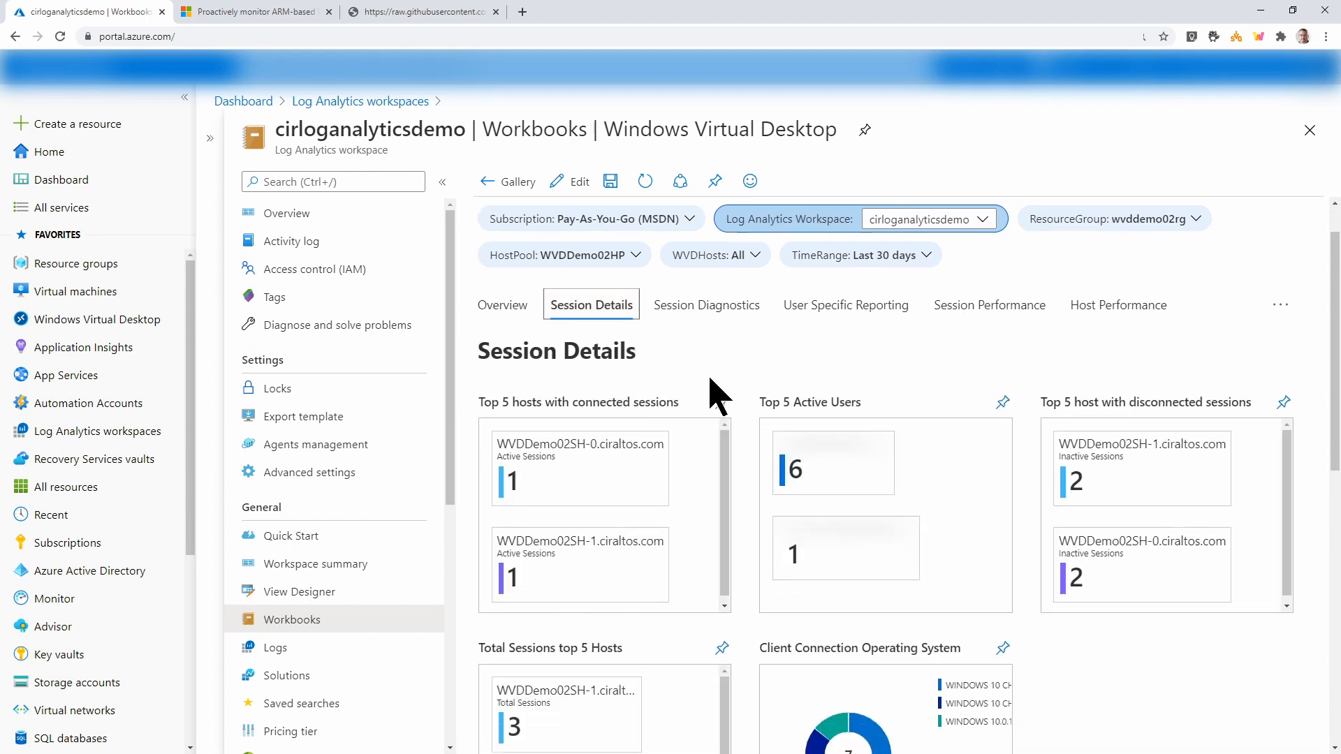
{"action": "scroll", "scroll_direction": "down", "scroll_amount": 3}
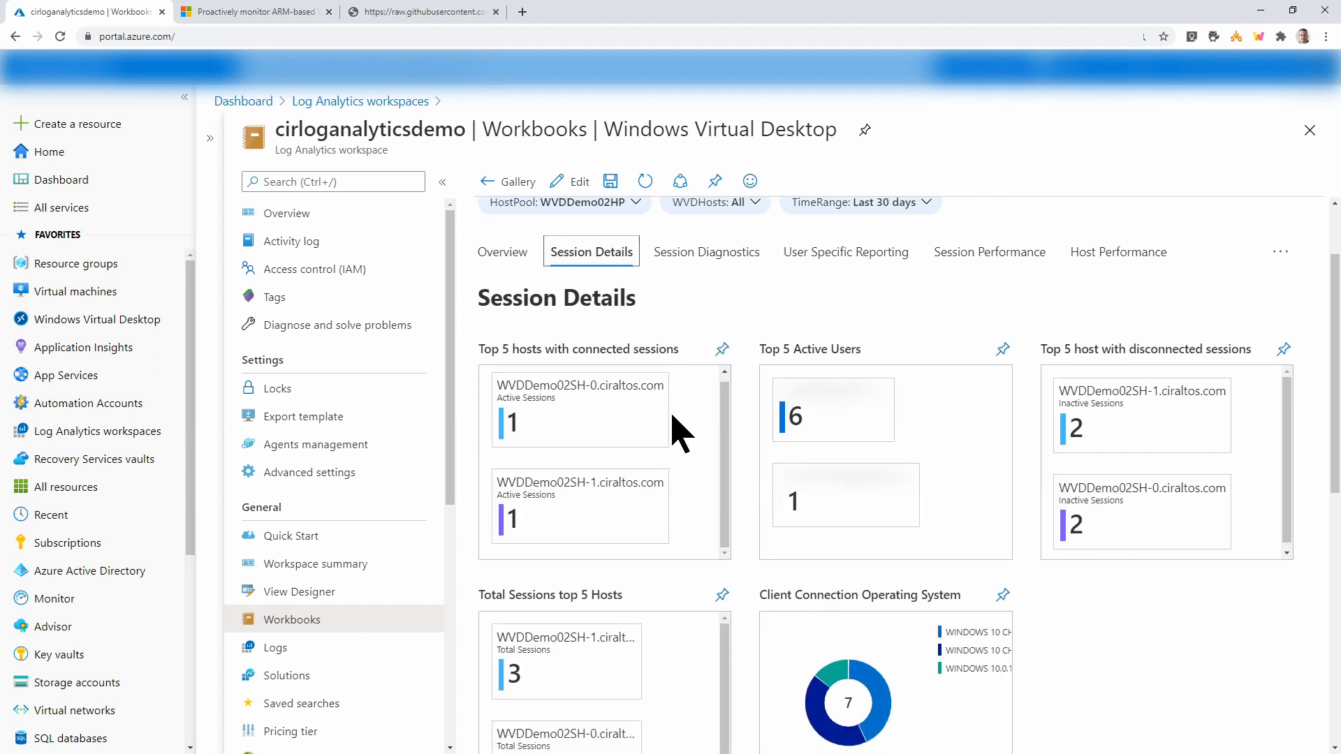
{"action": "scroll", "scroll_direction": "down", "scroll_amount": 3}
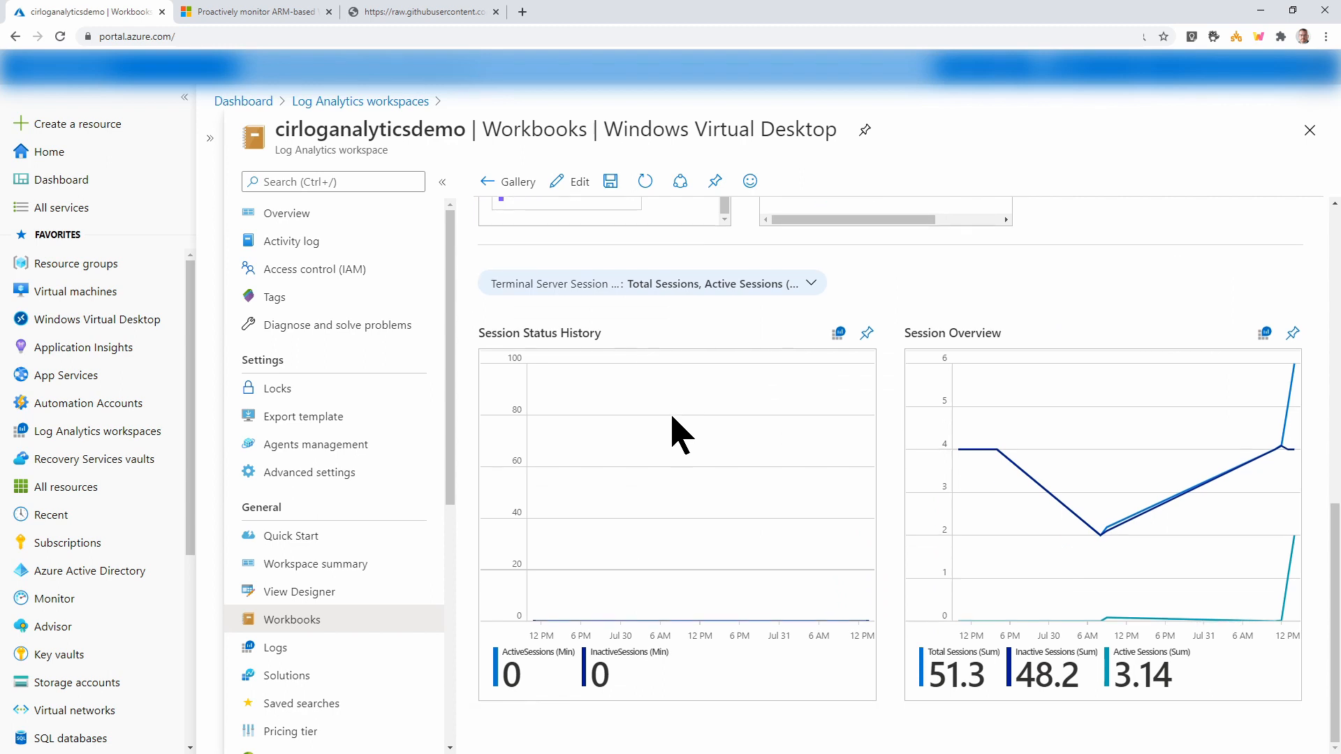
{"action": "mouse_move", "coordinate": [693, 403]}
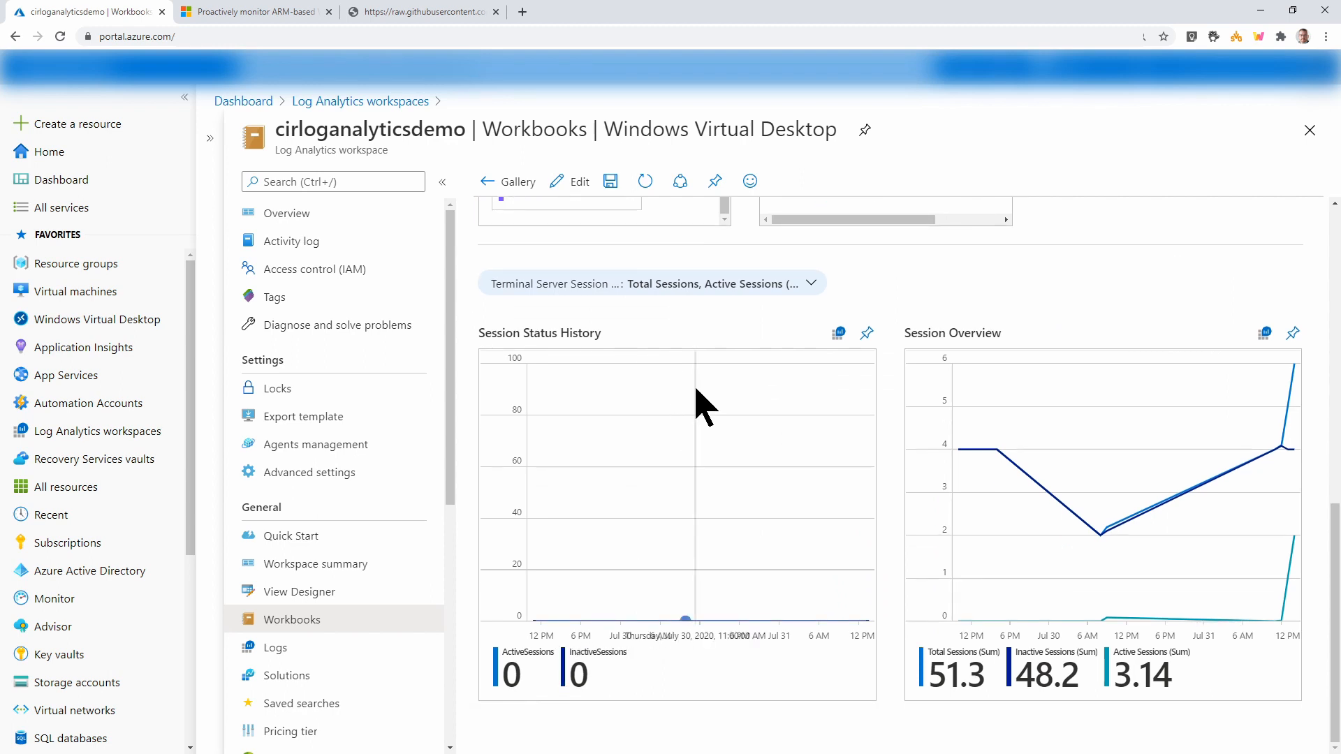
{"action": "scroll", "scroll_direction": "up", "scroll_amount": 3}
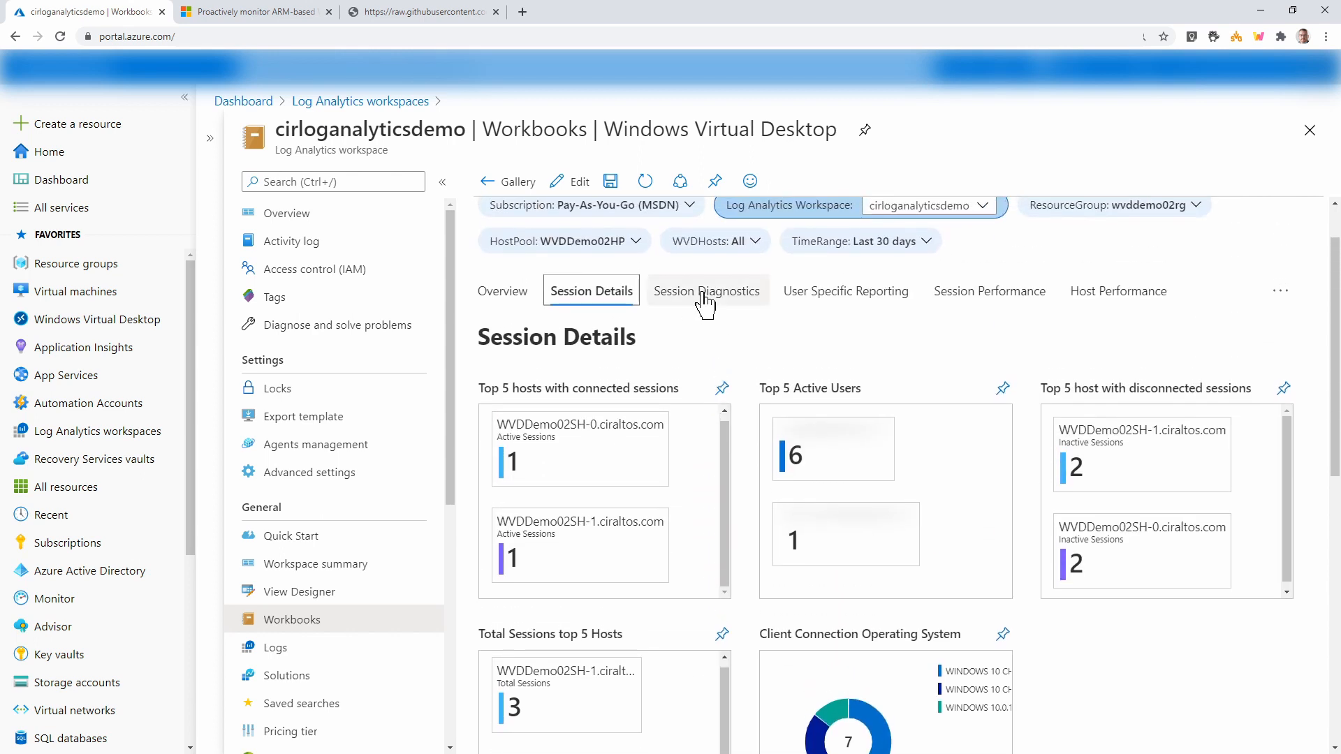
{"action": "left_click", "coordinate": [706, 291]}
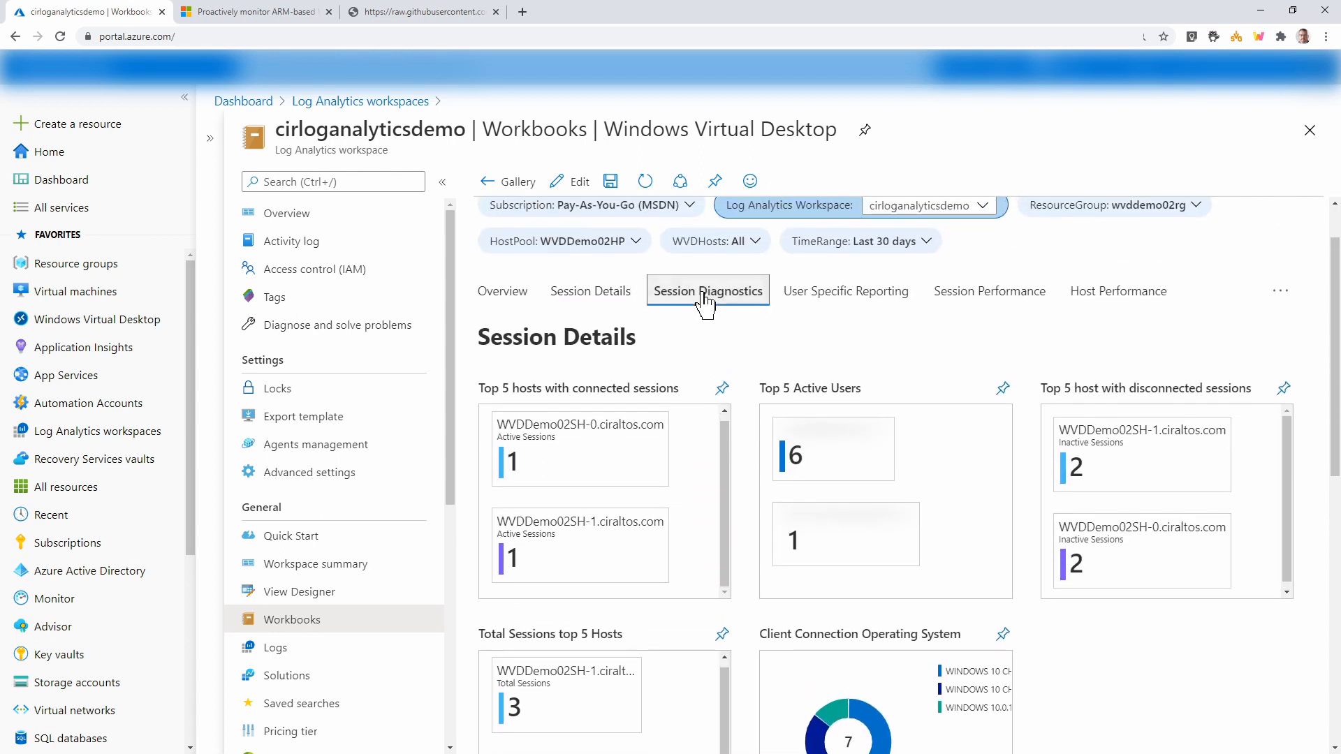
Review the Session Diagnostics WVD Errors charts and WVD Error Information connection failures table
{"action": "left_click", "coordinate": [706, 290]}
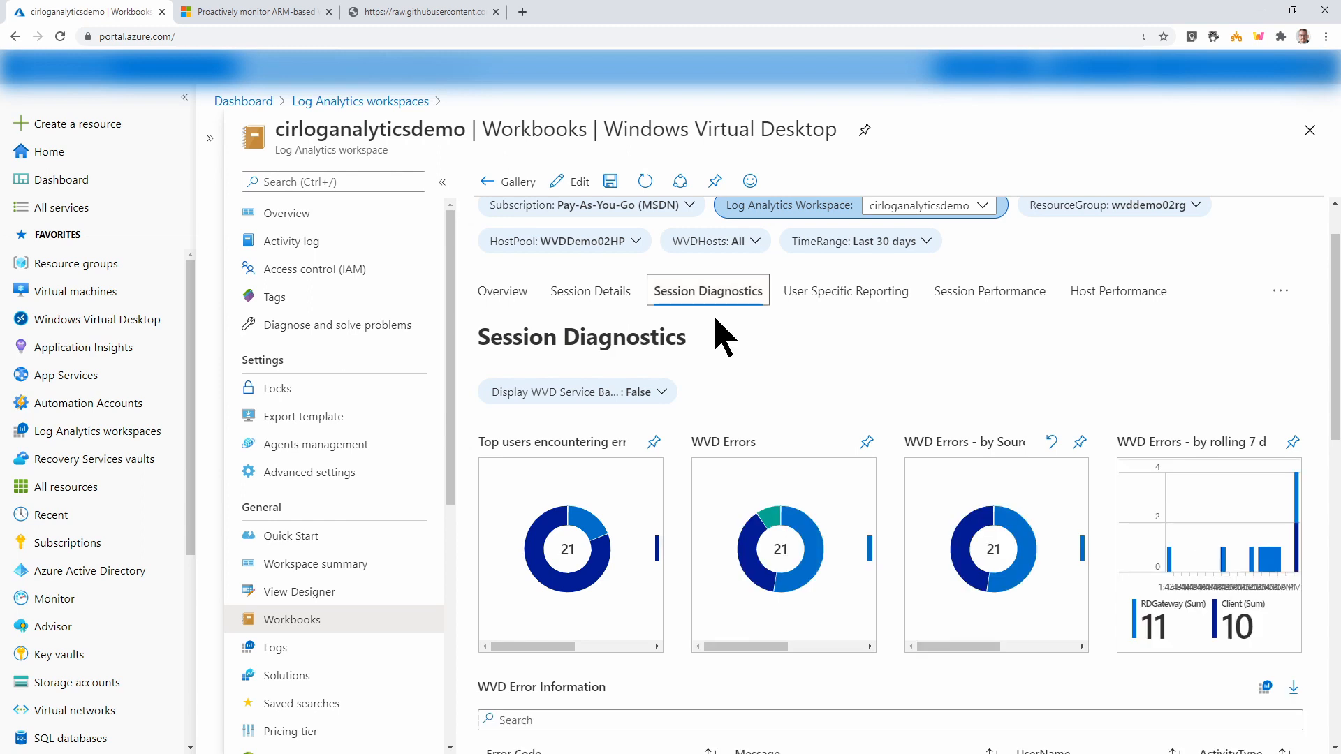
{"action": "scroll", "scroll_direction": "down", "scroll_amount": 3}
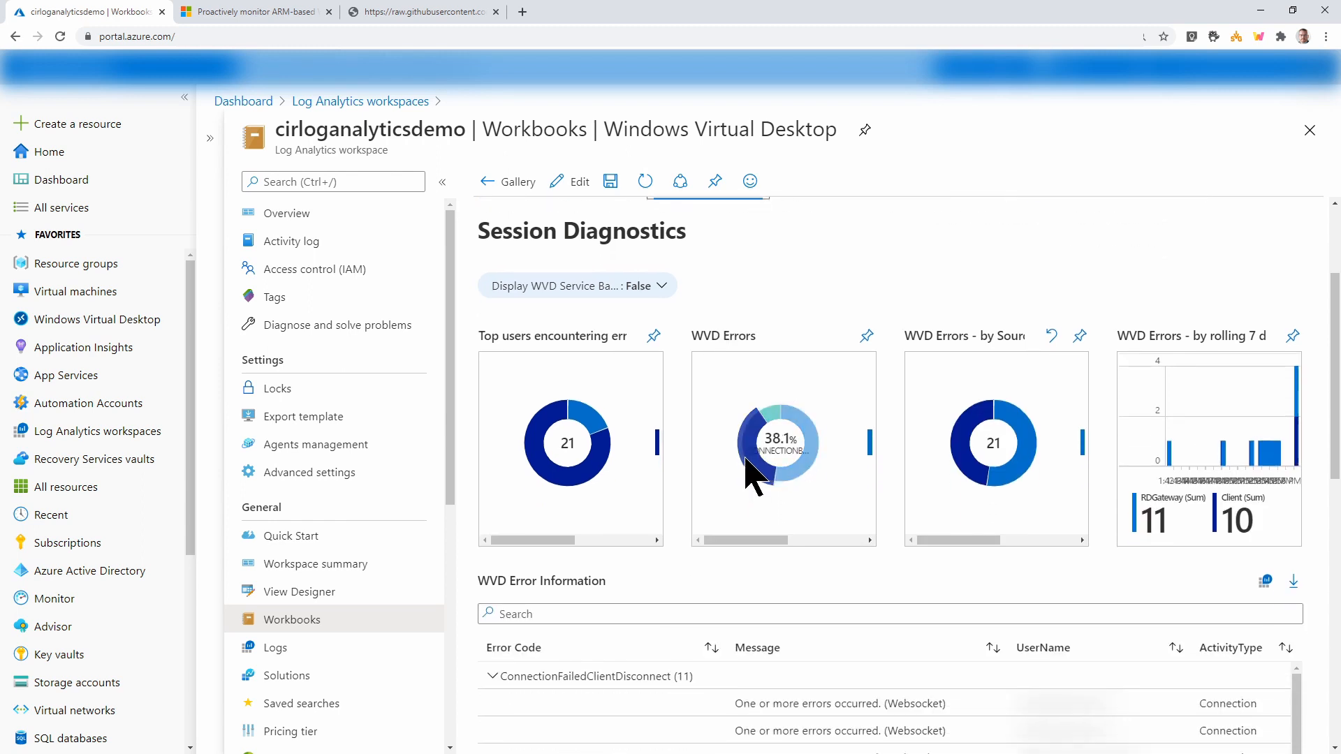
{"action": "mouse_move", "coordinate": [849, 507]}
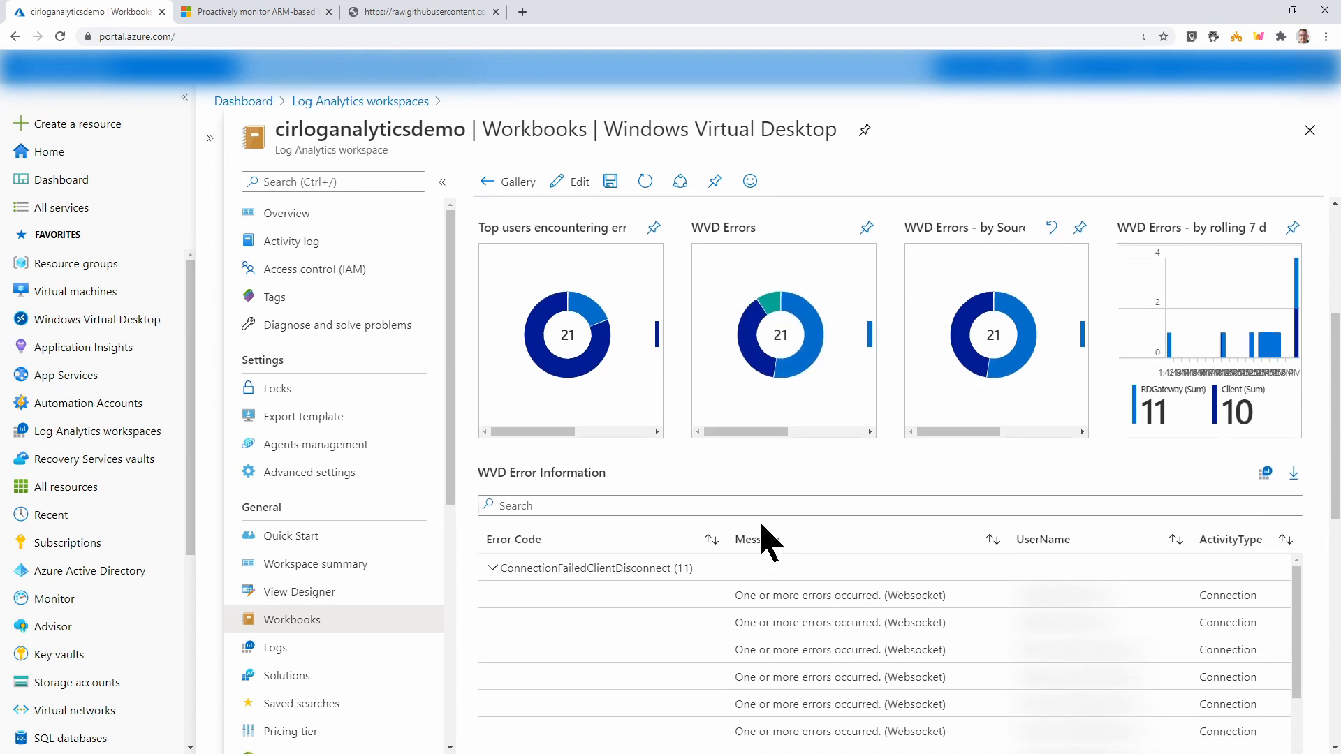
{"action": "scroll", "scroll_direction": "down", "scroll_amount": 3}
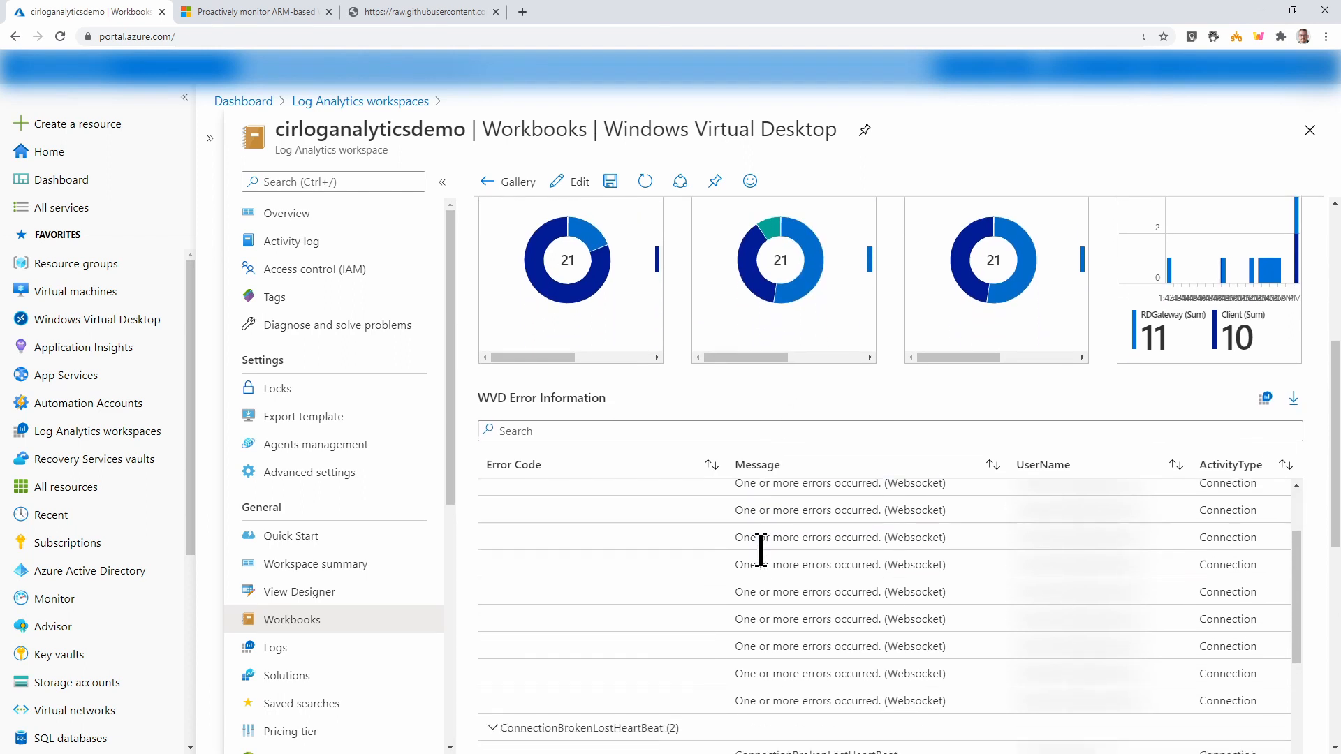
{"action": "scroll", "scroll_direction": "up", "scroll_amount": 3}
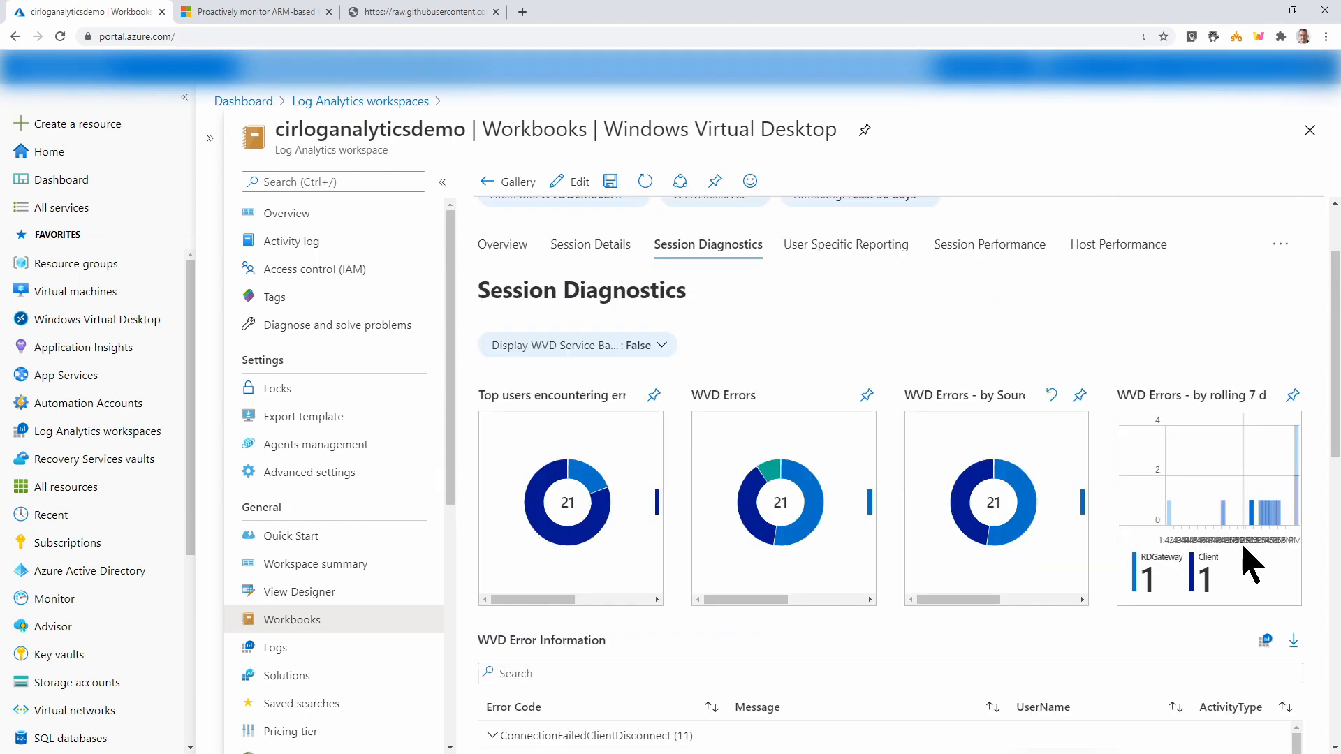
{"action": "mouse_move", "coordinate": [1189, 487]}
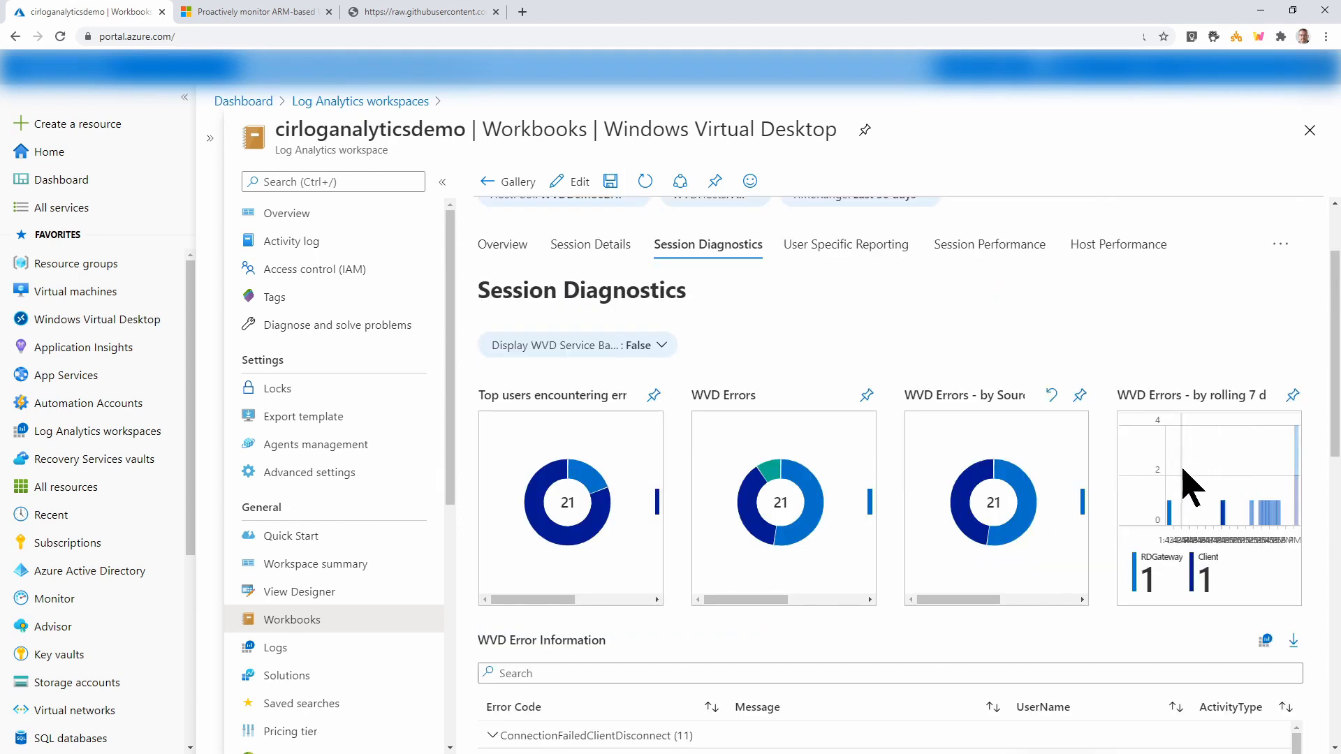
{"action": "mouse_move", "coordinate": [847, 244]}
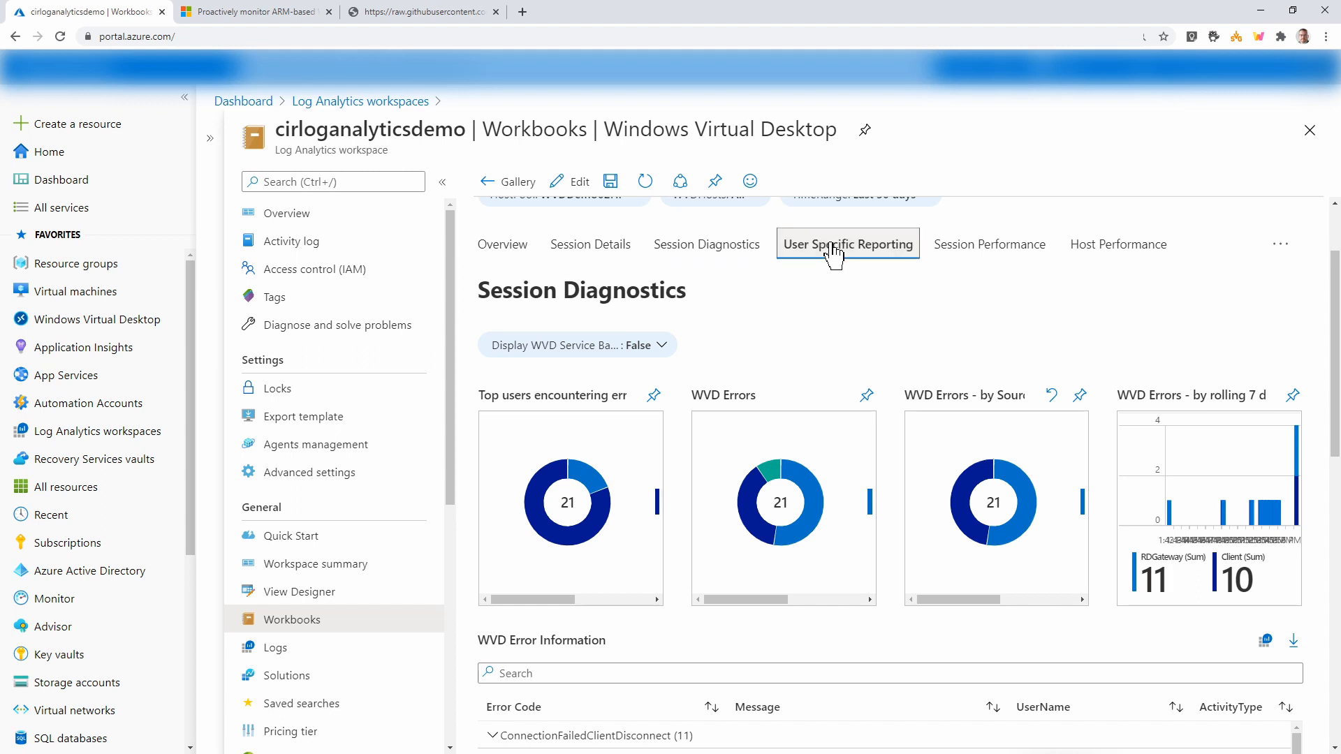
Show User Specific Reporting for user 'travis', with connections per day and all connections
{"action": "left_click", "coordinate": [847, 244]}
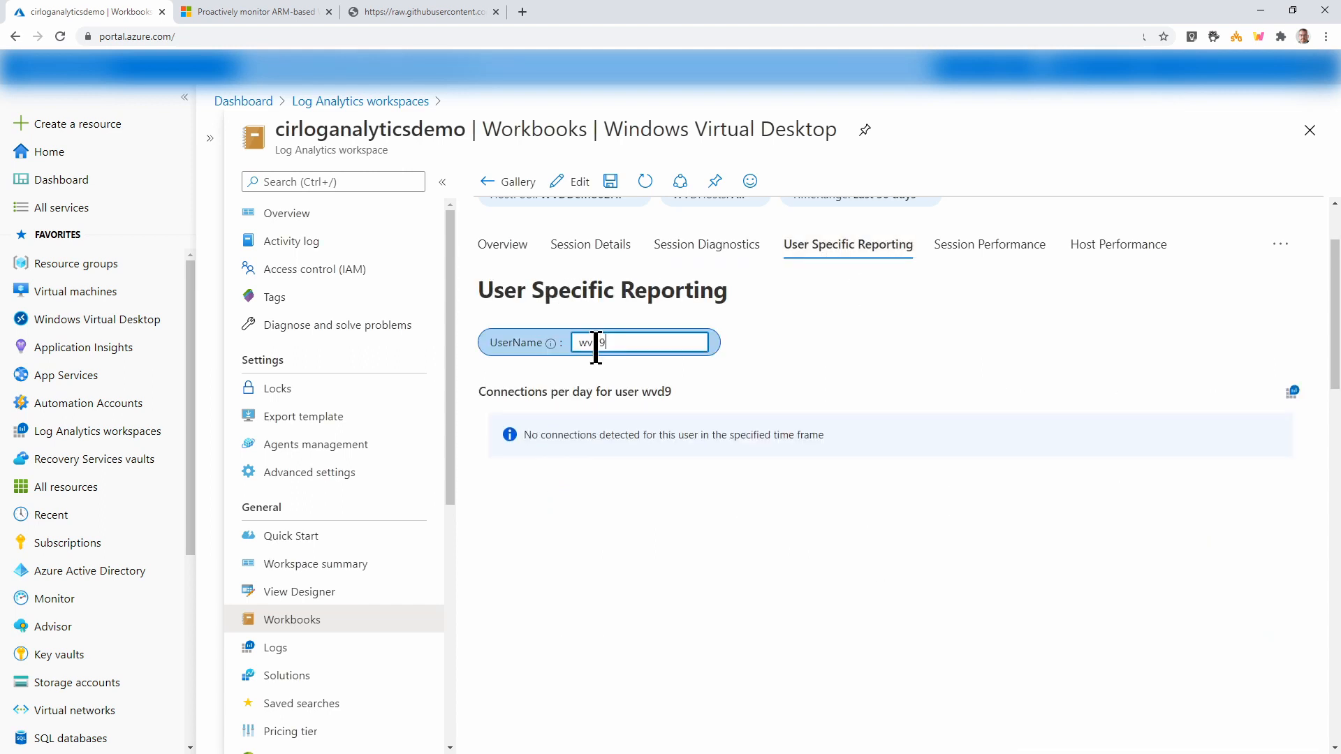
{"action": "triple_click", "coordinate": [640, 343]}
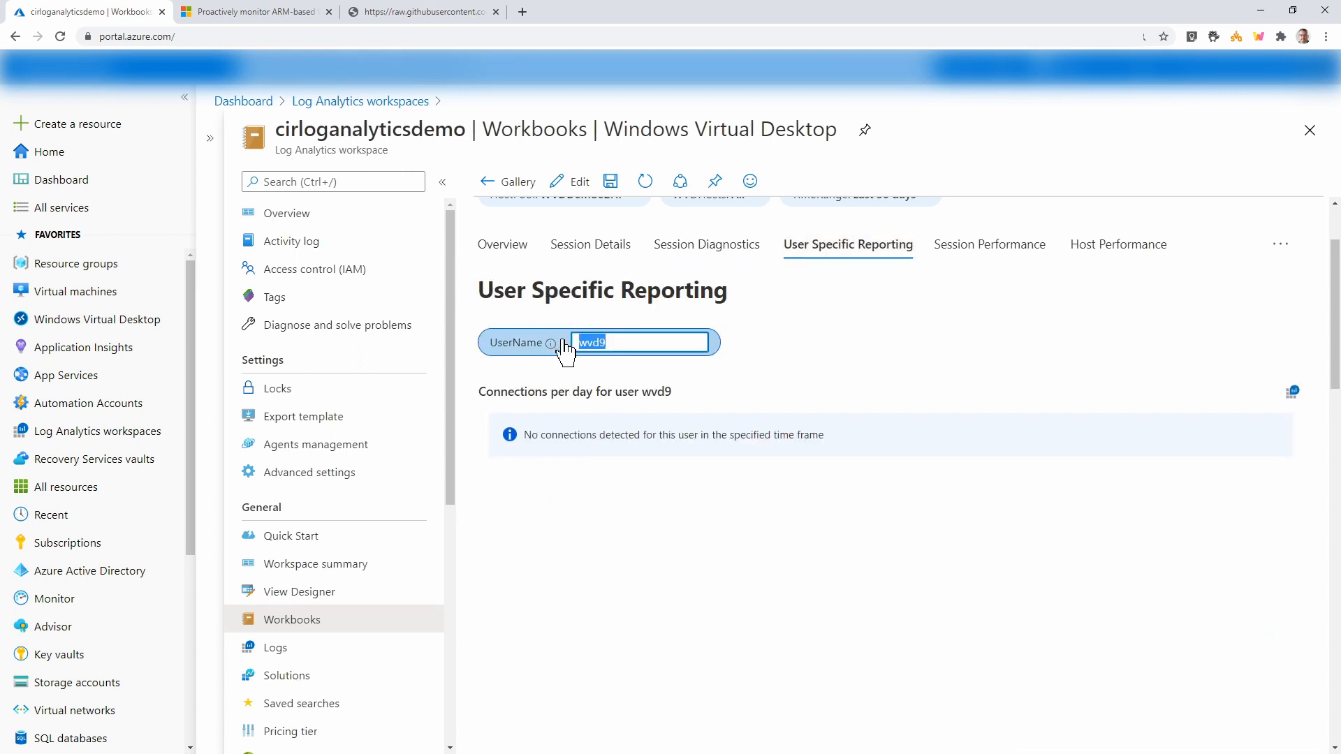
{"action": "type", "text": "tra"}
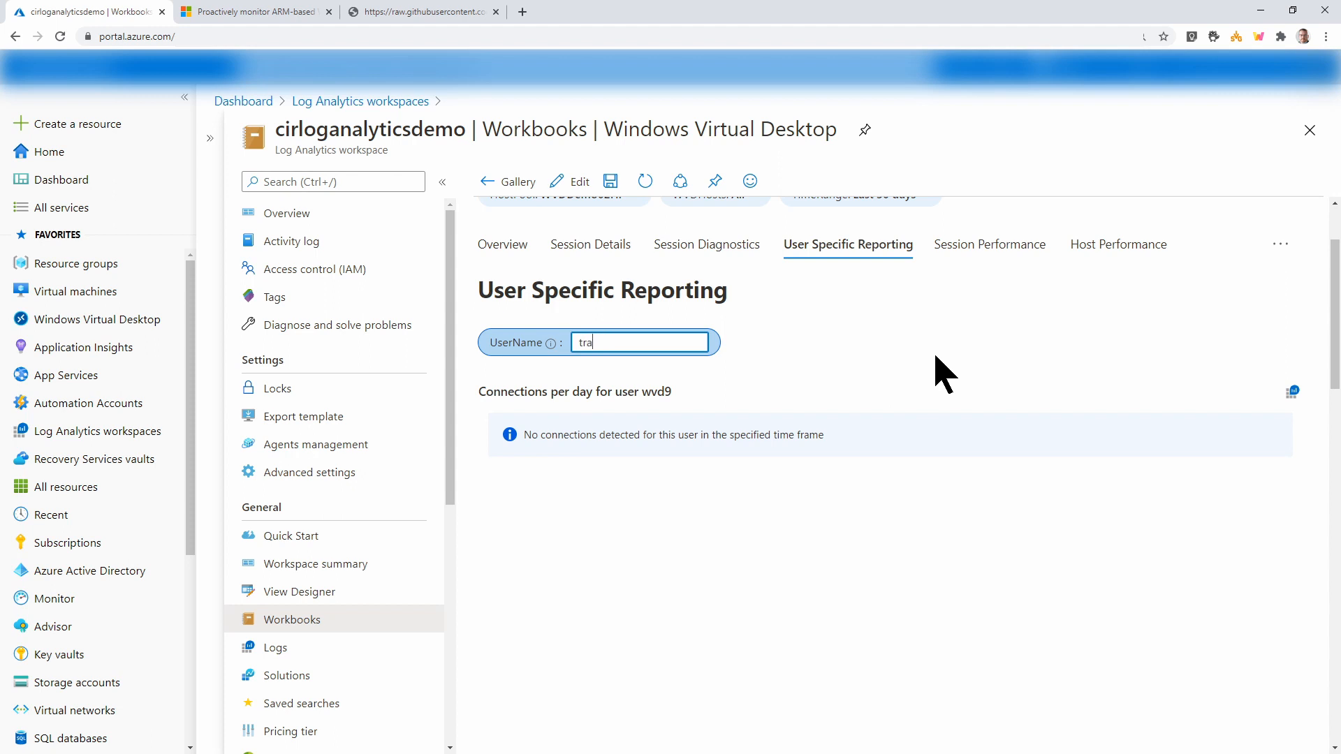
{"action": "type", "text": "vis"}
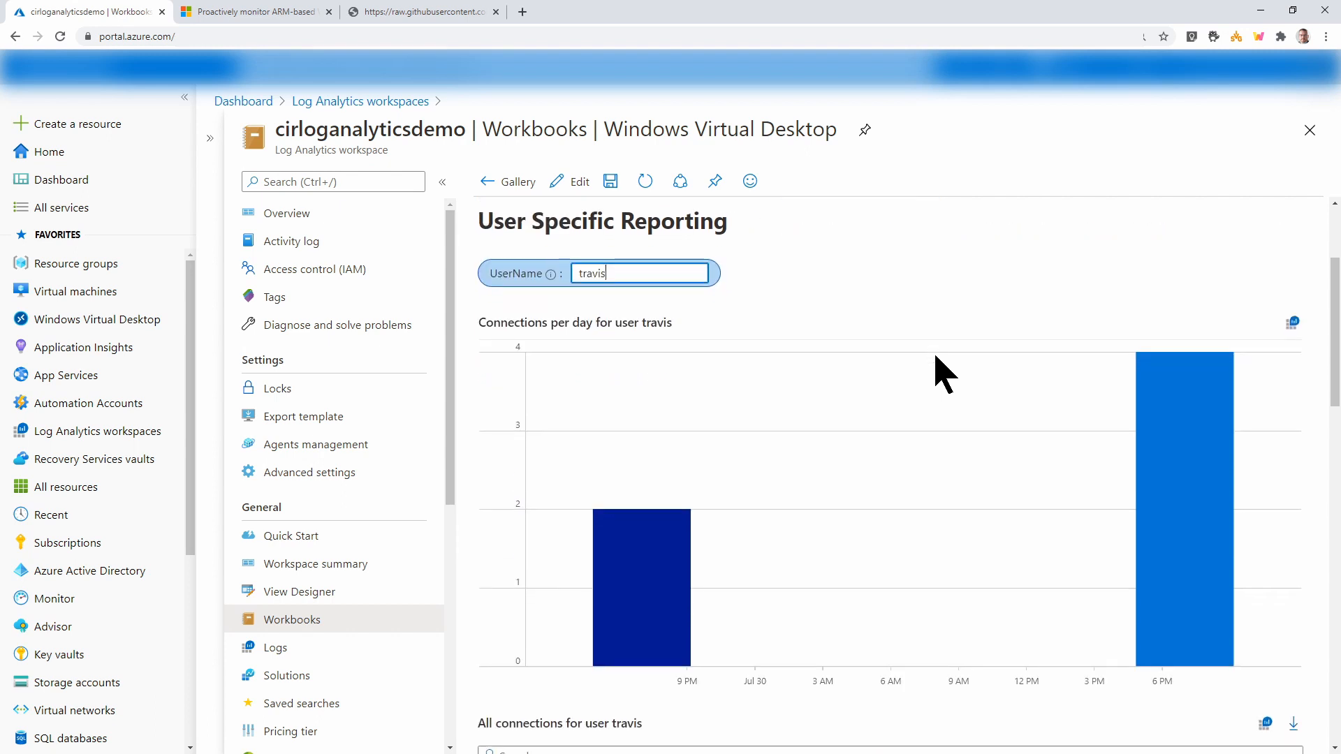
{"action": "scroll", "scroll_direction": "down", "scroll_amount": 3}
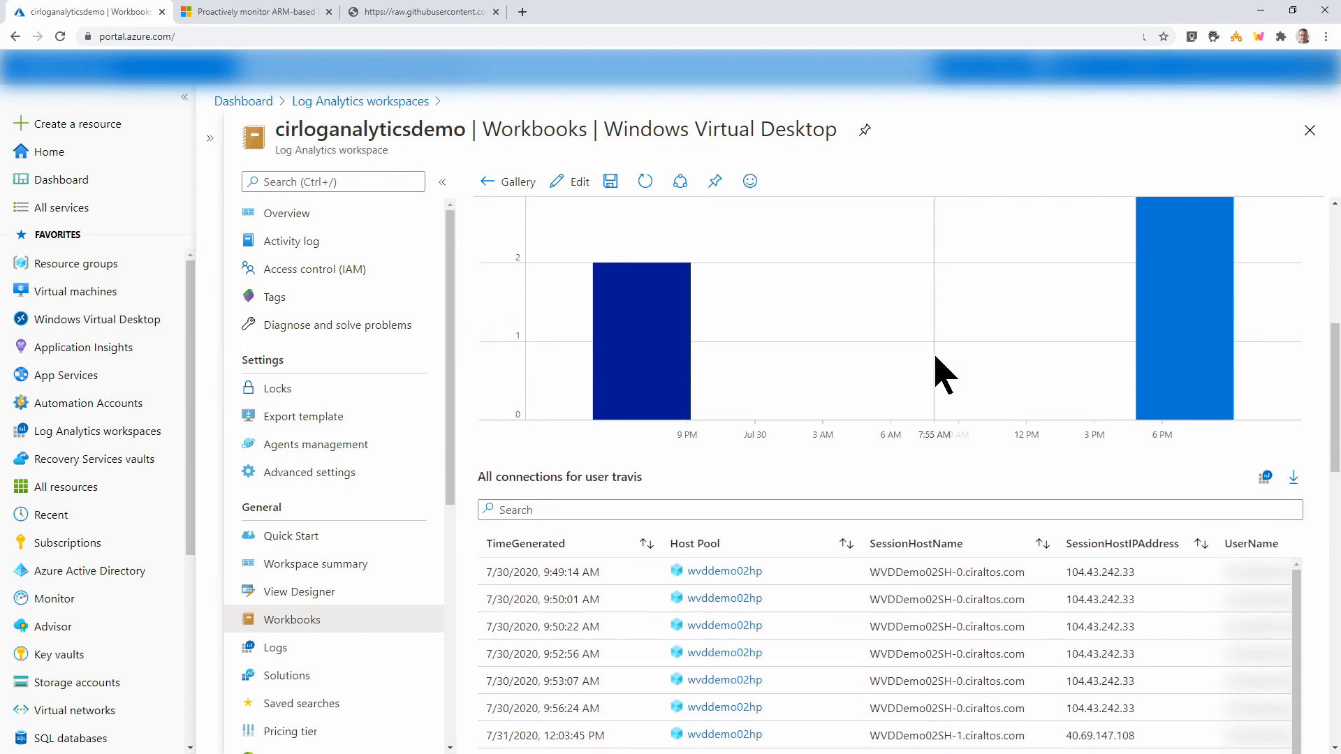
{"action": "scroll", "scroll_direction": "up", "scroll_amount": 3}
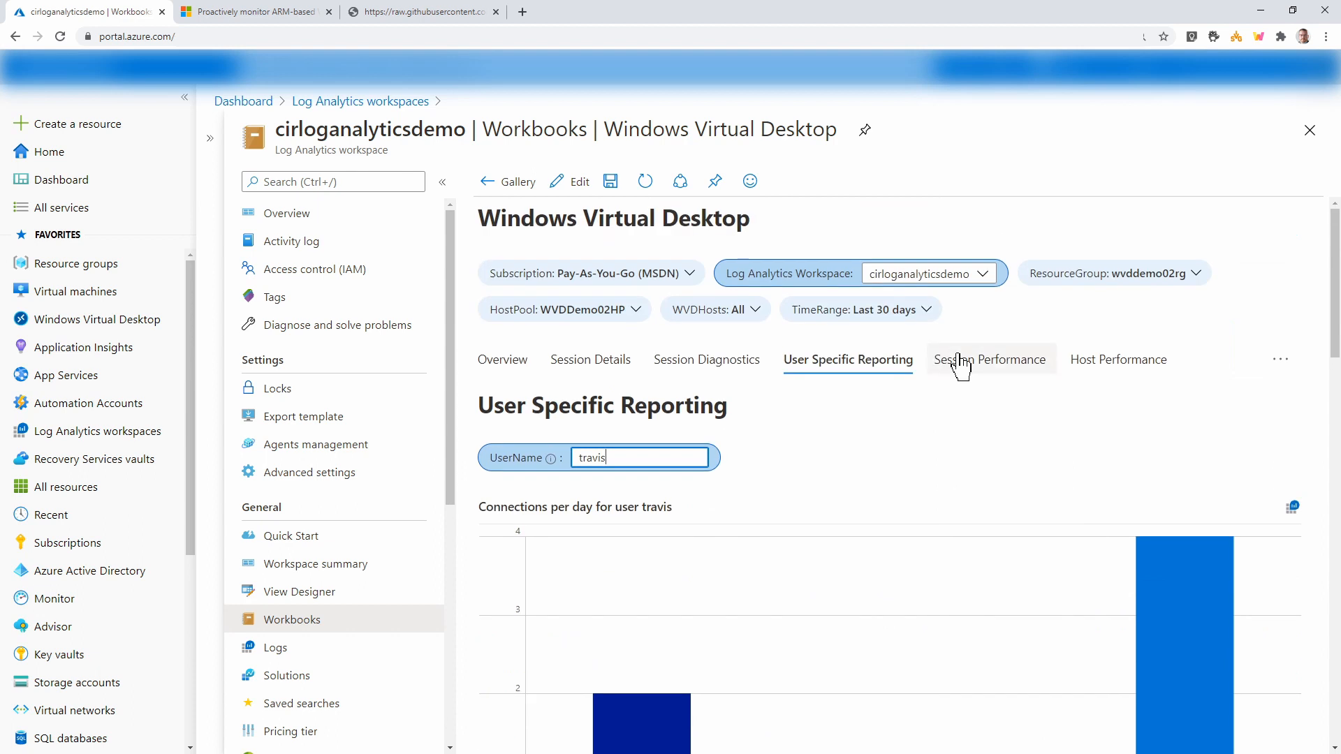
Review the Session Performance per-process user time, processor time and disk IO charts
{"action": "left_click", "coordinate": [990, 359]}
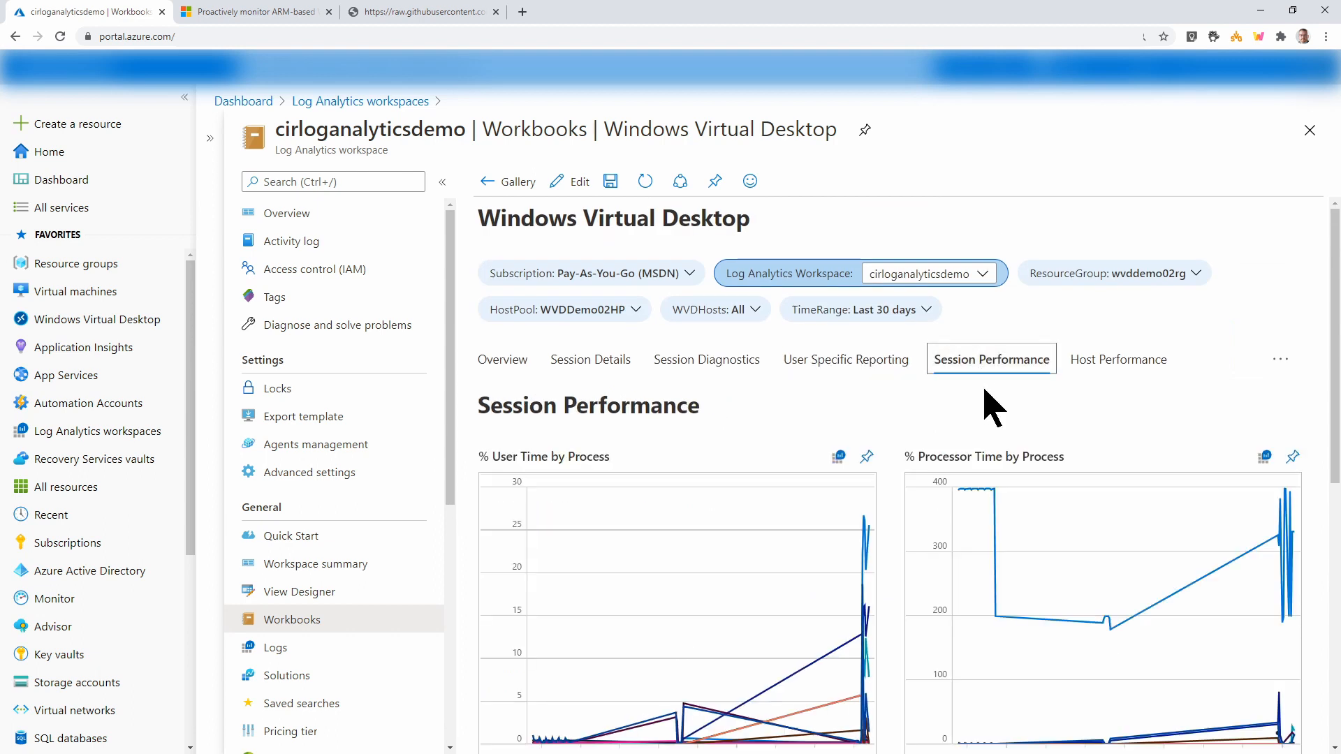
{"action": "scroll", "scroll_direction": "down", "scroll_amount": 3}
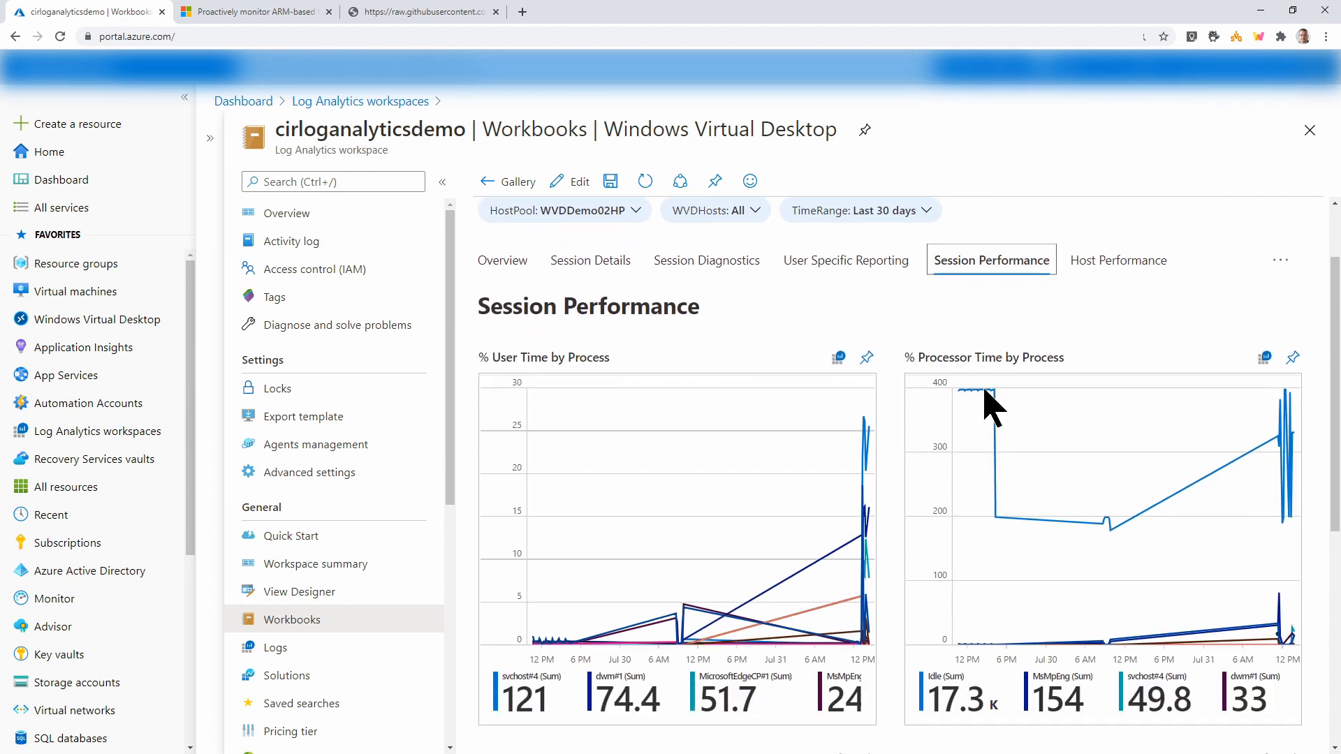
{"action": "scroll", "scroll_direction": "down", "scroll_amount": 3}
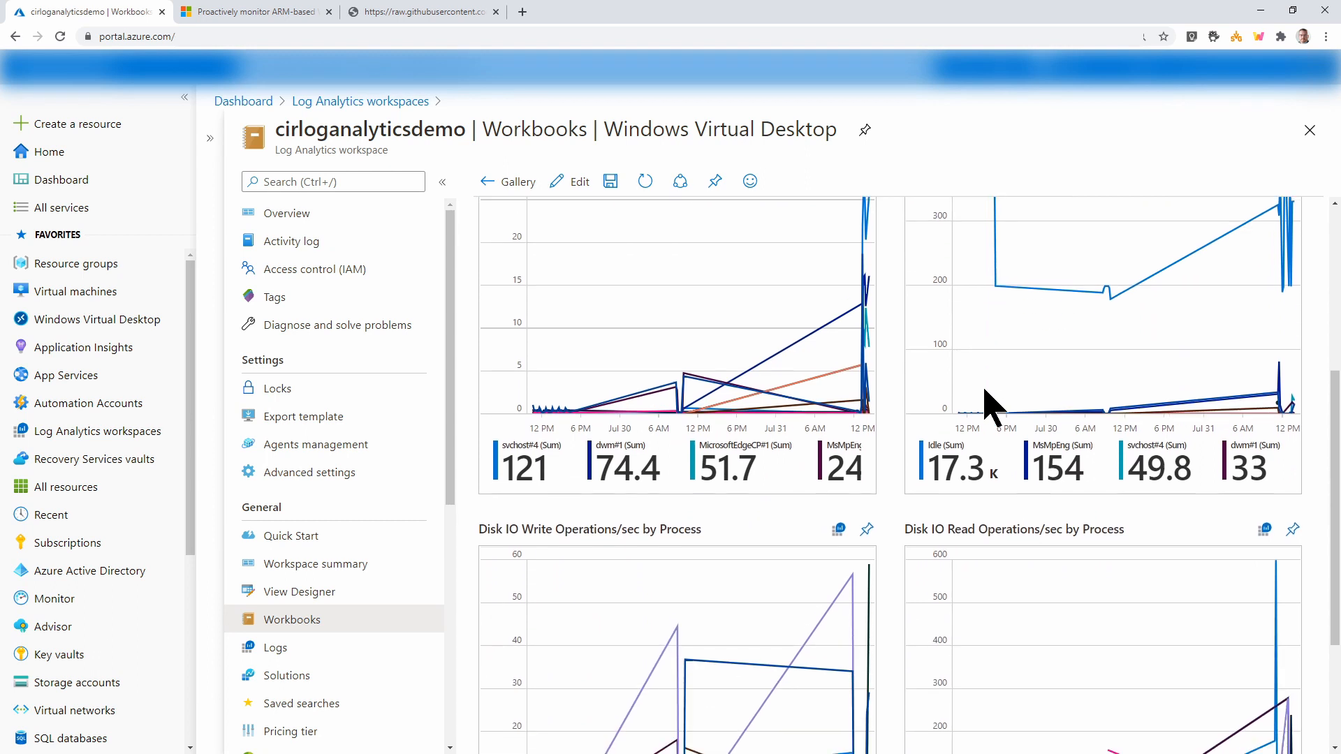
{"action": "scroll", "scroll_direction": "down", "scroll_amount": 3}
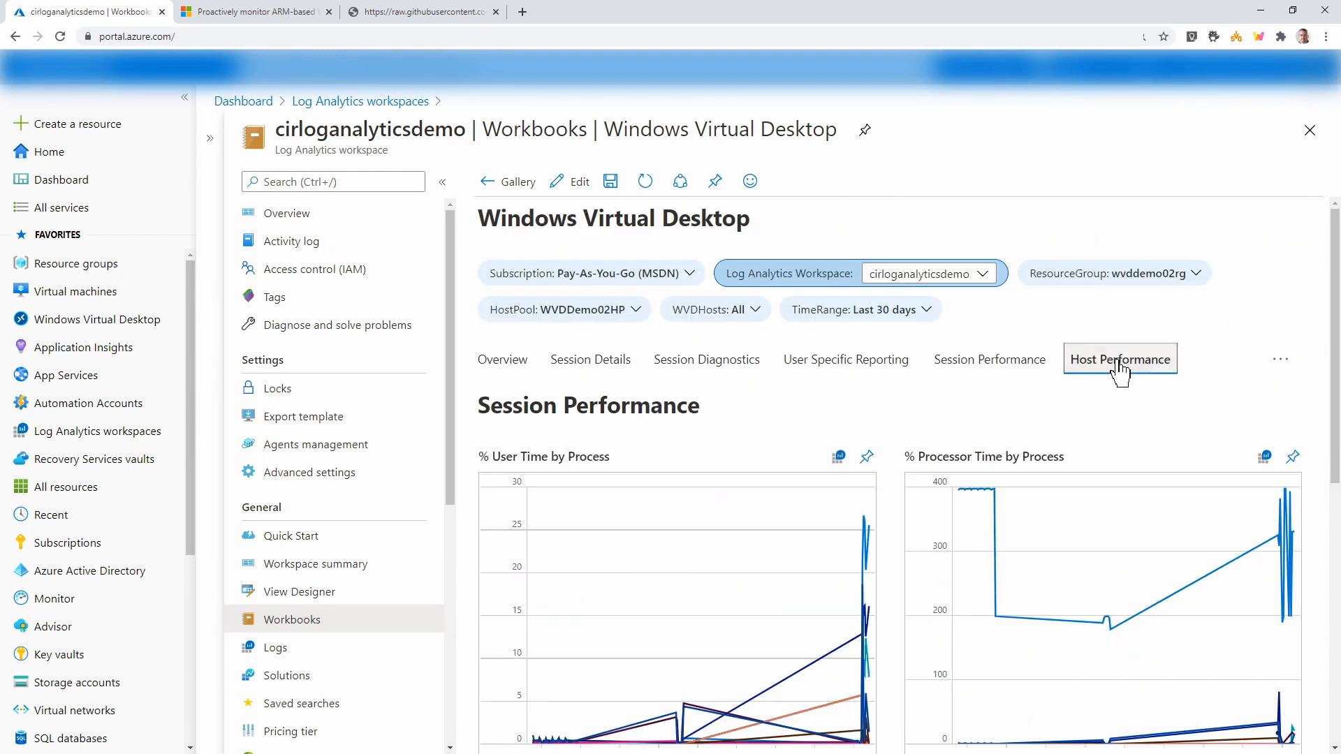
Review the Host Performance overview, Top 10 Hosts tables, and disk, processor and memory charts
{"action": "left_click", "coordinate": [1119, 359]}
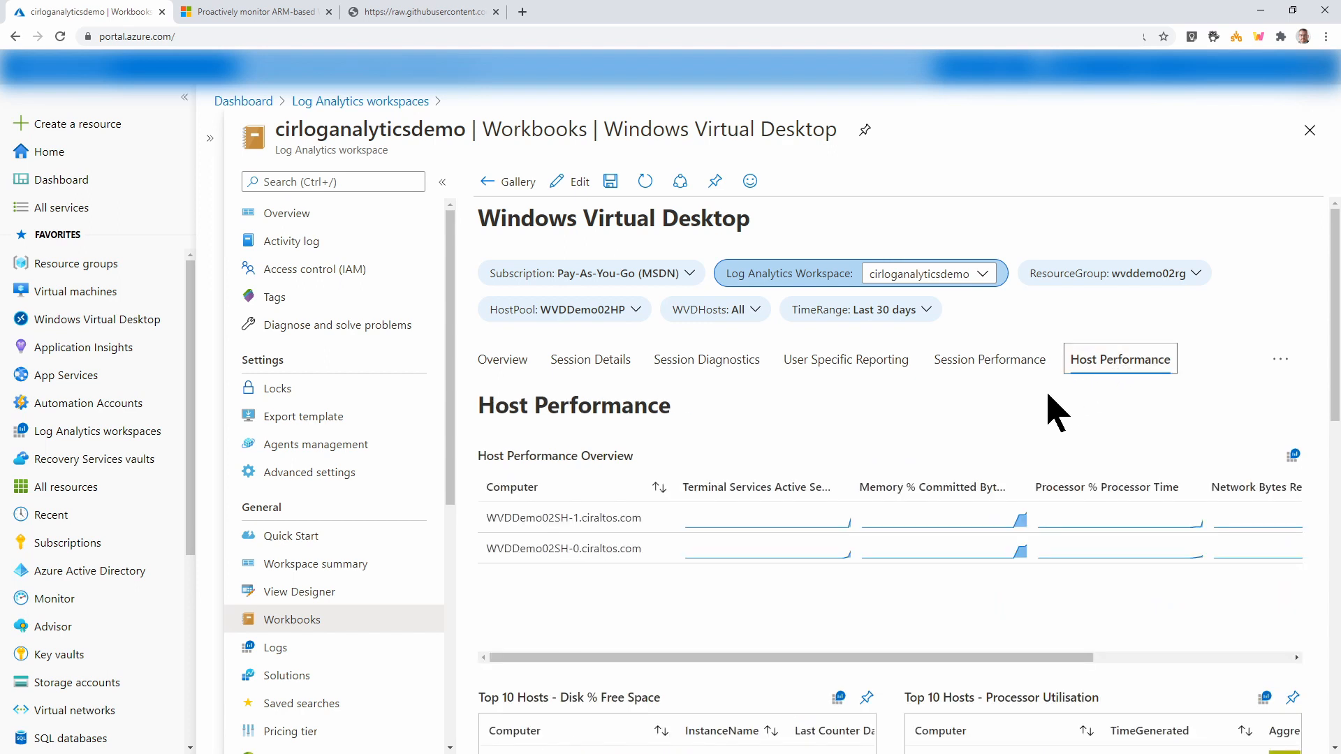
{"action": "scroll", "scroll_direction": "down", "scroll_amount": 3}
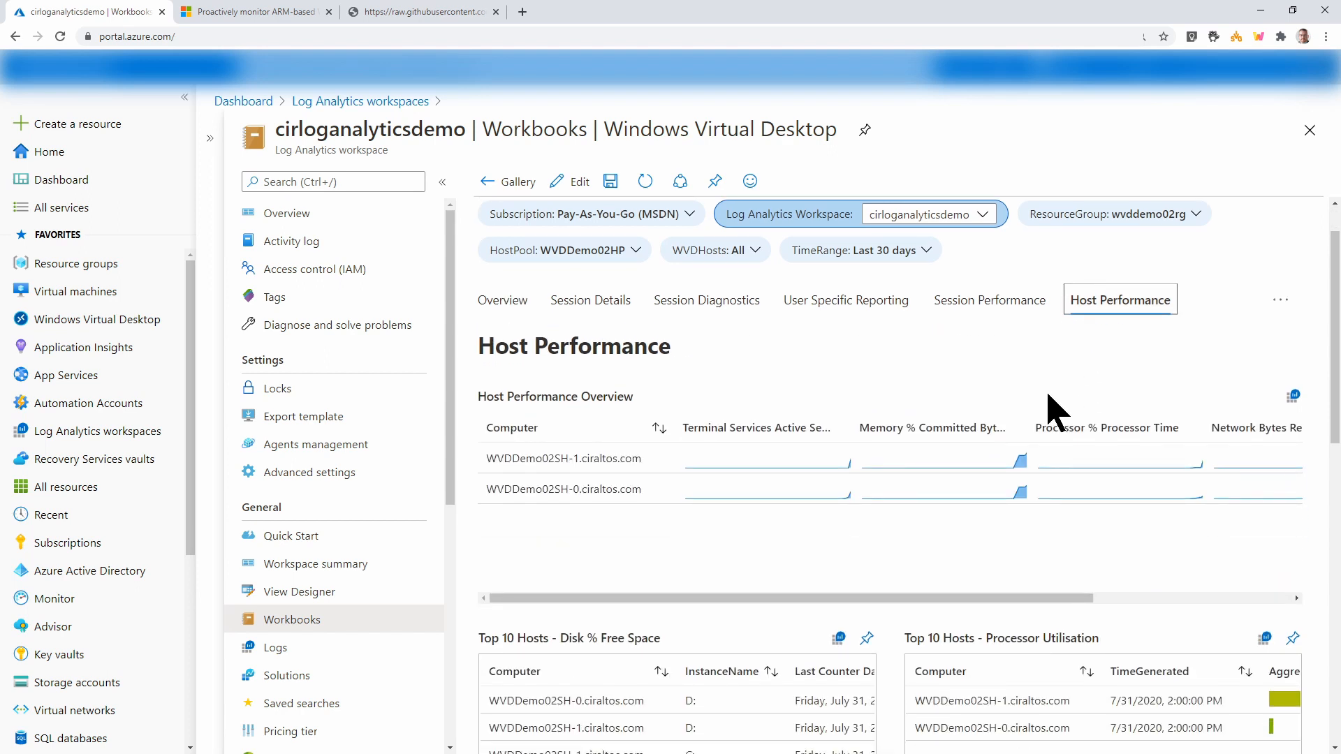
{"action": "scroll", "scroll_direction": "down", "scroll_amount": 3}
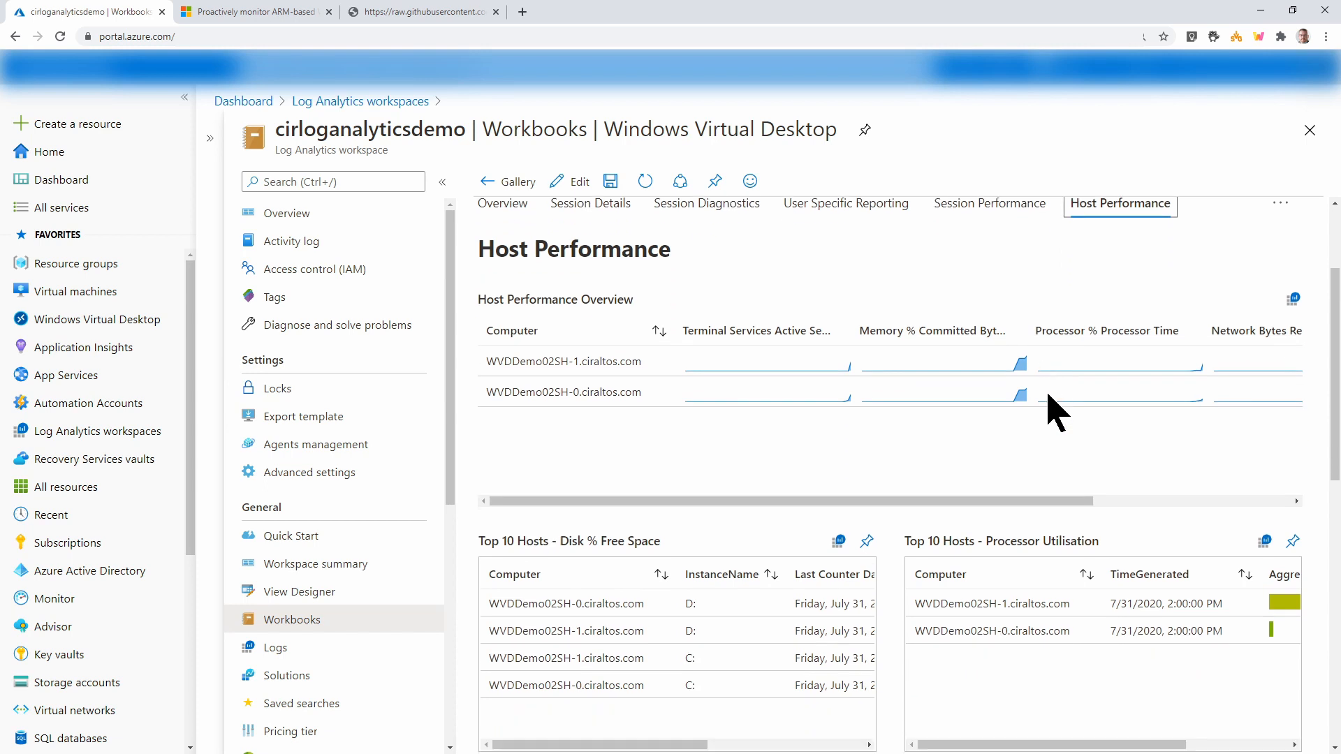
{"action": "scroll", "scroll_direction": "down", "scroll_amount": 3}
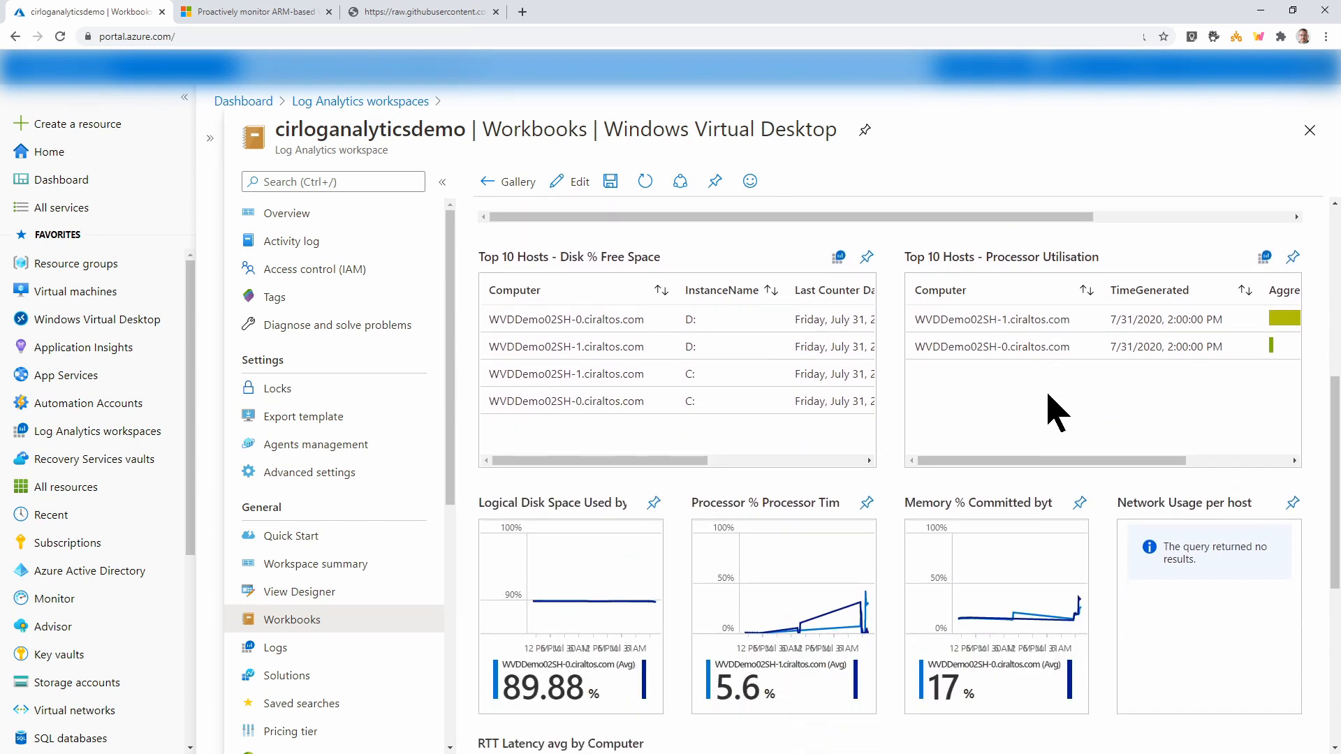
{"action": "scroll", "scroll_direction": "up", "scroll_amount": 3}
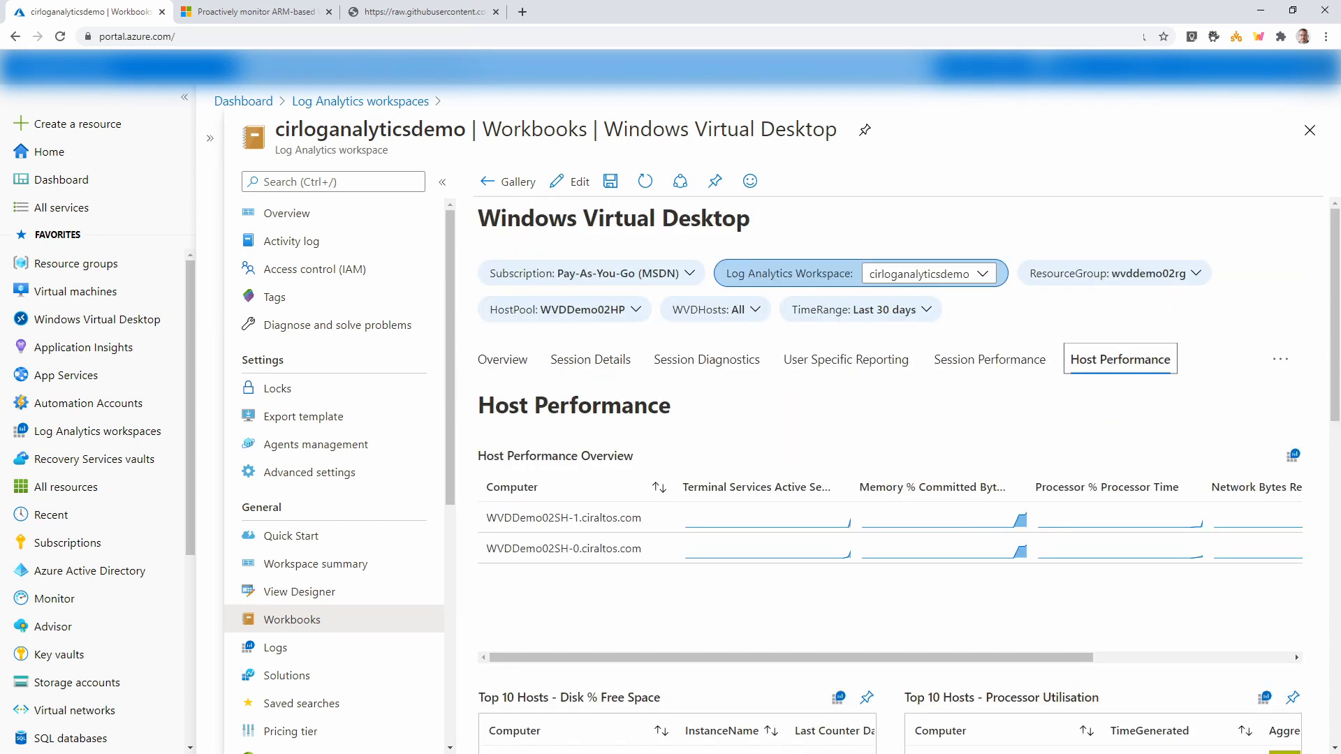